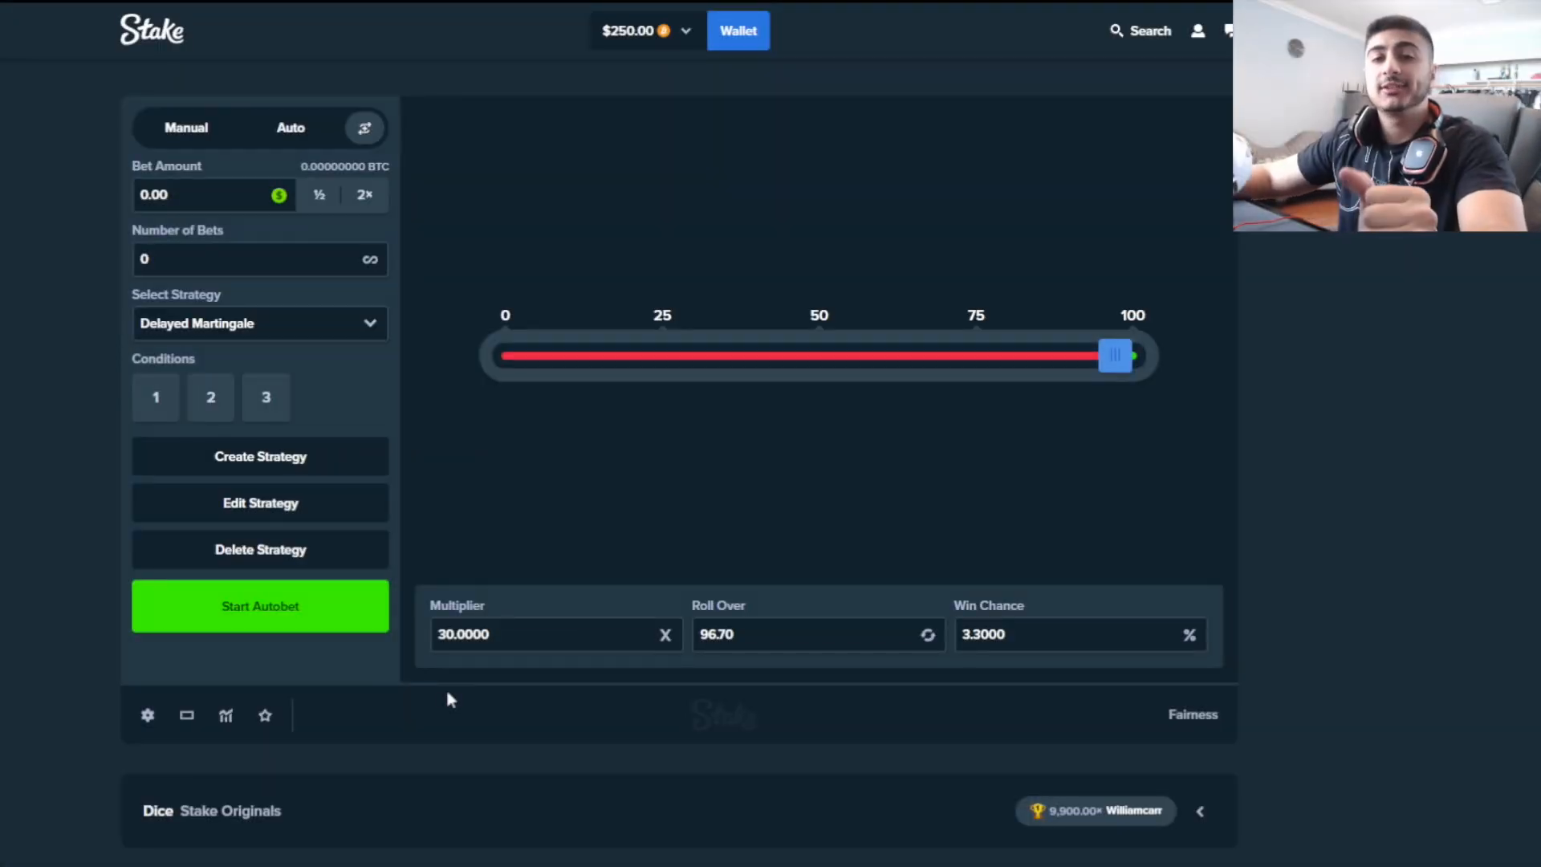
mouse_move(435, 669)
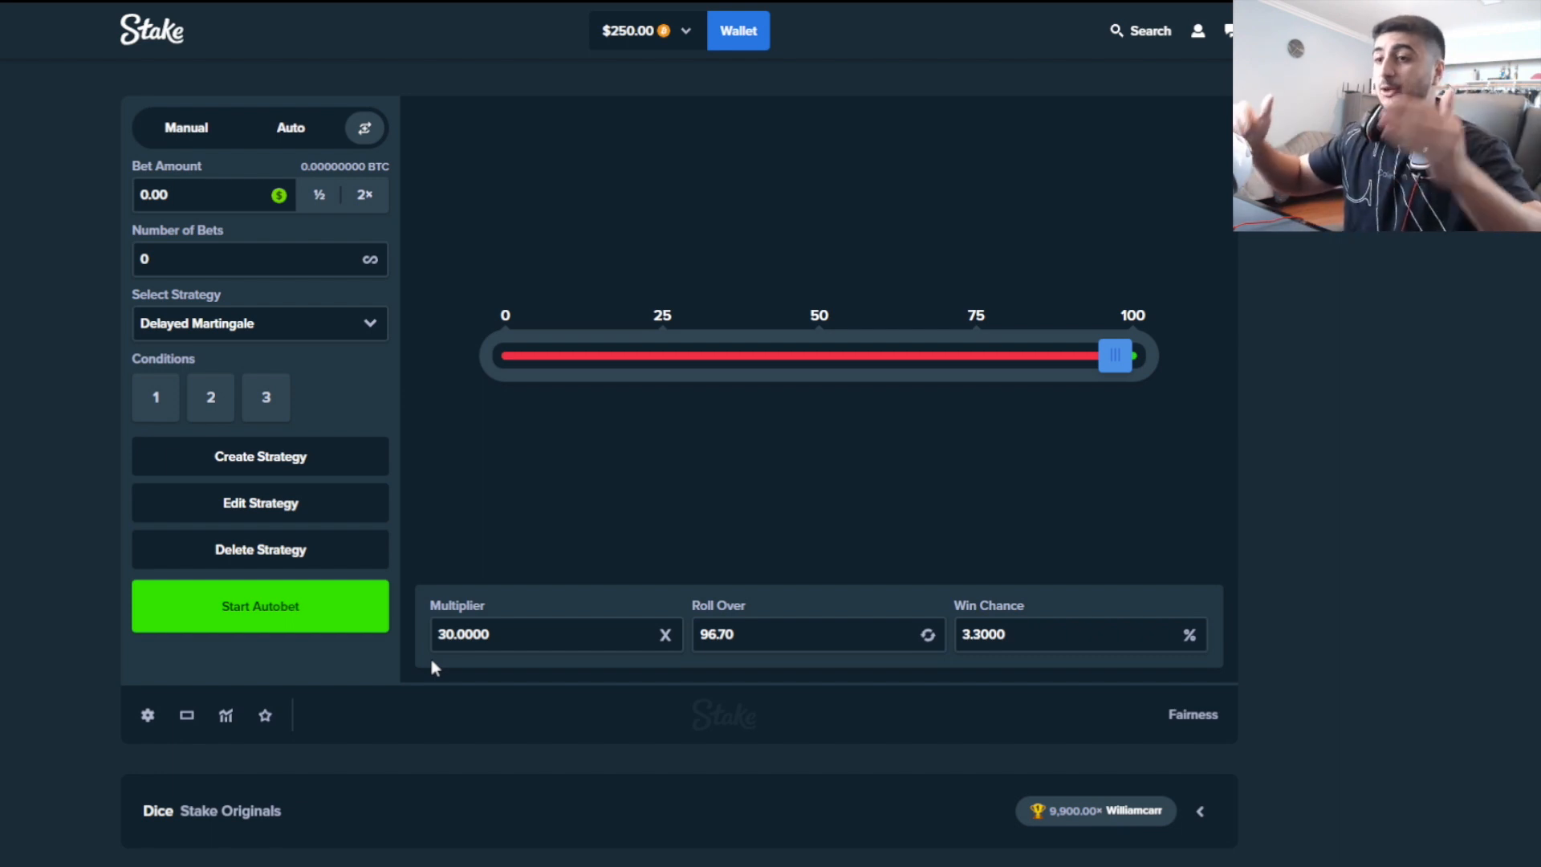
Show Live Stats and review the Delayed Martingale strategy's three Advanced Bet conditions
left_click(225, 714)
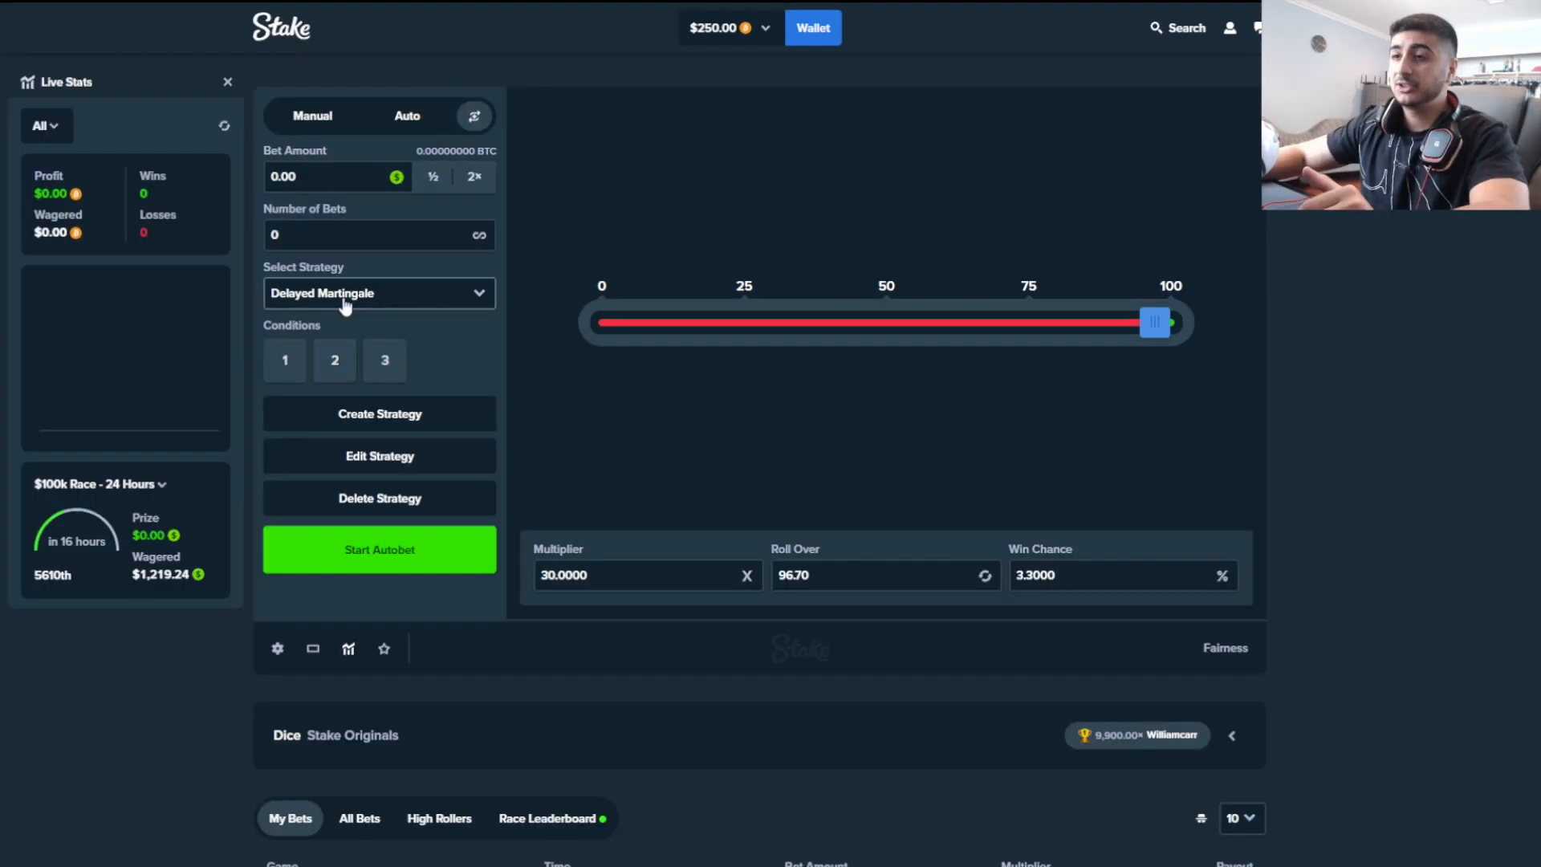
left_click(378, 455)
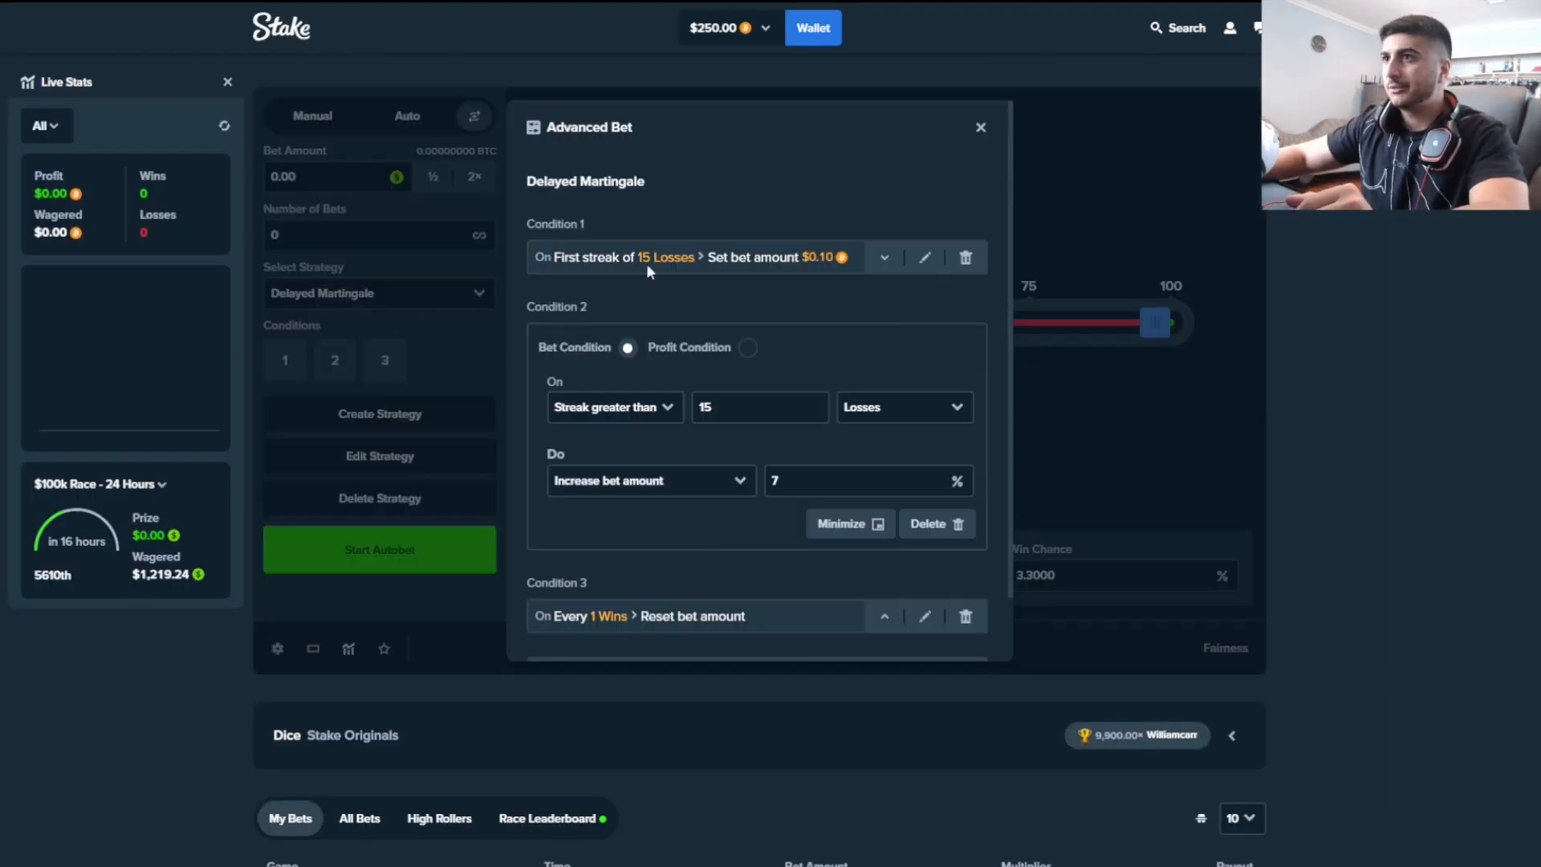
mouse_move(734, 568)
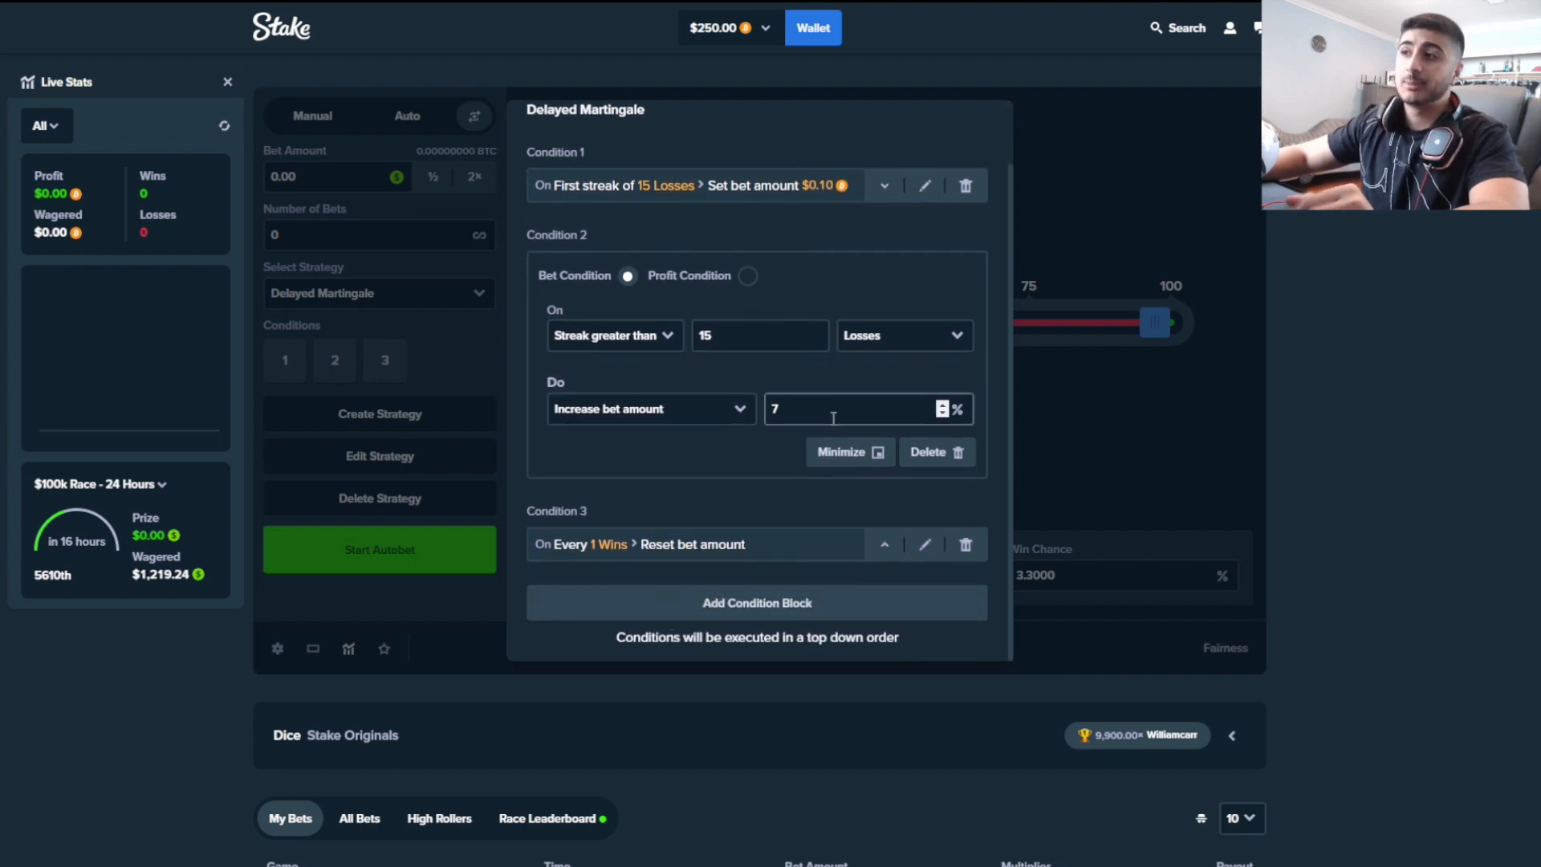
mouse_move(1098, 295)
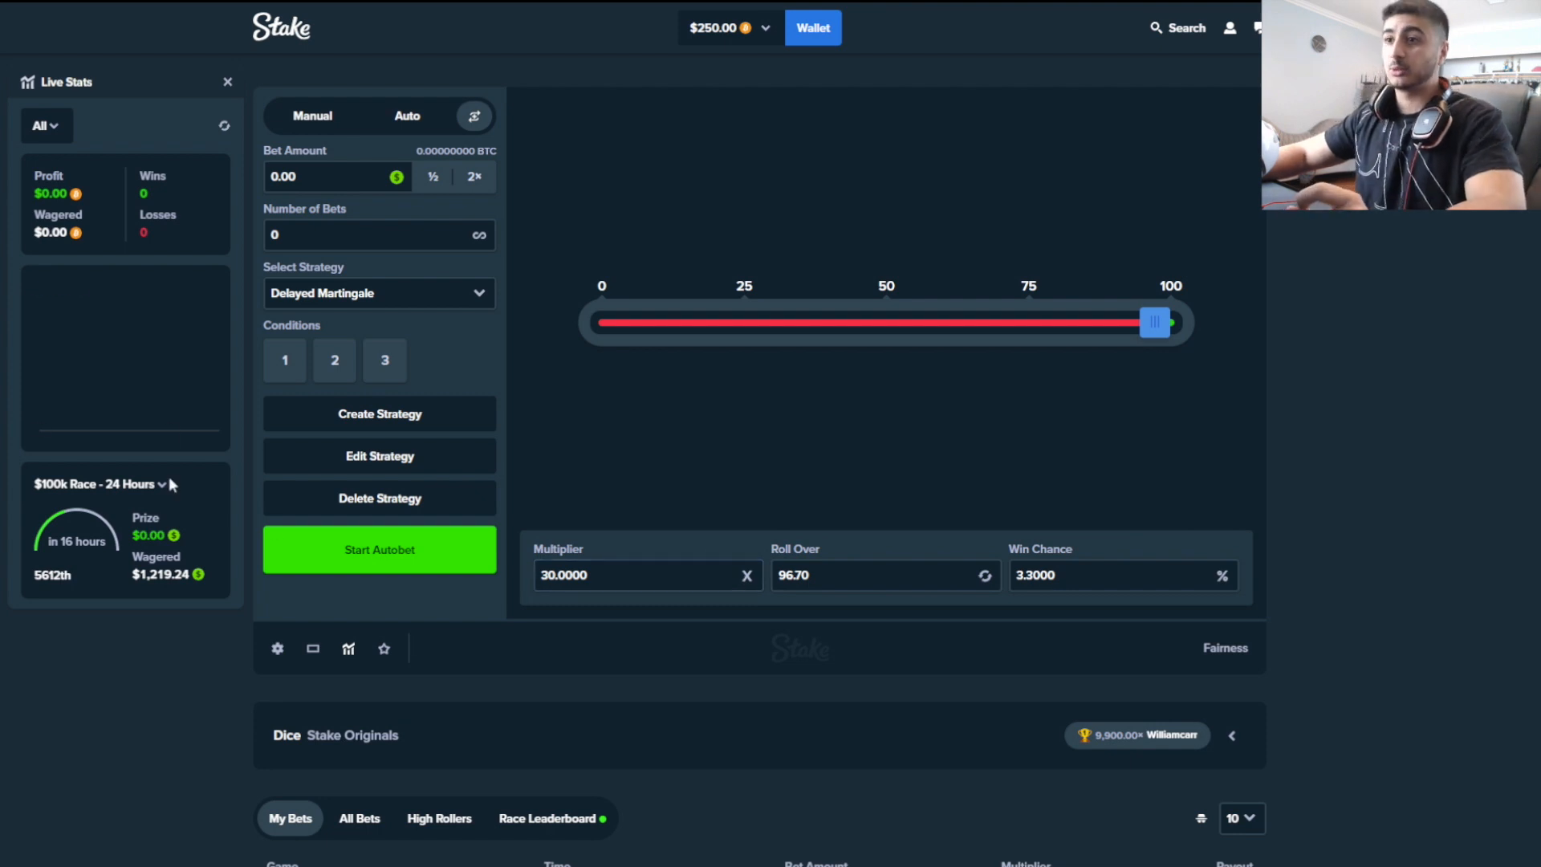
mouse_move(482, 662)
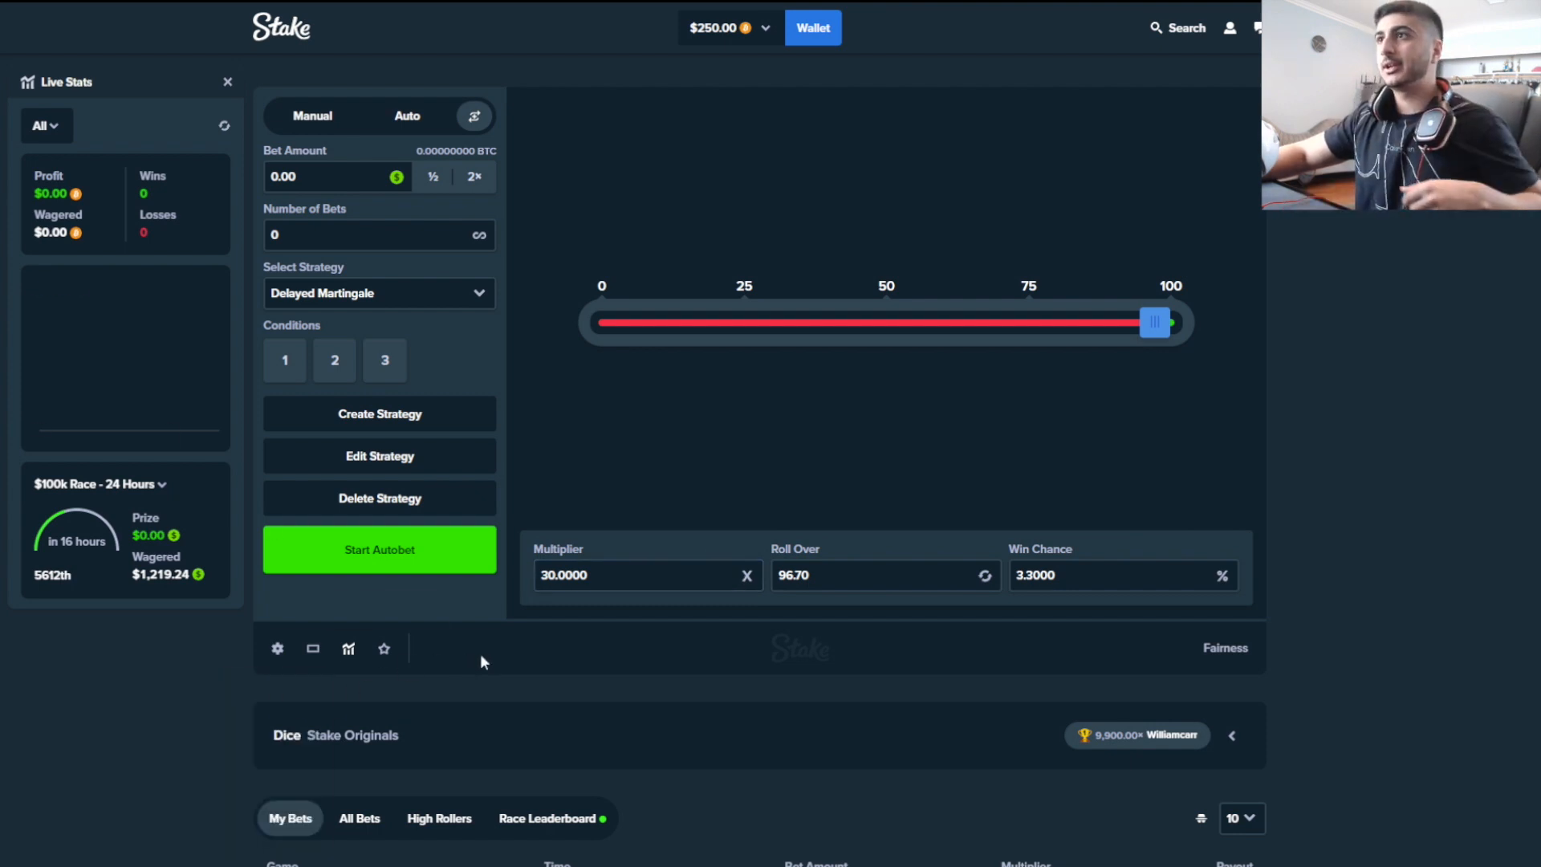
mouse_move(467, 644)
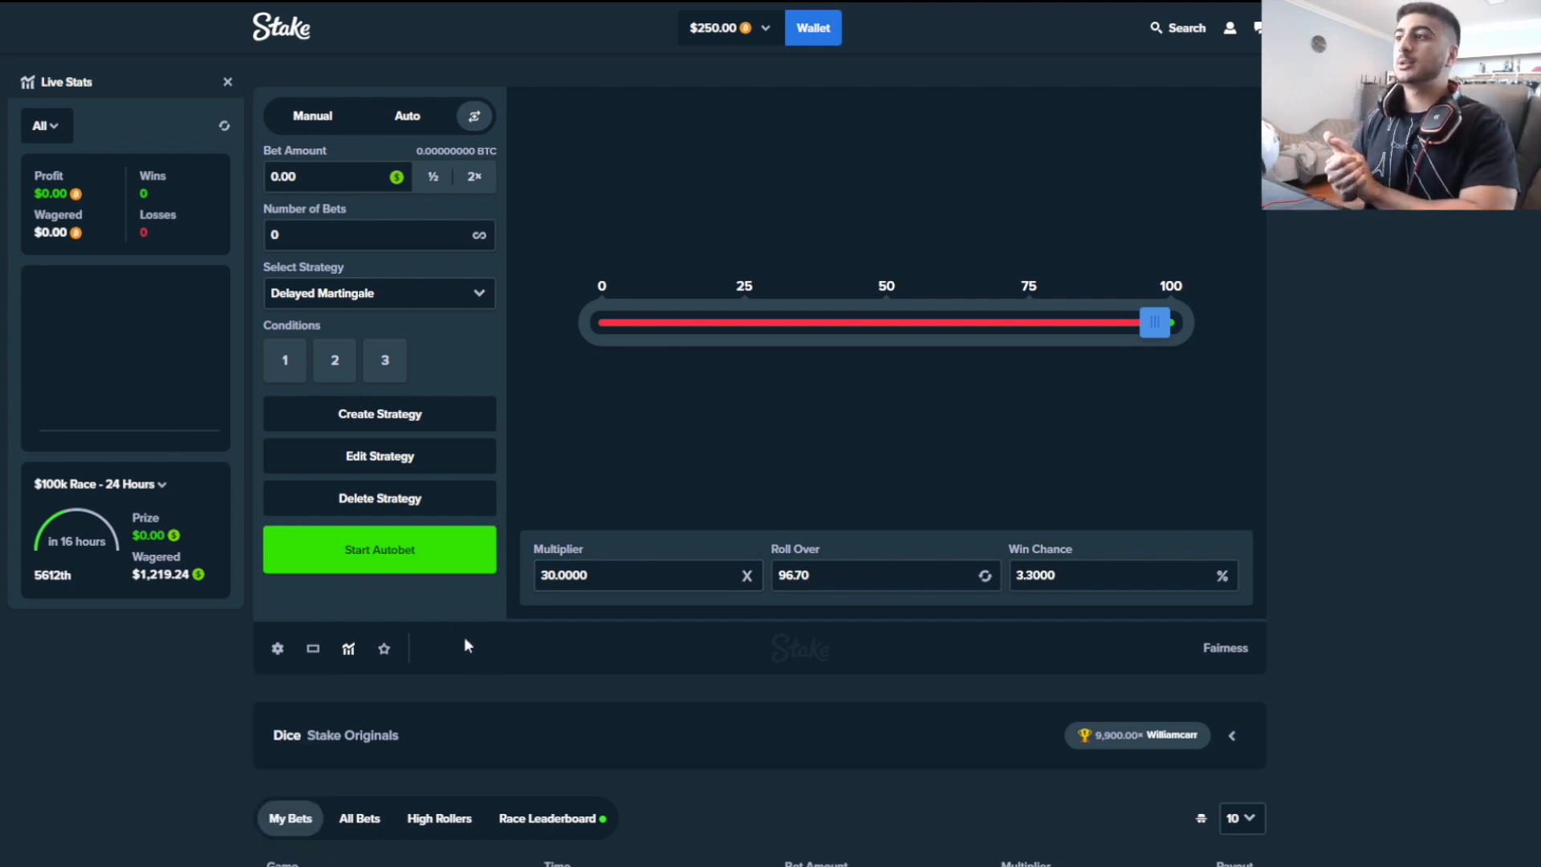
mouse_move(393, 575)
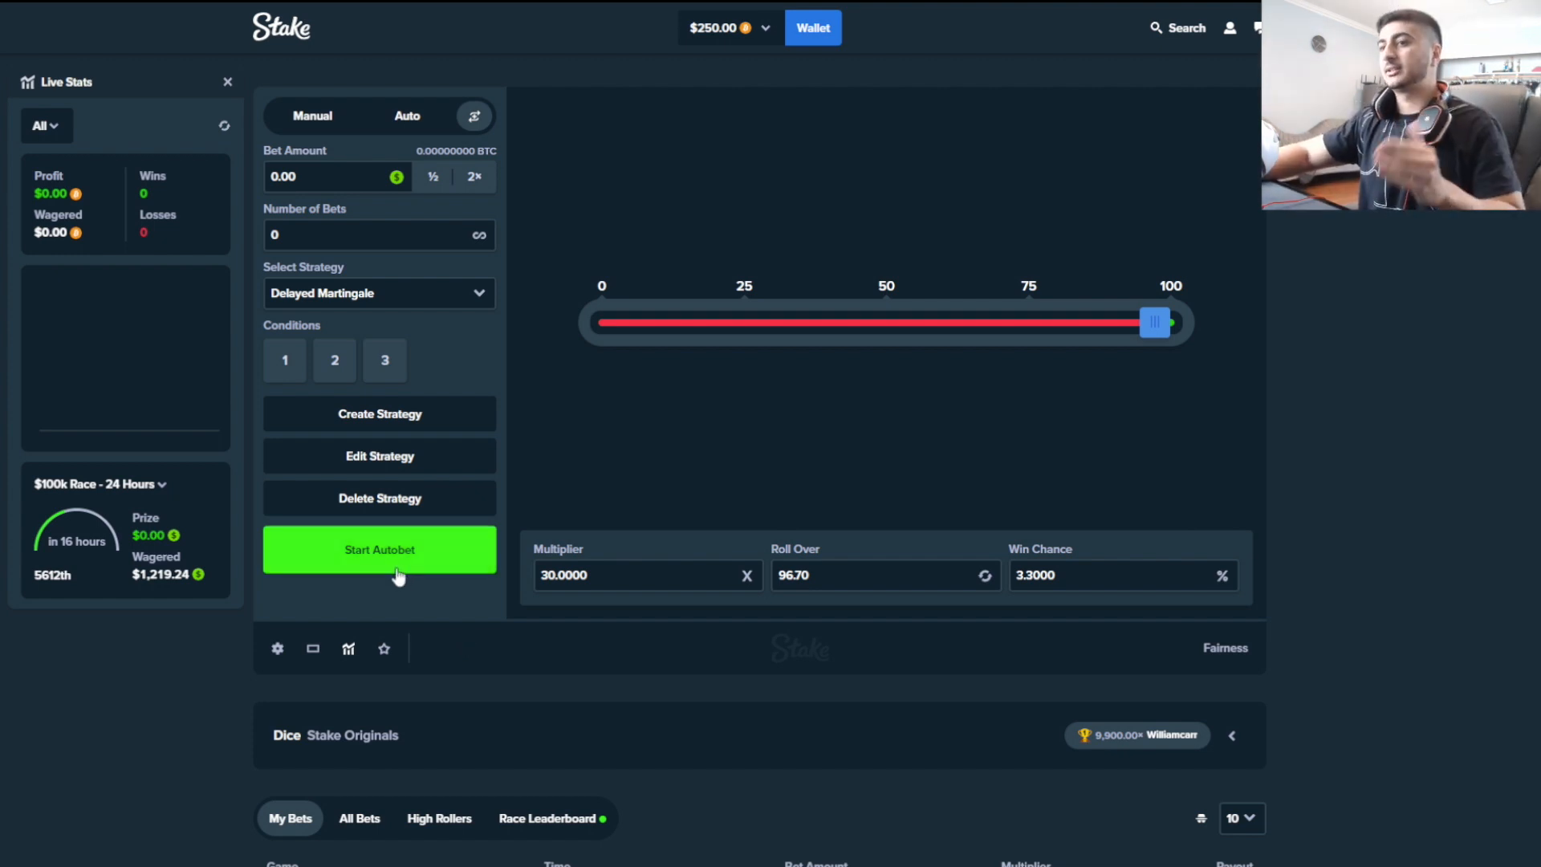
left_click(380, 549)
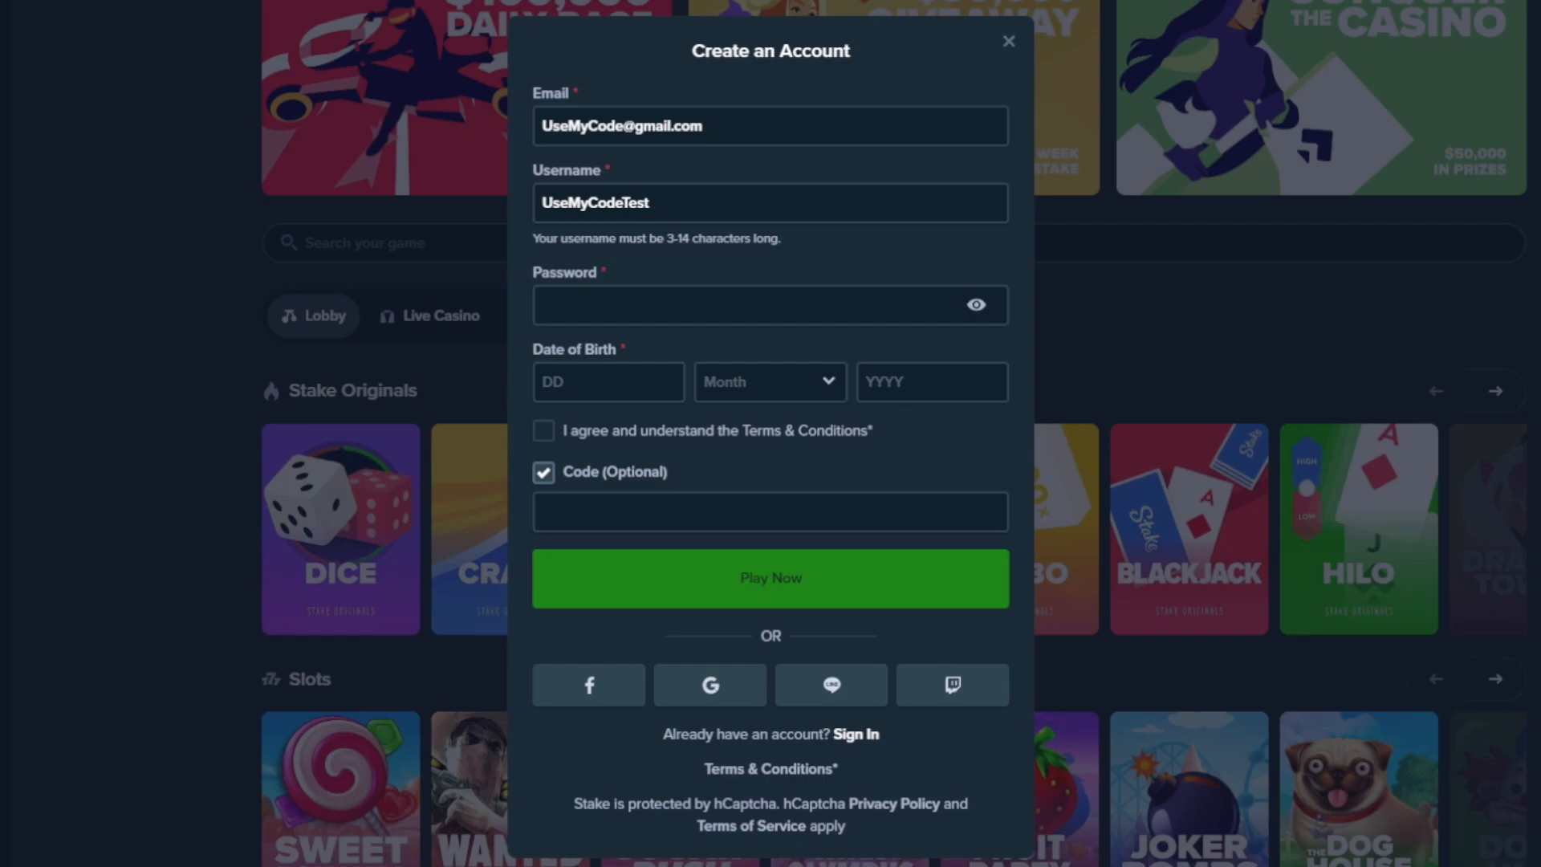
Enter 'Thegambler1999' as the account username
type("Thegambler1999")
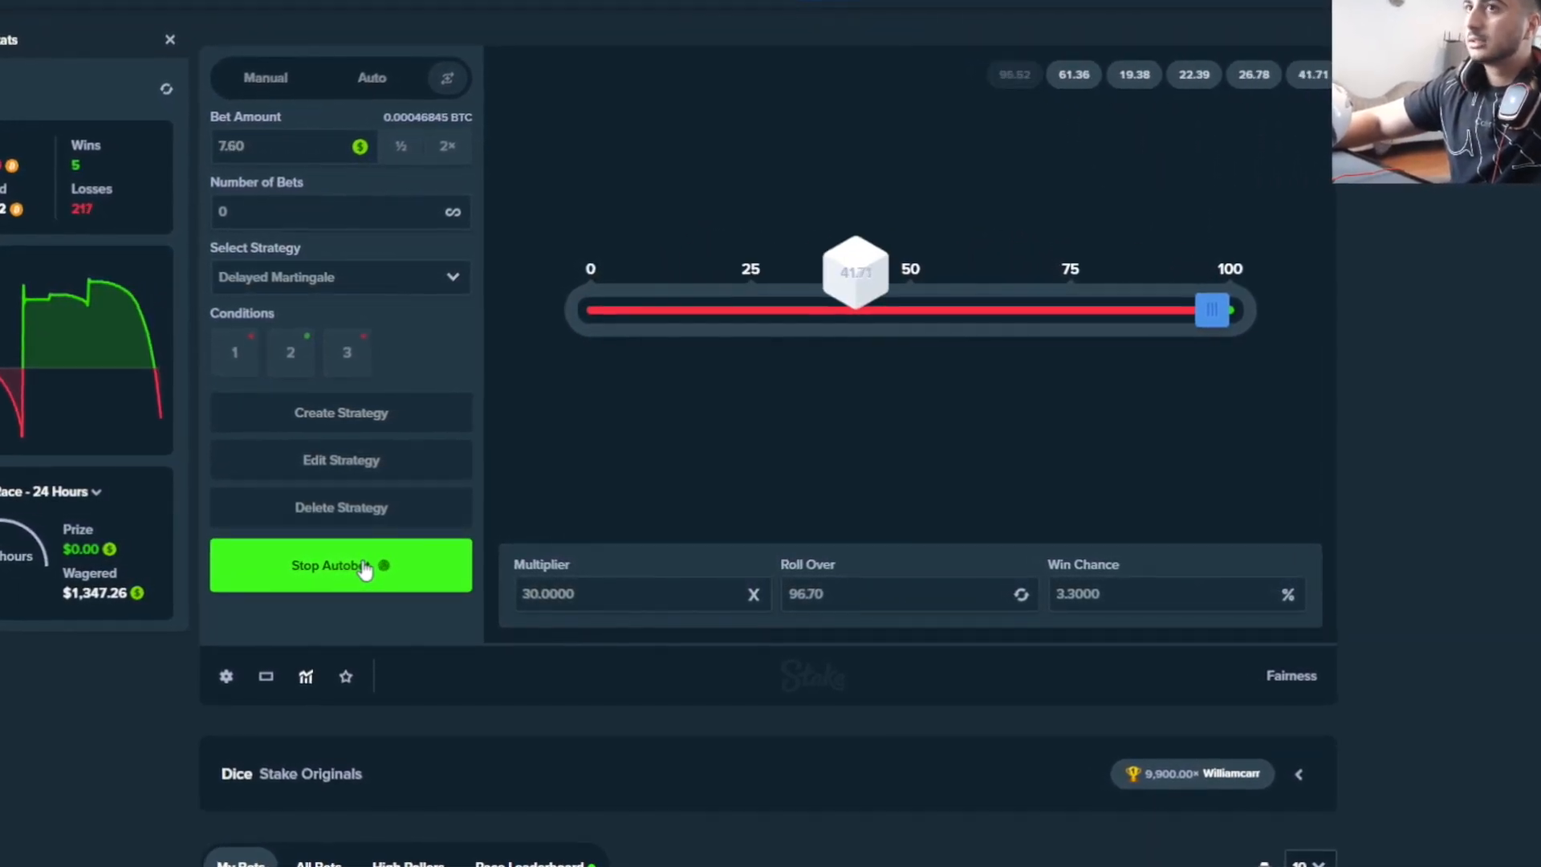
Stop autobet and bet 8.70 manually at 9.9x, doubling to 17.40 until a win
left_click(341, 565)
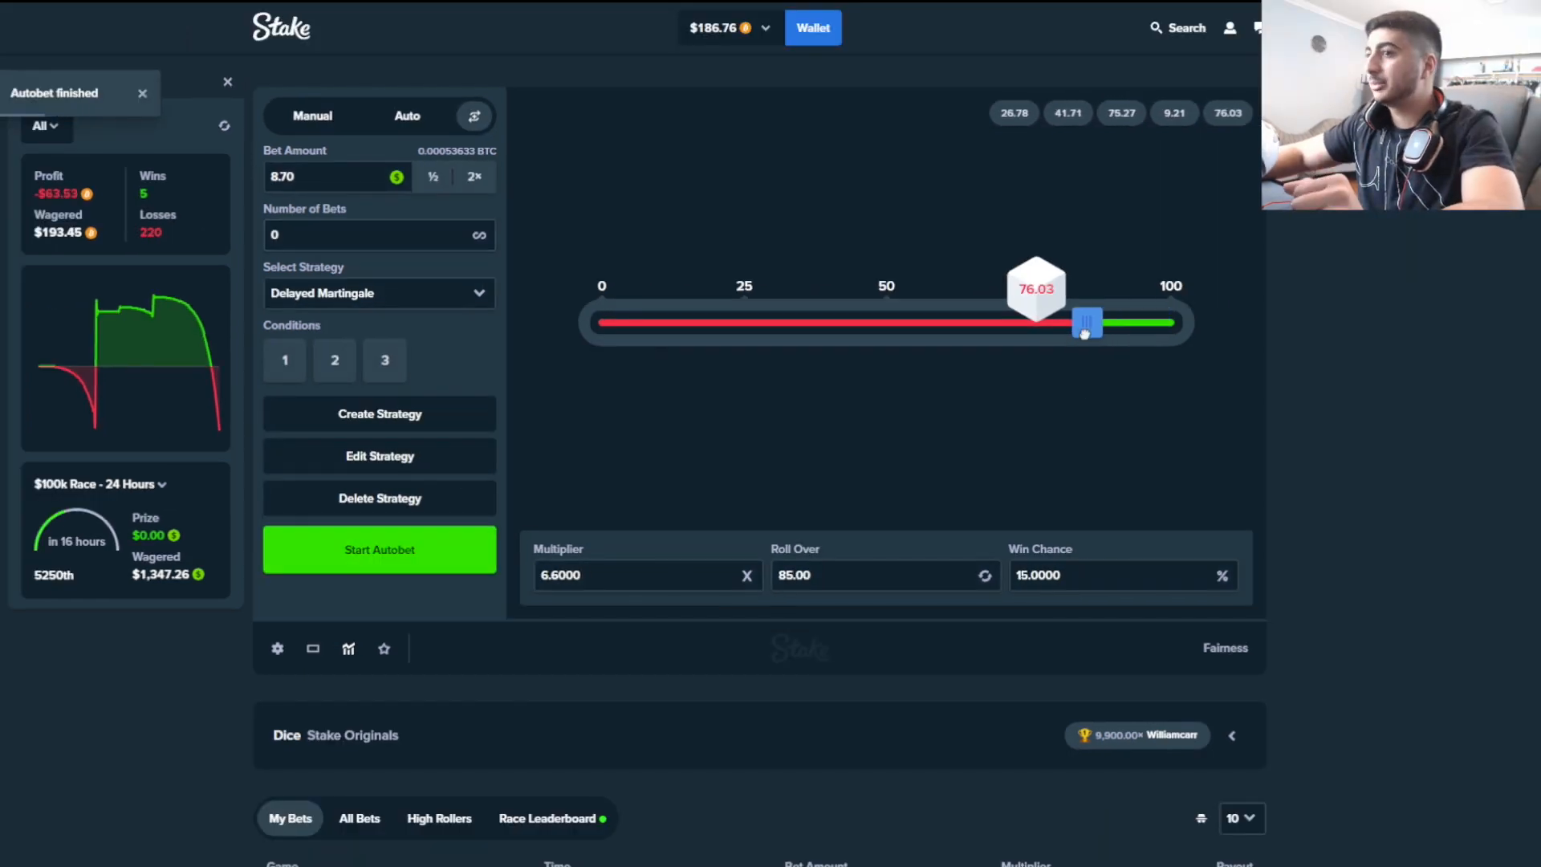
left_click(311, 115)
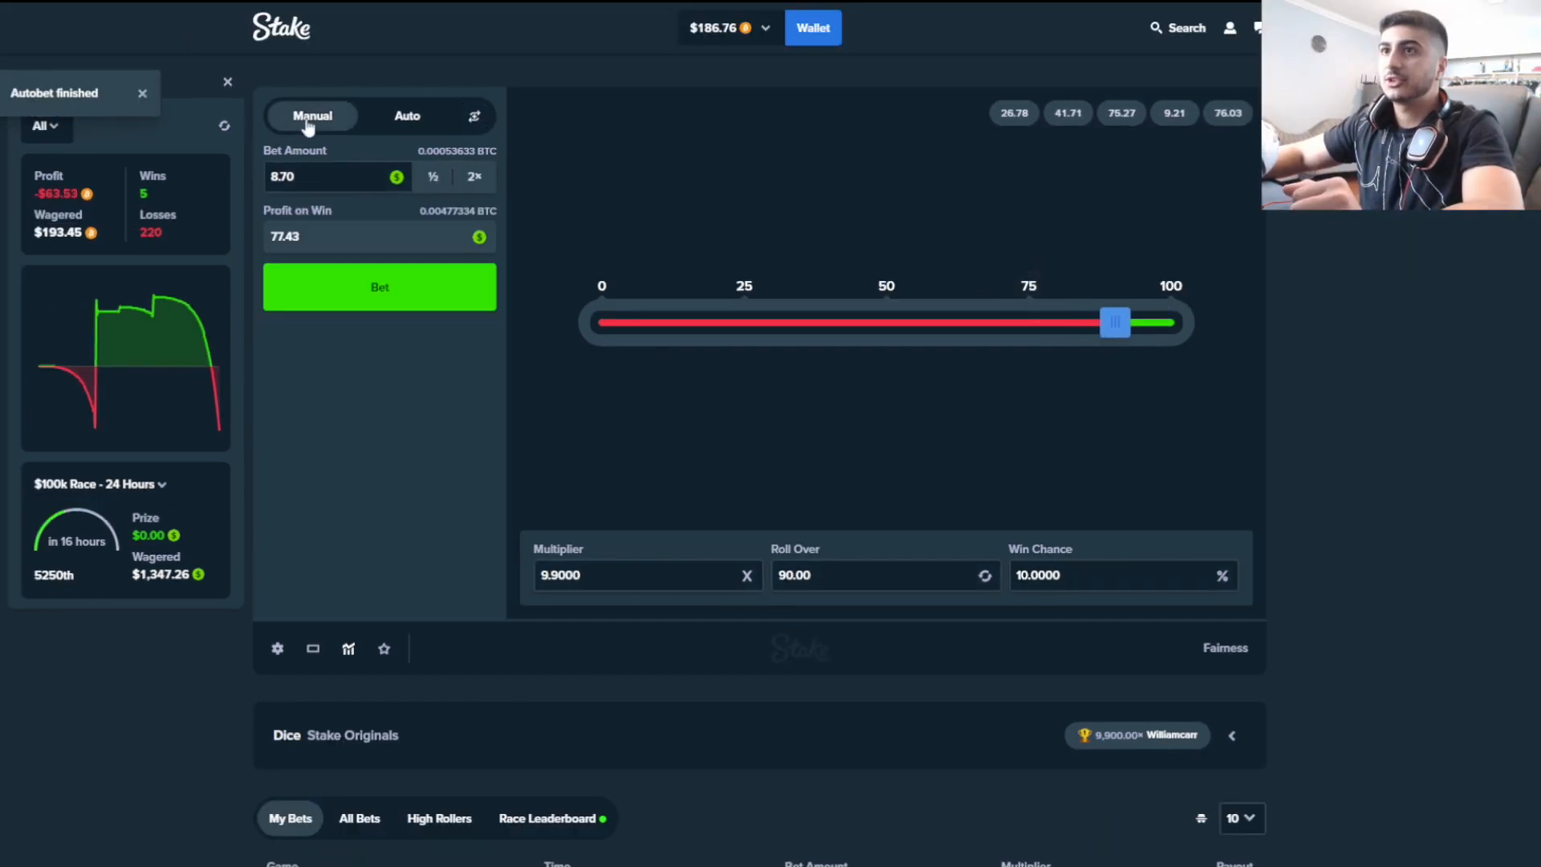
left_click(380, 286)
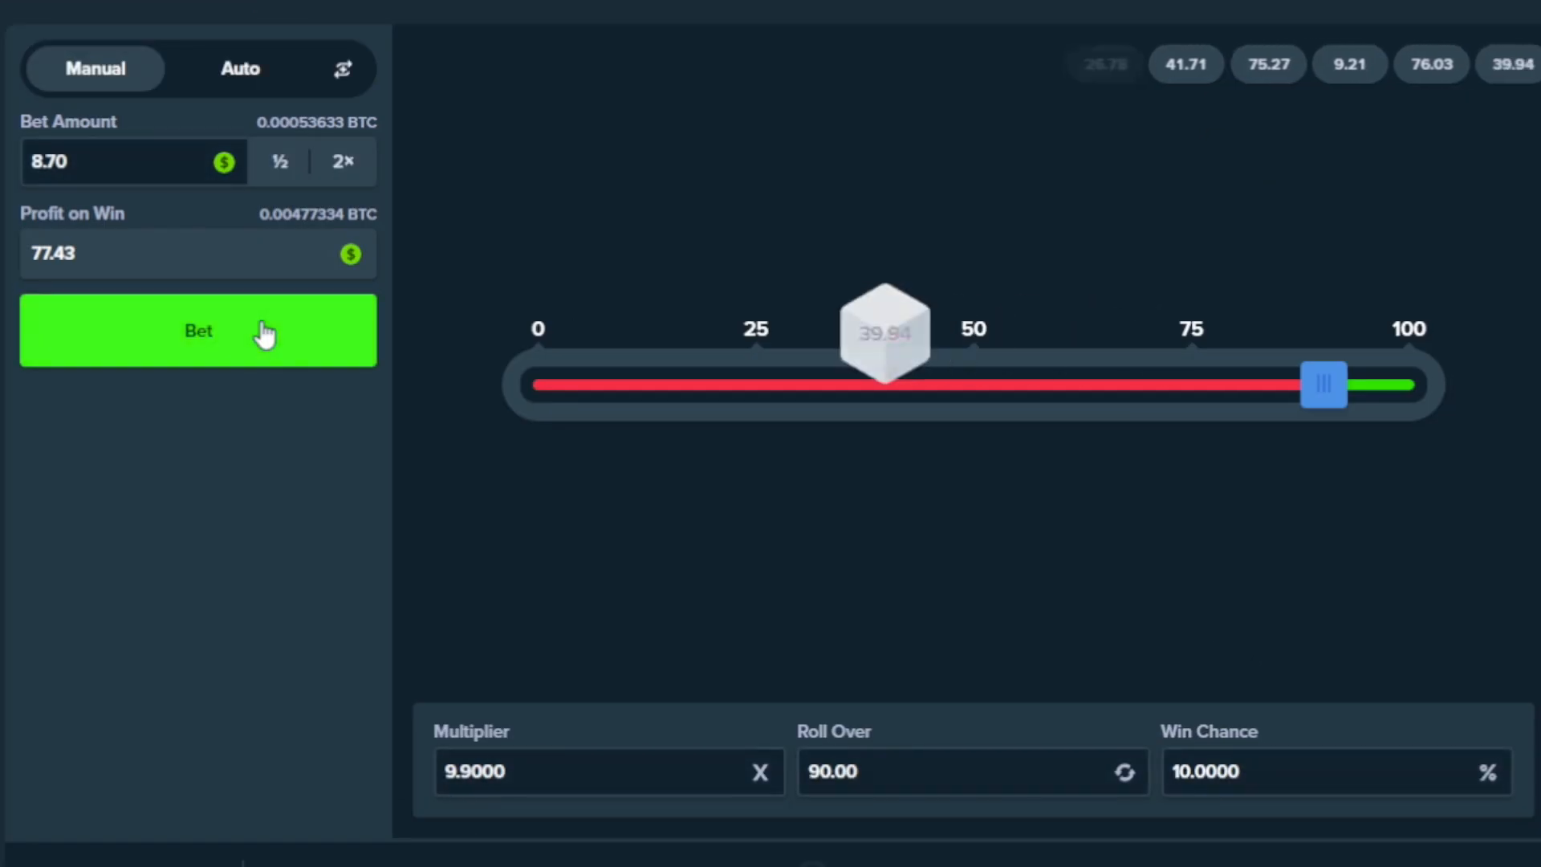
left_click(197, 329)
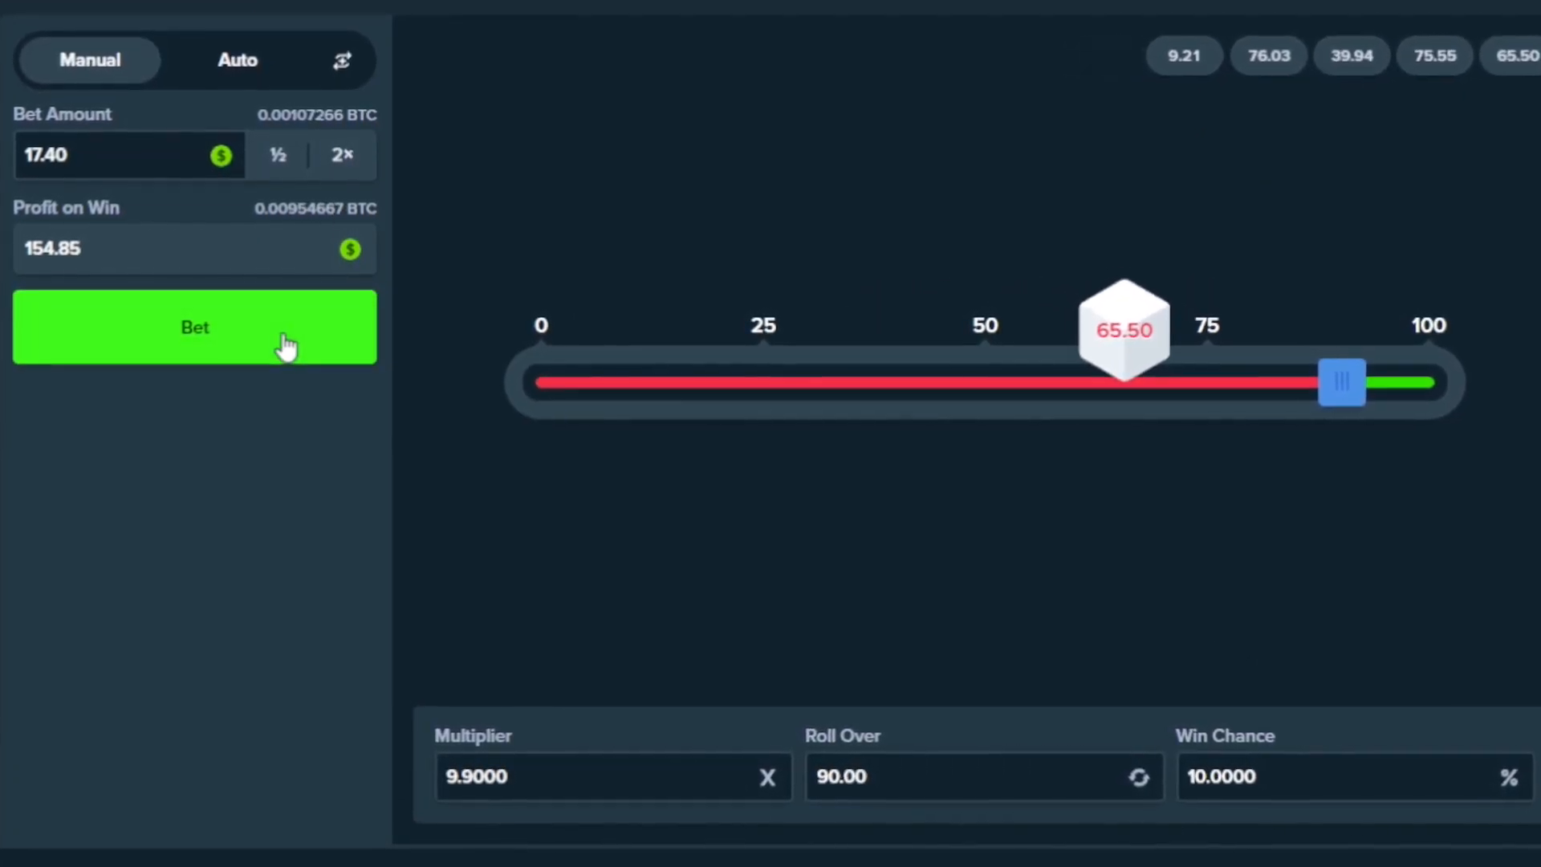
left_click(193, 327)
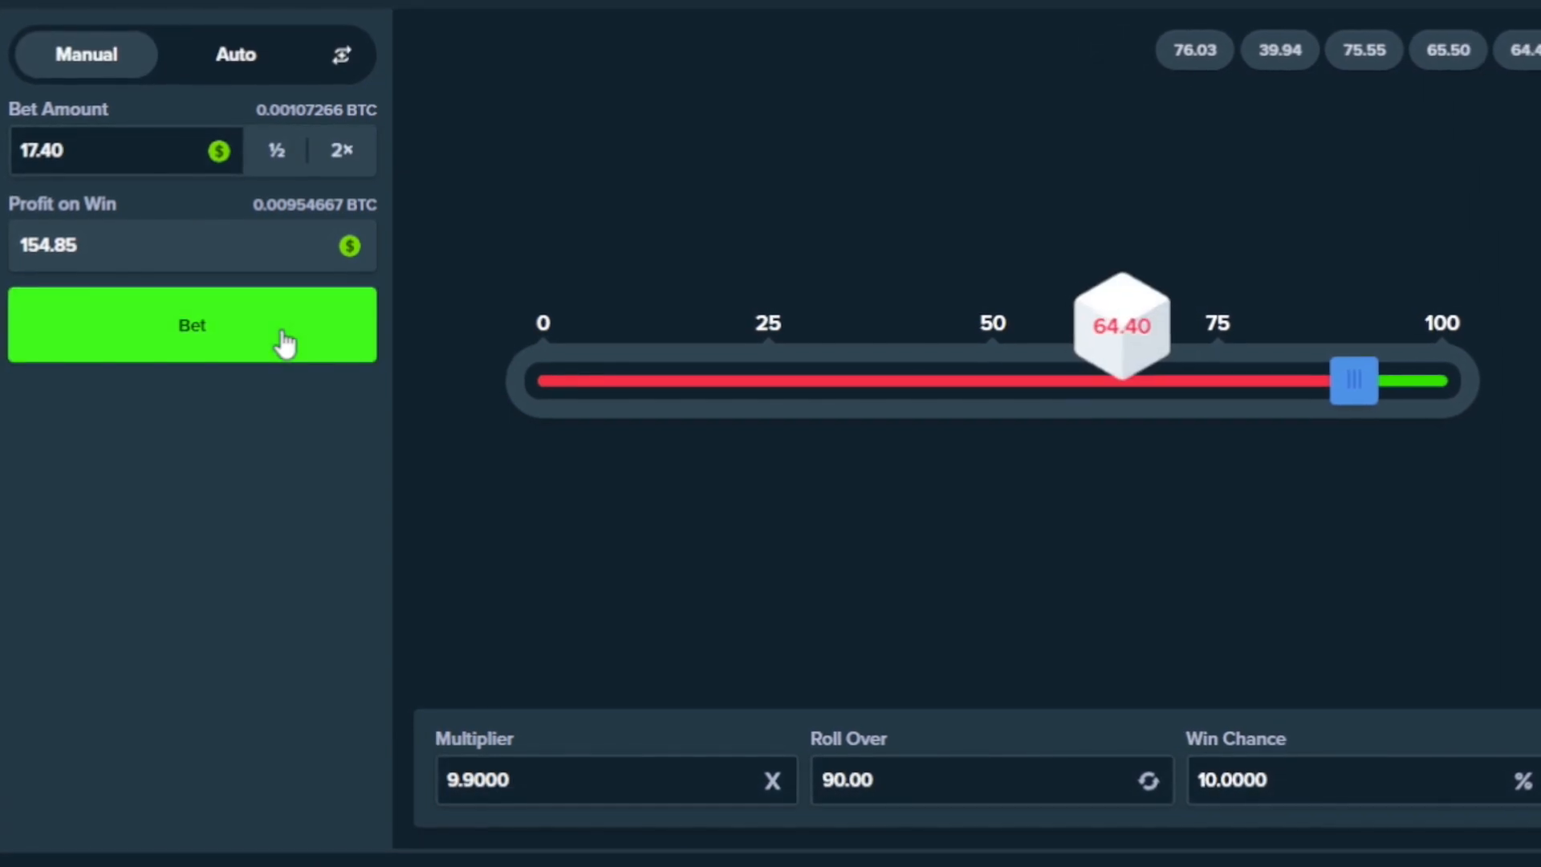
left_click(189, 324)
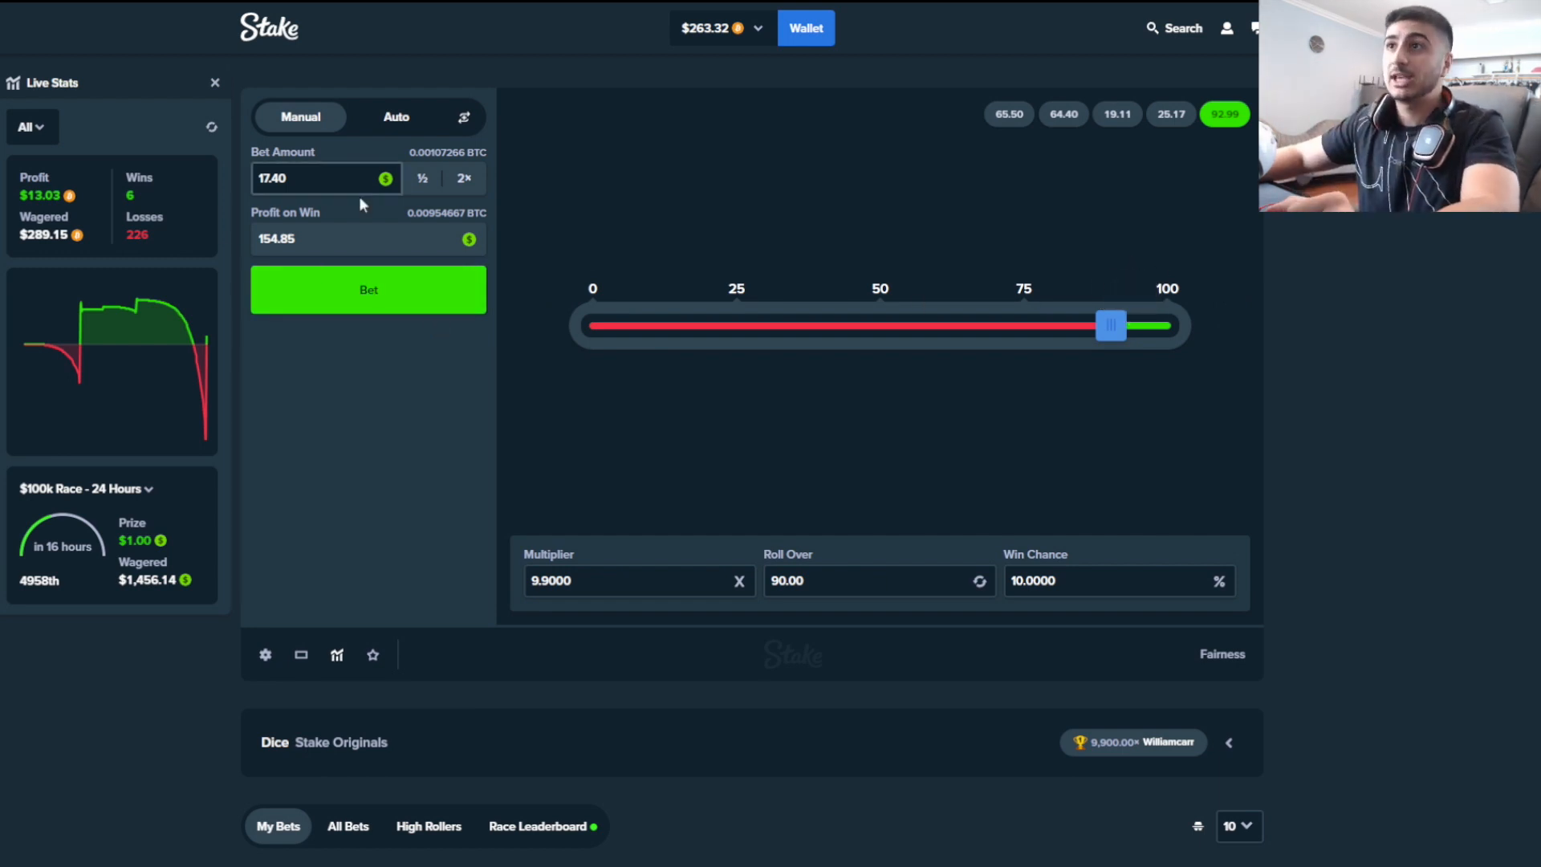
Halve the bet down to 2.17 and place three 2.17 bets at 9.9x
left_click(421, 179)
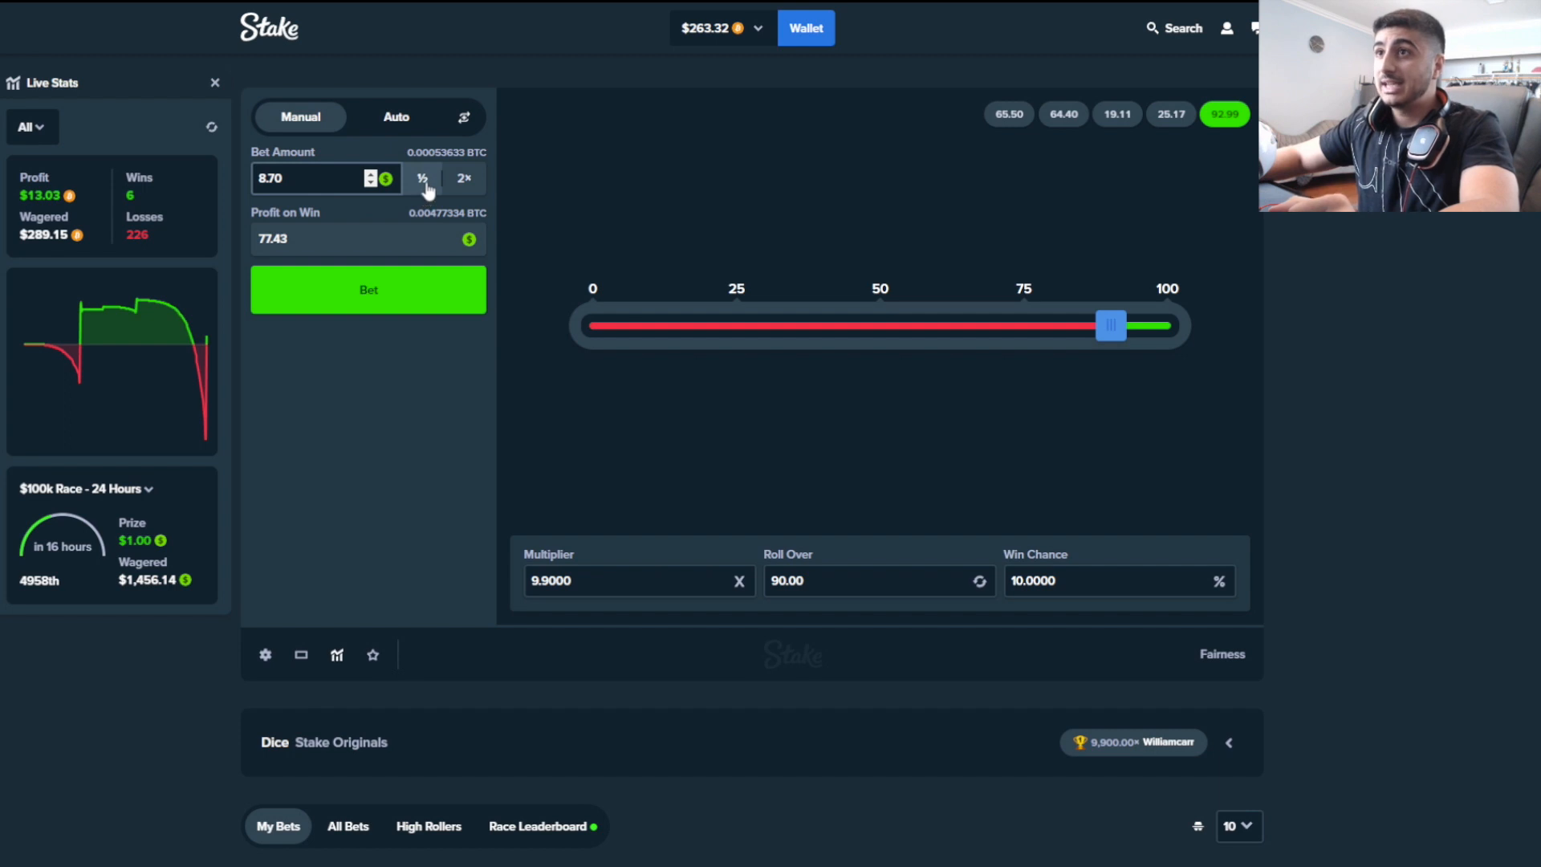
left_click(422, 179)
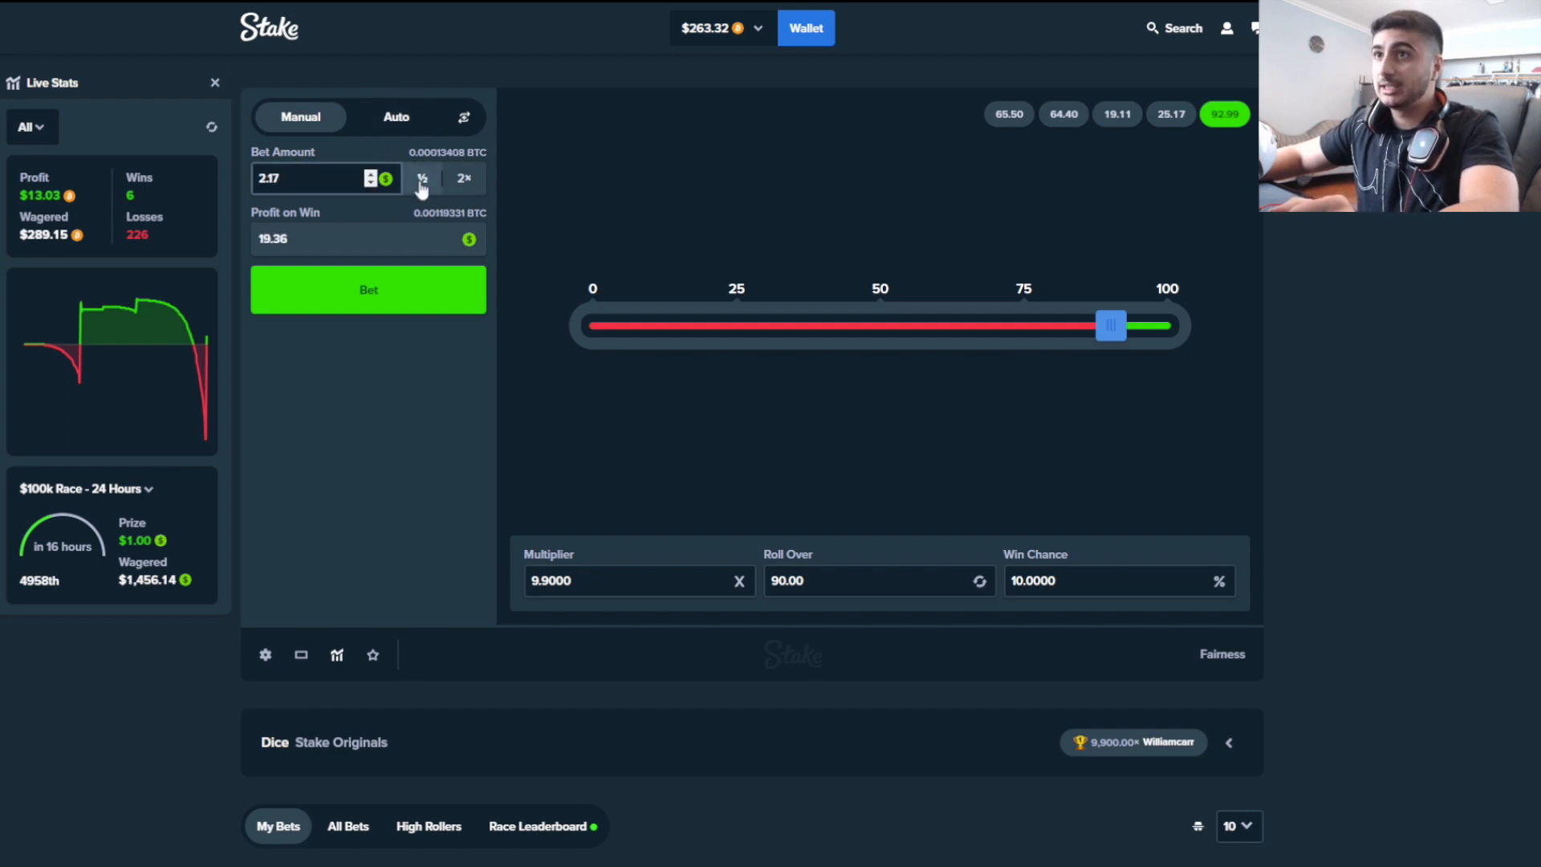
left_click(367, 289)
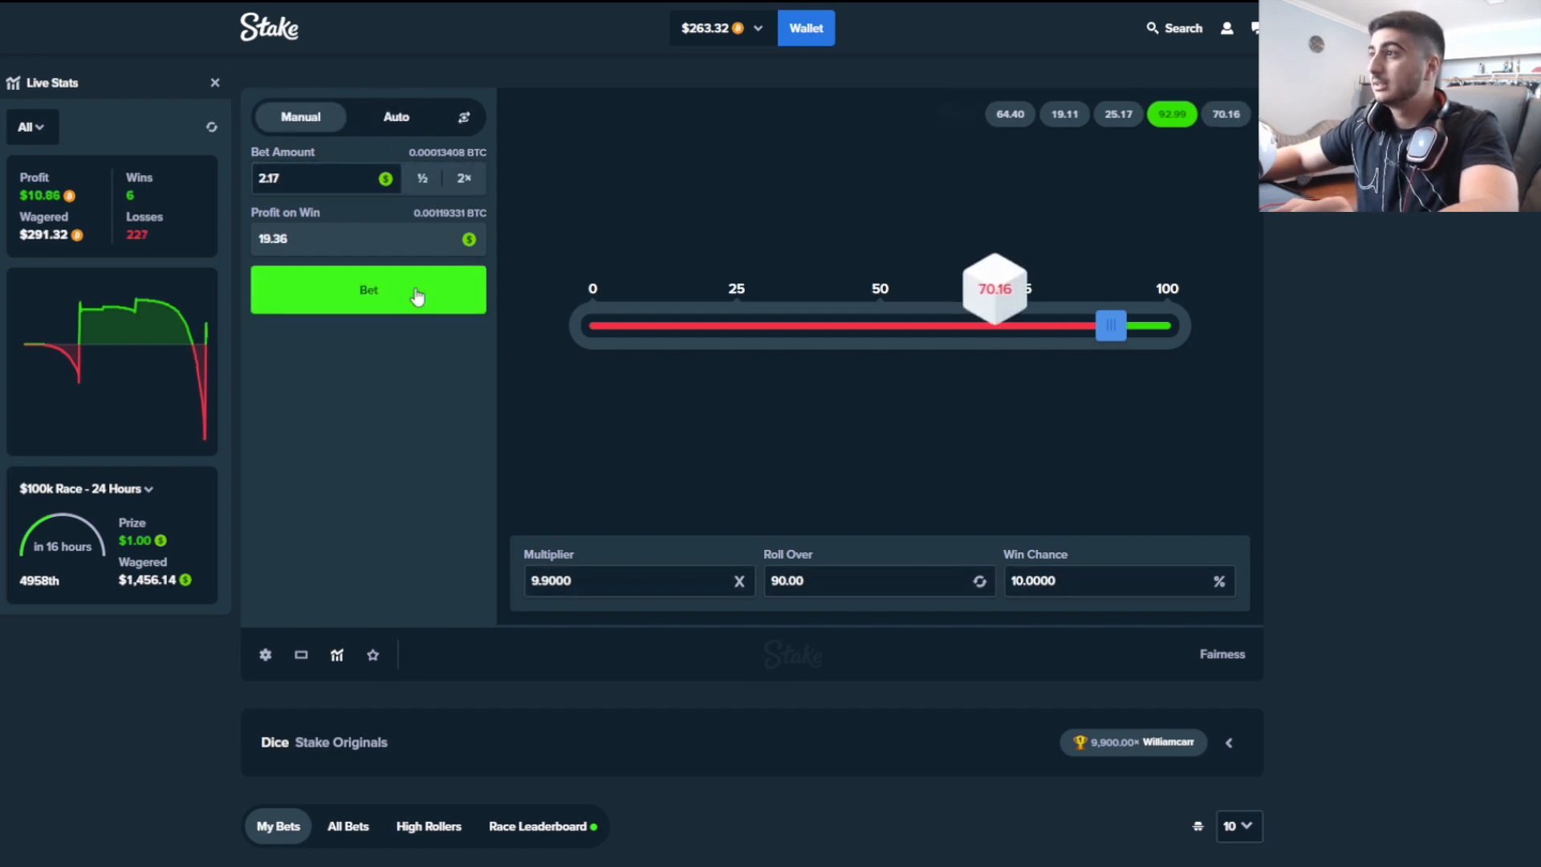
left_click(368, 289)
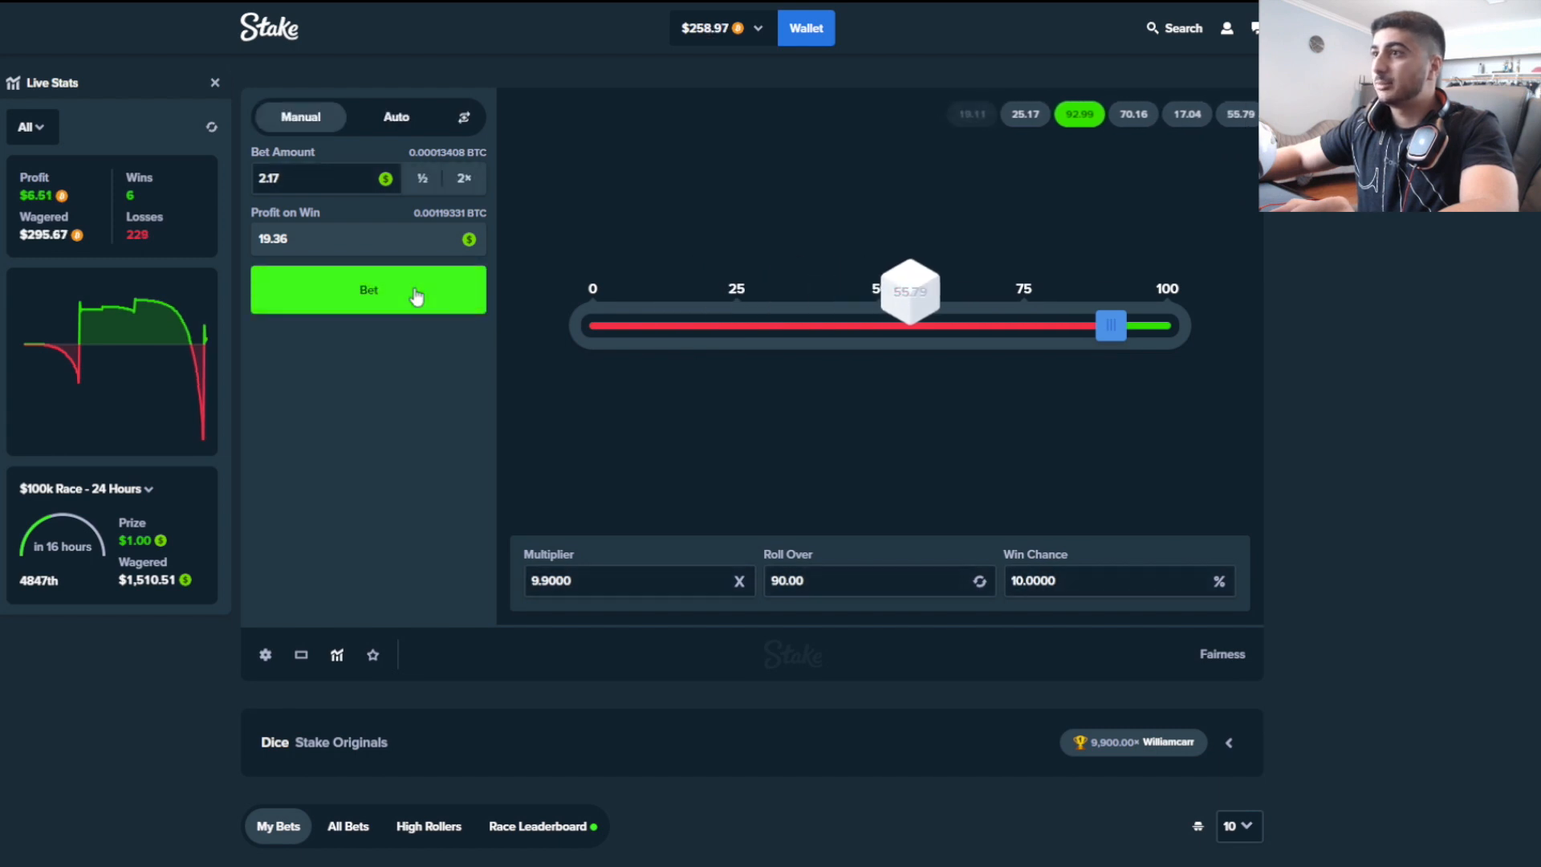
left_click(368, 289)
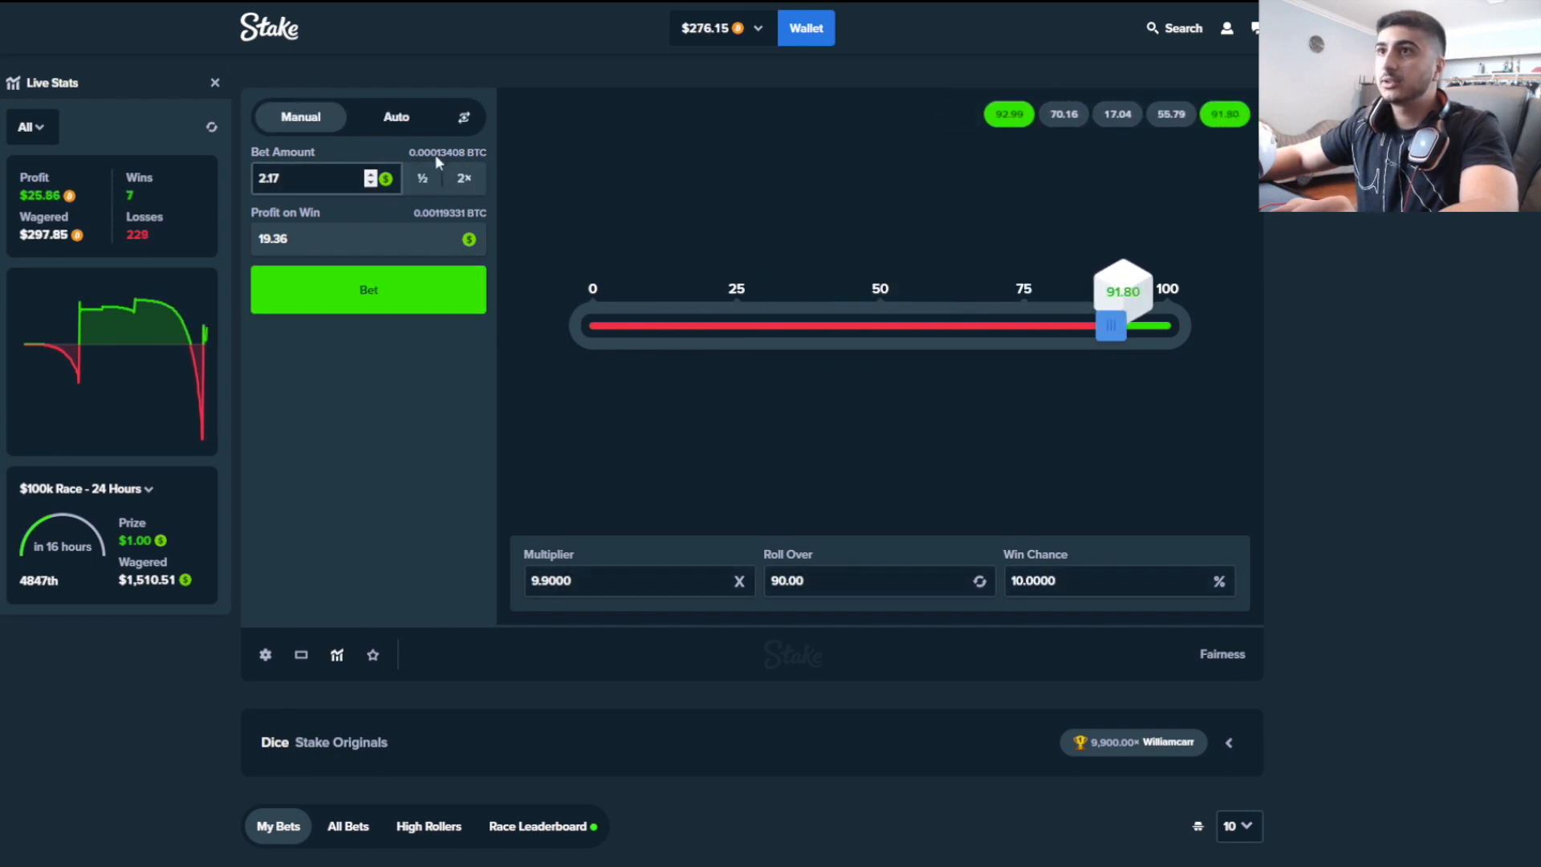
Cut the stake to 0.27, then roll at 0.27, 0.54 and 1.09
left_click(421, 178)
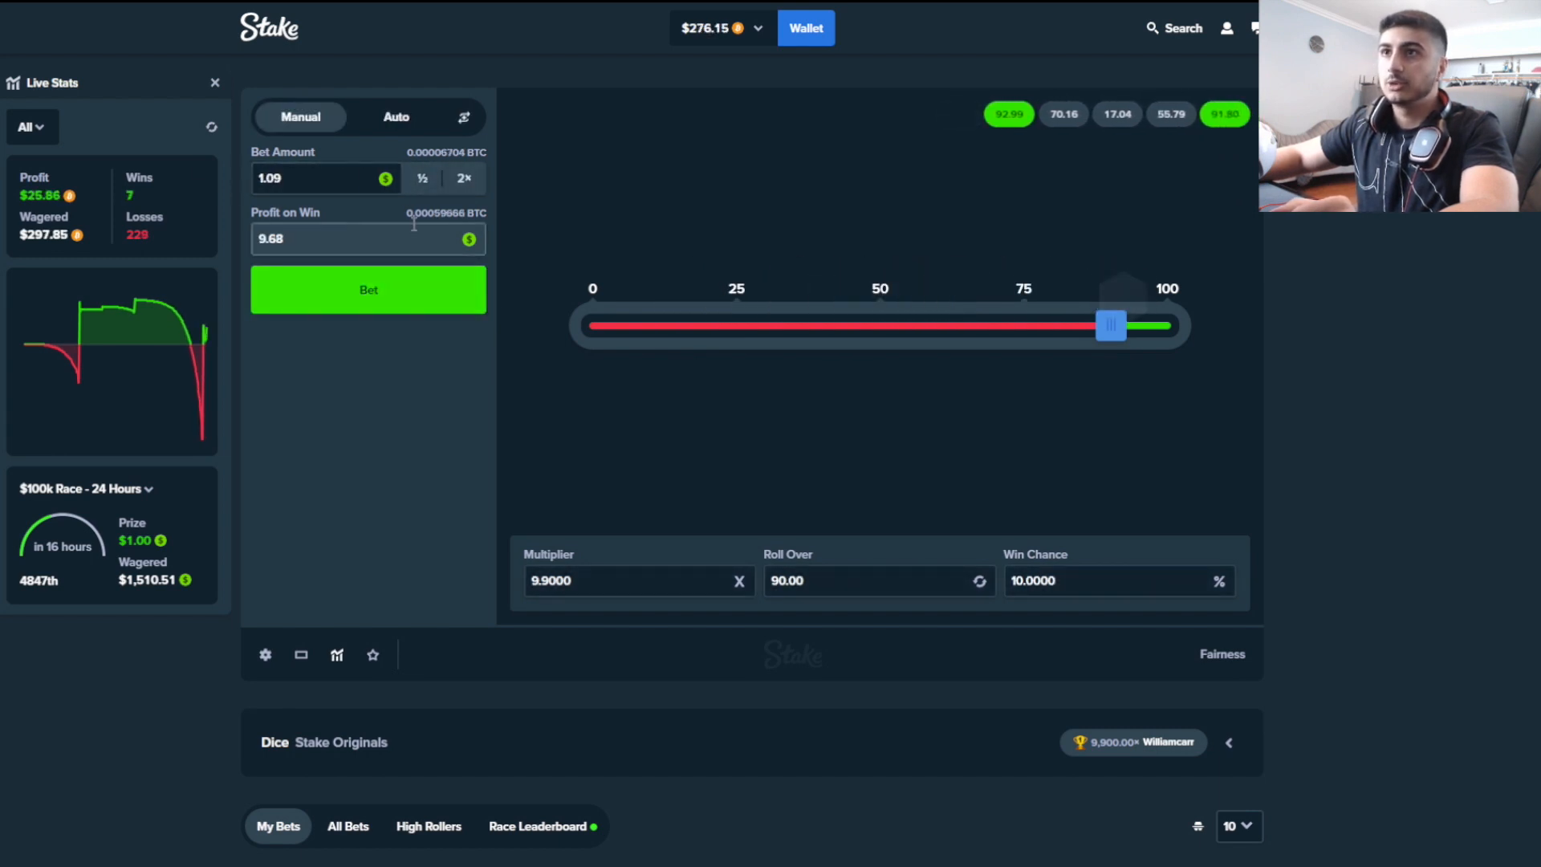
left_click(421, 178)
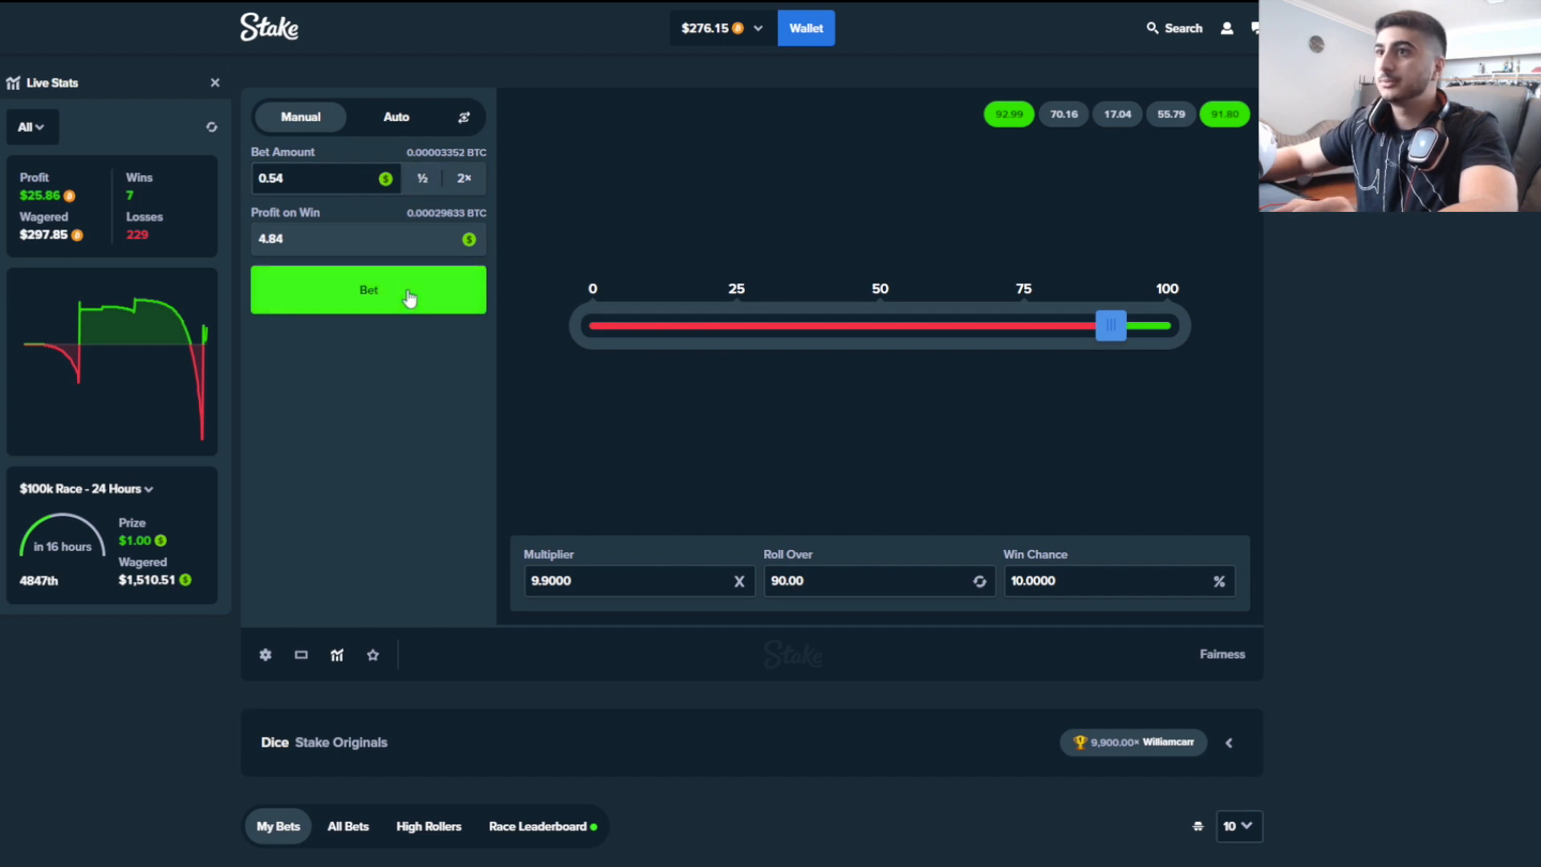
left_click(420, 178)
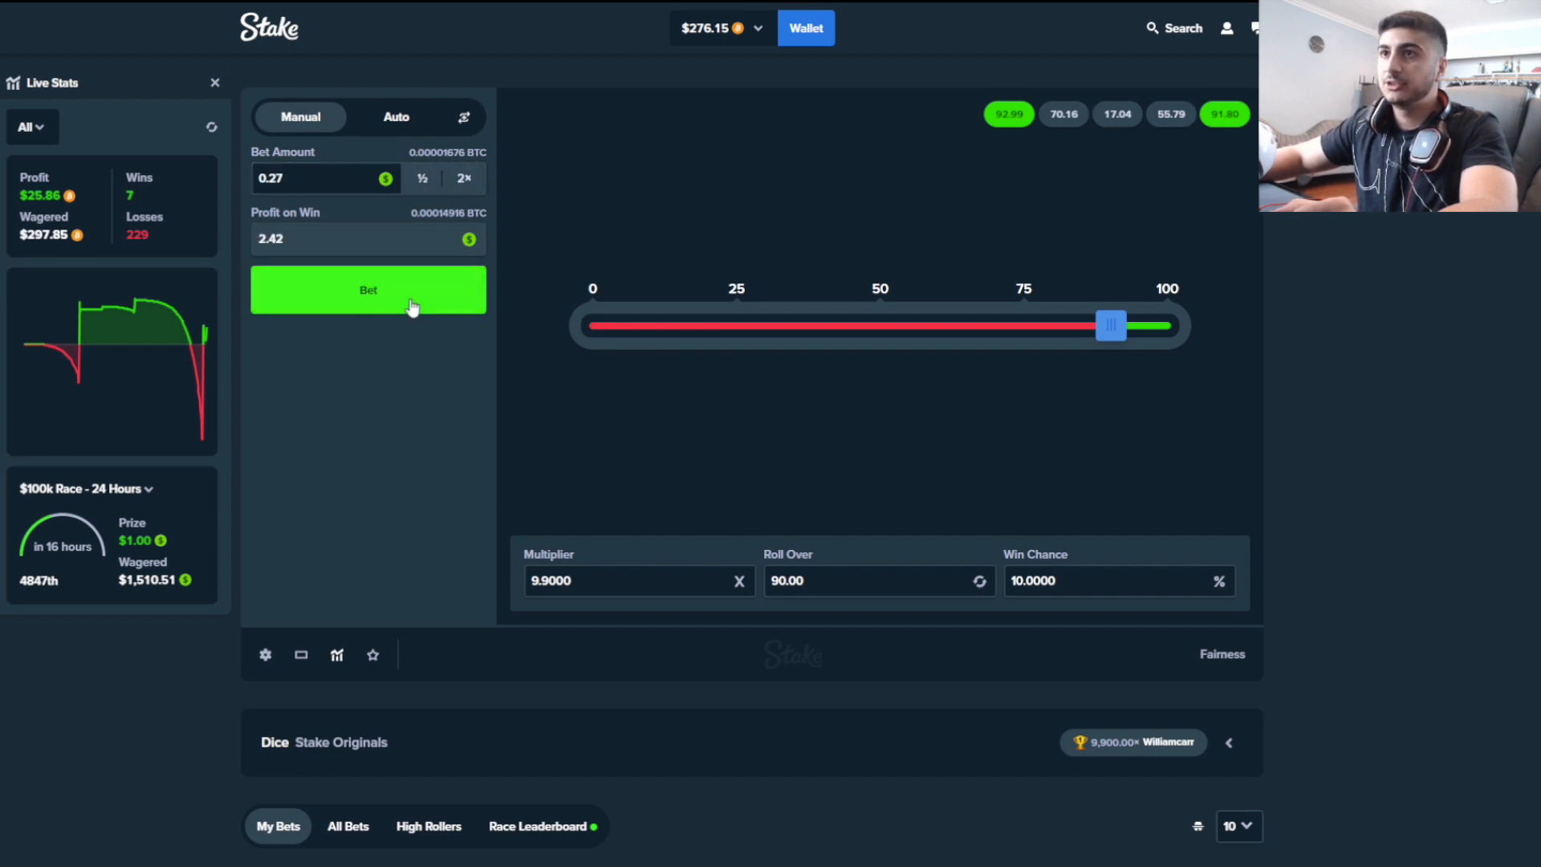
left_click(368, 289)
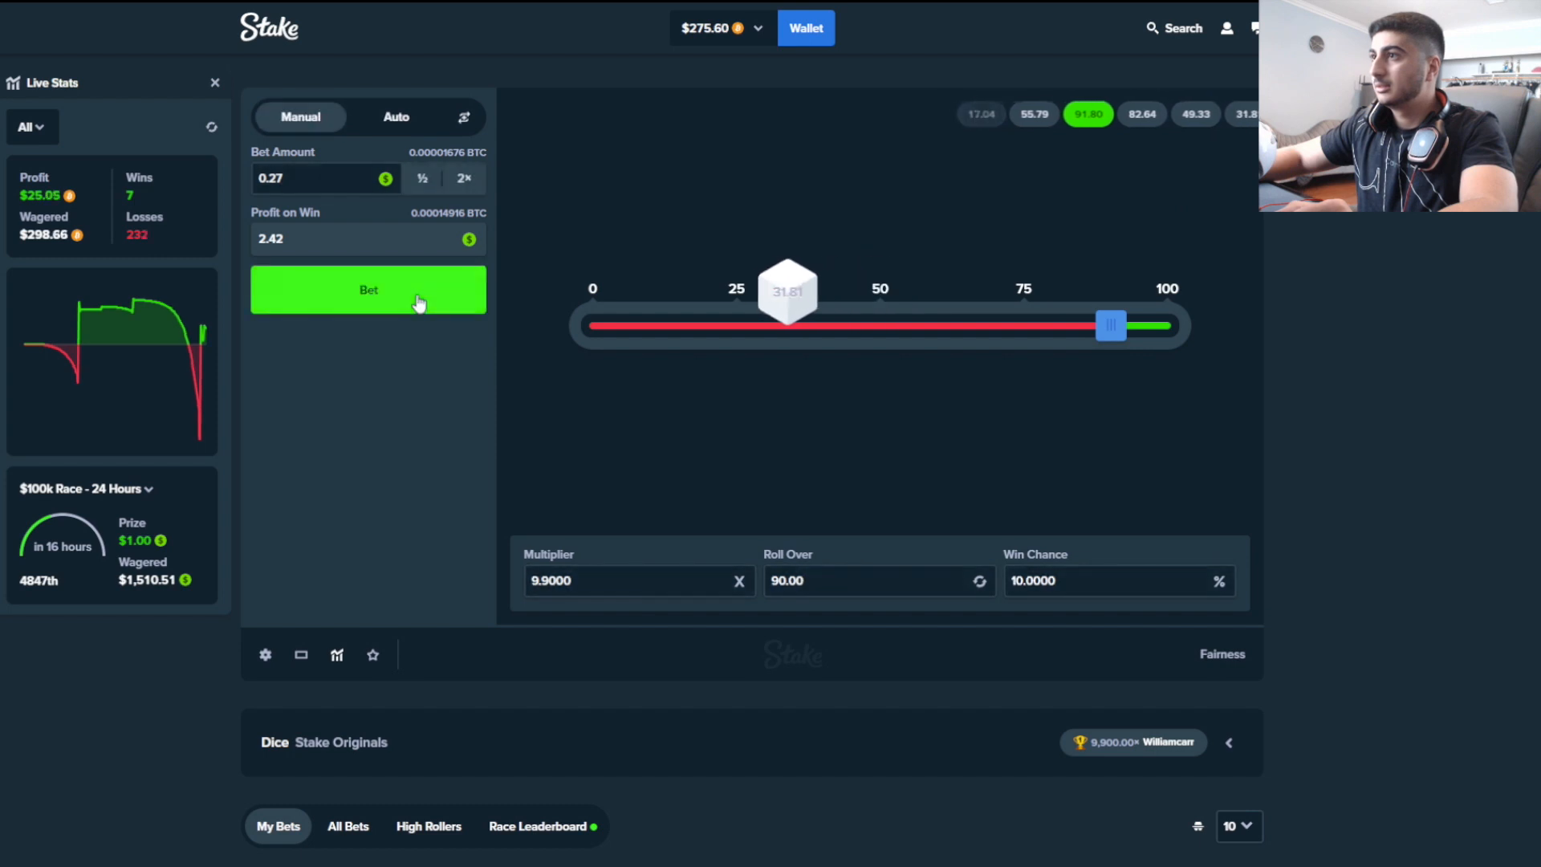
left_click(367, 289)
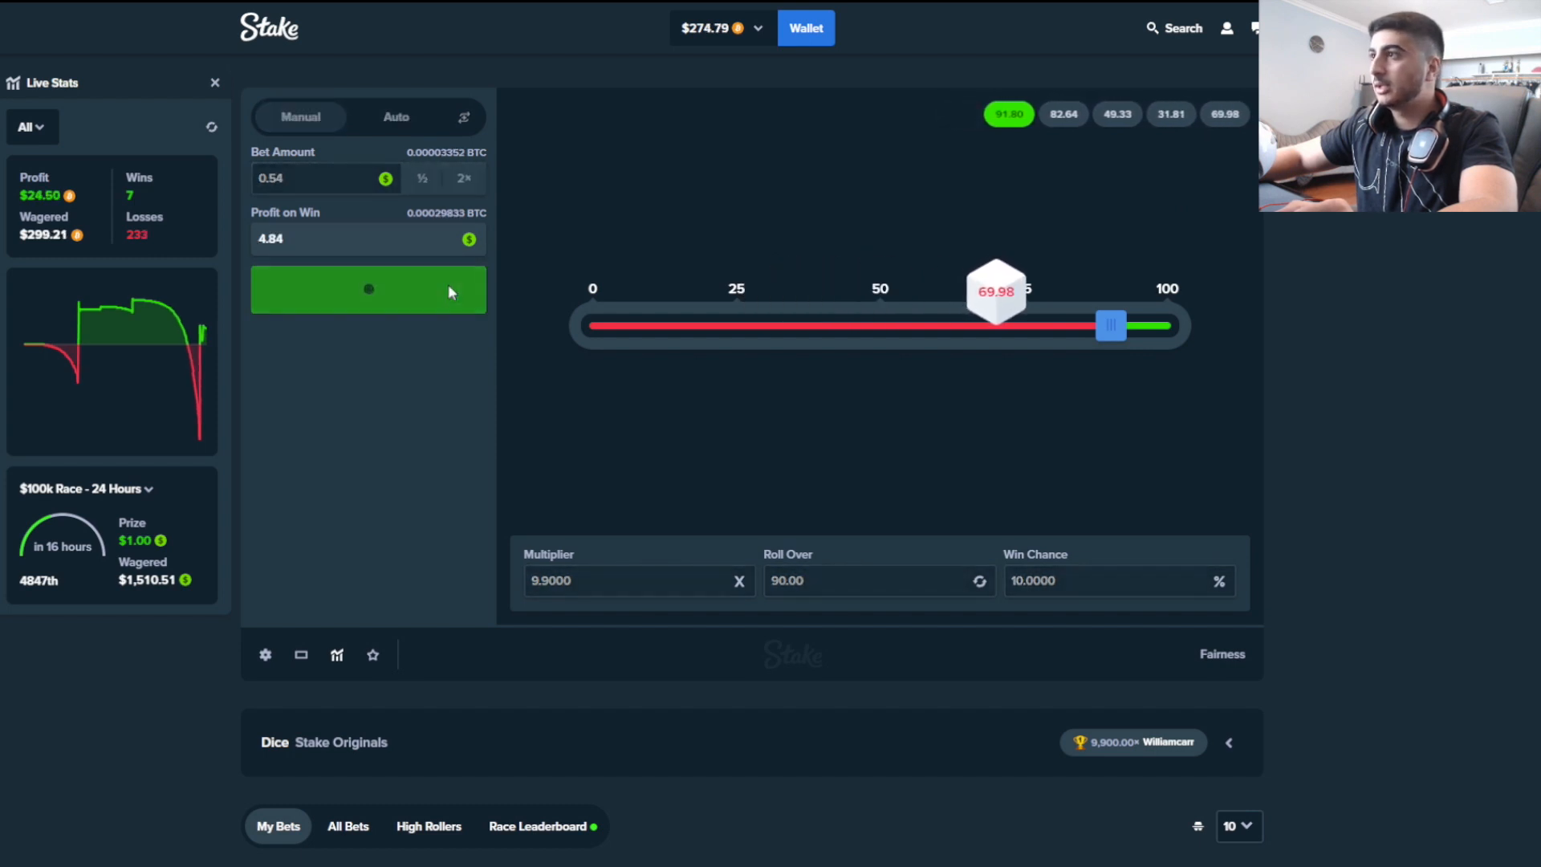
left_click(367, 289)
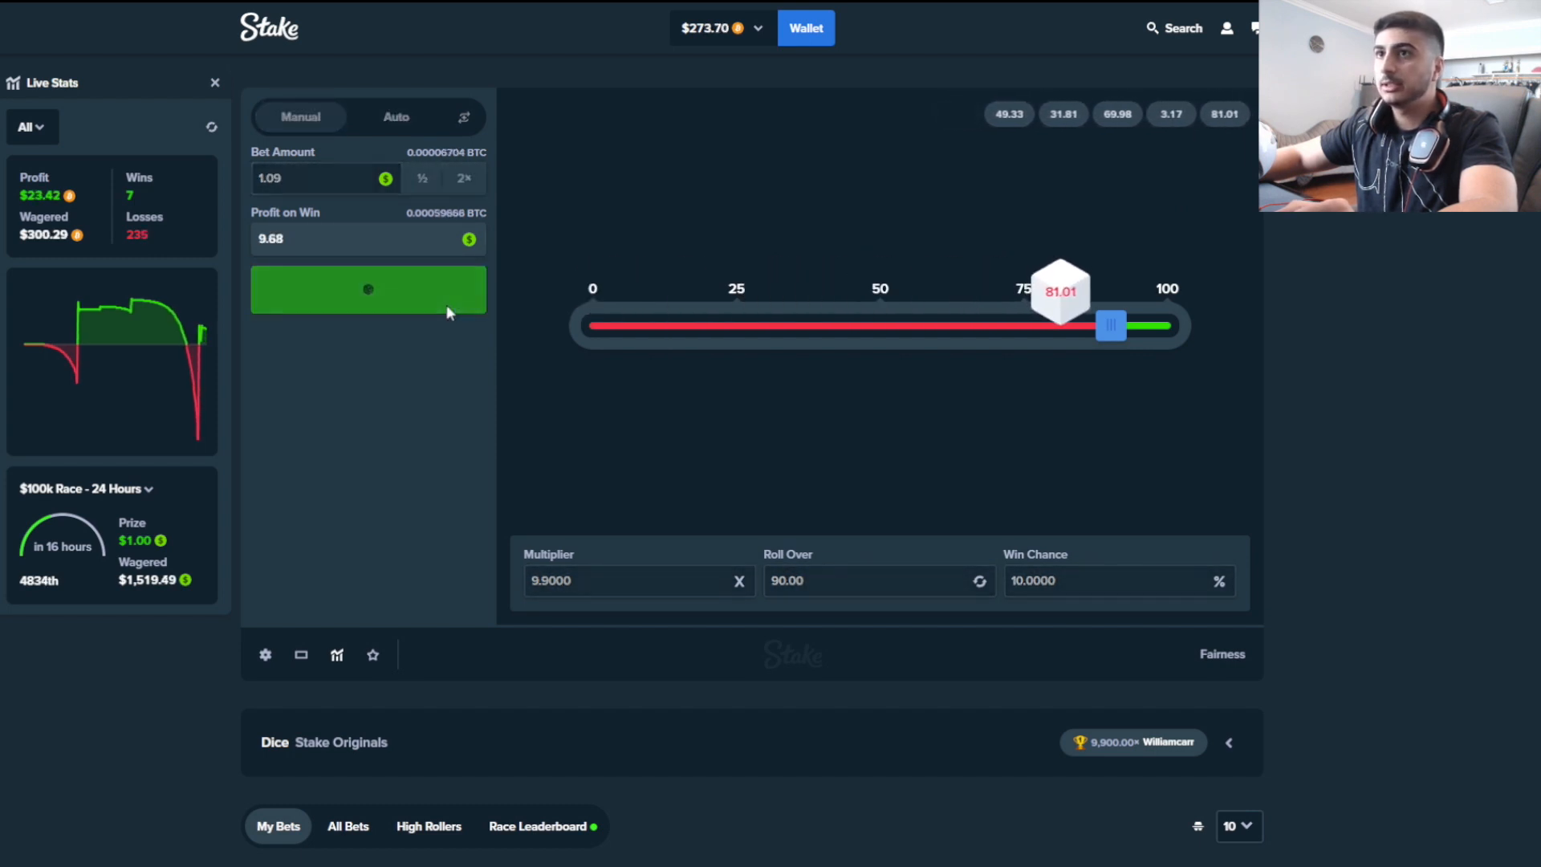
left_click(368, 289)
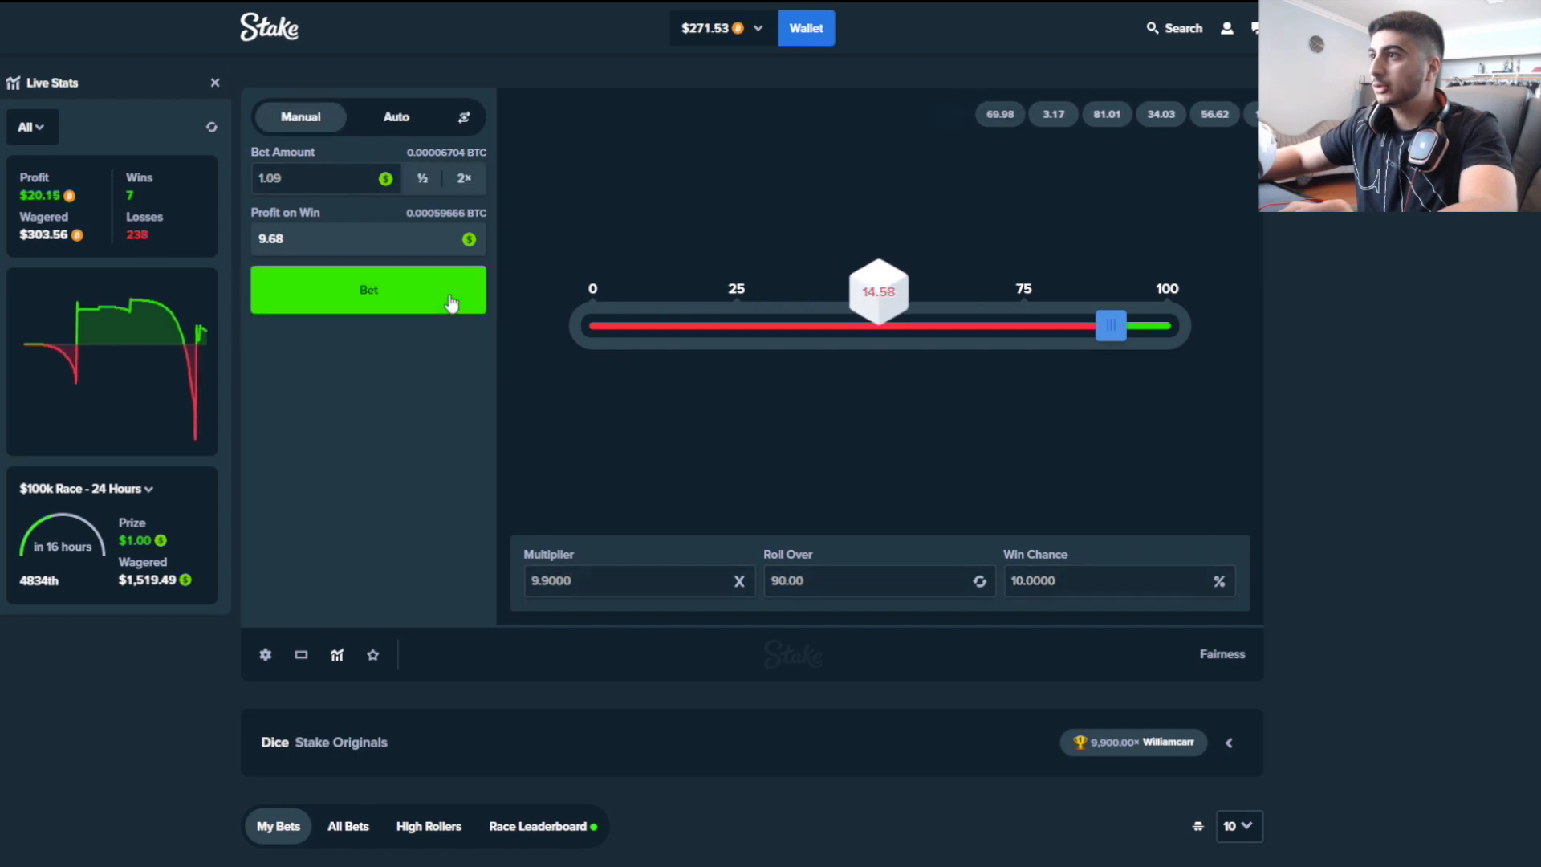
Roll at 2.17, double to 4.35 after a loss, then reset to 0.27 after winning
left_click(367, 289)
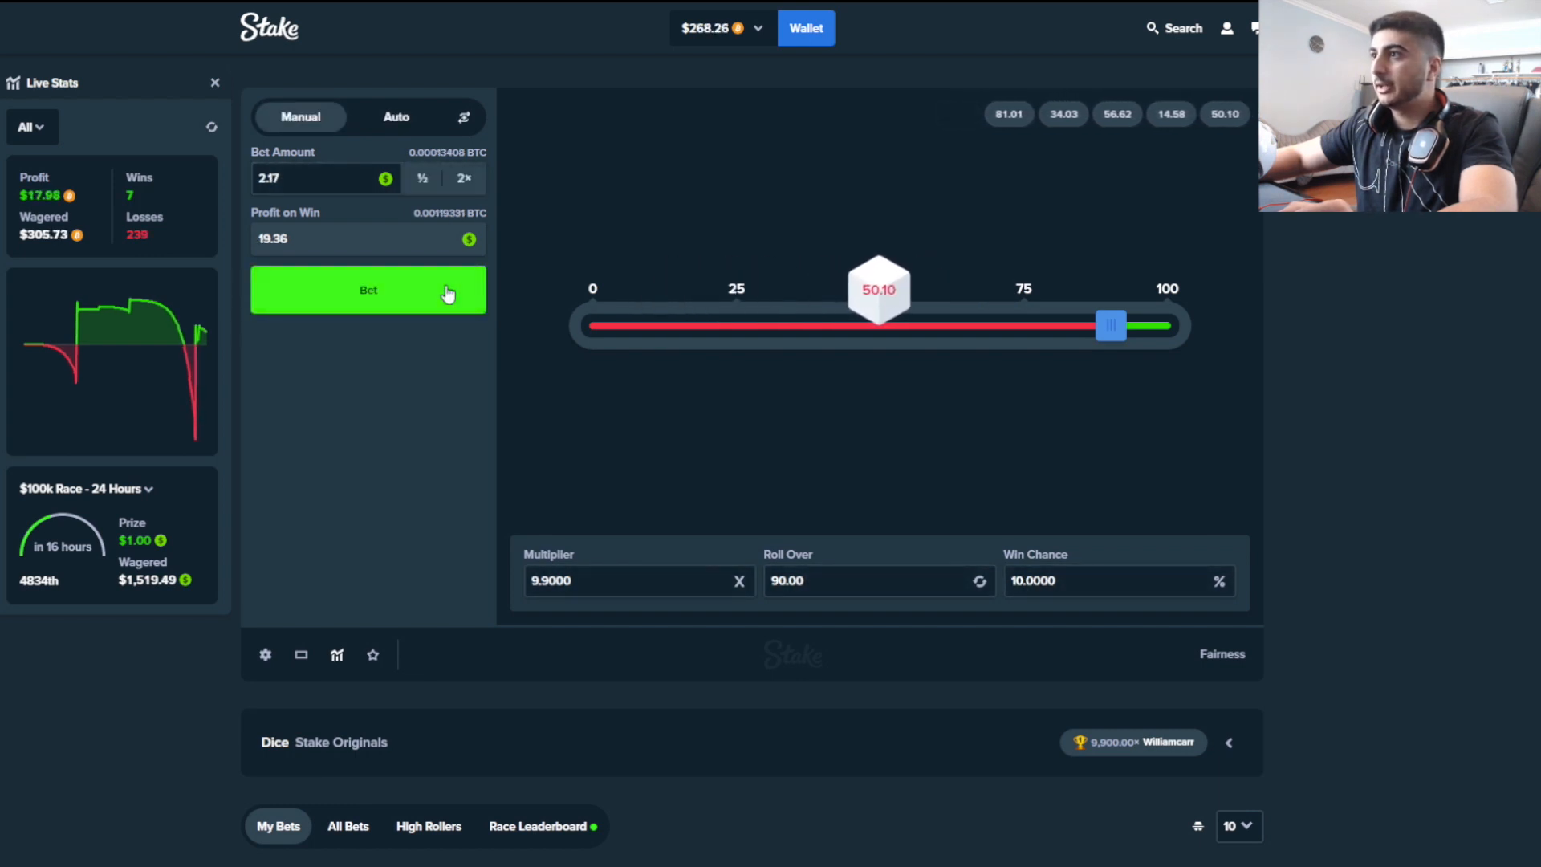
left_click(367, 289)
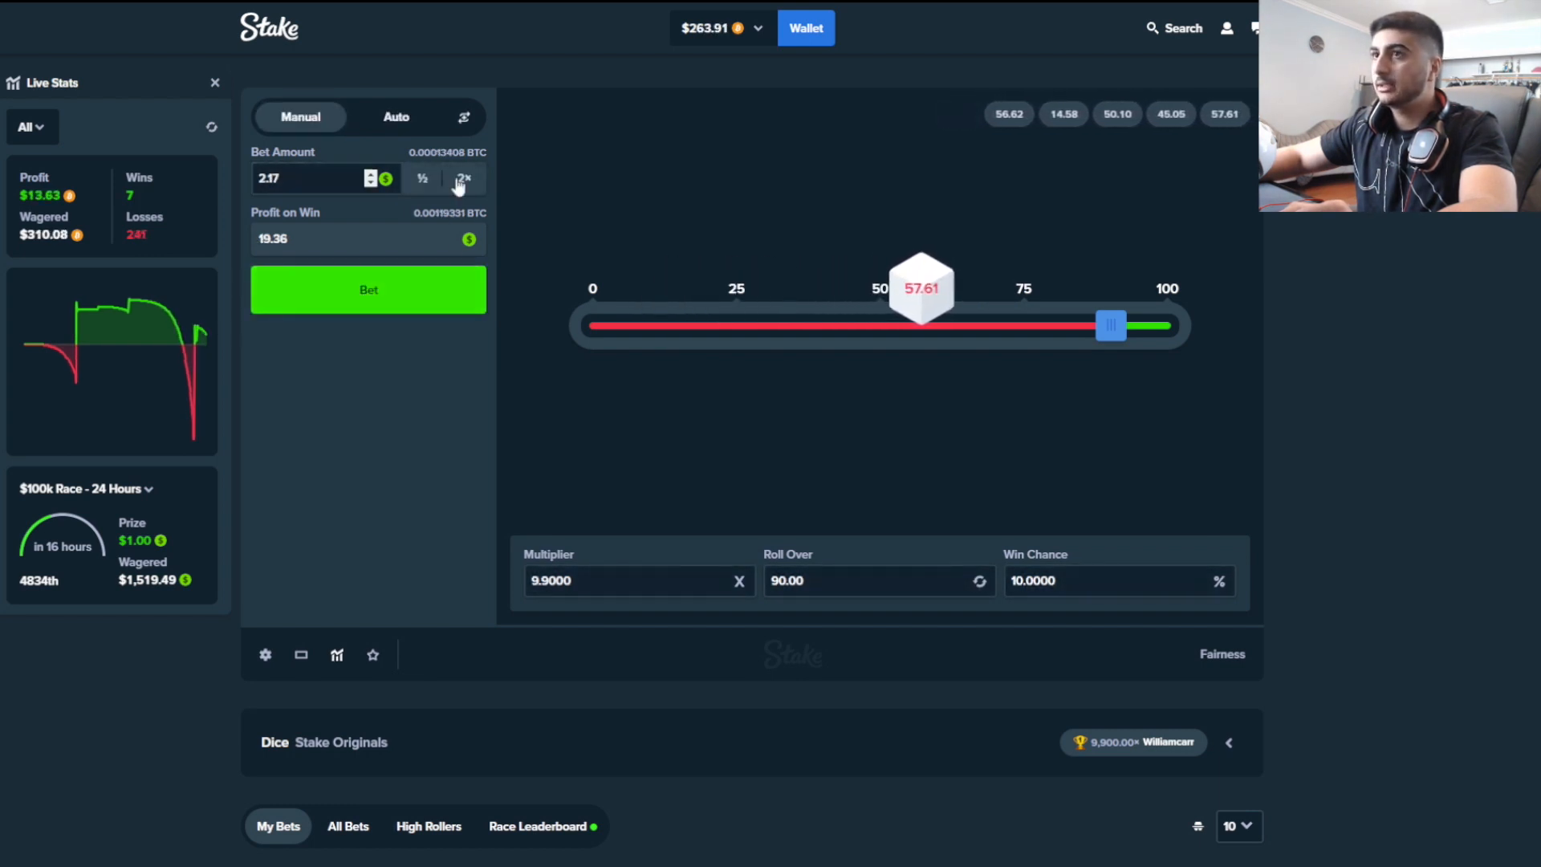
left_click(463, 179)
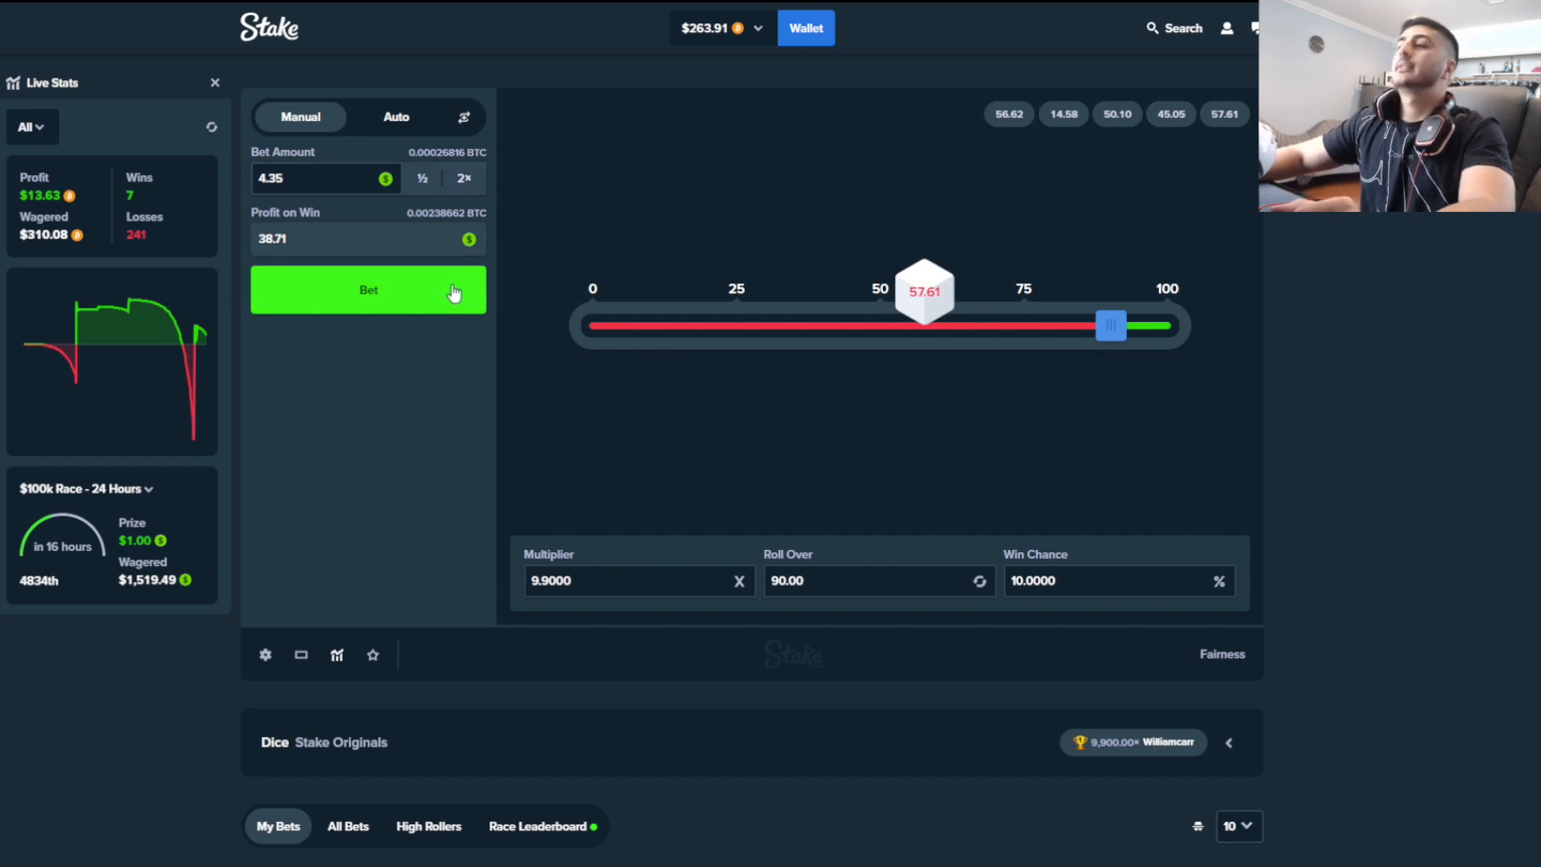
left_click(368, 289)
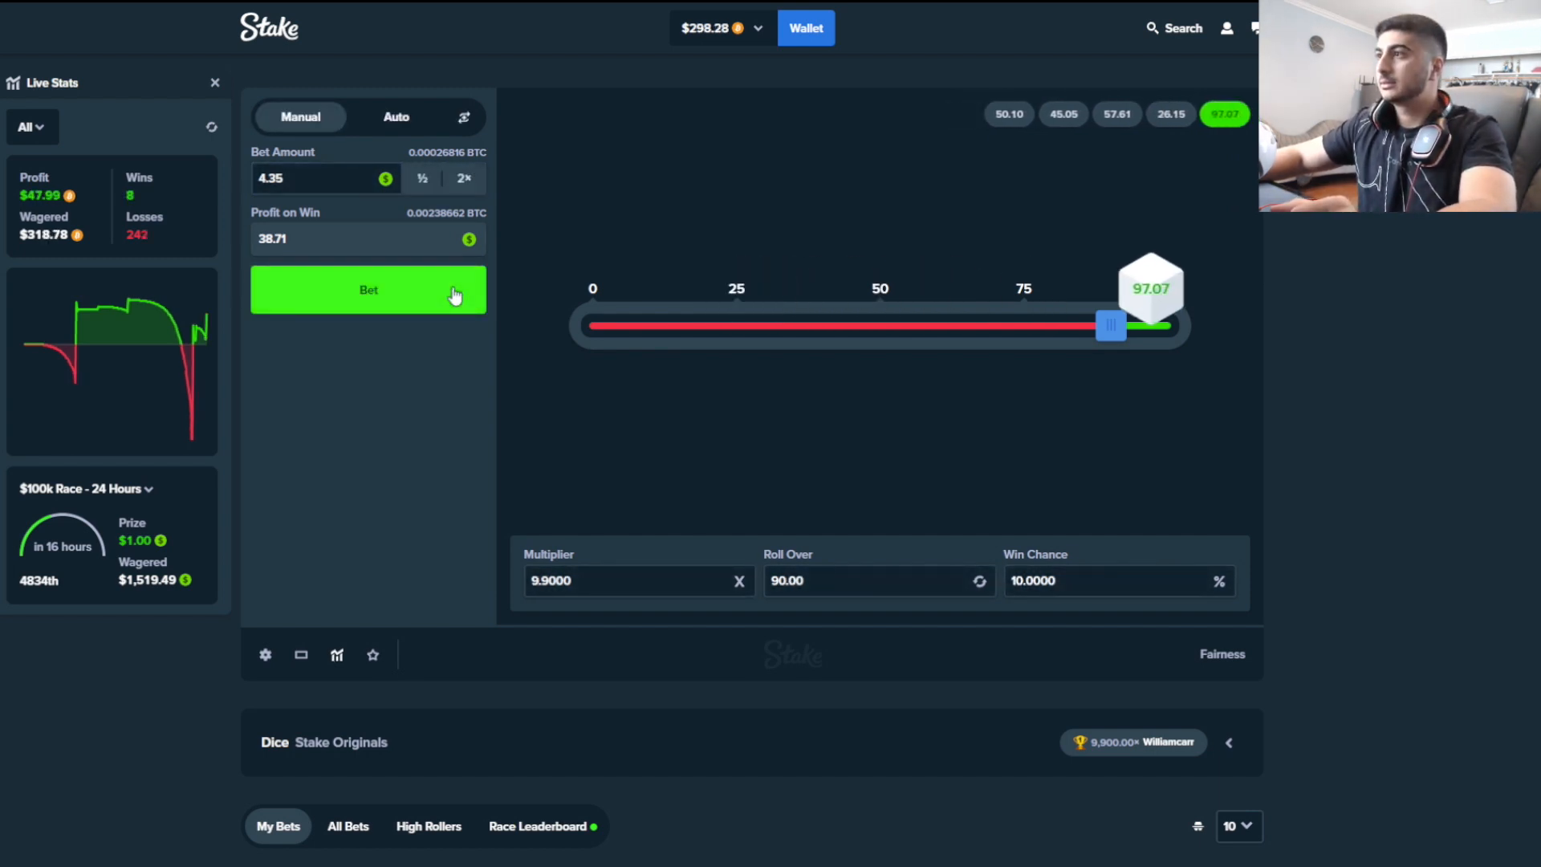
left_click(421, 178)
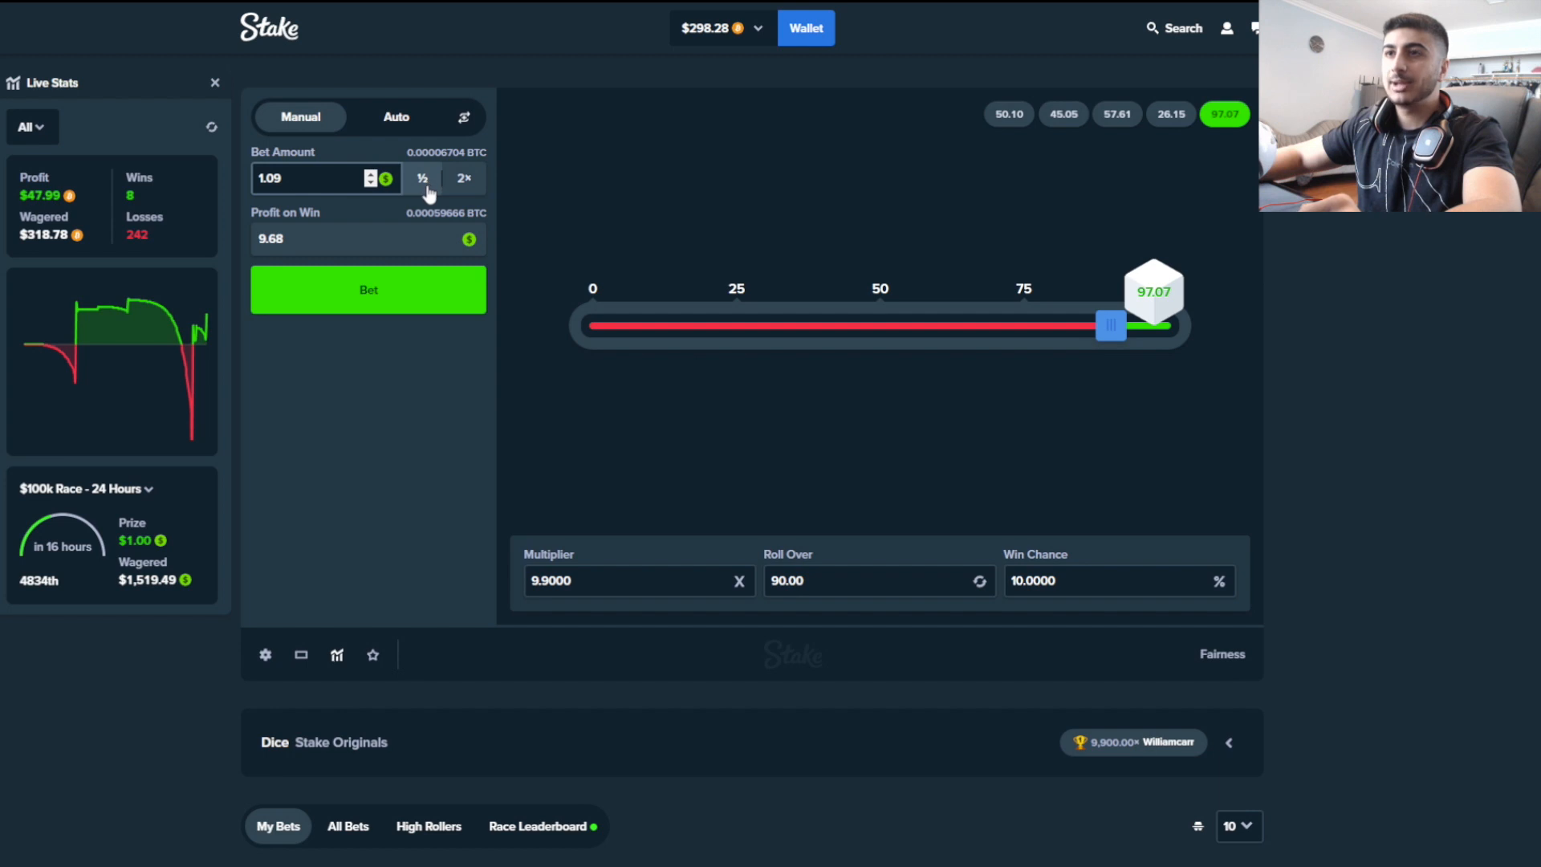
left_click(367, 289)
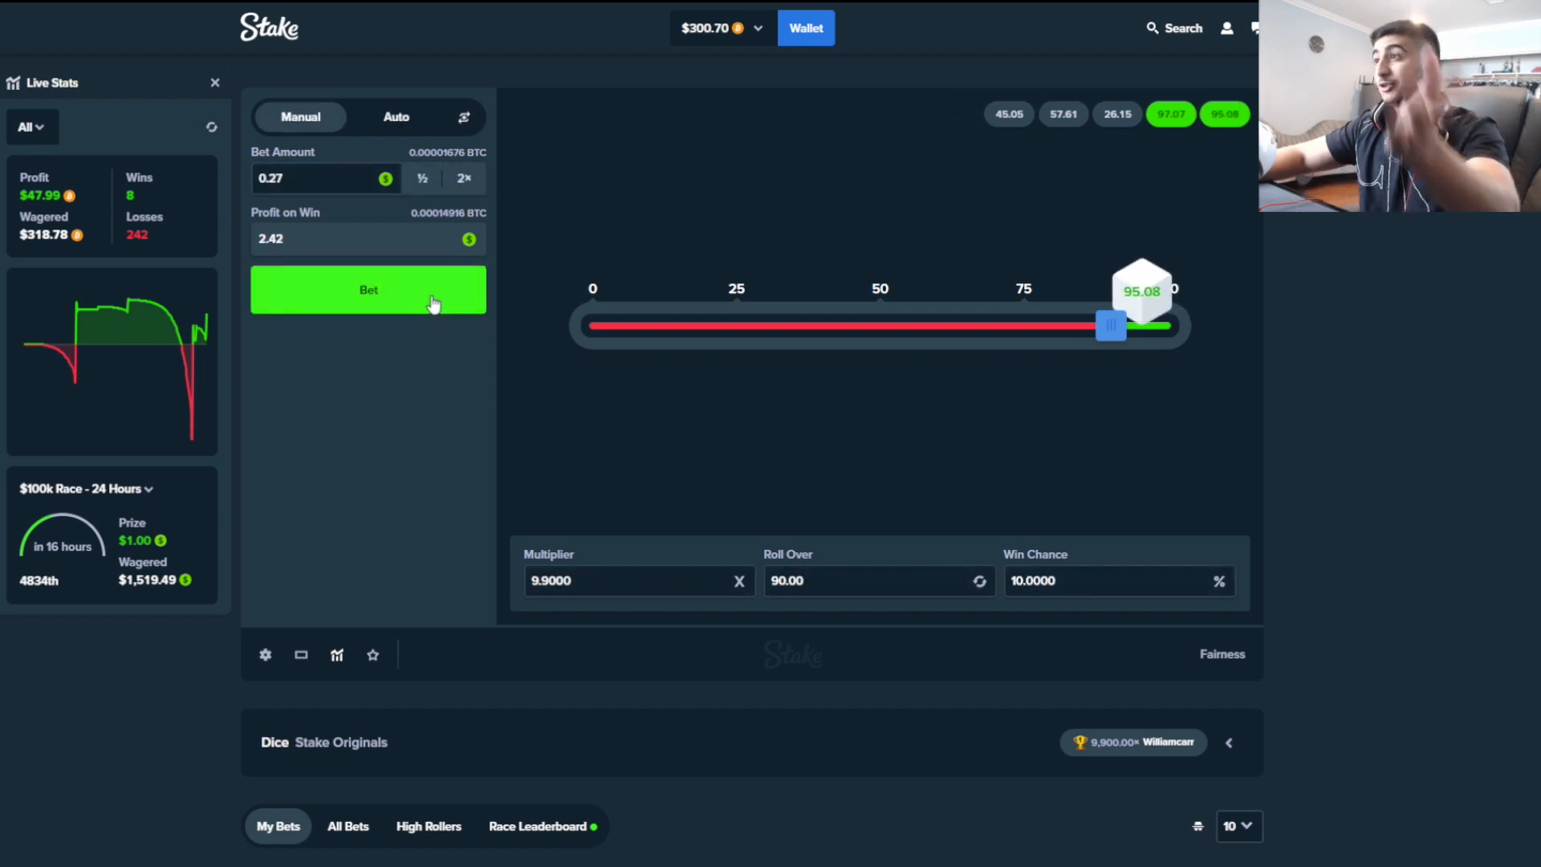
Keep rolling at the 0.27 base stake and doubled 0.54 stake
left_click(368, 289)
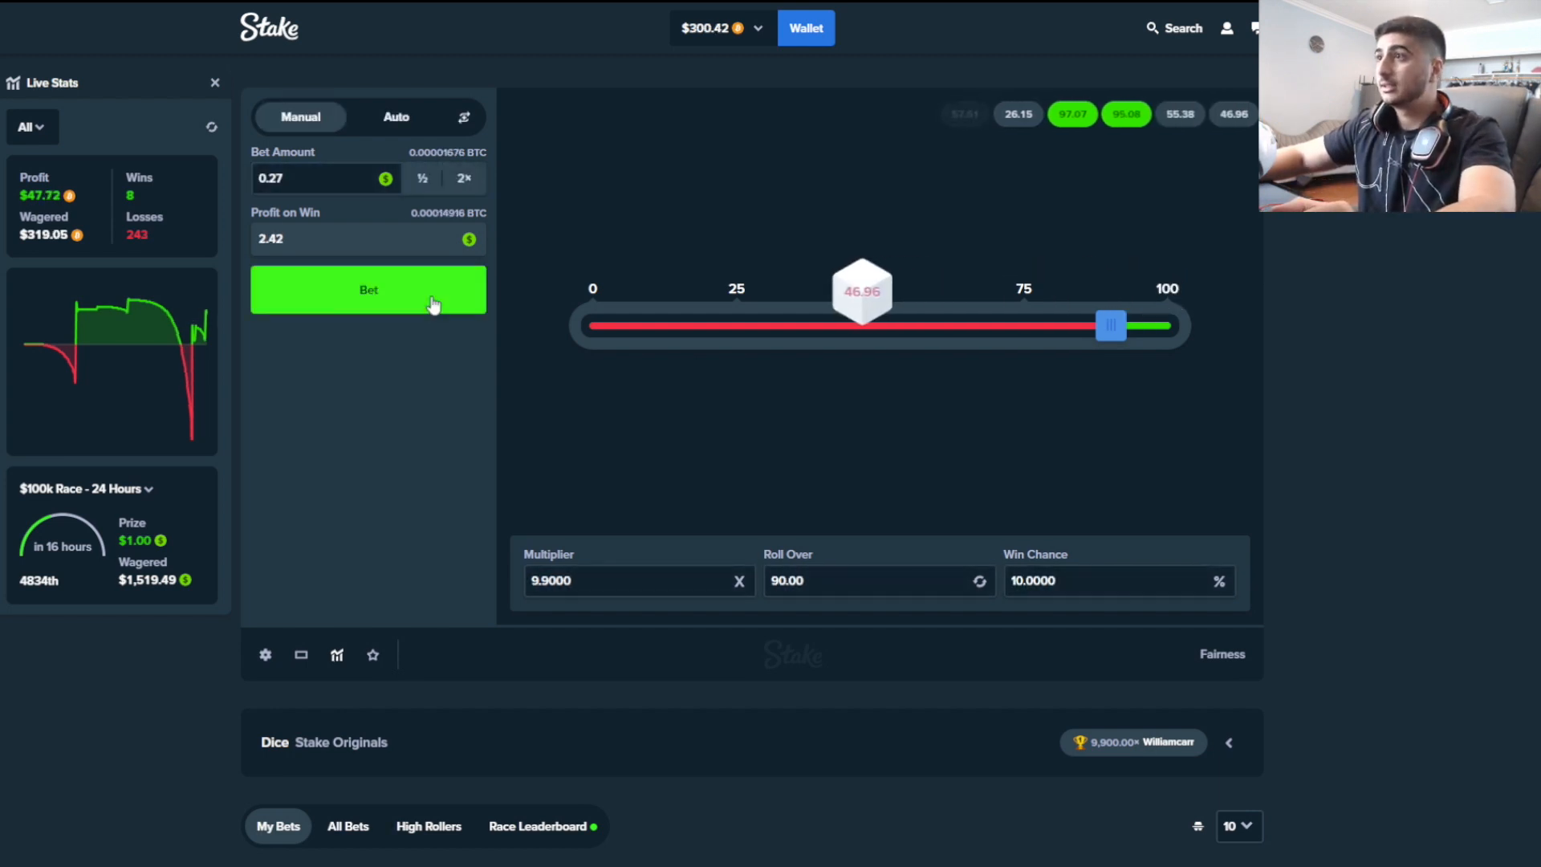
left_click(368, 289)
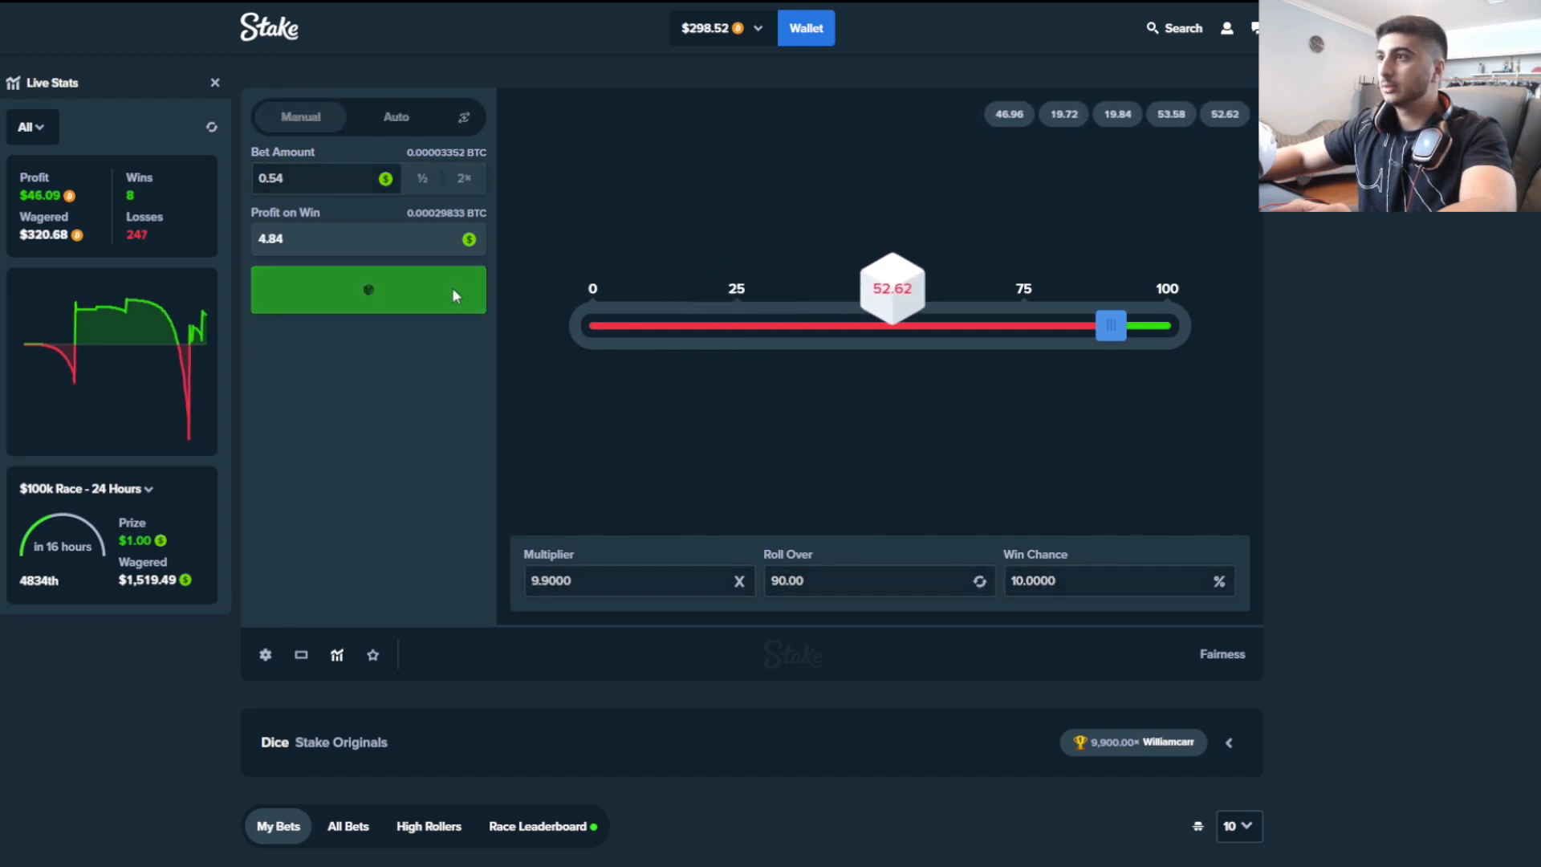
left_click(367, 289)
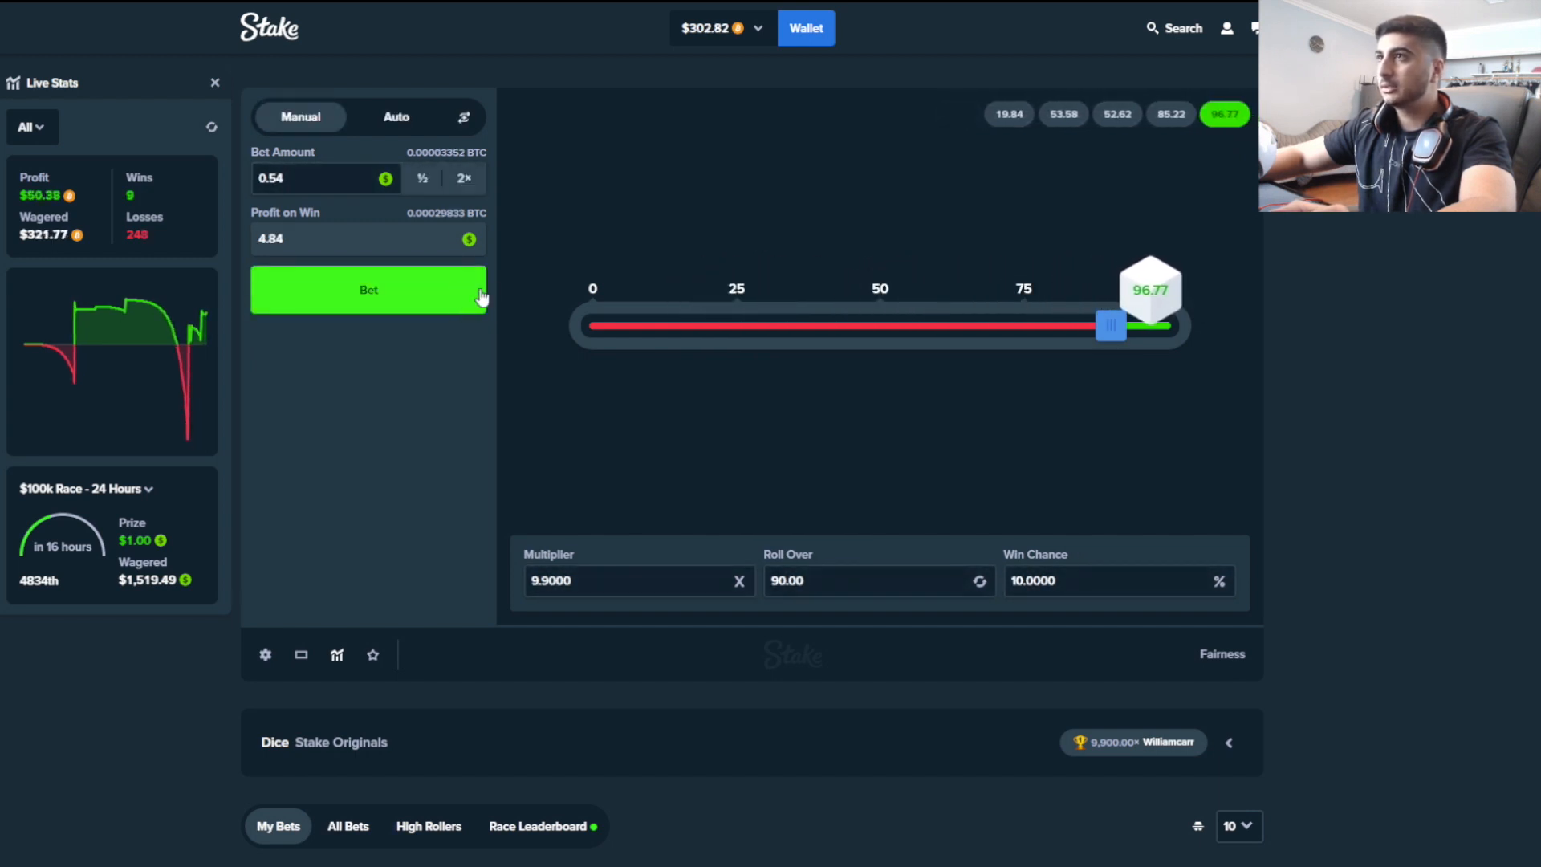
left_click(367, 289)
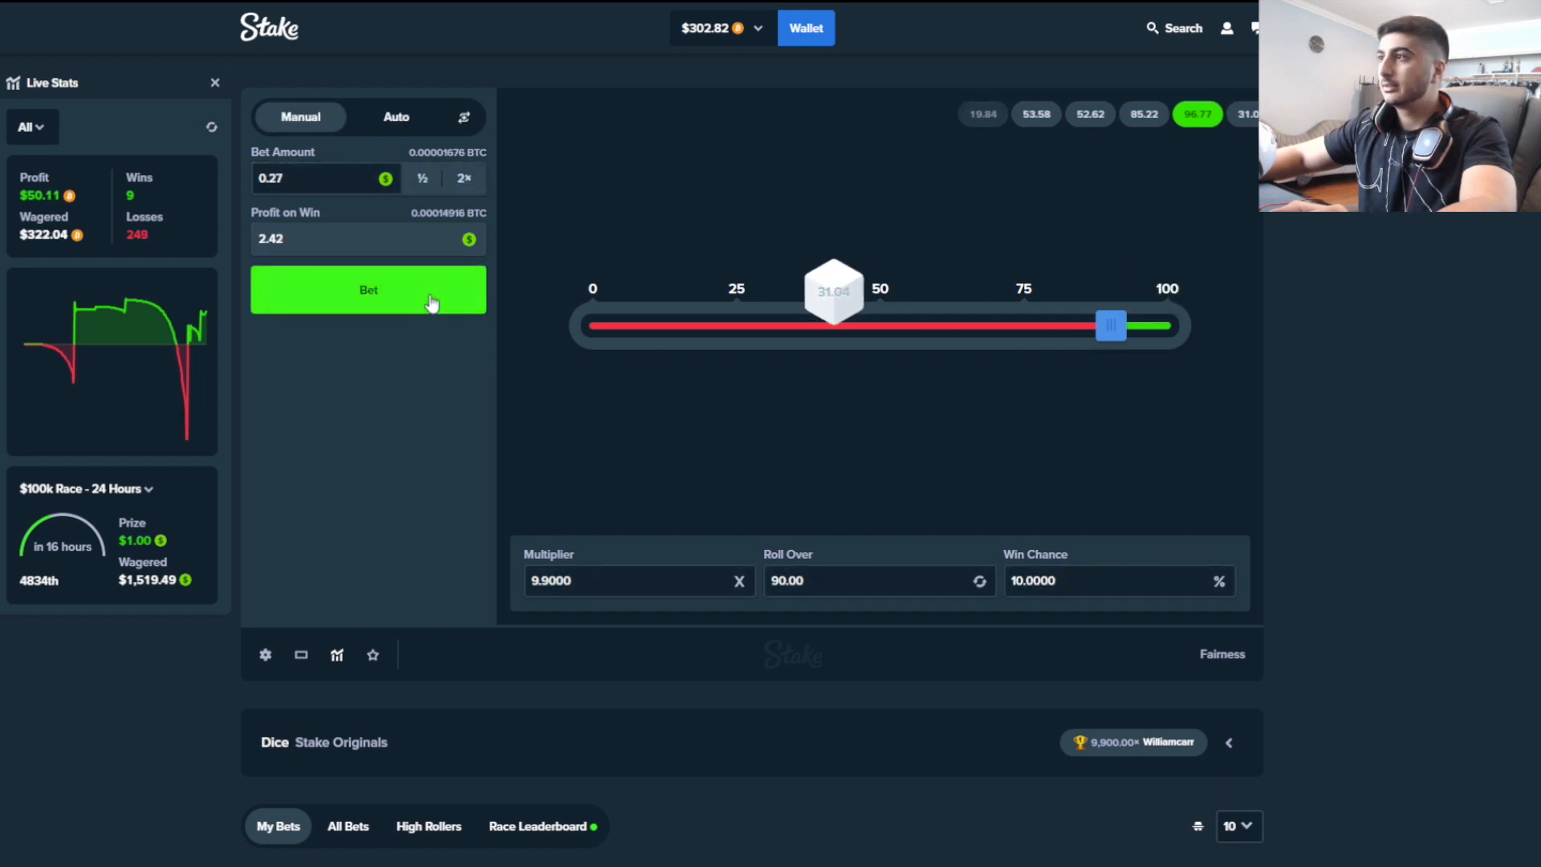
left_click(367, 288)
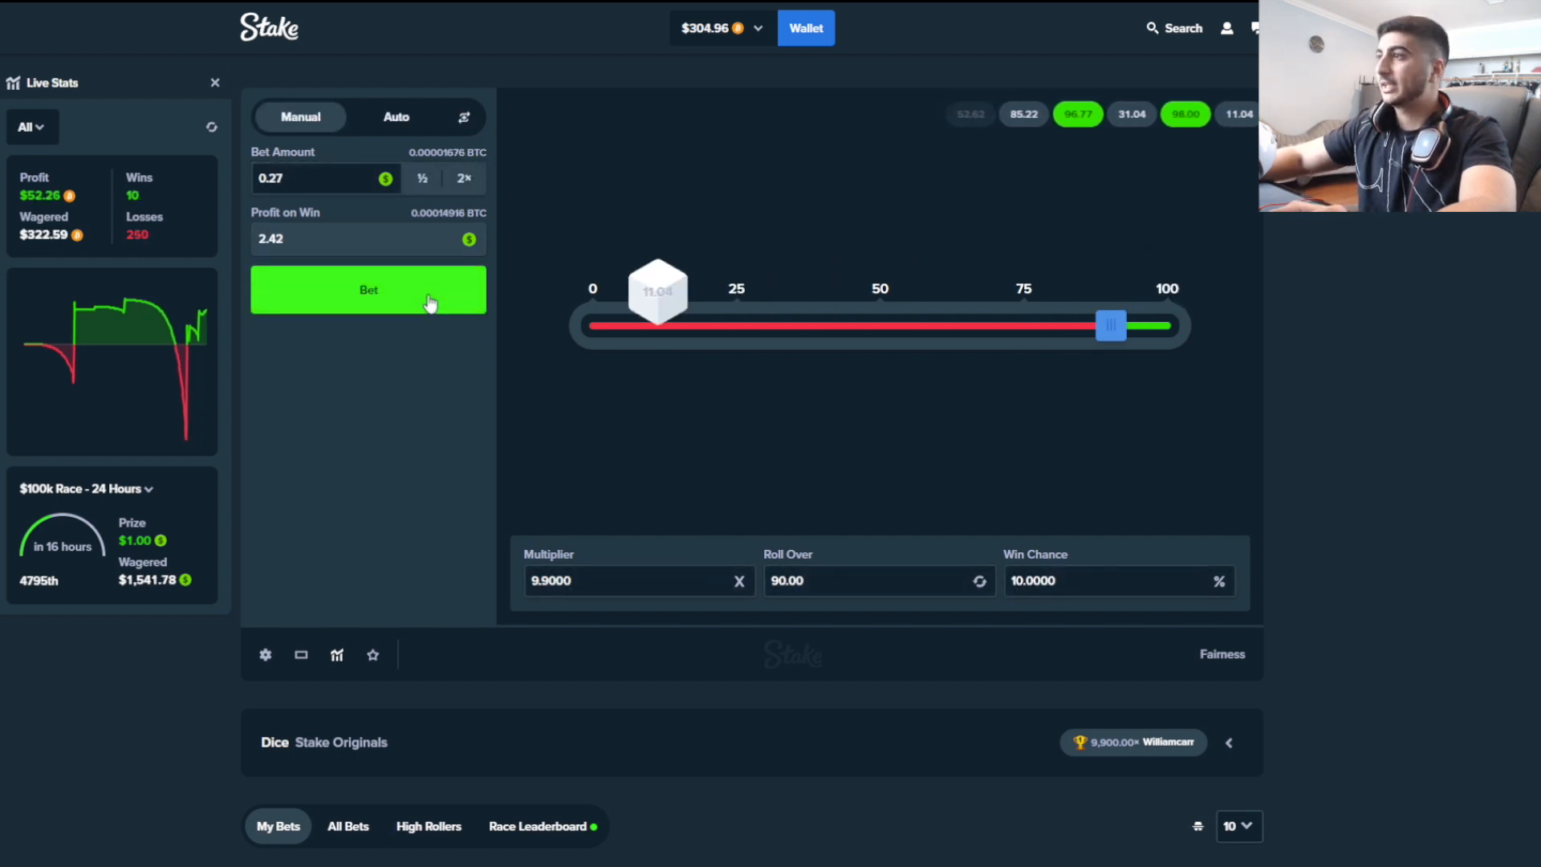
left_click(368, 289)
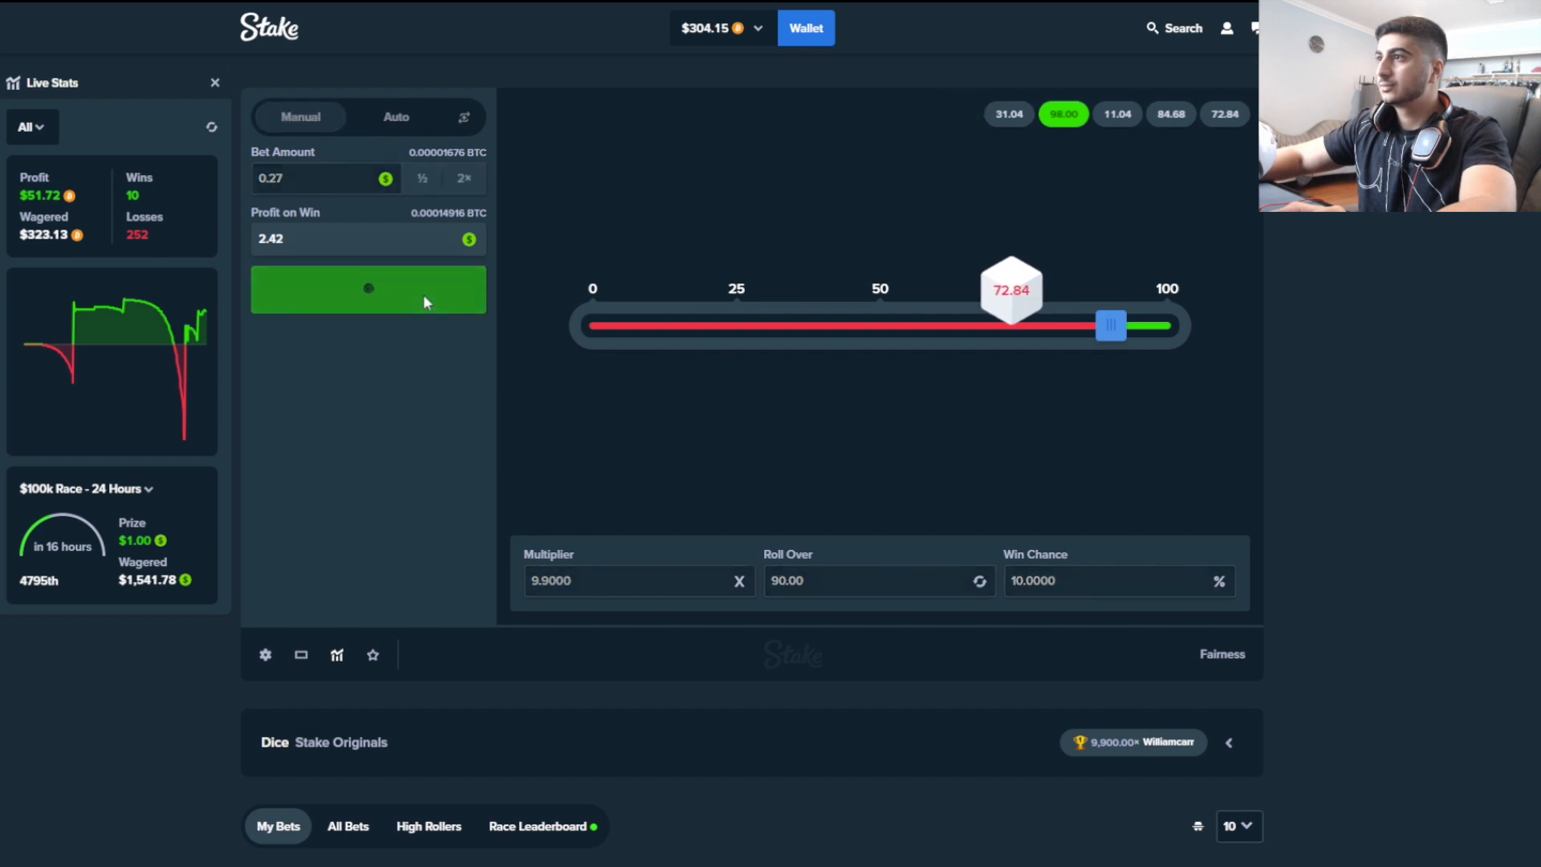
left_click(367, 288)
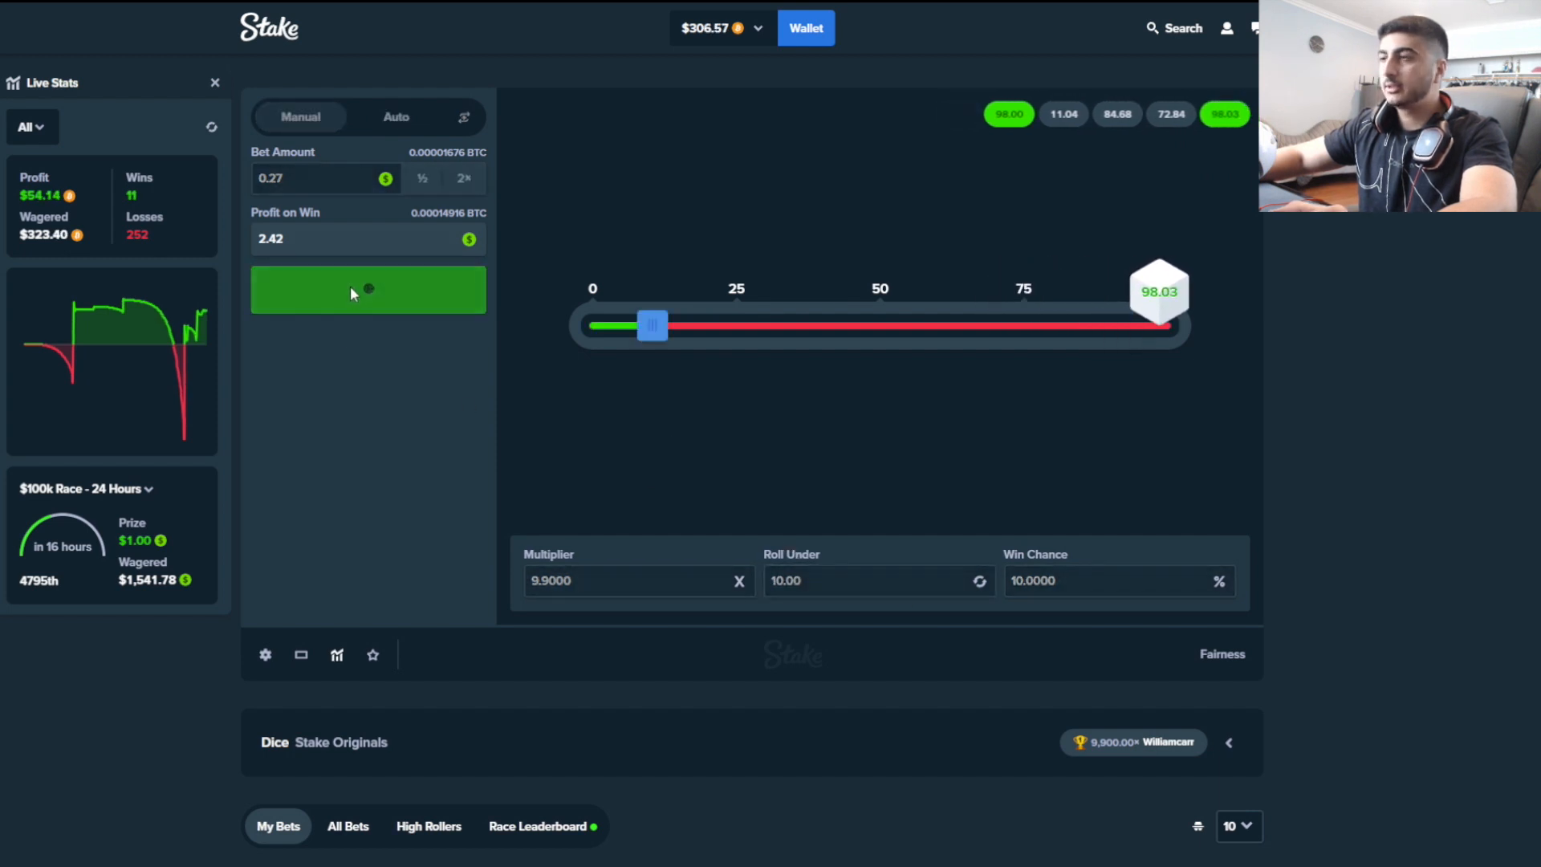
Roll under 10 starting at 0.27, doubling through 0.54, 1.09, 2.17 and 4.35
left_click(367, 289)
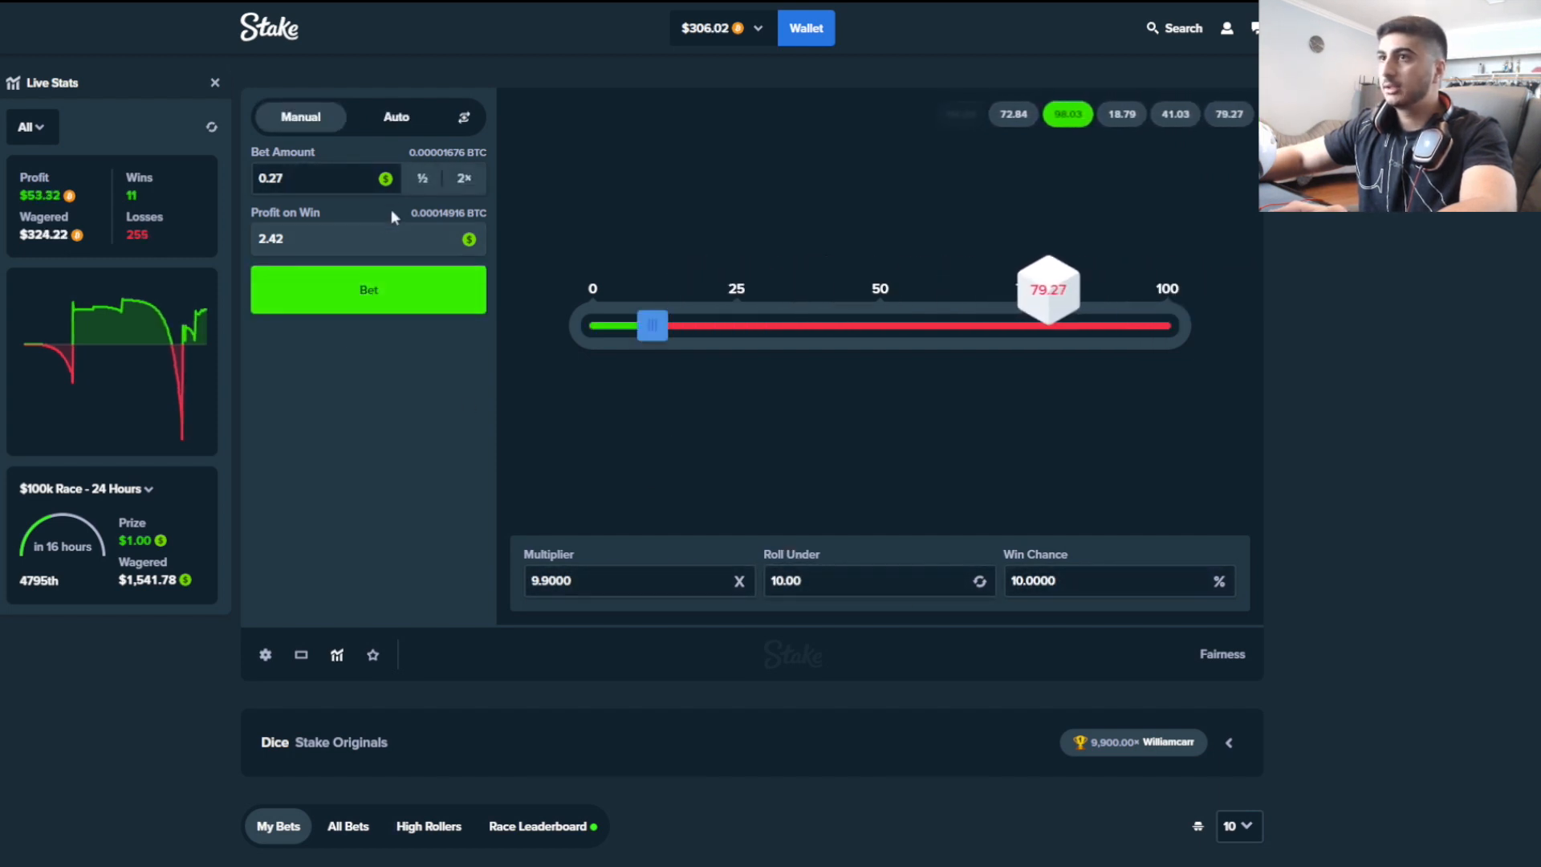
left_click(367, 289)
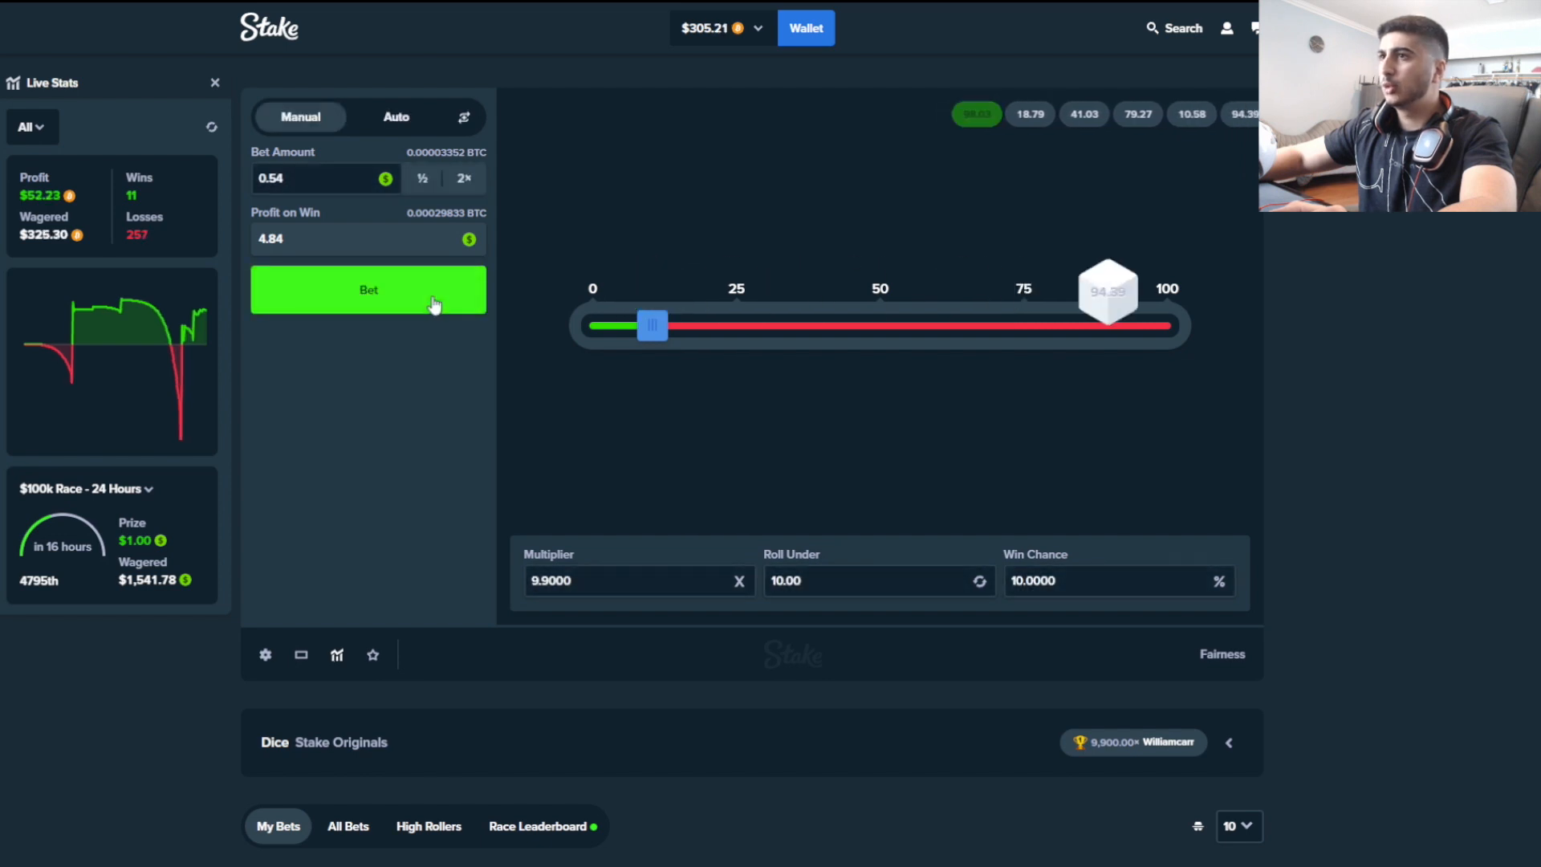
left_click(368, 289)
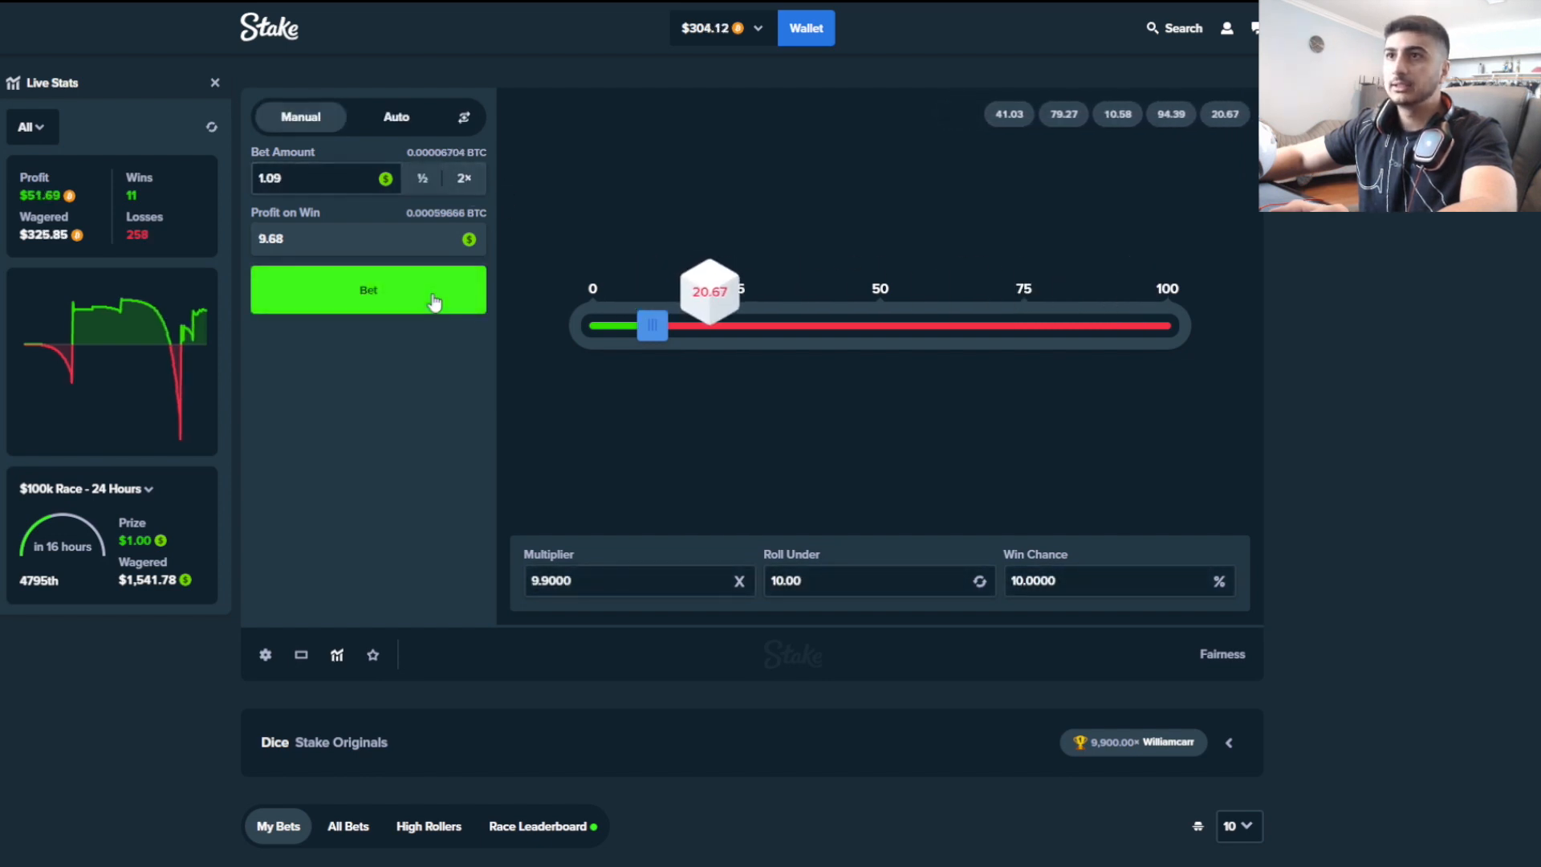
left_click(367, 289)
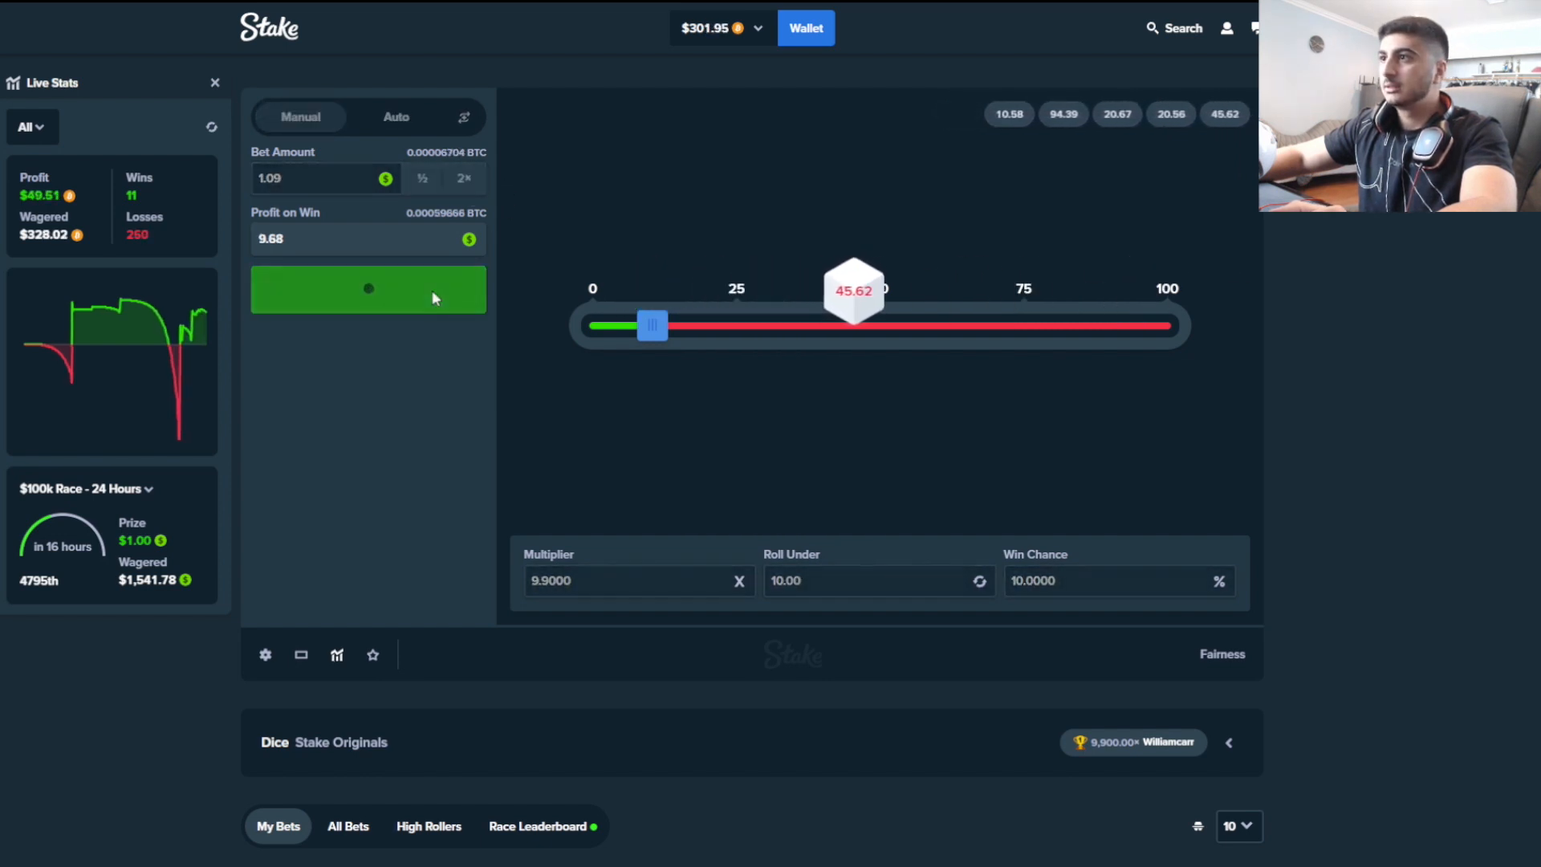
left_click(368, 289)
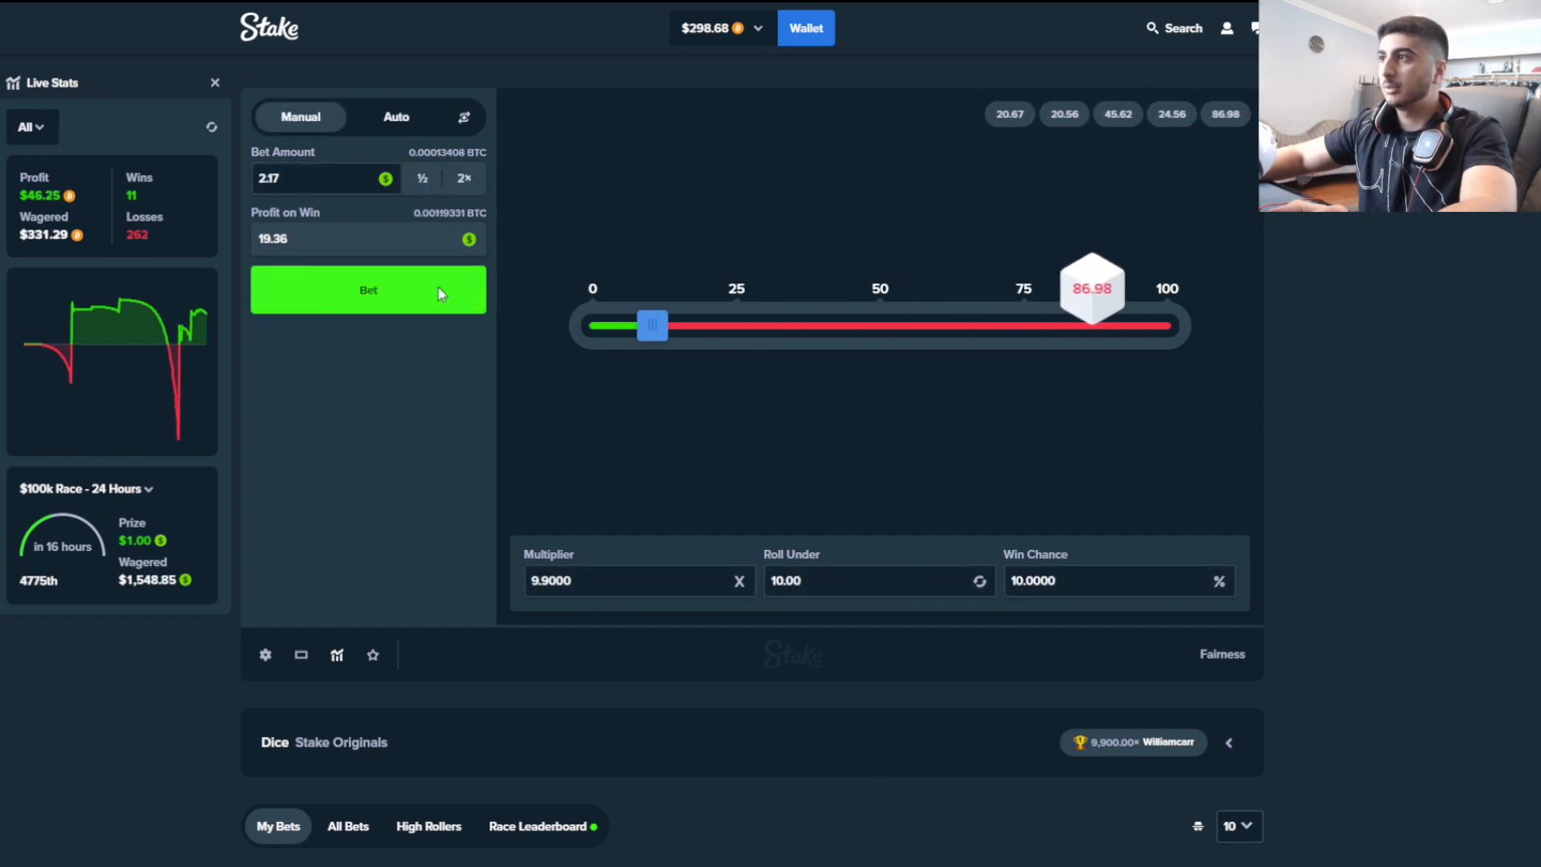
left_click(368, 289)
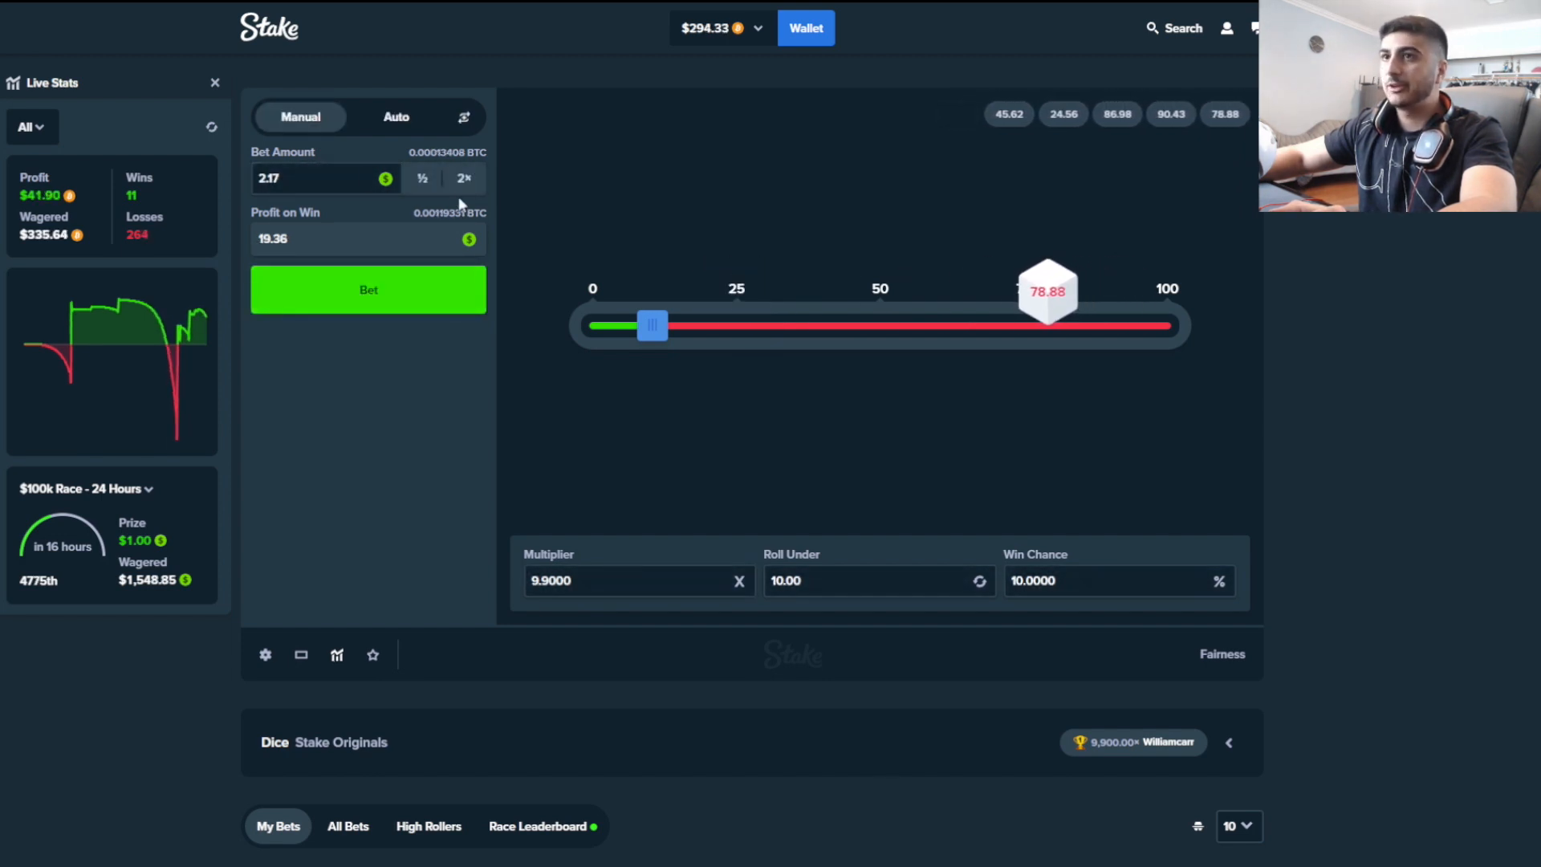
left_click(367, 289)
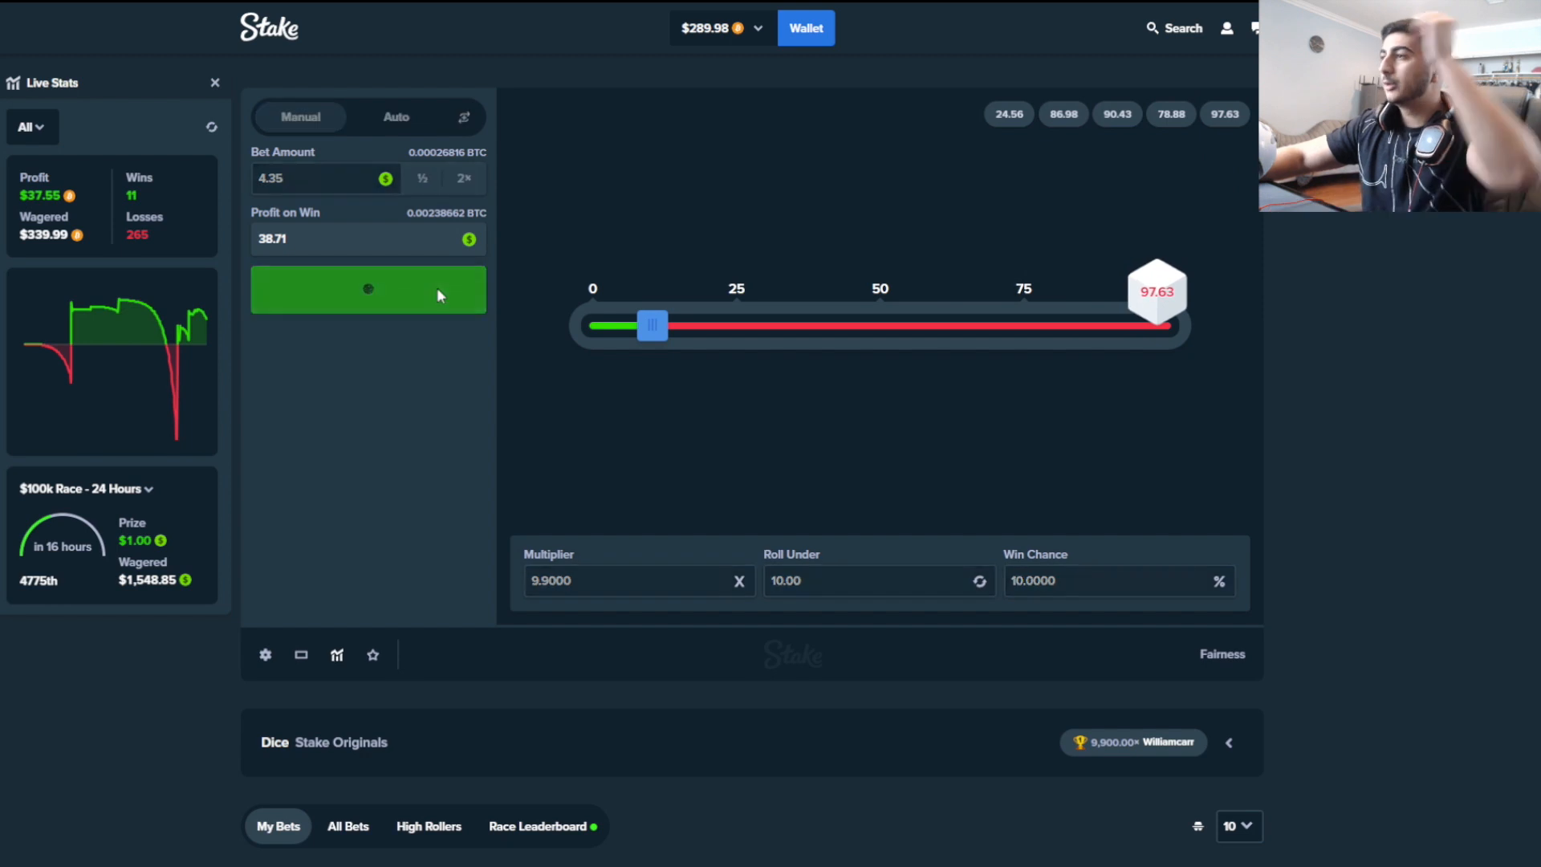
Roll at 8.70 then 17.40 until the 17.40 bet wins with 1.41
left_click(368, 289)
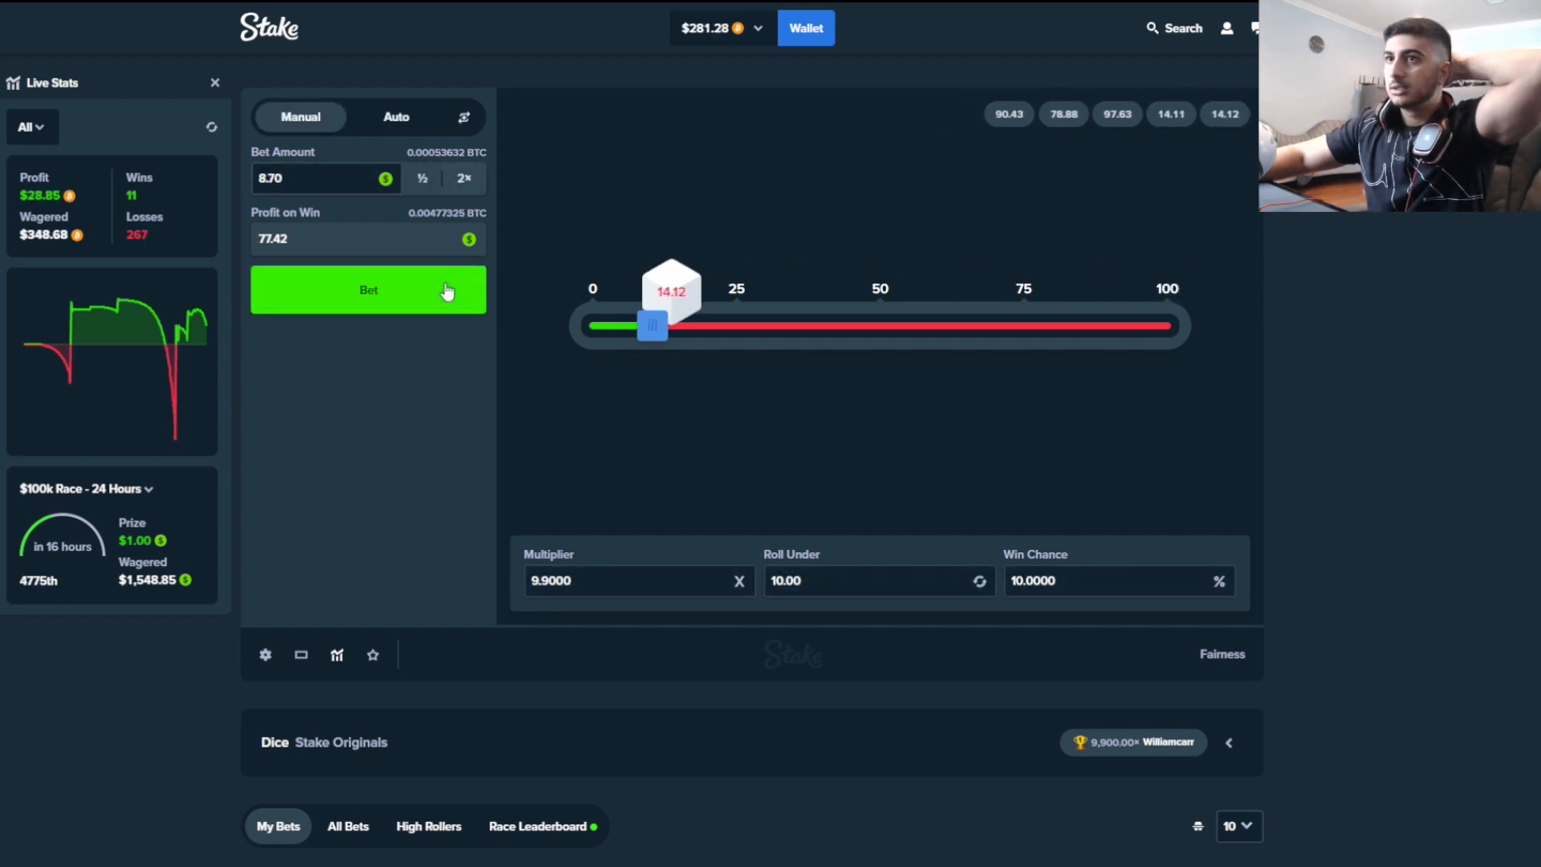
left_click(367, 289)
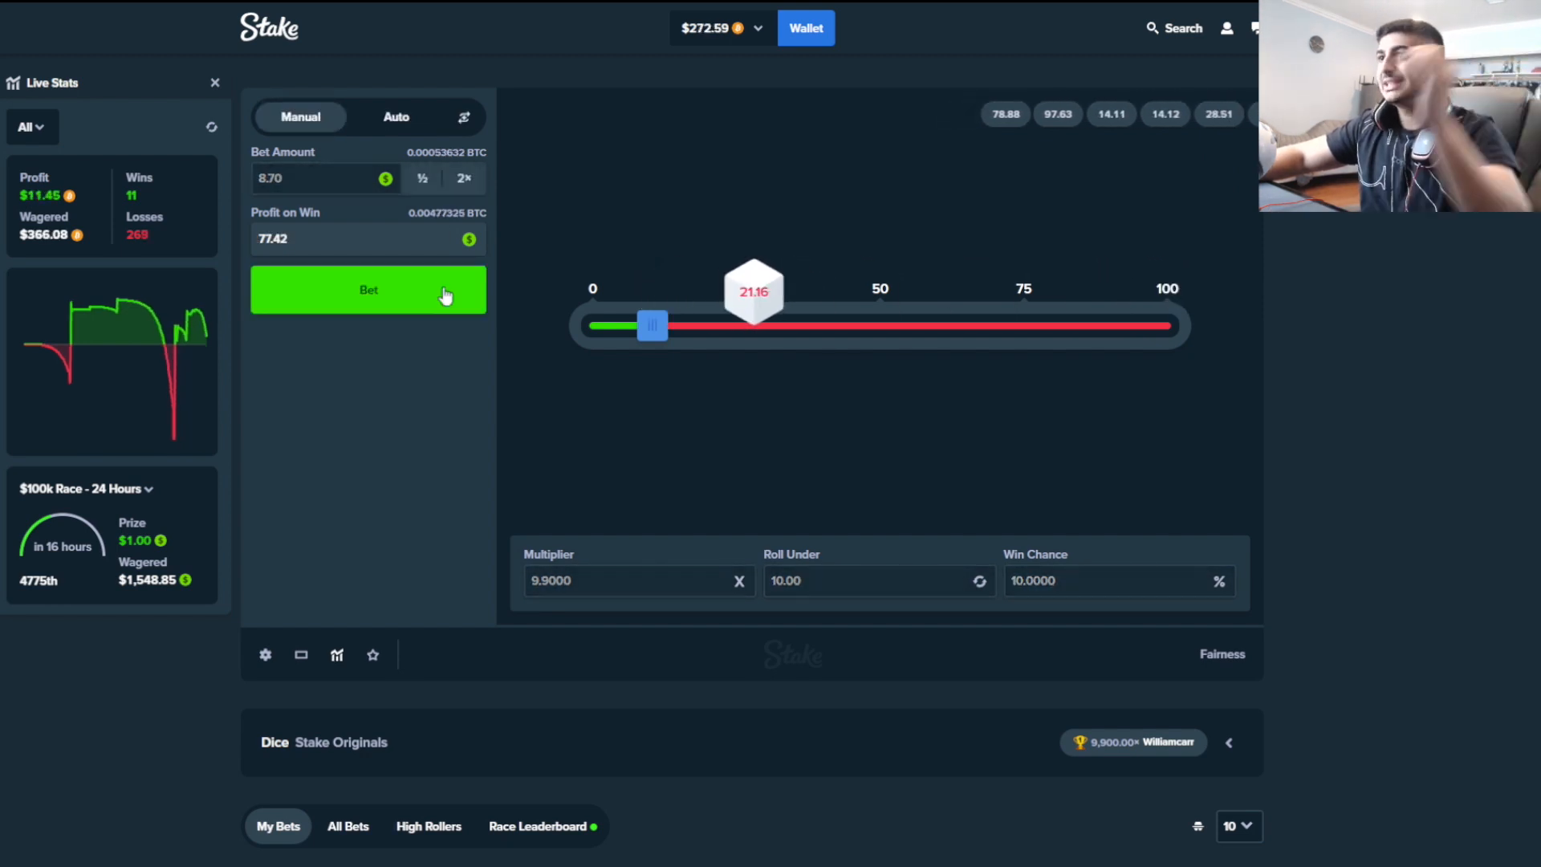
left_click(368, 289)
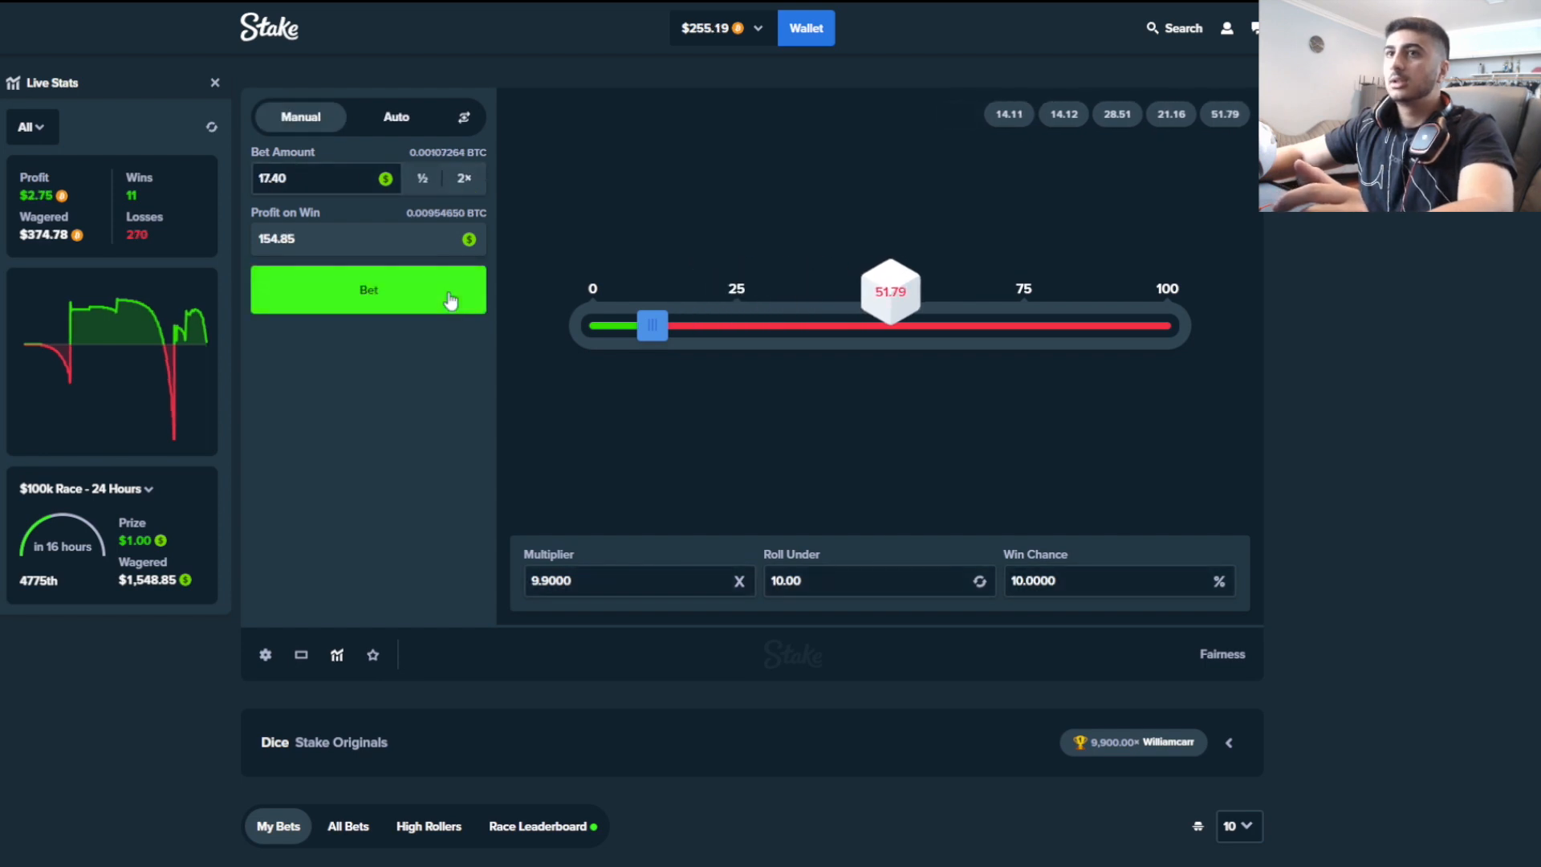
left_click(367, 289)
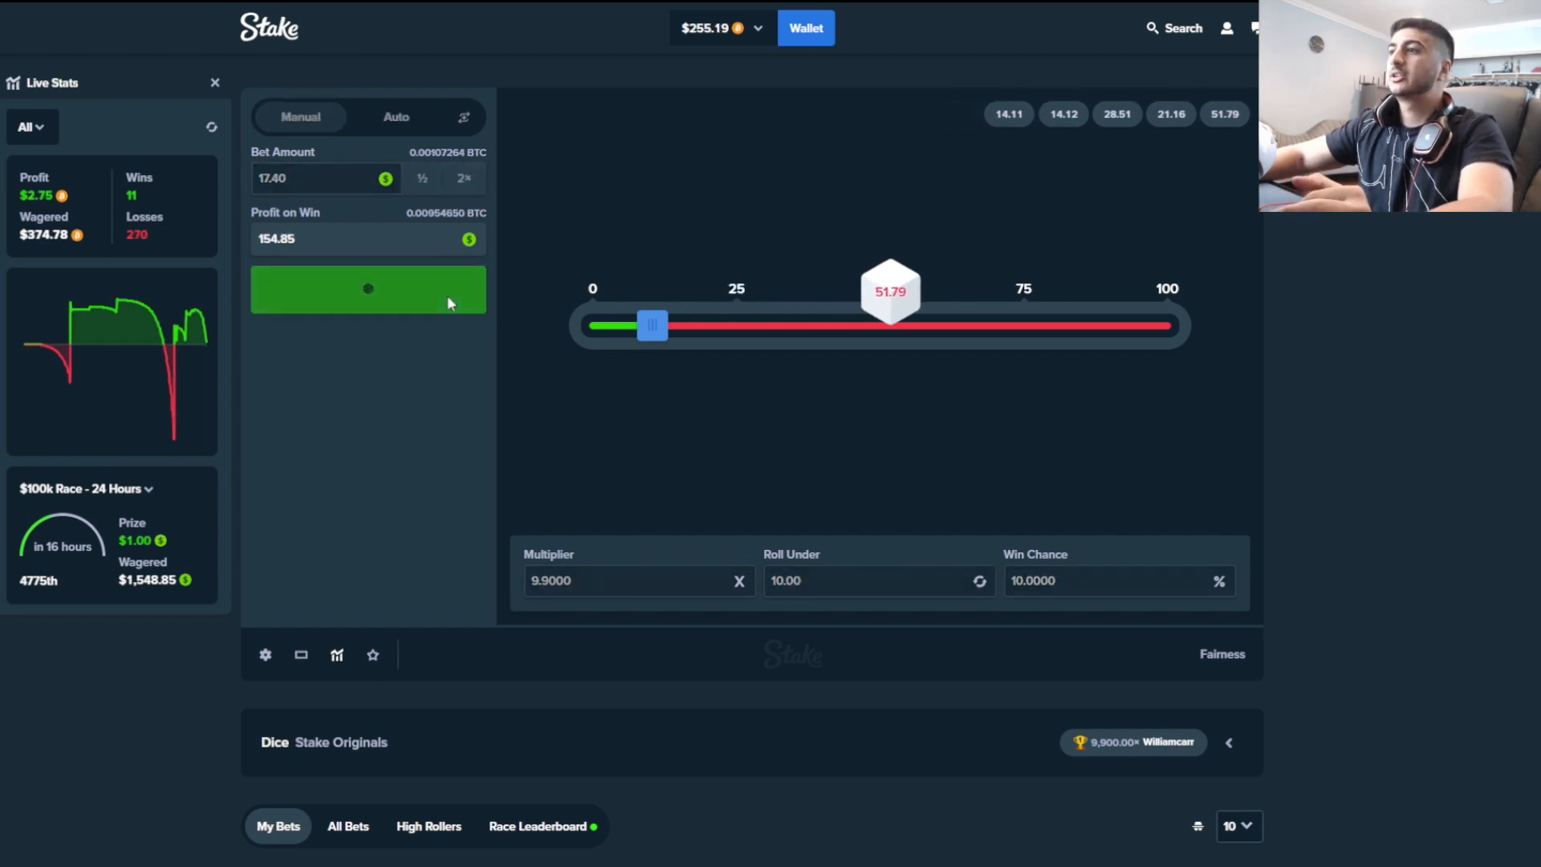
left_click(368, 288)
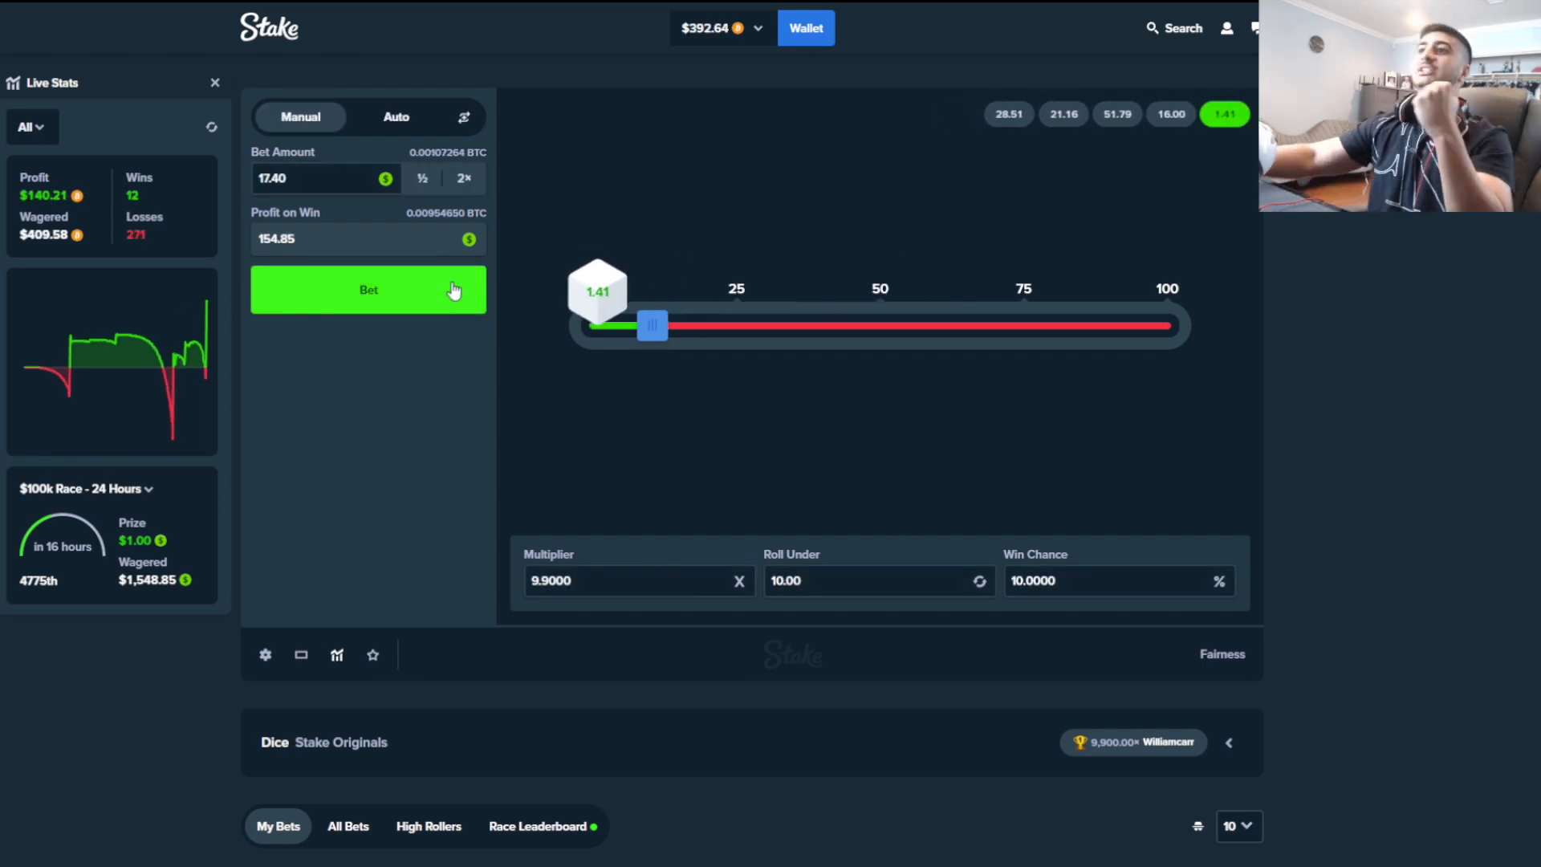
left_click(367, 289)
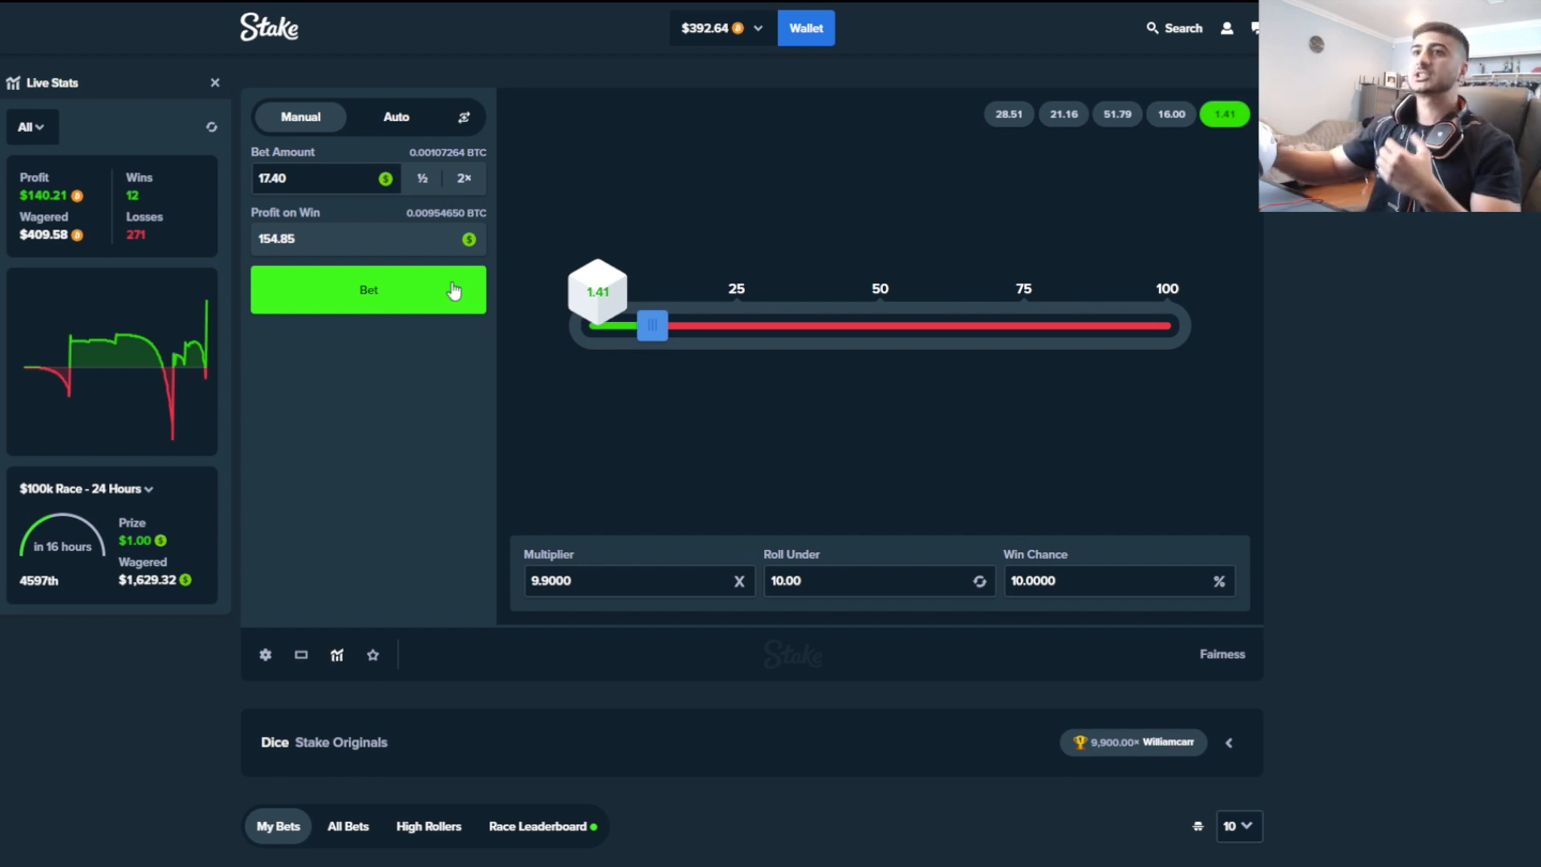
scroll("down", 3)
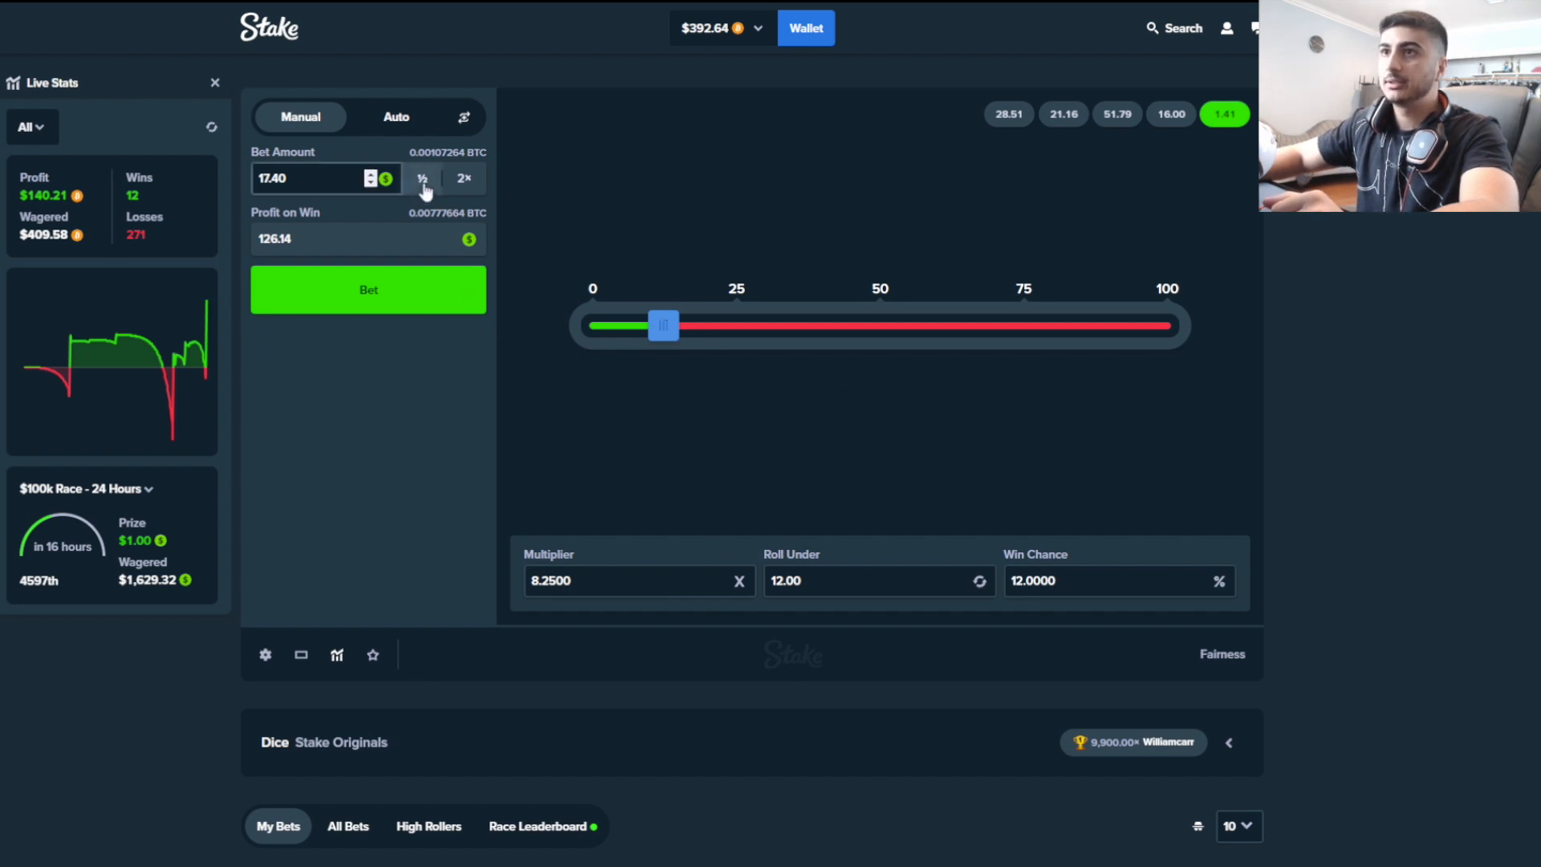
Halve the stake and roll repeatedly at 8.25x, doubling after a loss
left_click(421, 179)
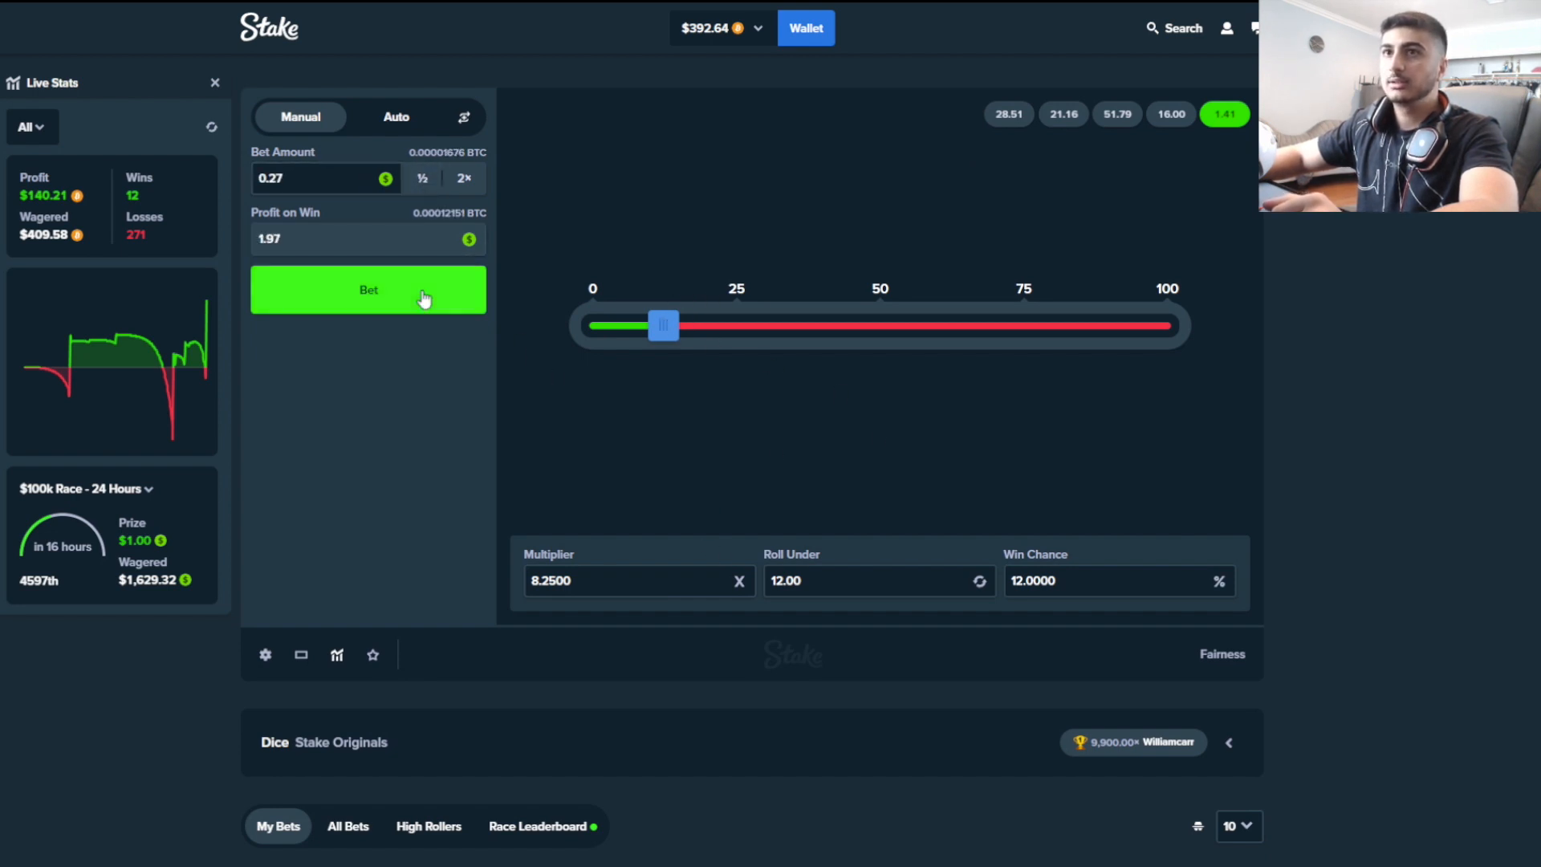
left_click(368, 289)
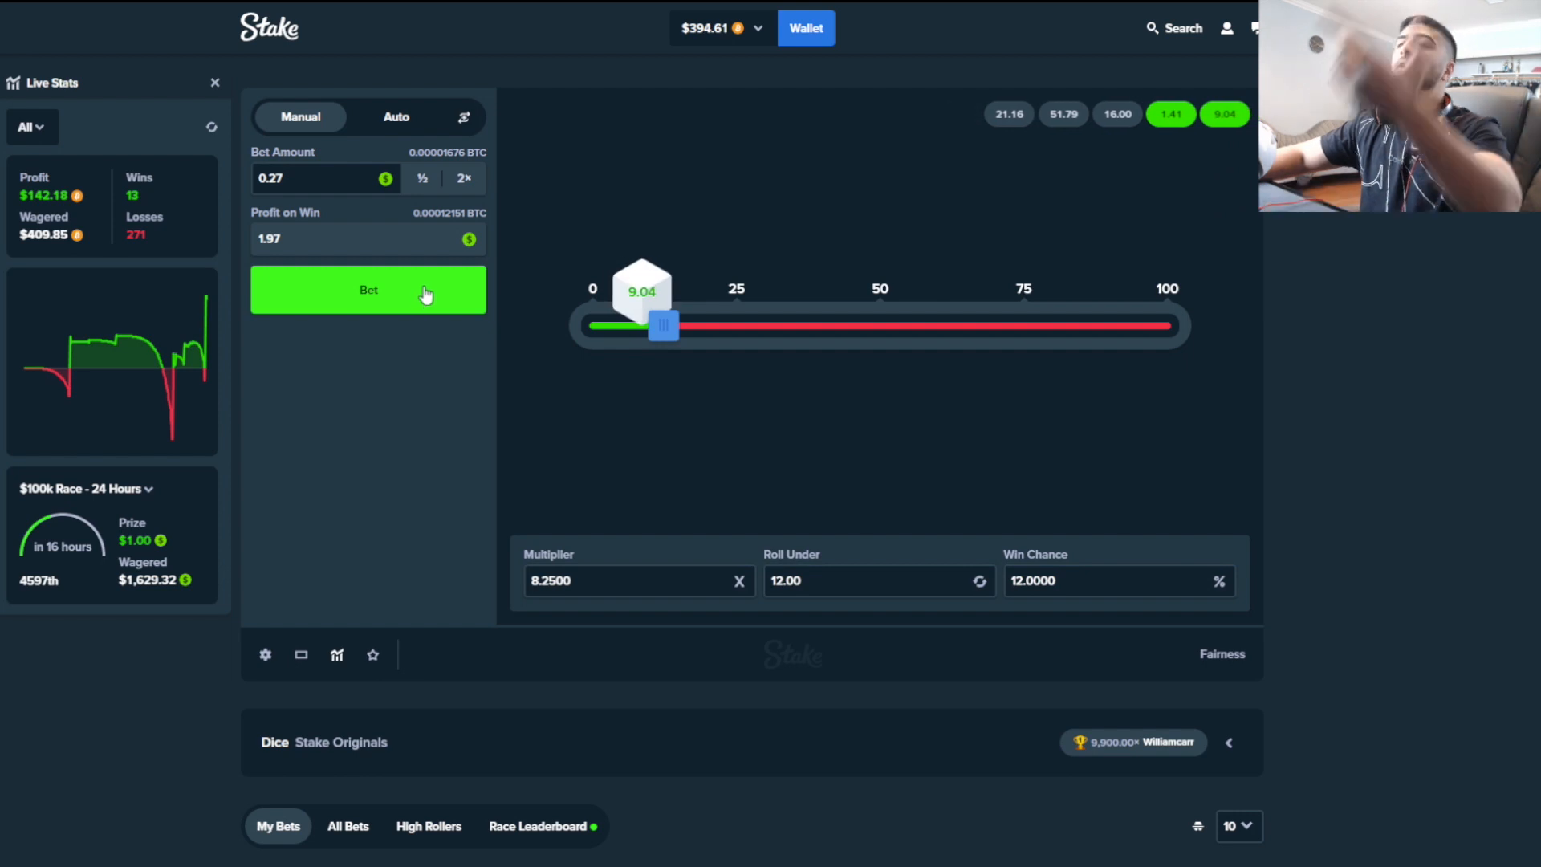
left_click(368, 288)
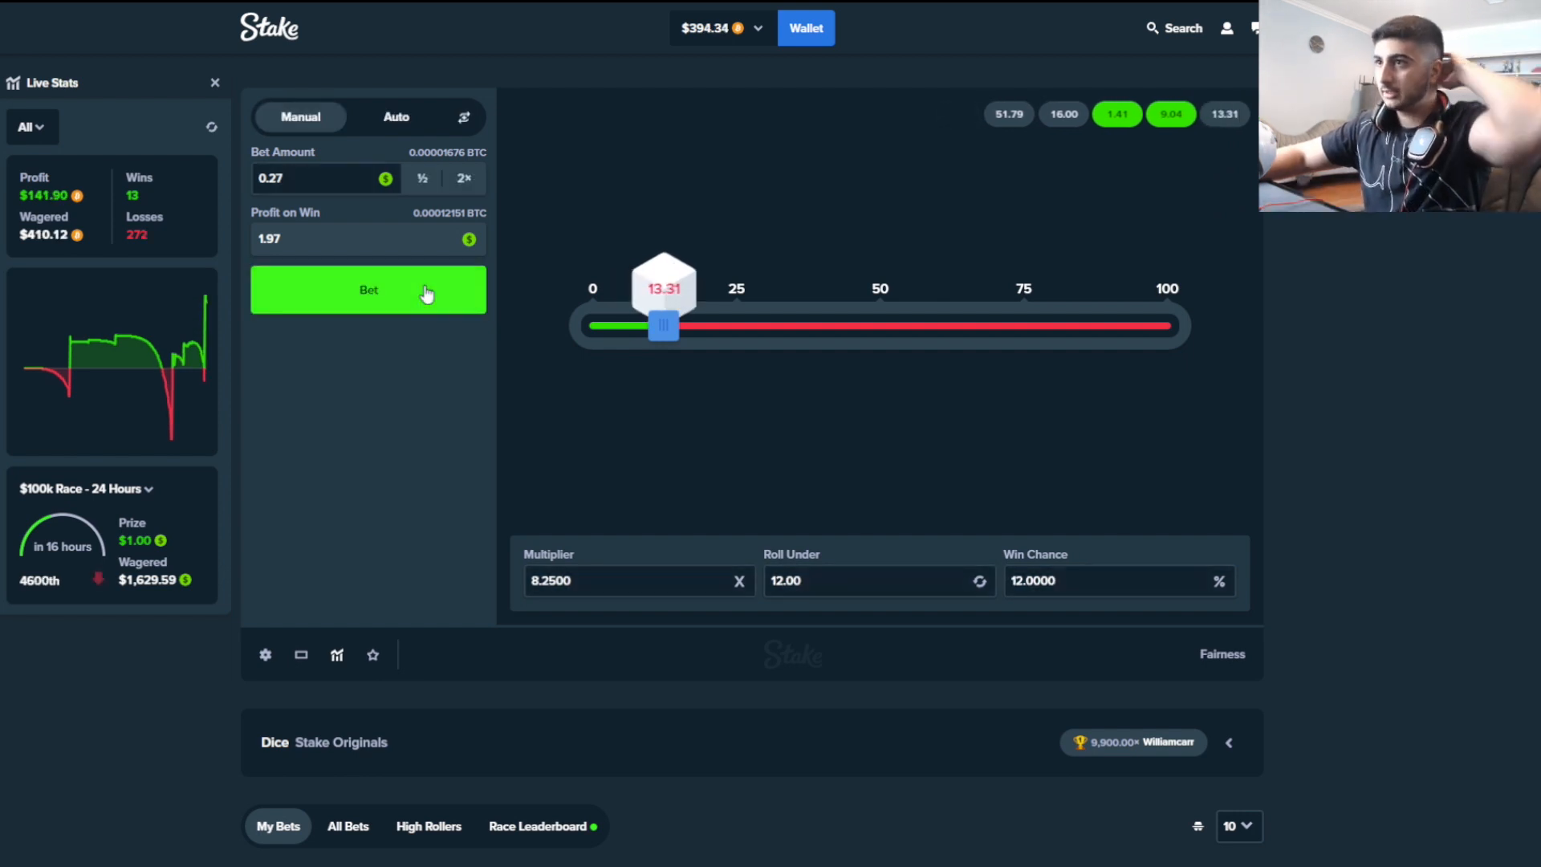
left_click(367, 289)
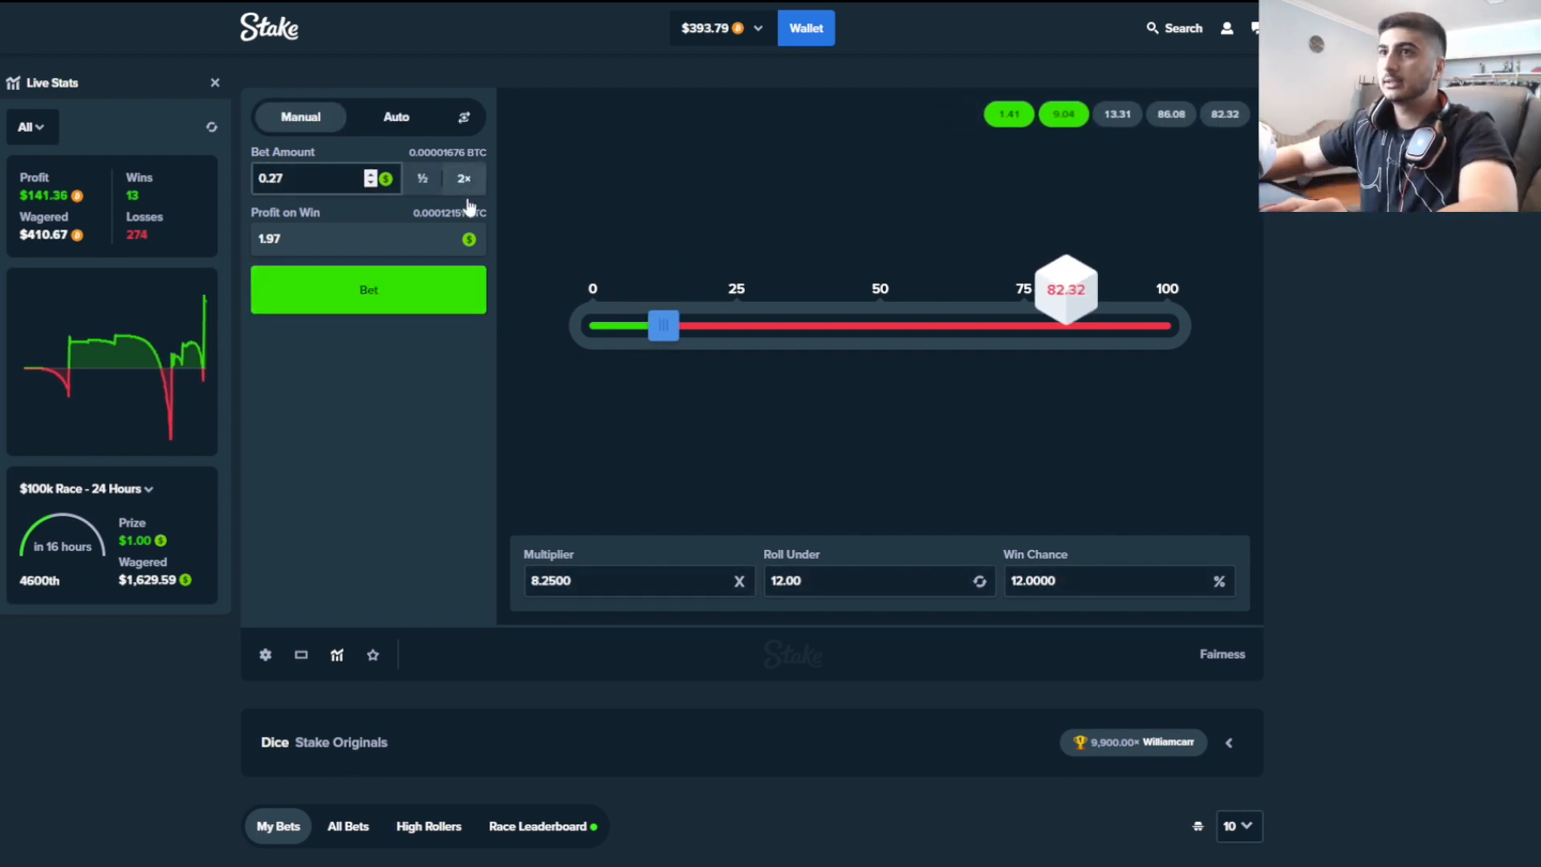
left_click(367, 289)
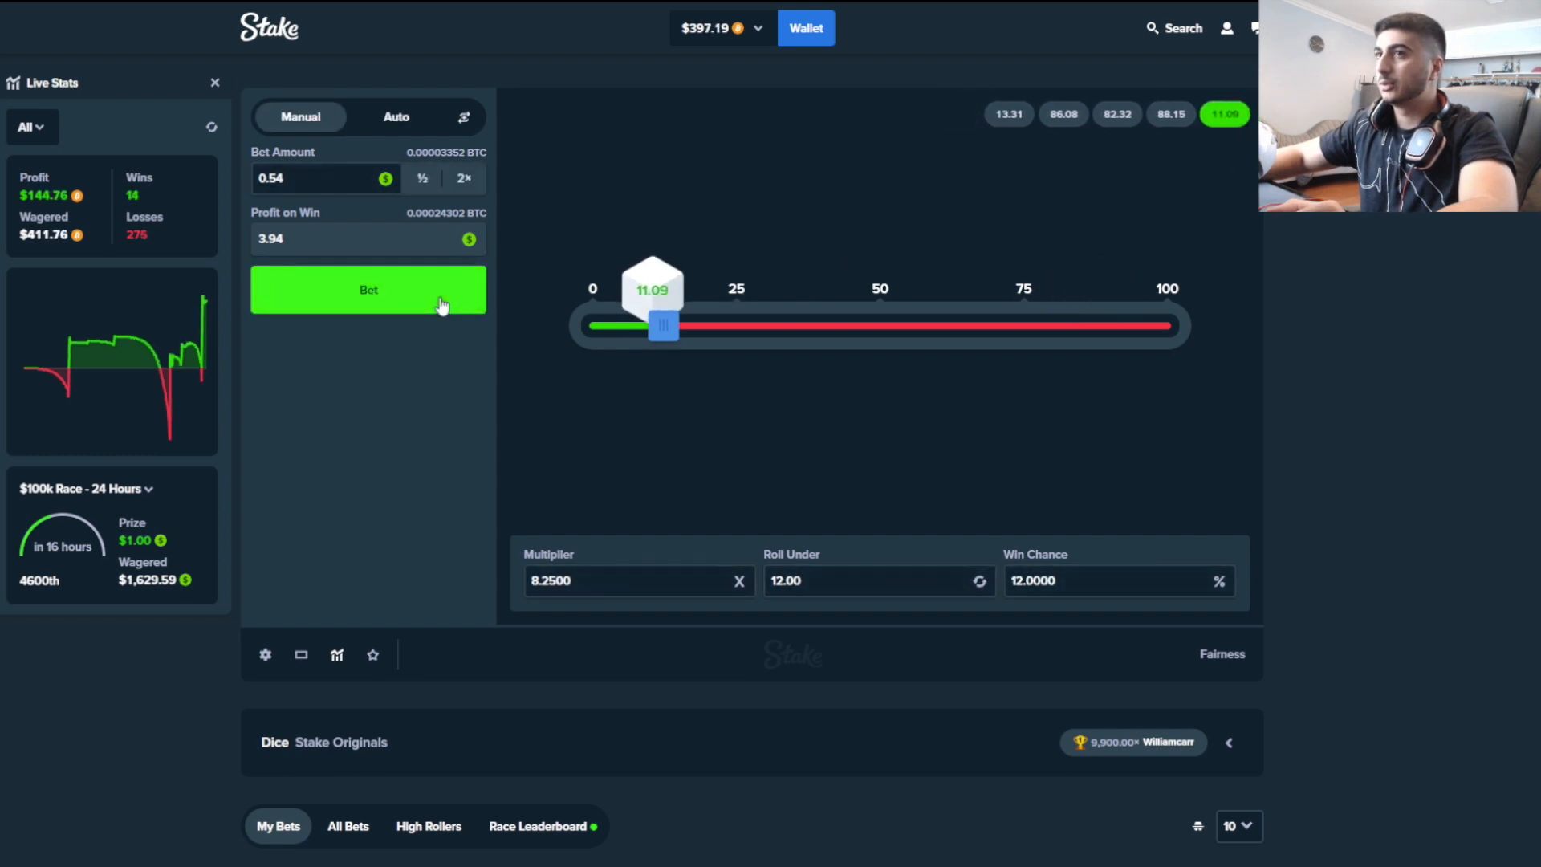
left_click(367, 289)
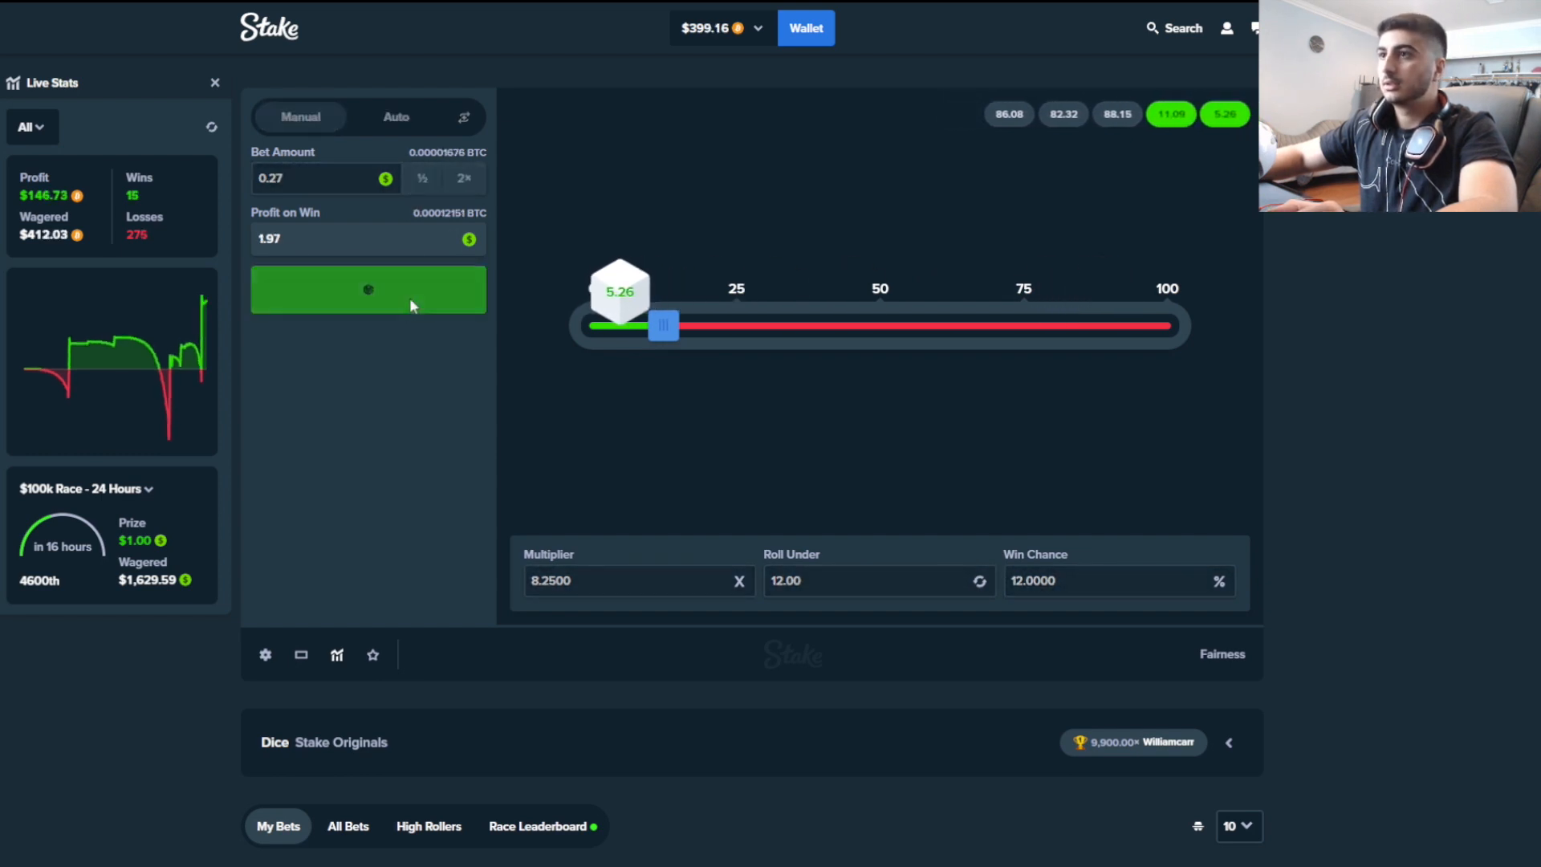
left_click(368, 289)
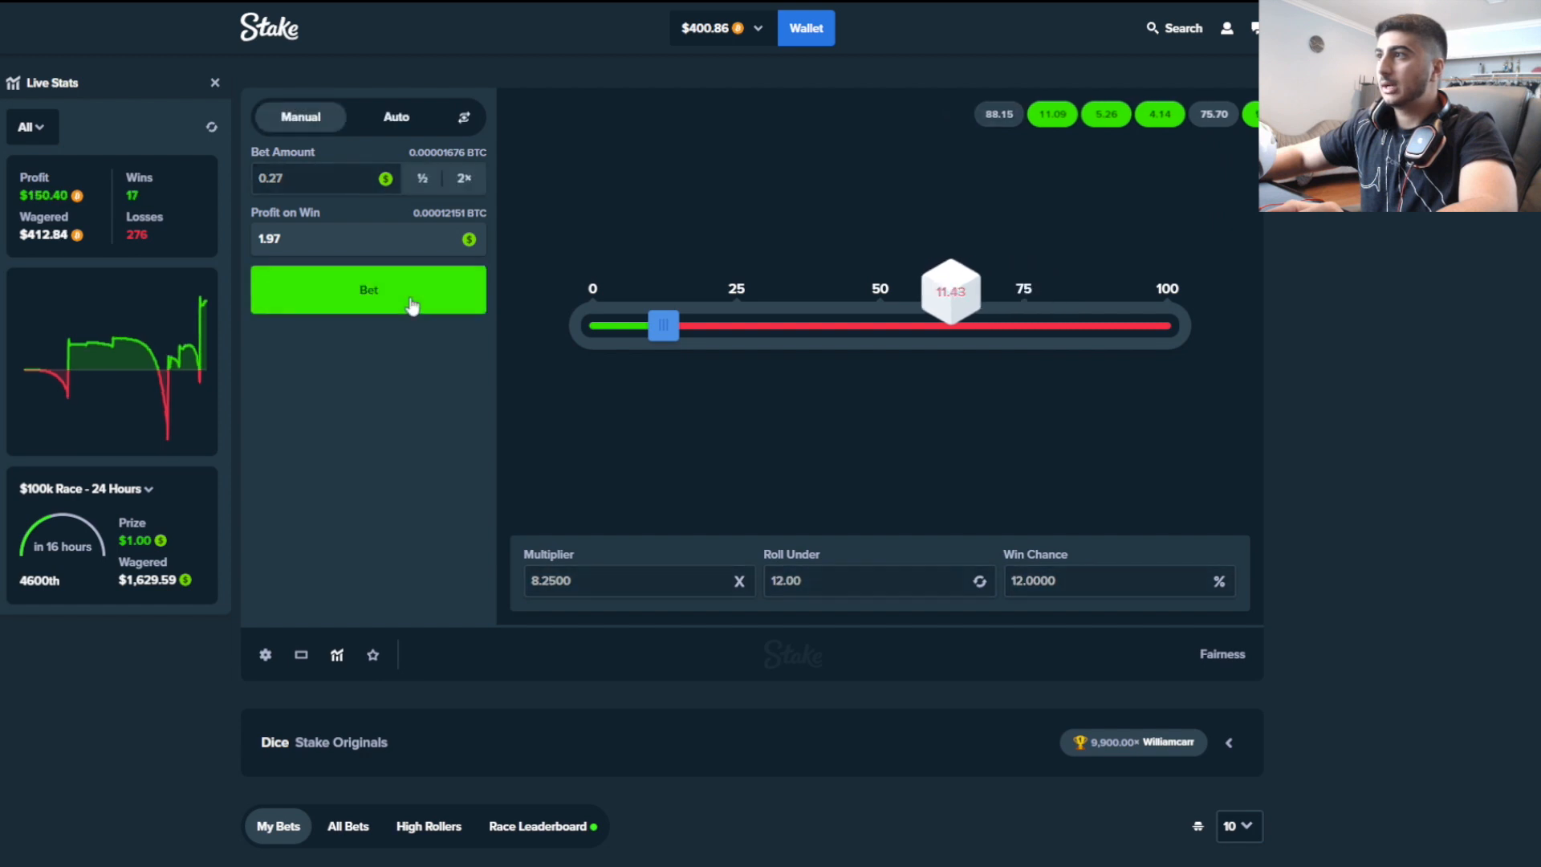
left_click(367, 289)
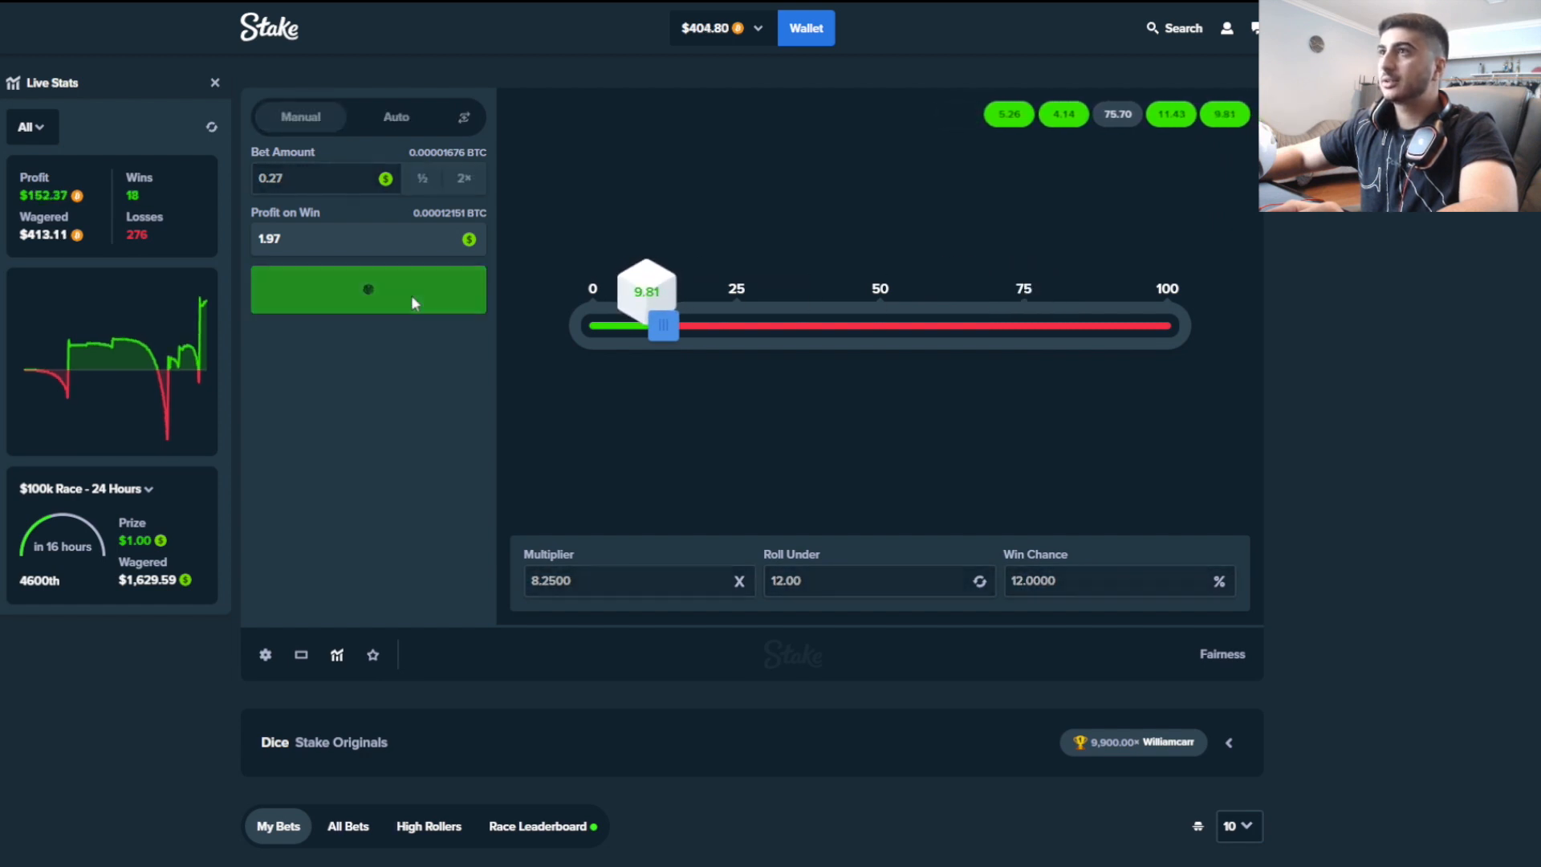
Keep rolling under 12 at 8.25x, doubling the stake after each loss
left_click(367, 289)
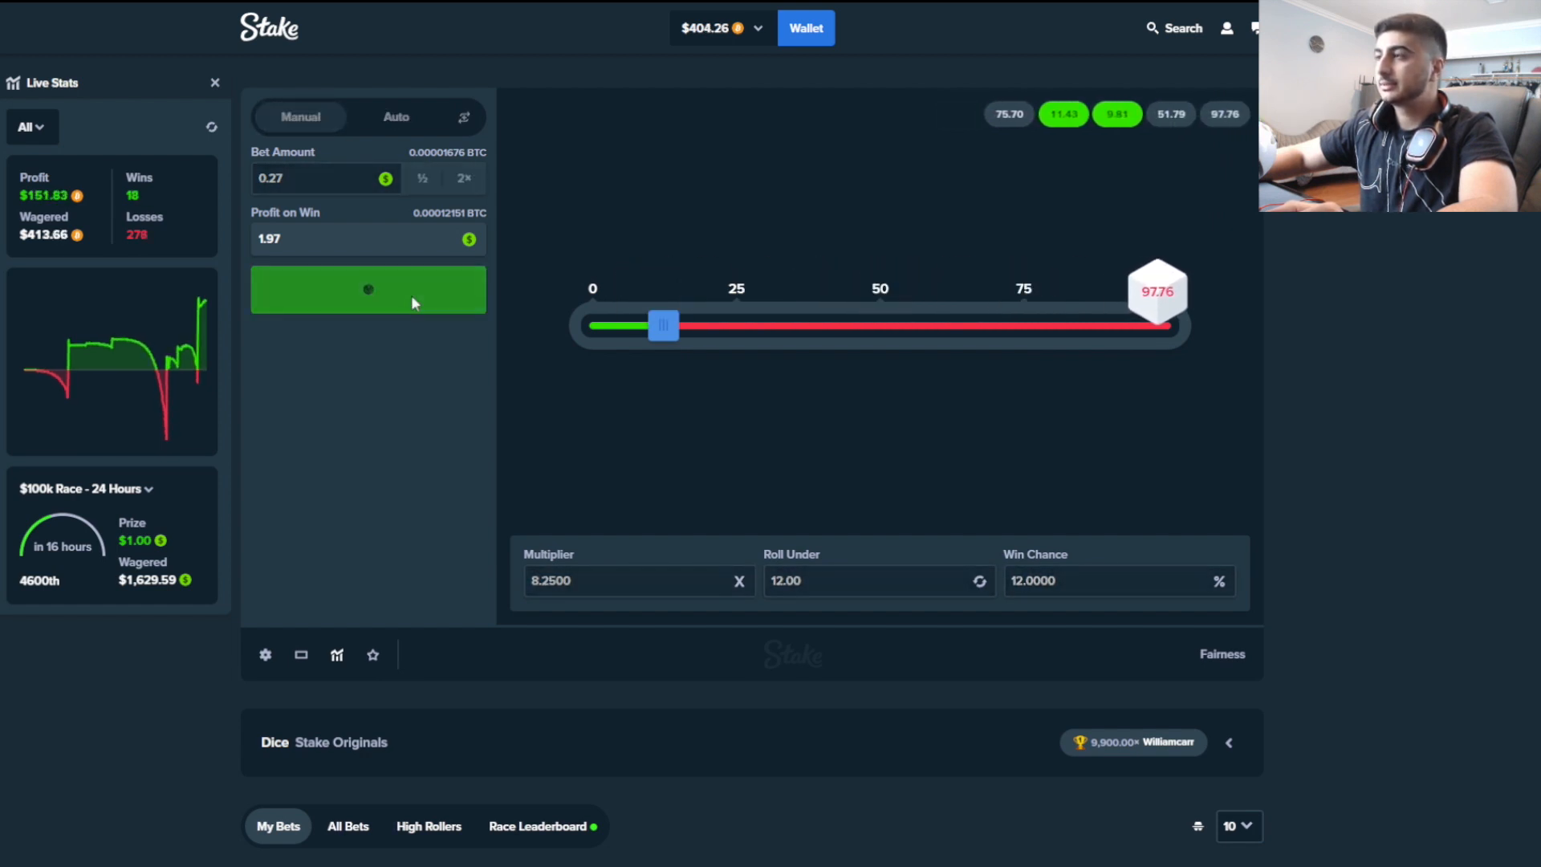
left_click(368, 289)
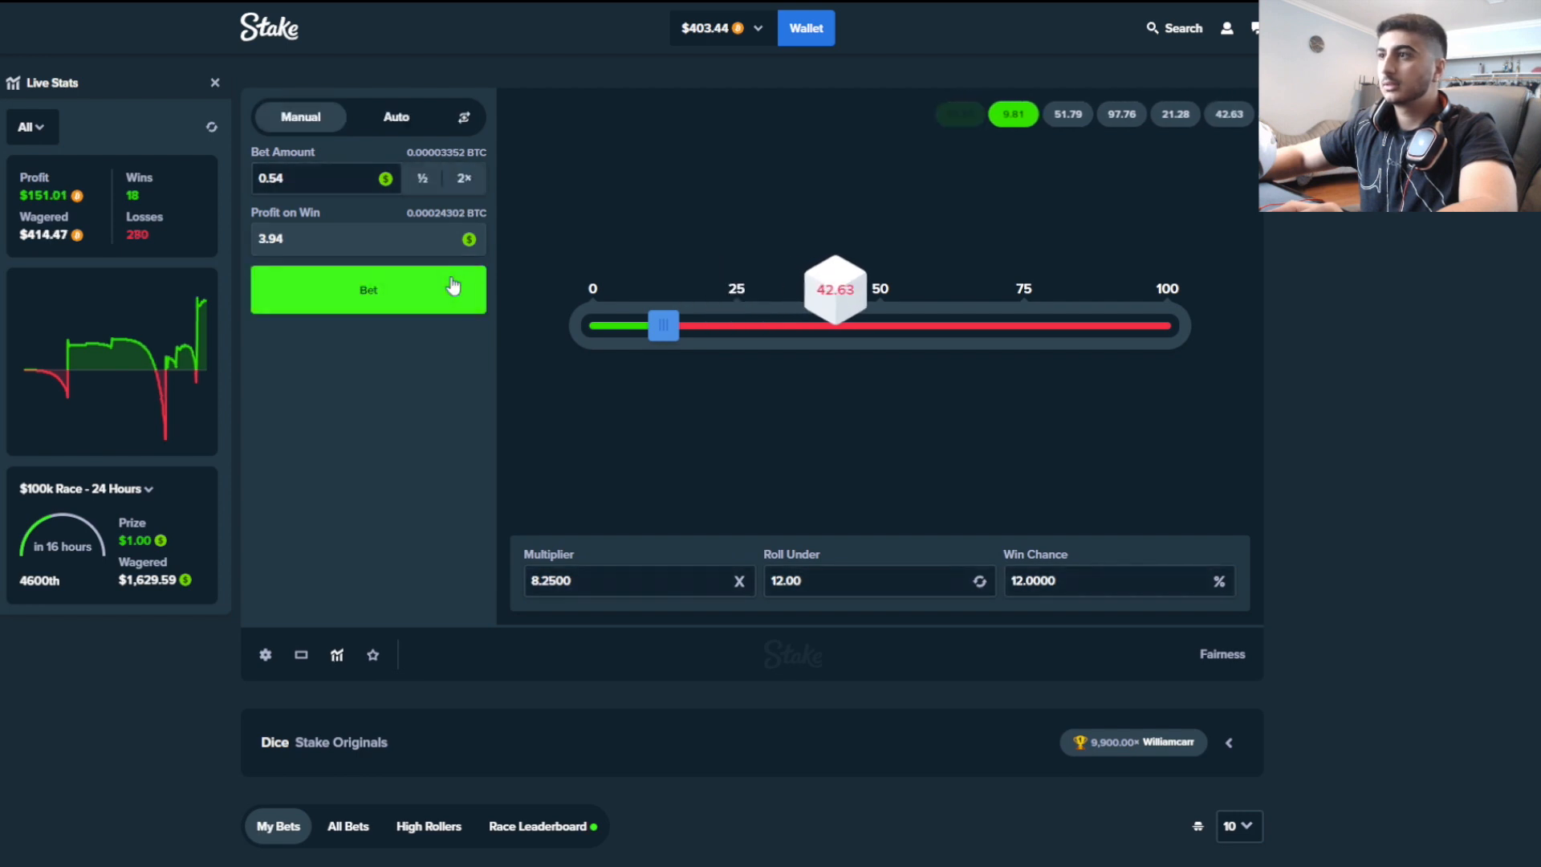
left_click(368, 289)
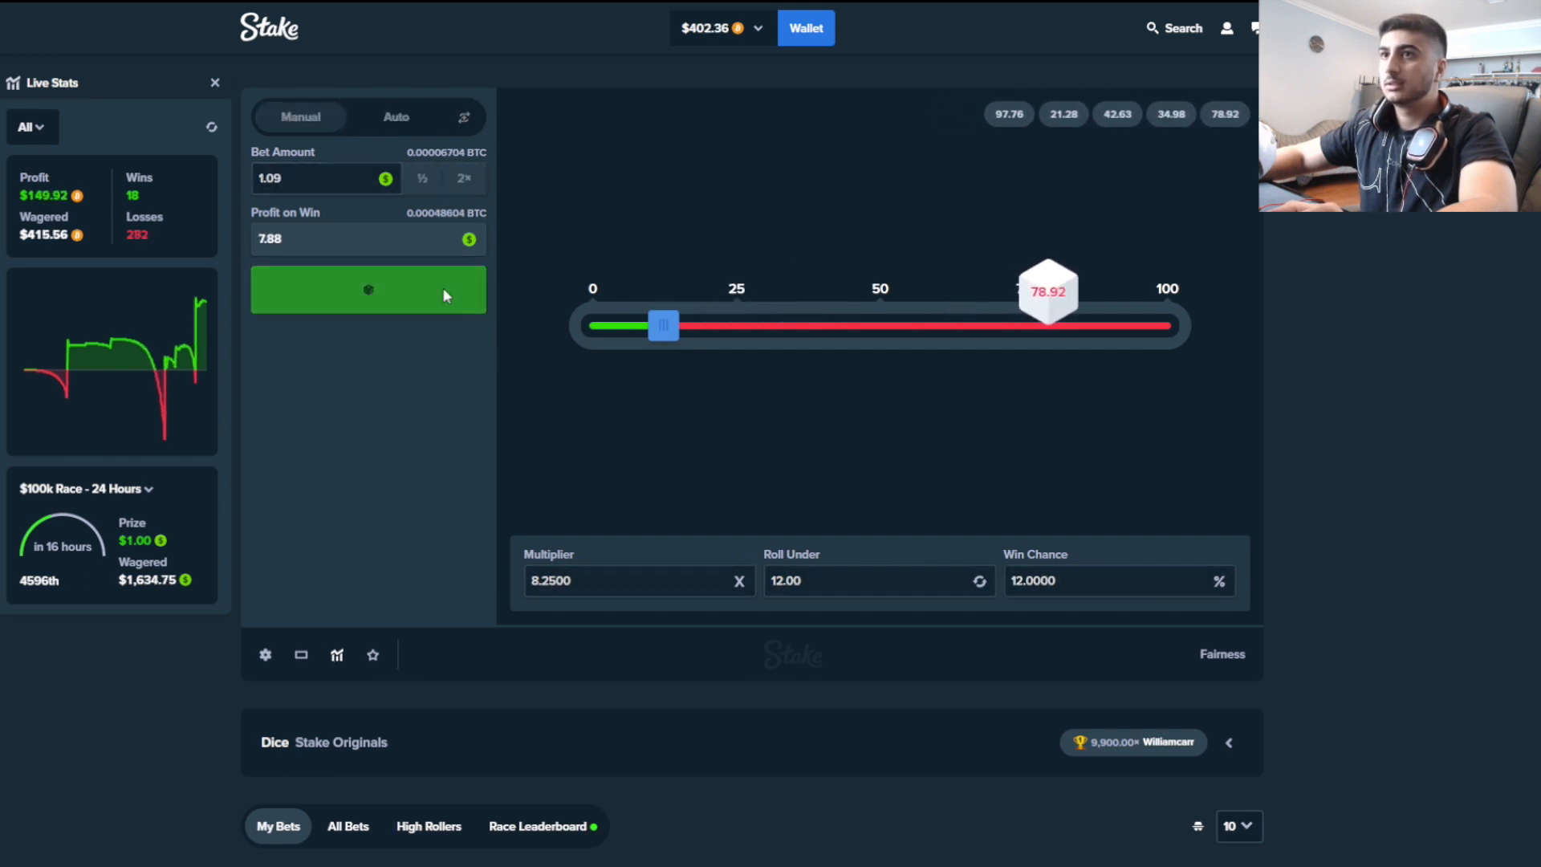
left_click(368, 289)
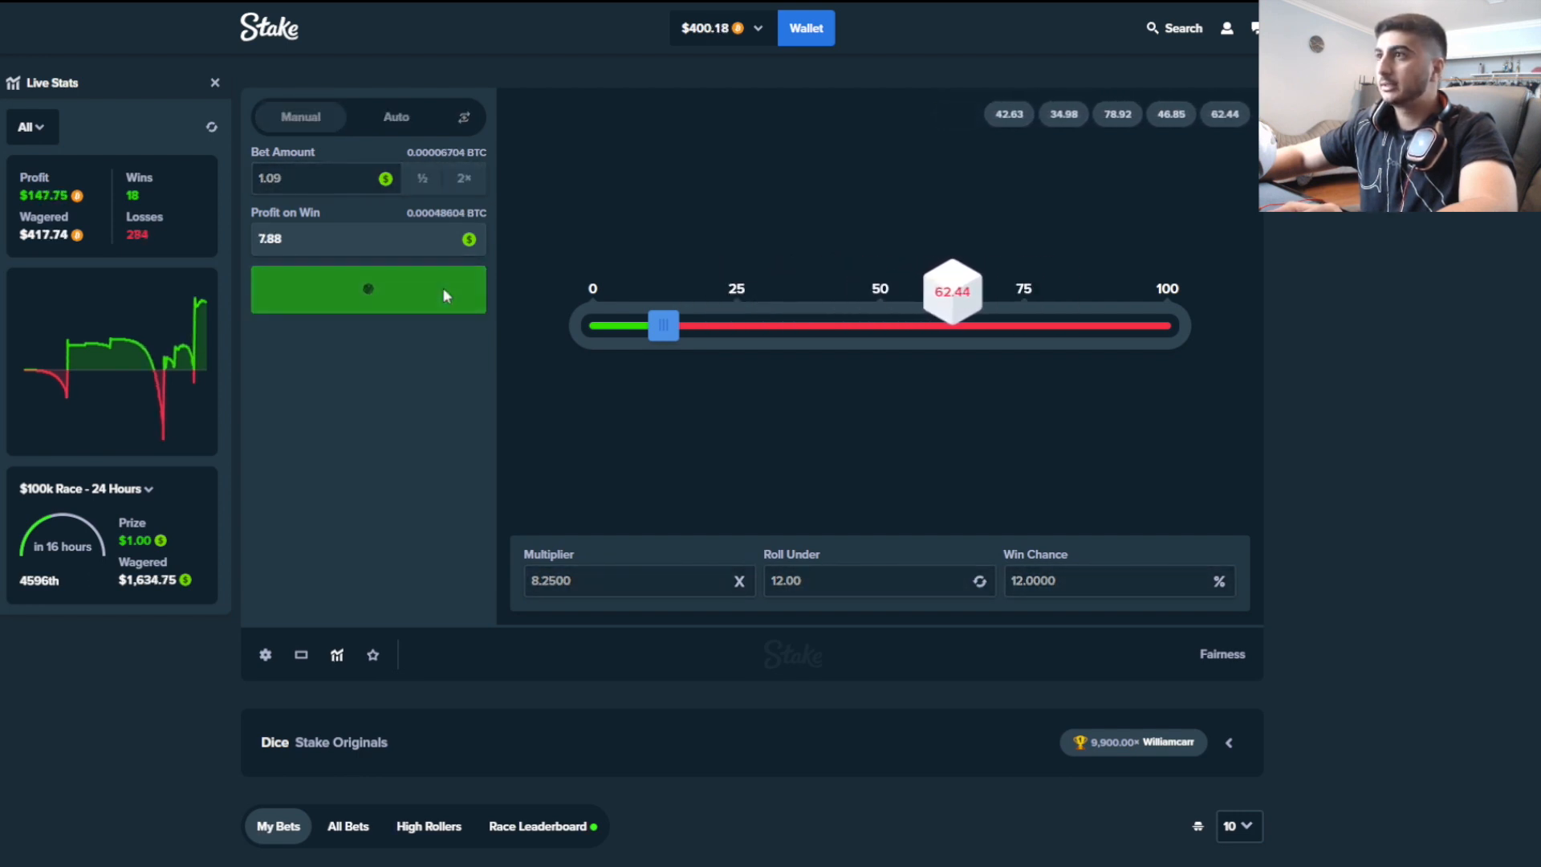
left_click(368, 289)
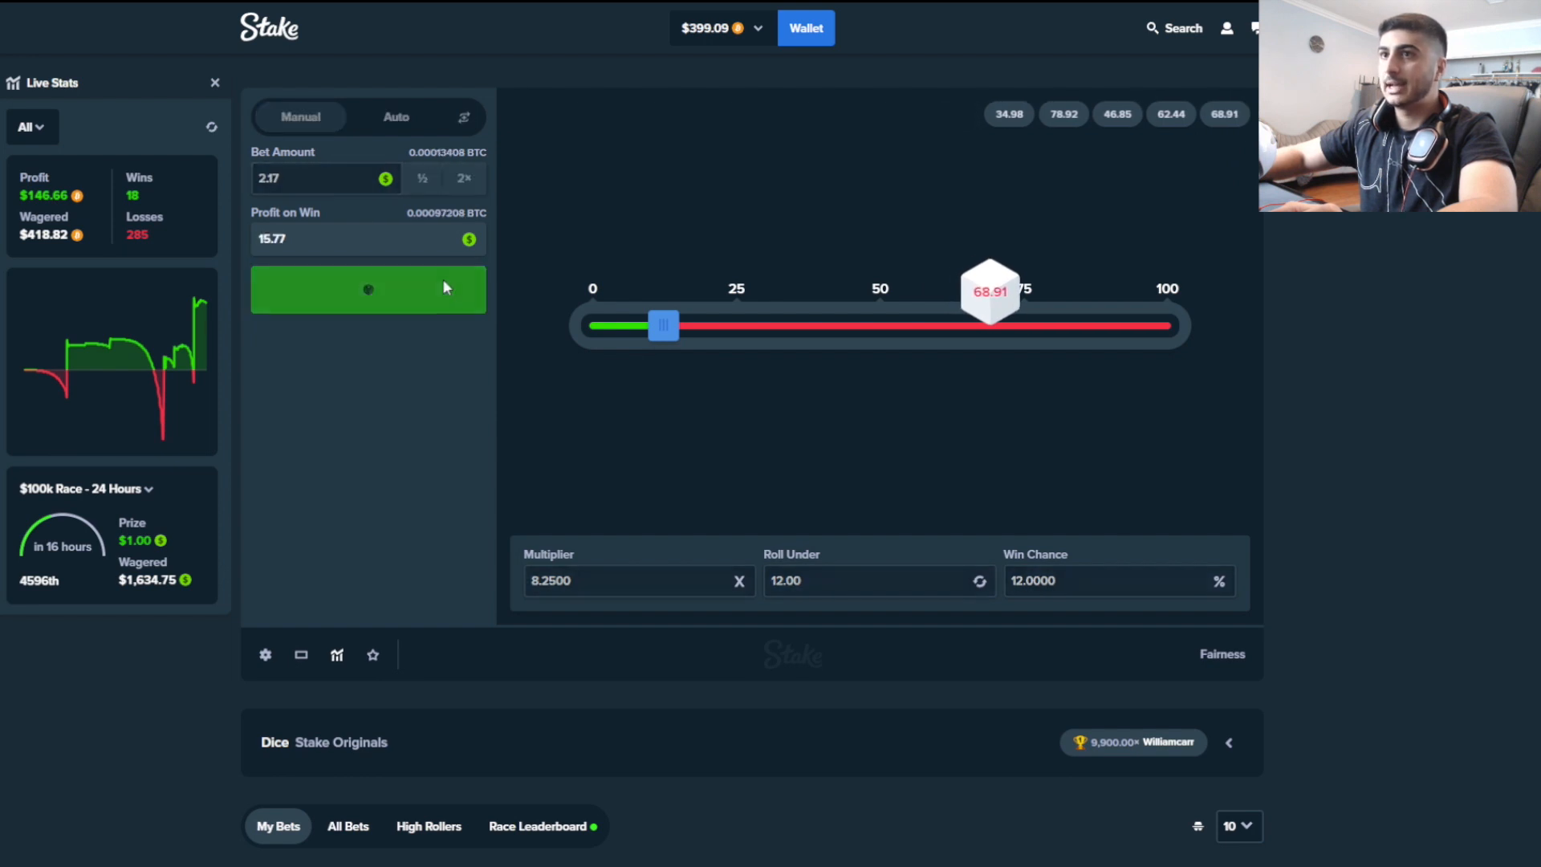
left_click(367, 289)
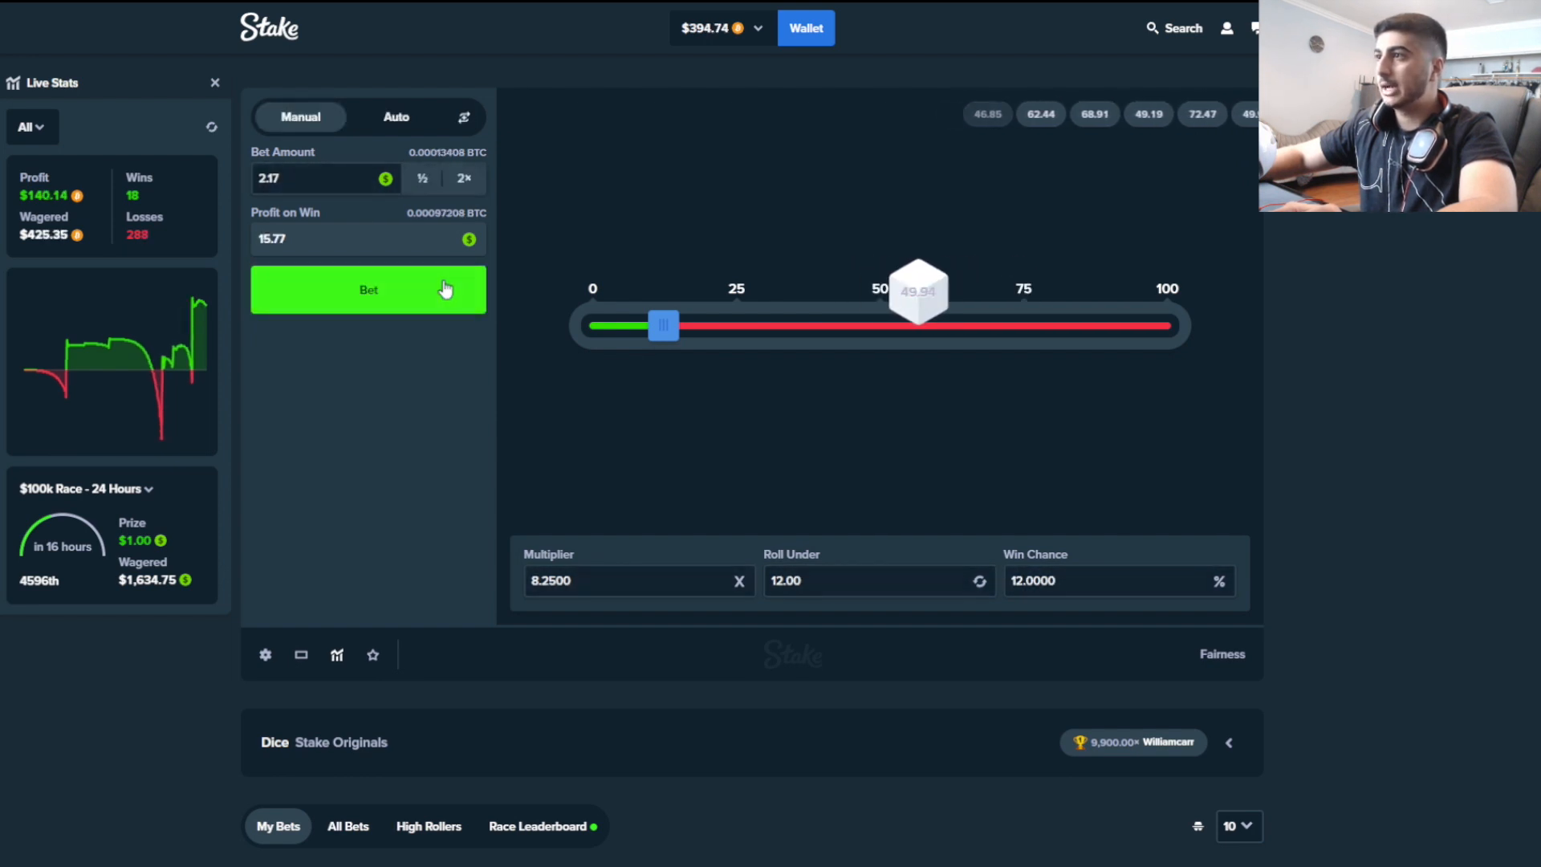
left_click(368, 288)
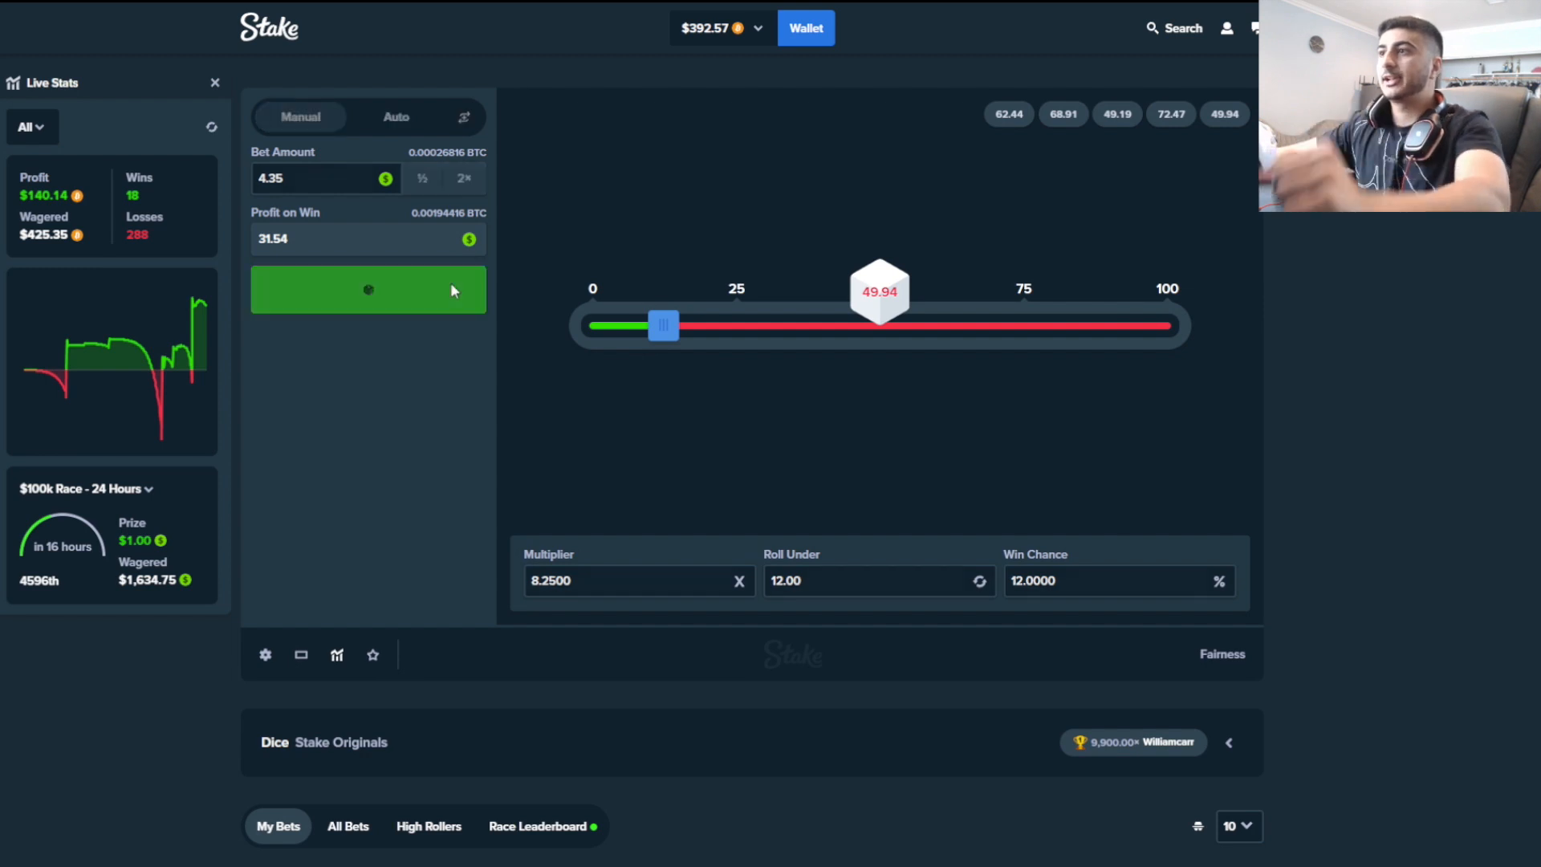
left_click(367, 289)
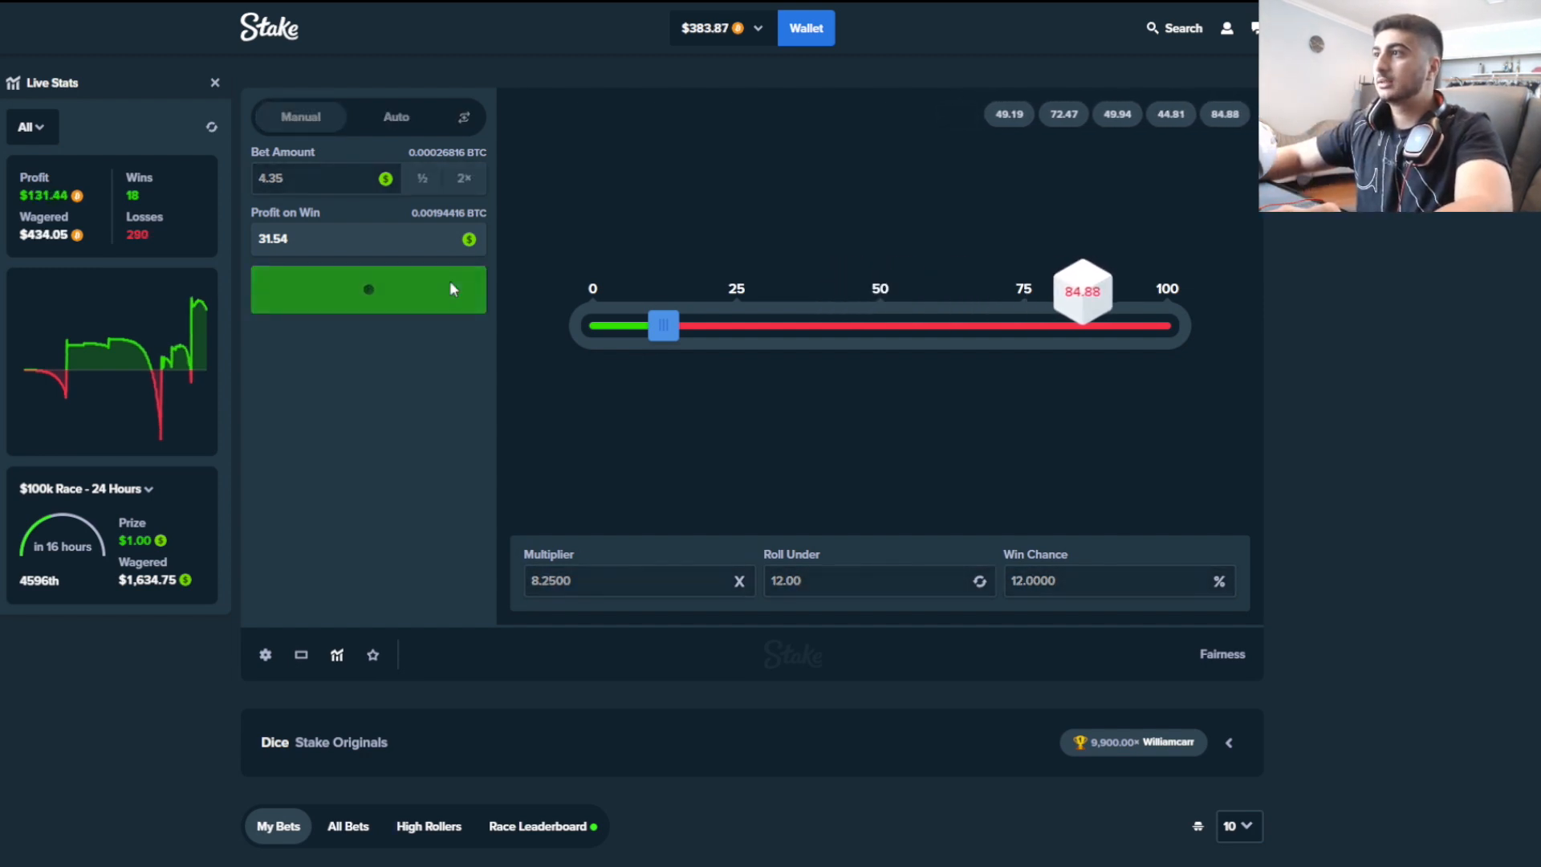
Double the stake to 34.80 and roll until a roll-under-12 win with 10.74
left_click(368, 289)
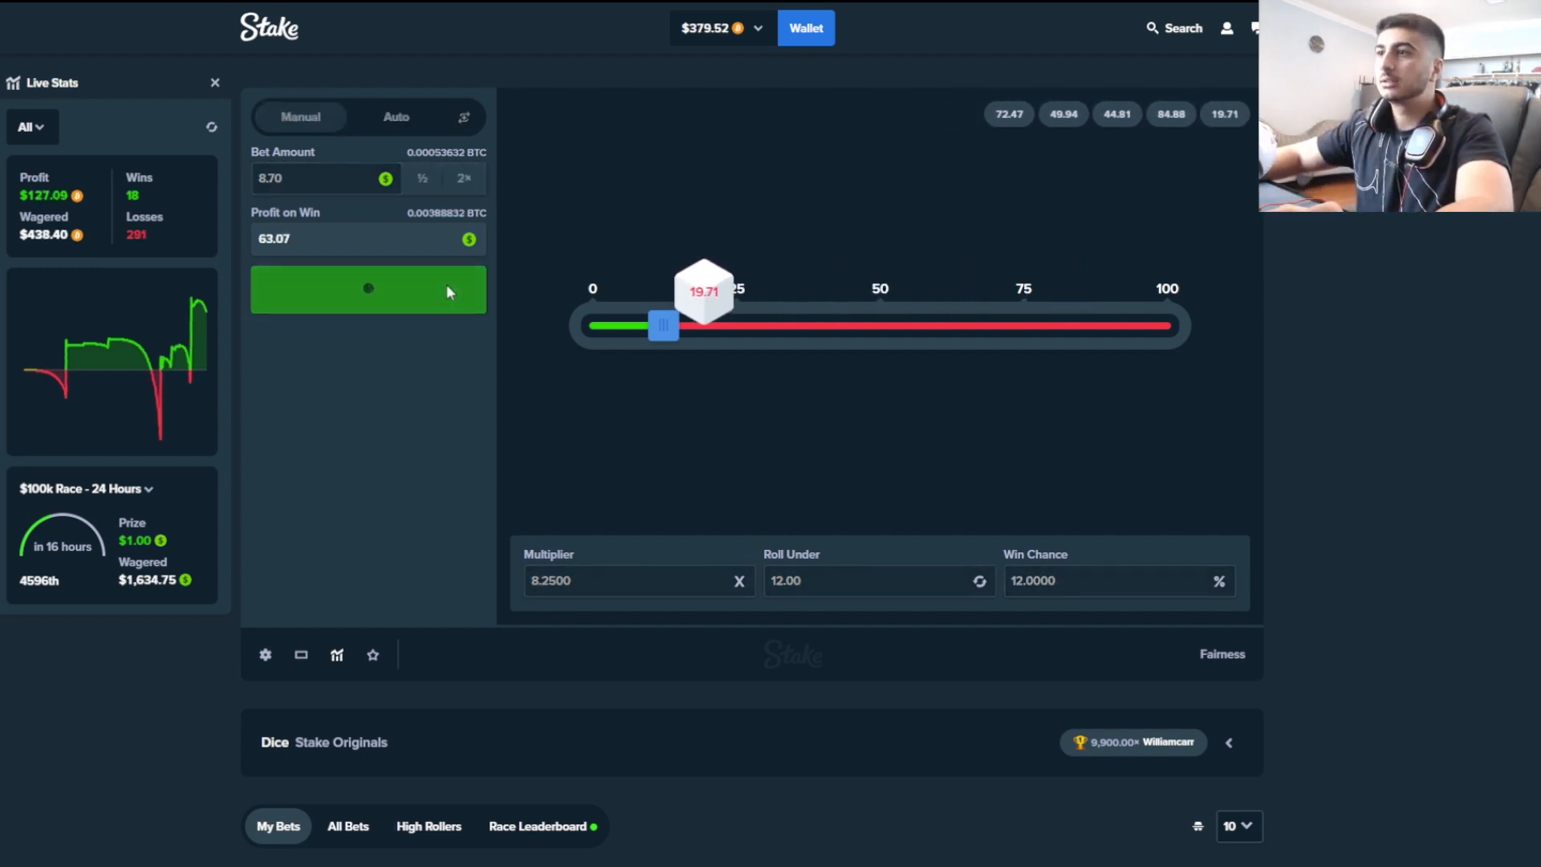
left_click(367, 289)
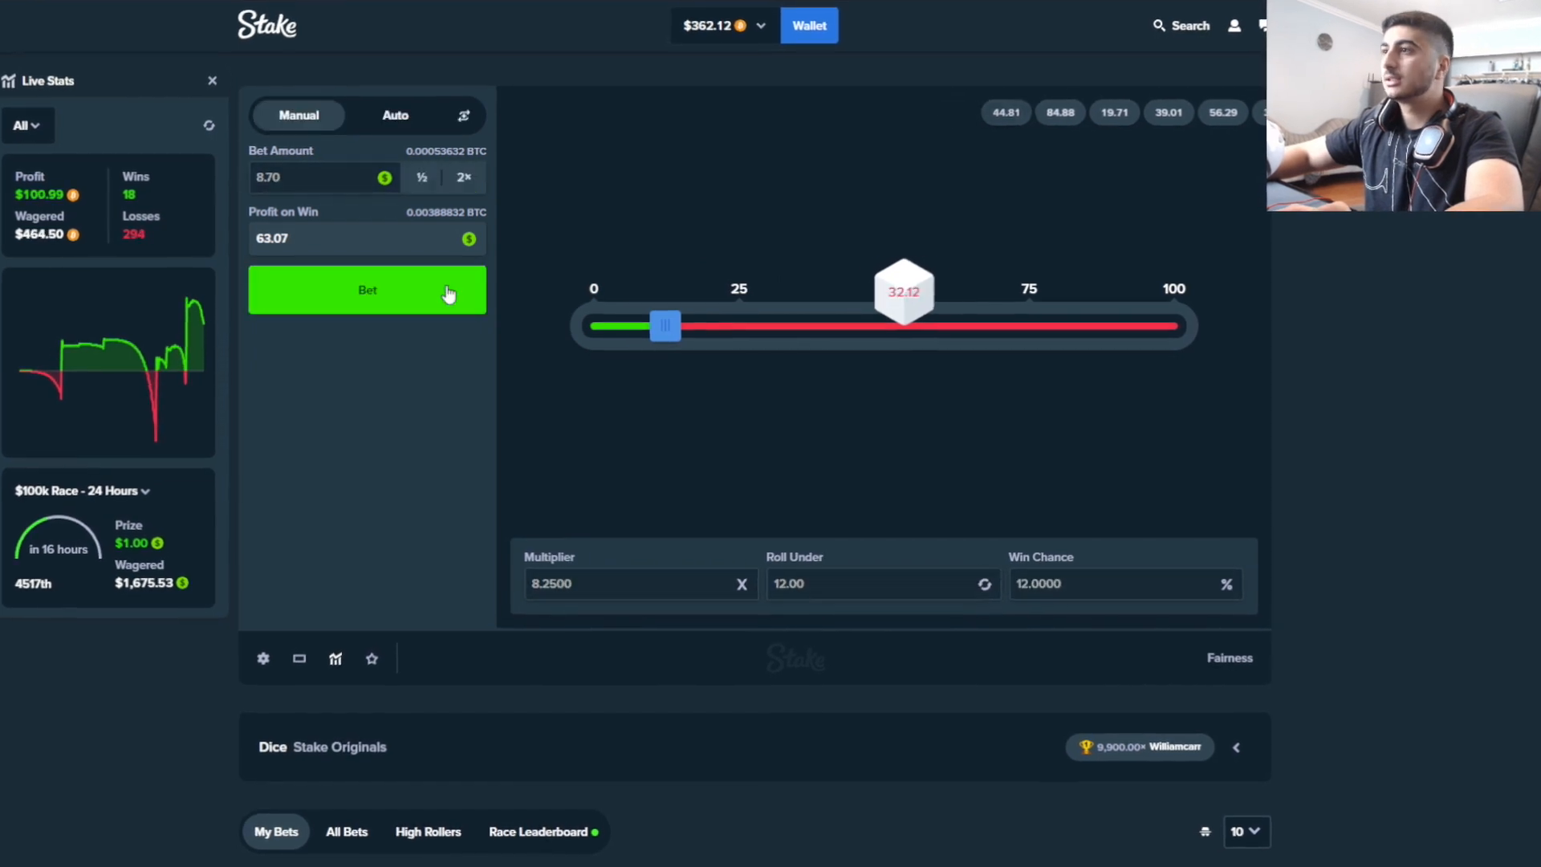
left_click(367, 289)
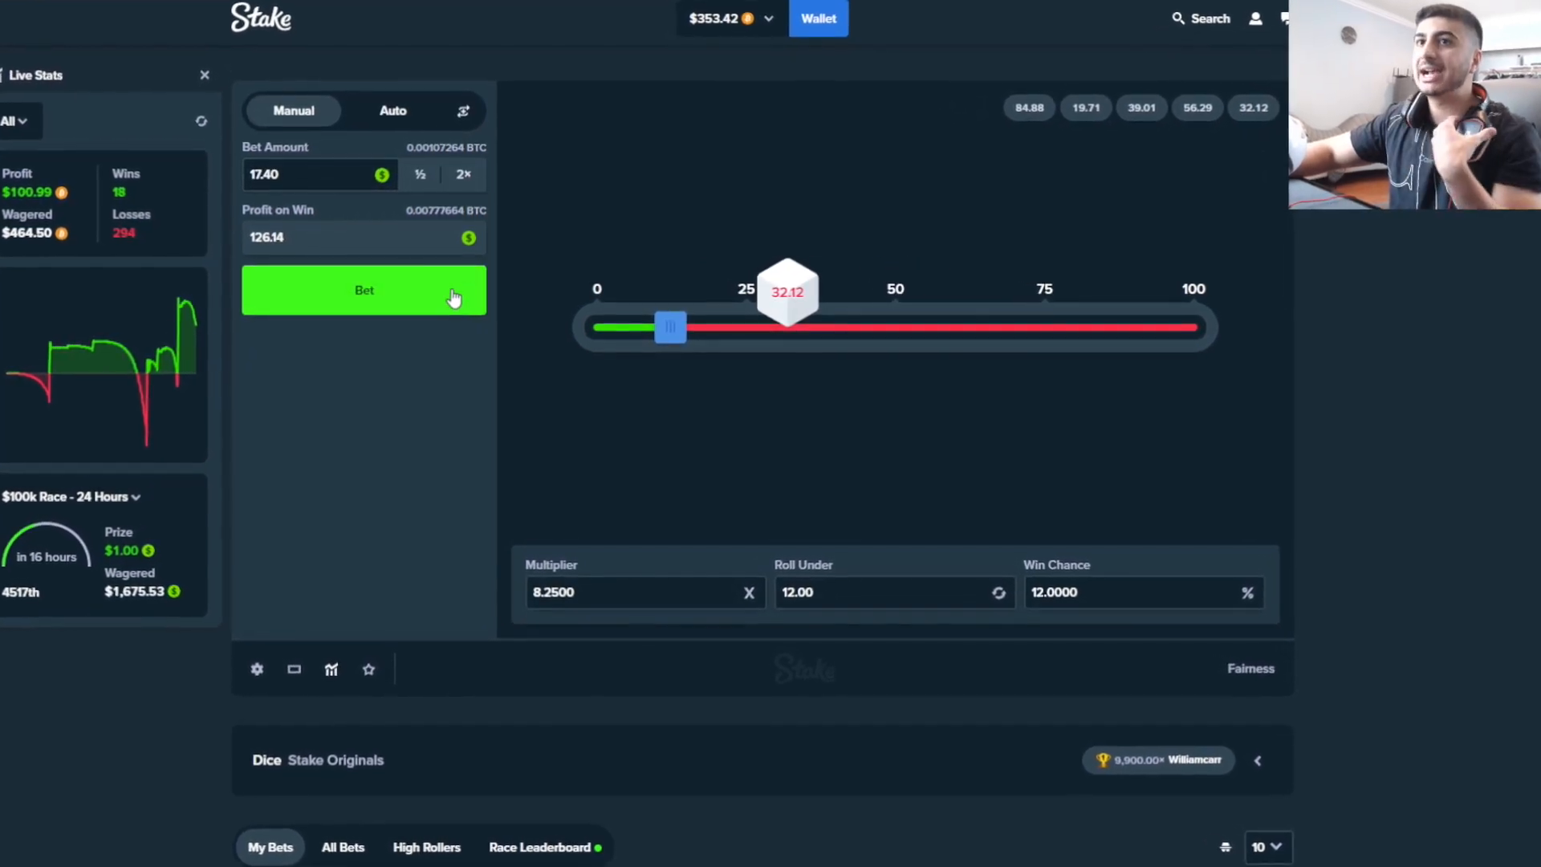
left_click(365, 290)
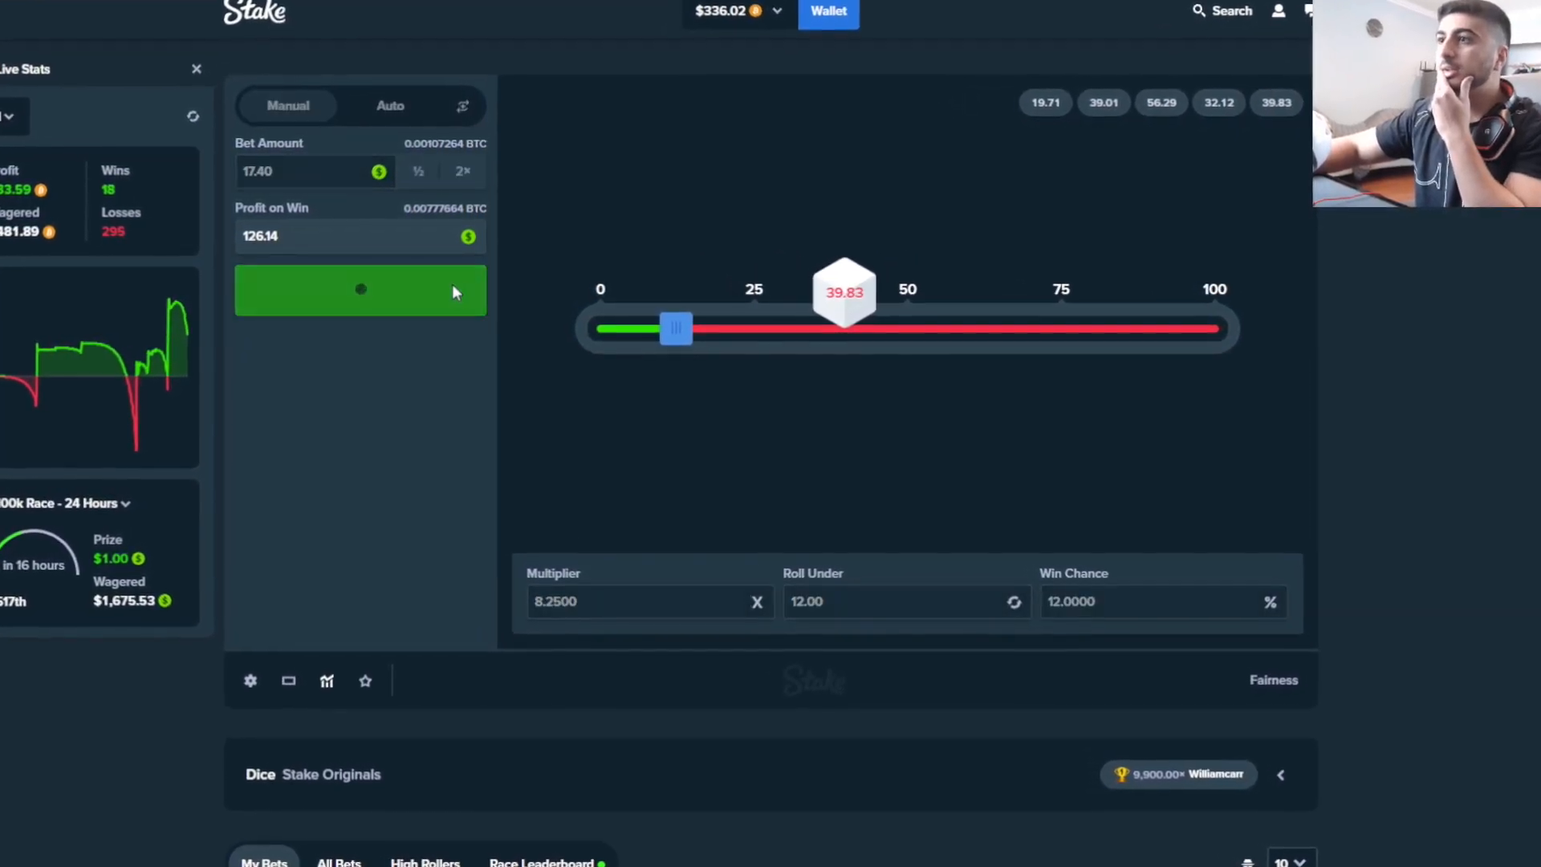
left_click(360, 288)
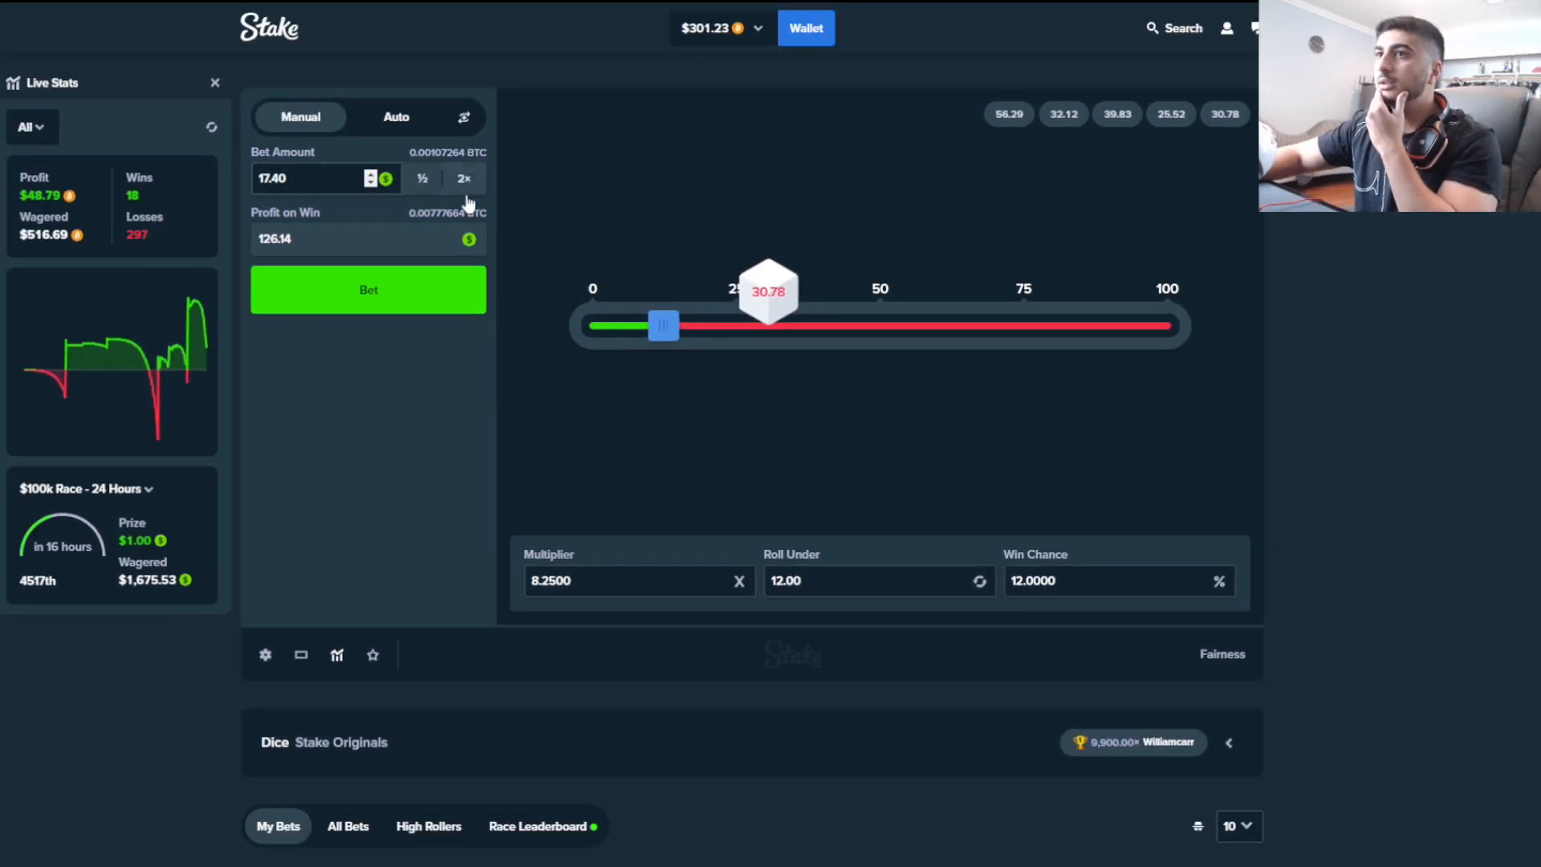
left_click(462, 178)
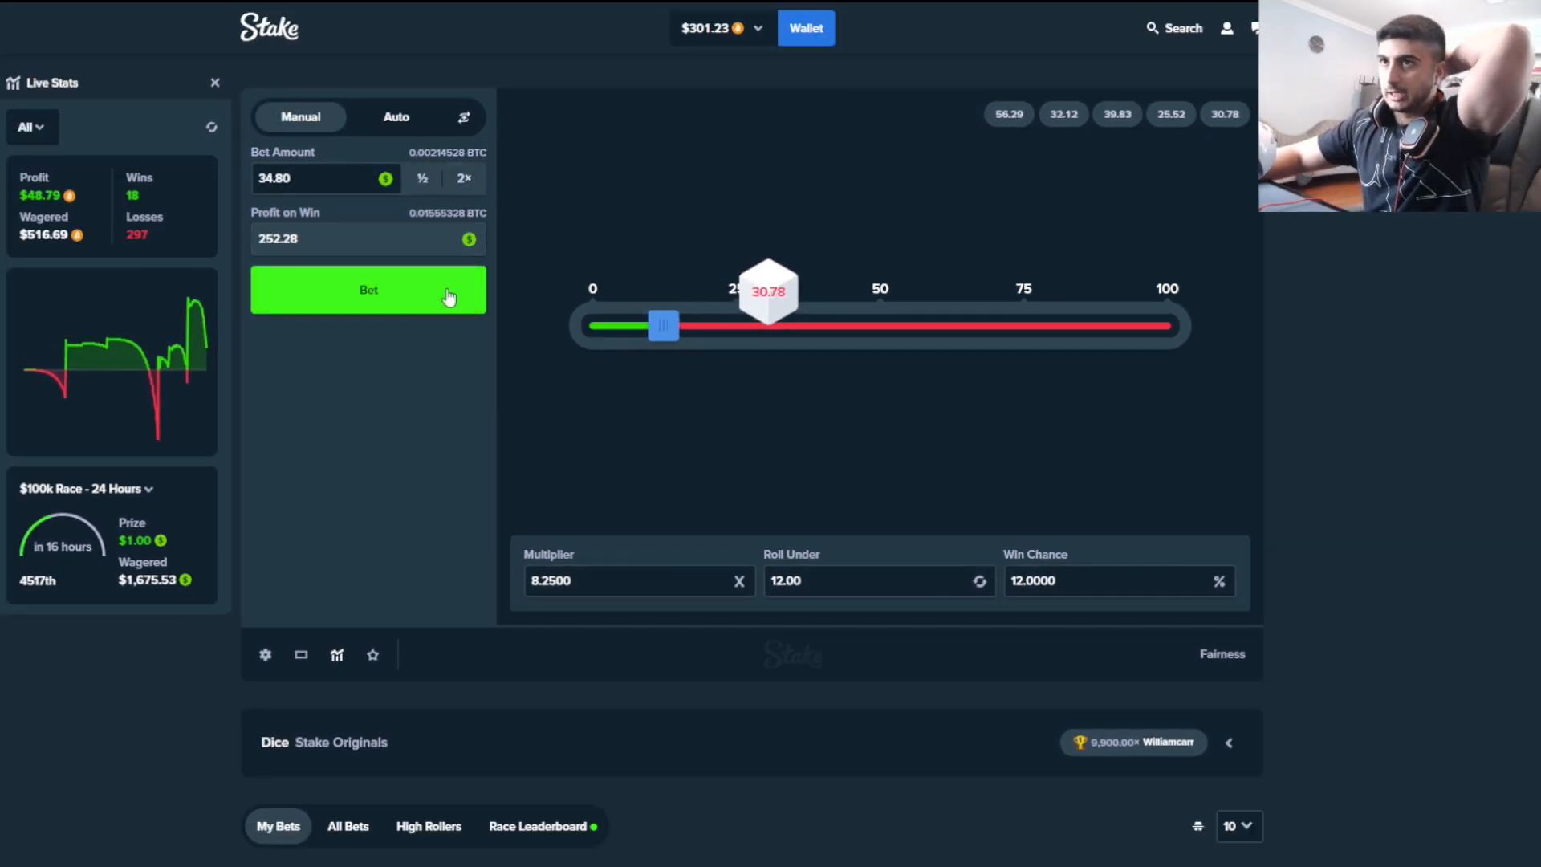
left_click(367, 289)
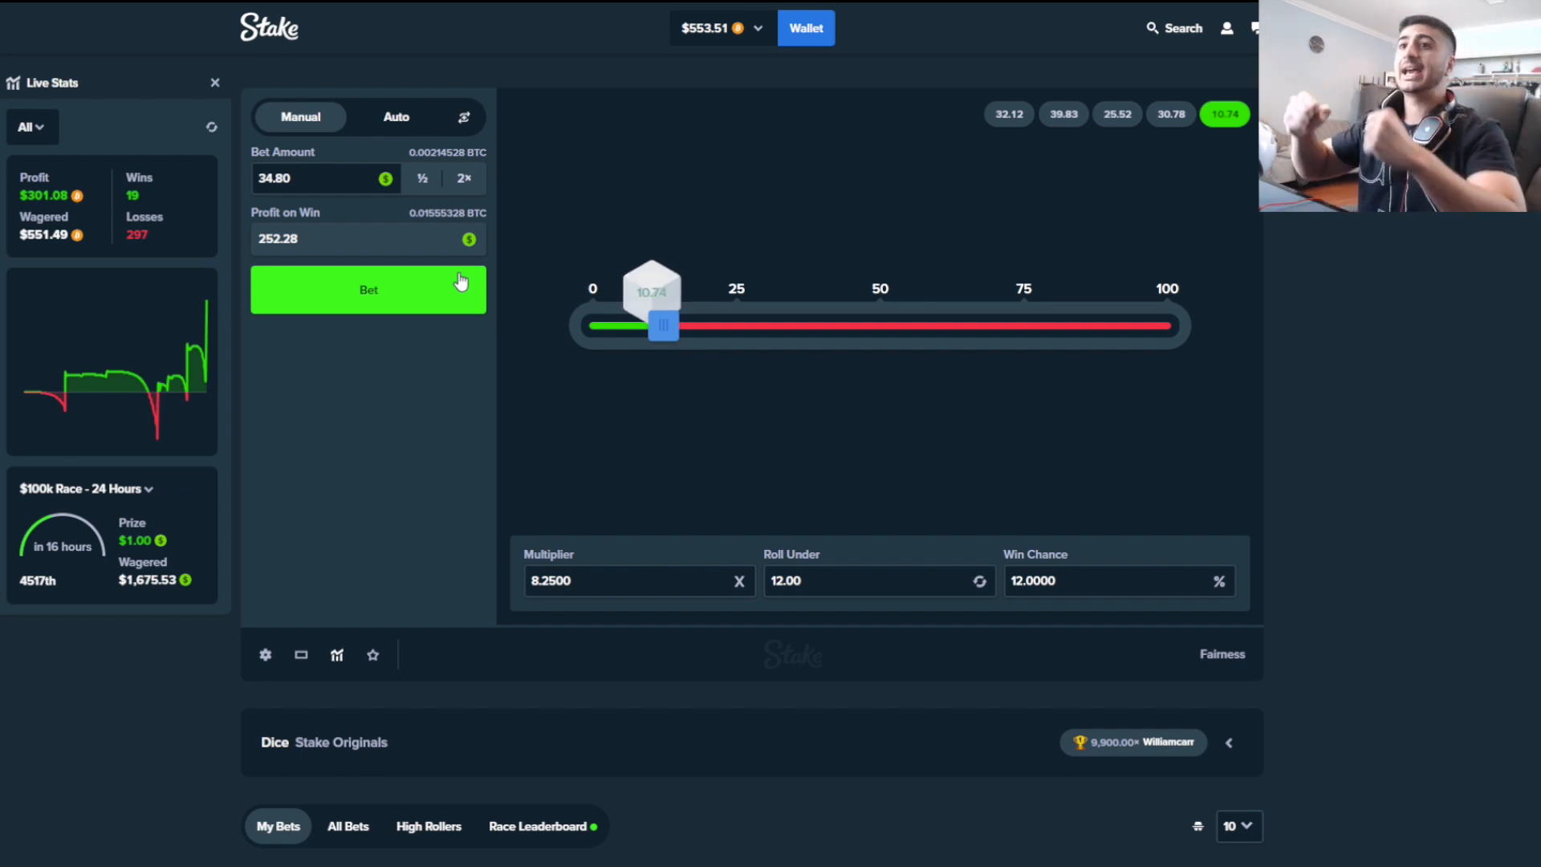
left_click(367, 289)
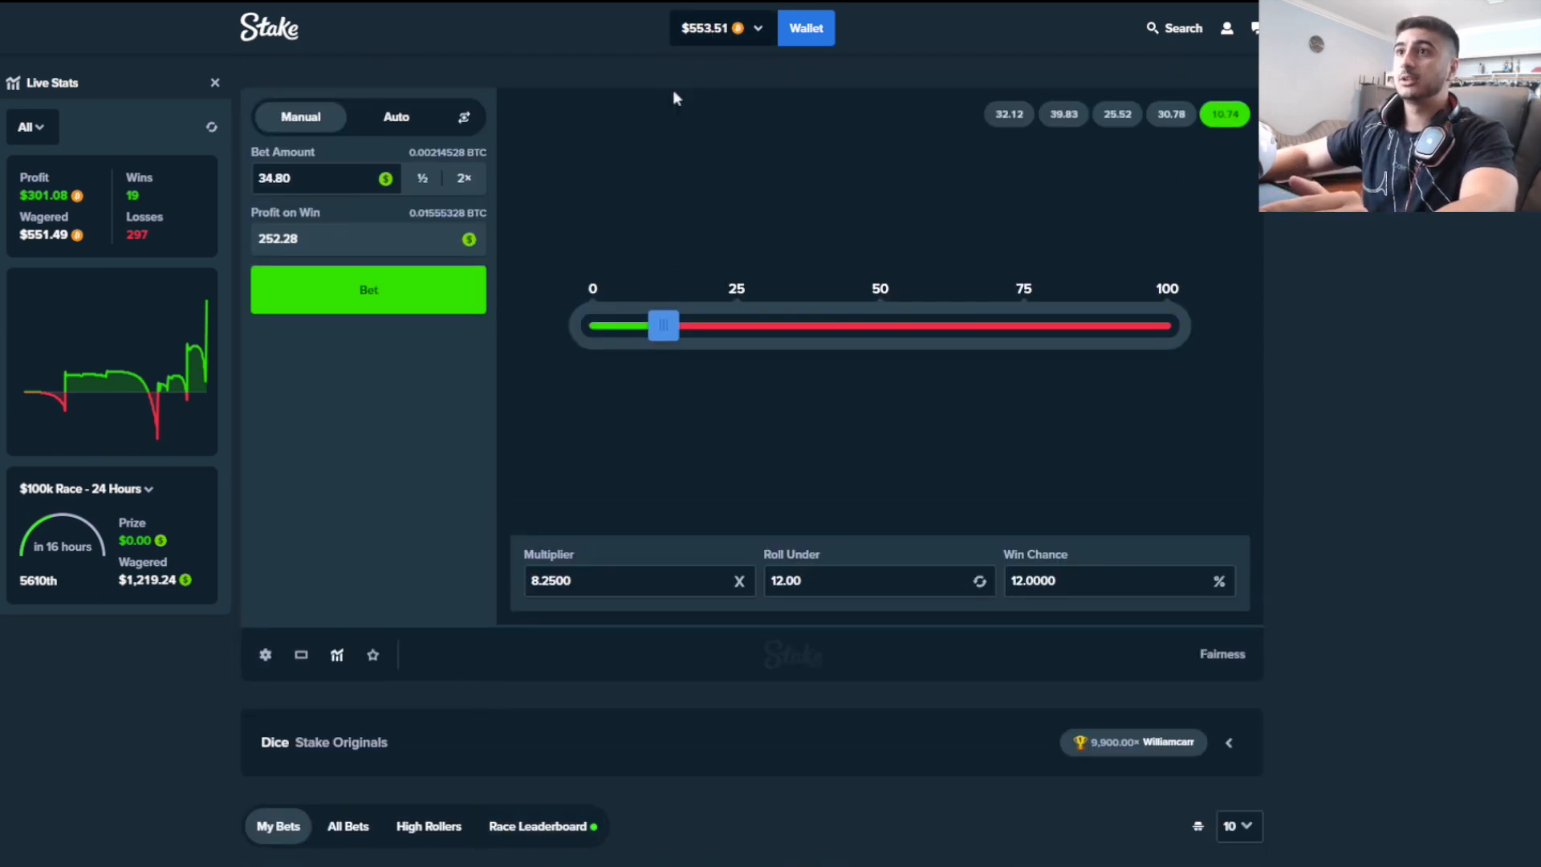
mouse_move(473, 443)
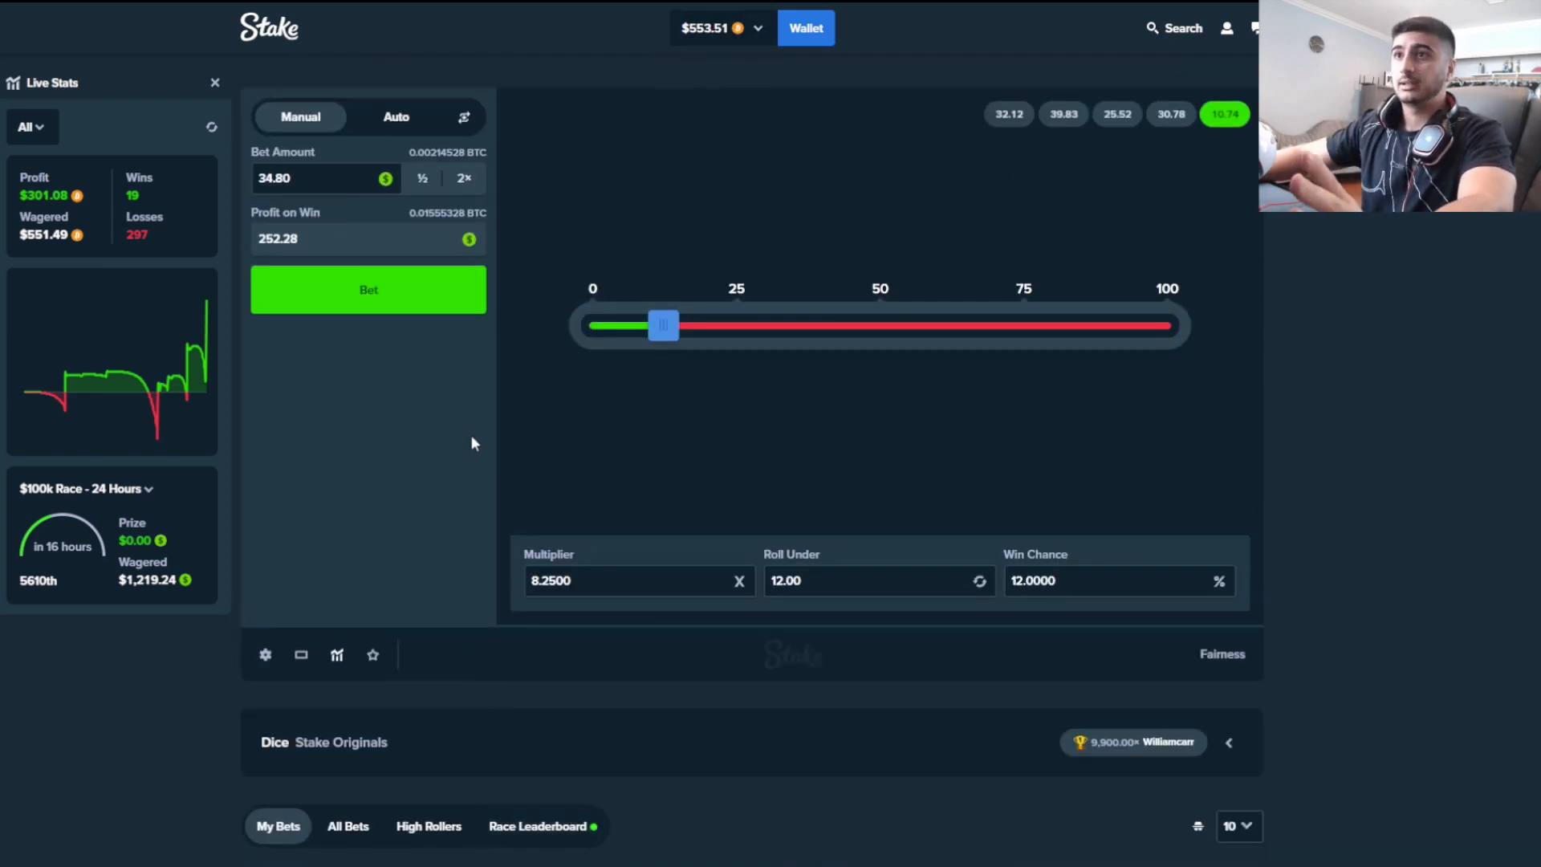
mouse_move(420, 187)
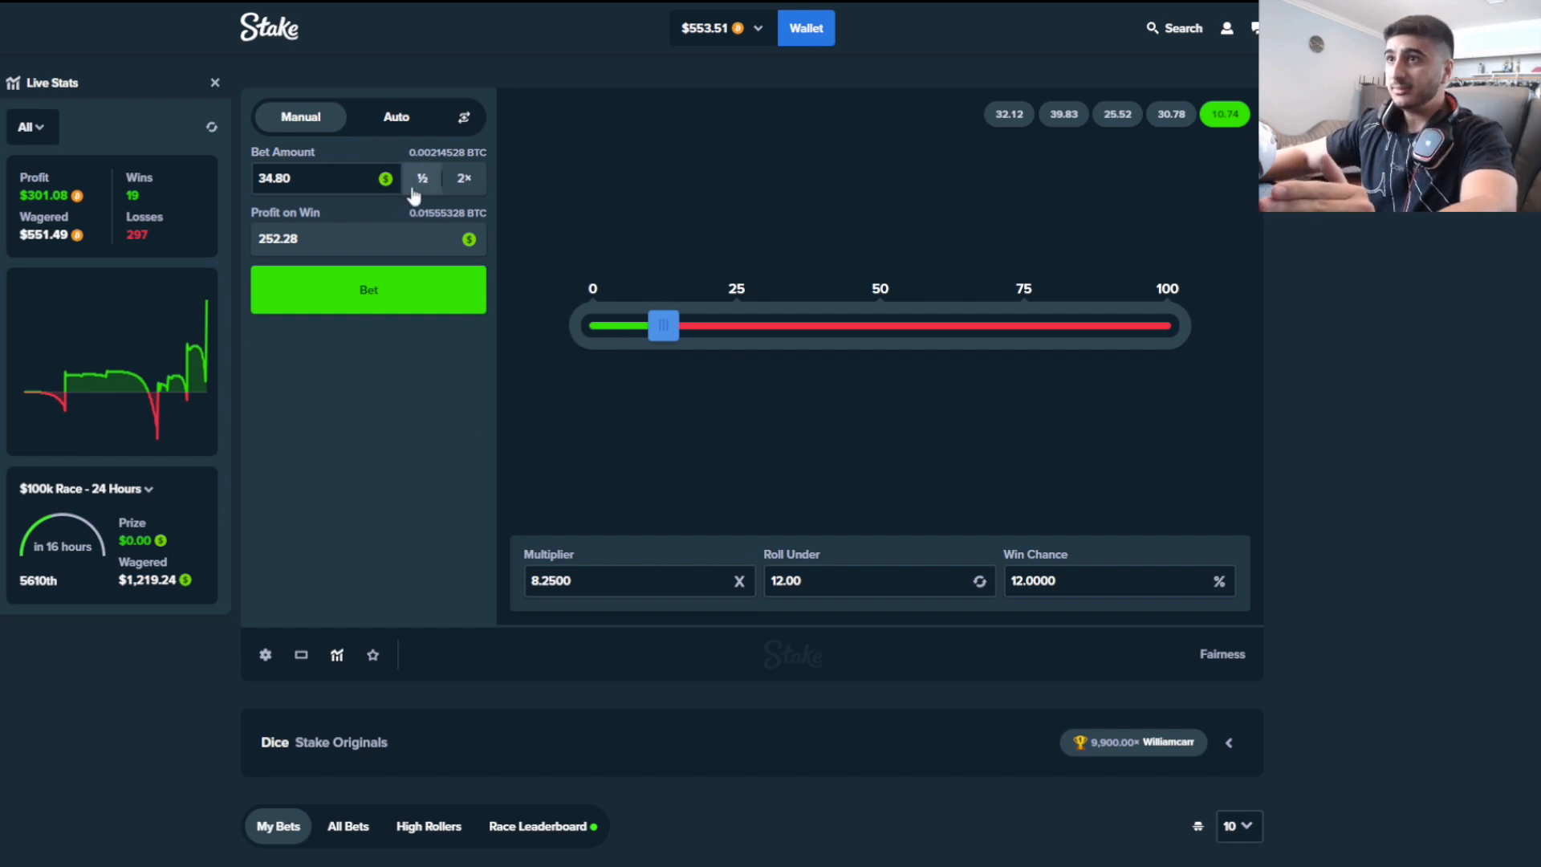
Halve the bet to 8.70 and deposit $450.00 into the vault
left_click(421, 178)
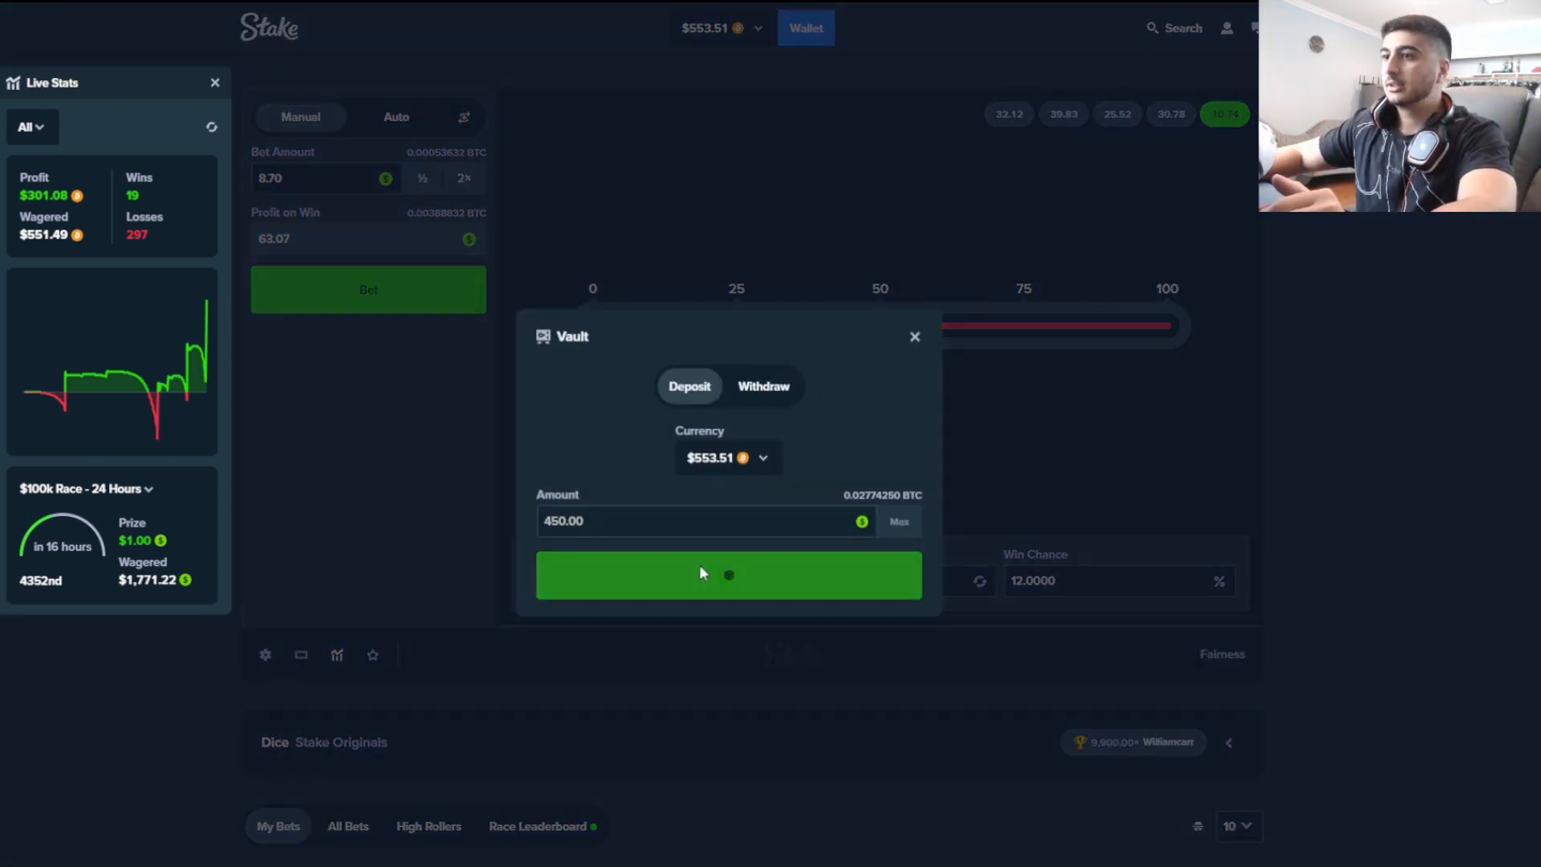
left_click(727, 575)
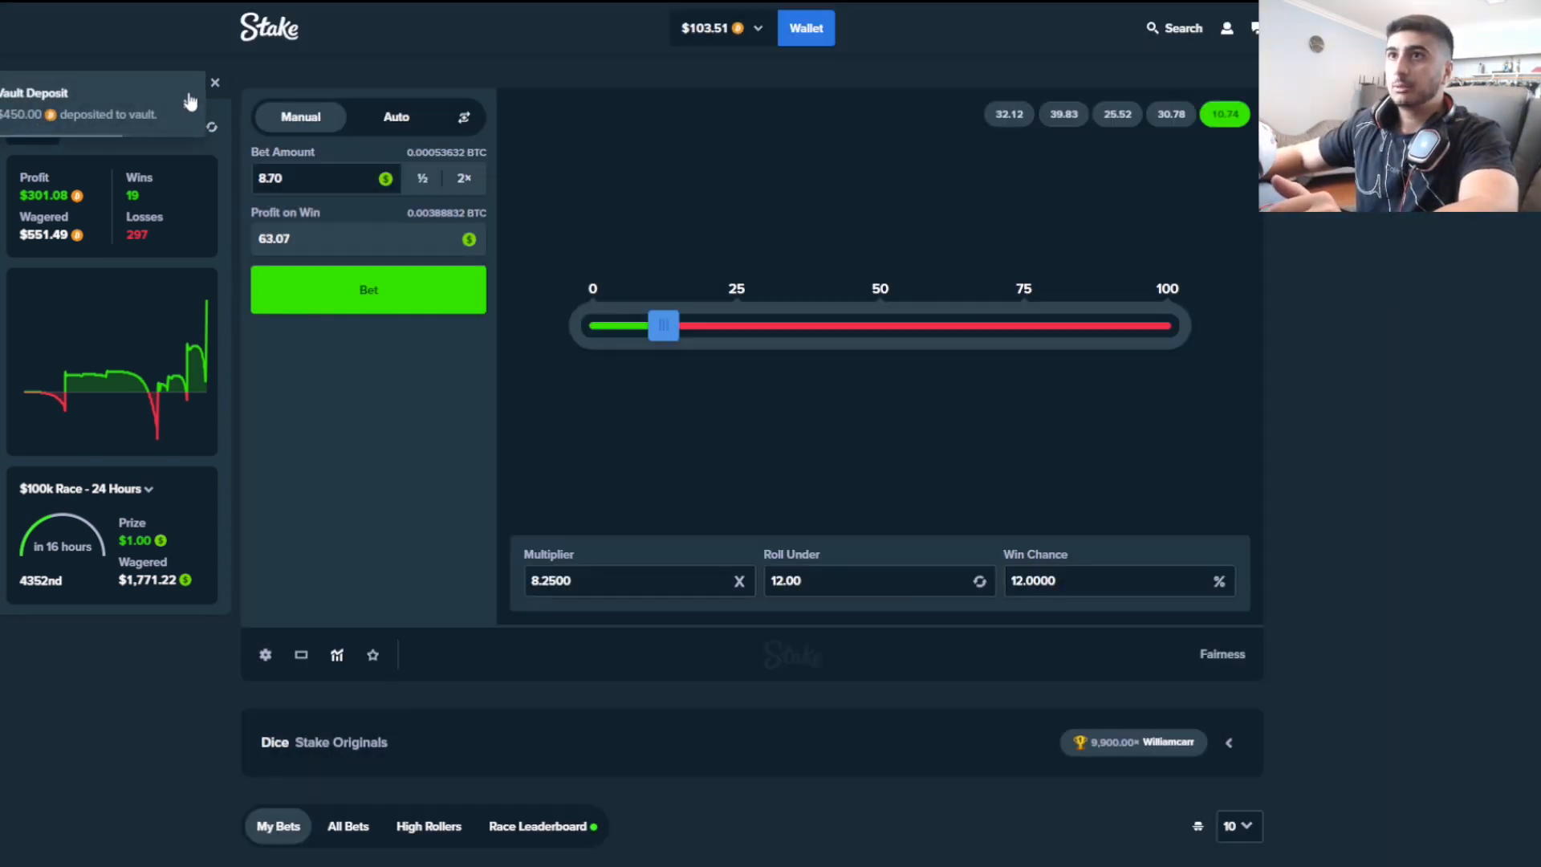
Roll repeatedly at 8.25x under 12, resetting after a win and doubling after losses
left_click(367, 289)
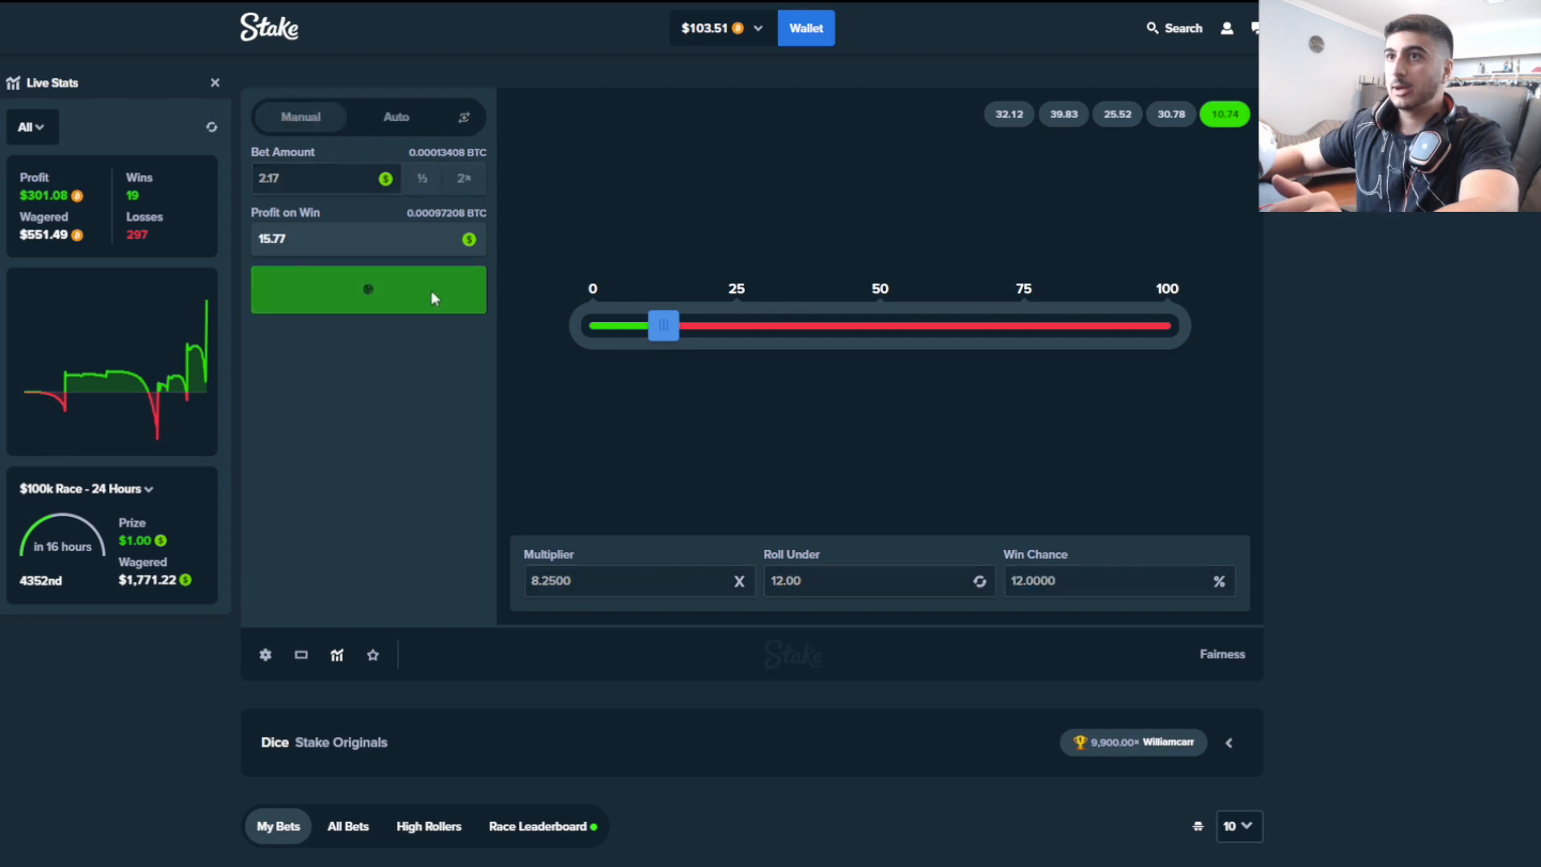
left_click(368, 289)
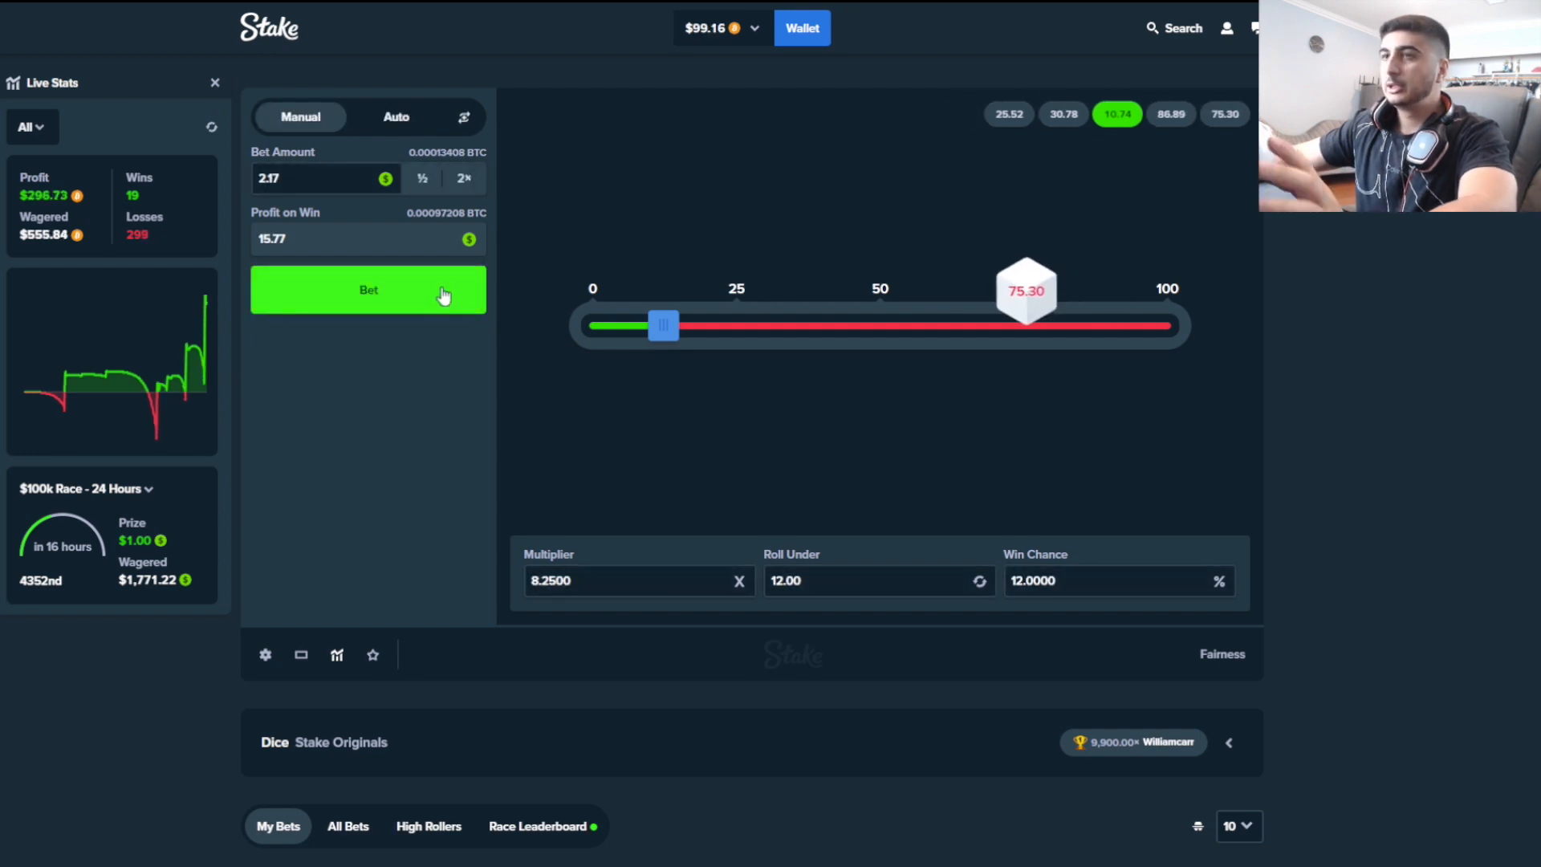
left_click(368, 289)
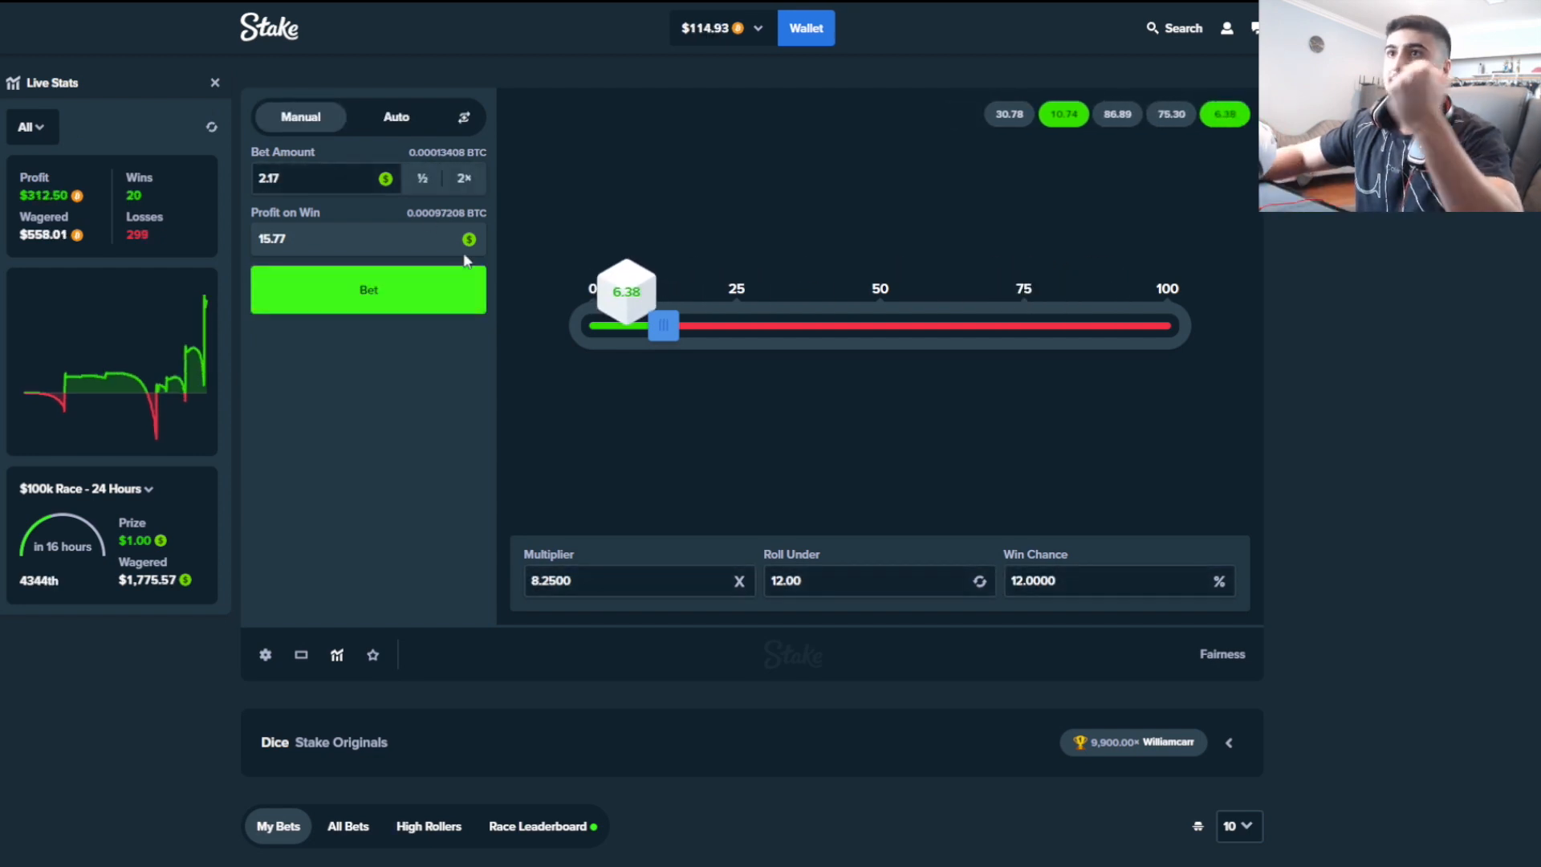
left_click(367, 289)
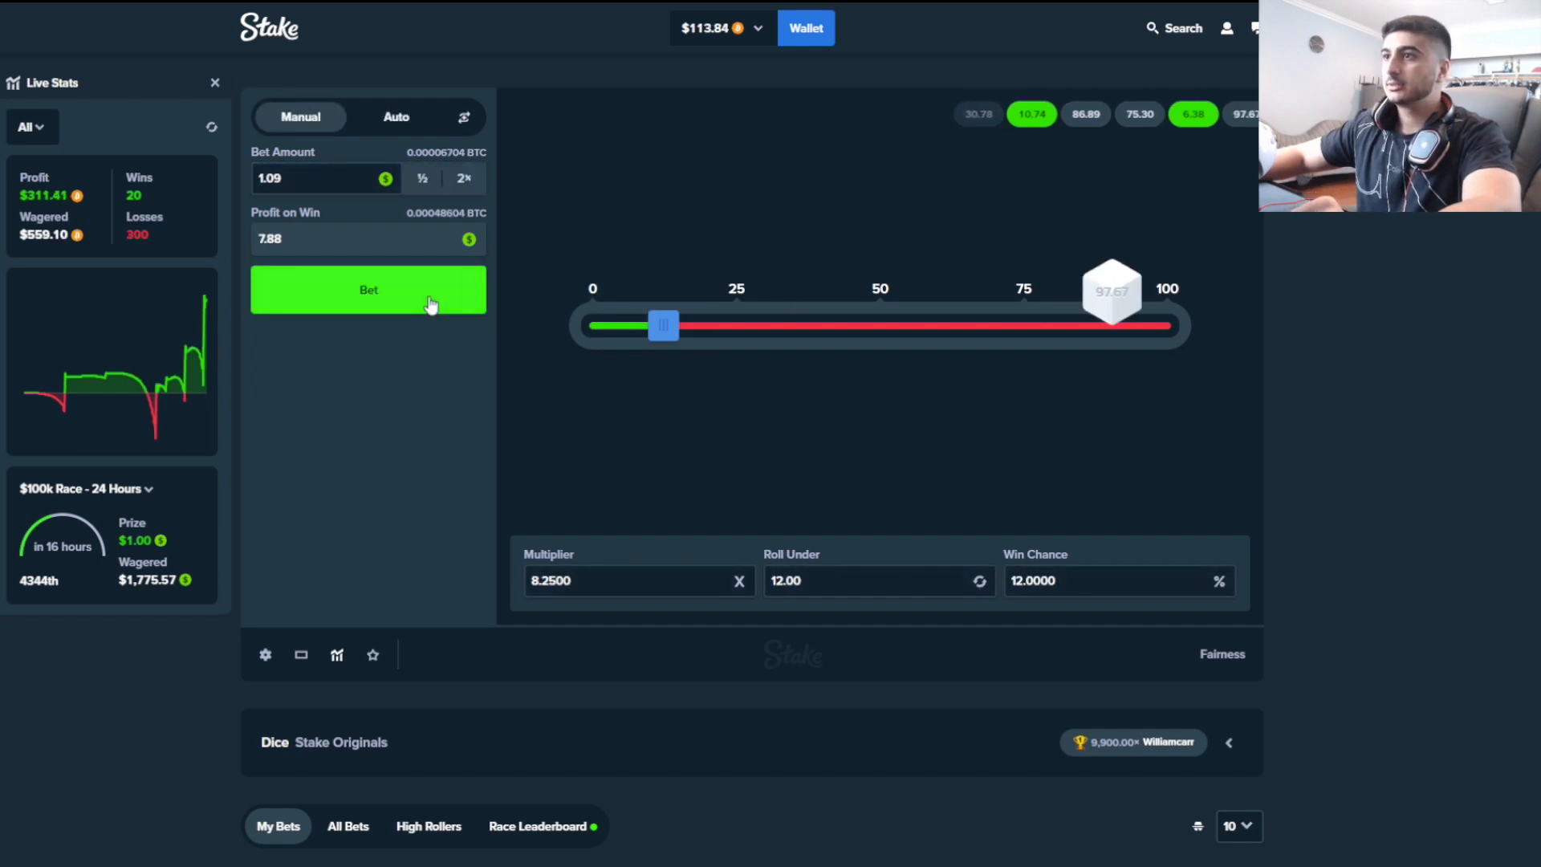
left_click(368, 289)
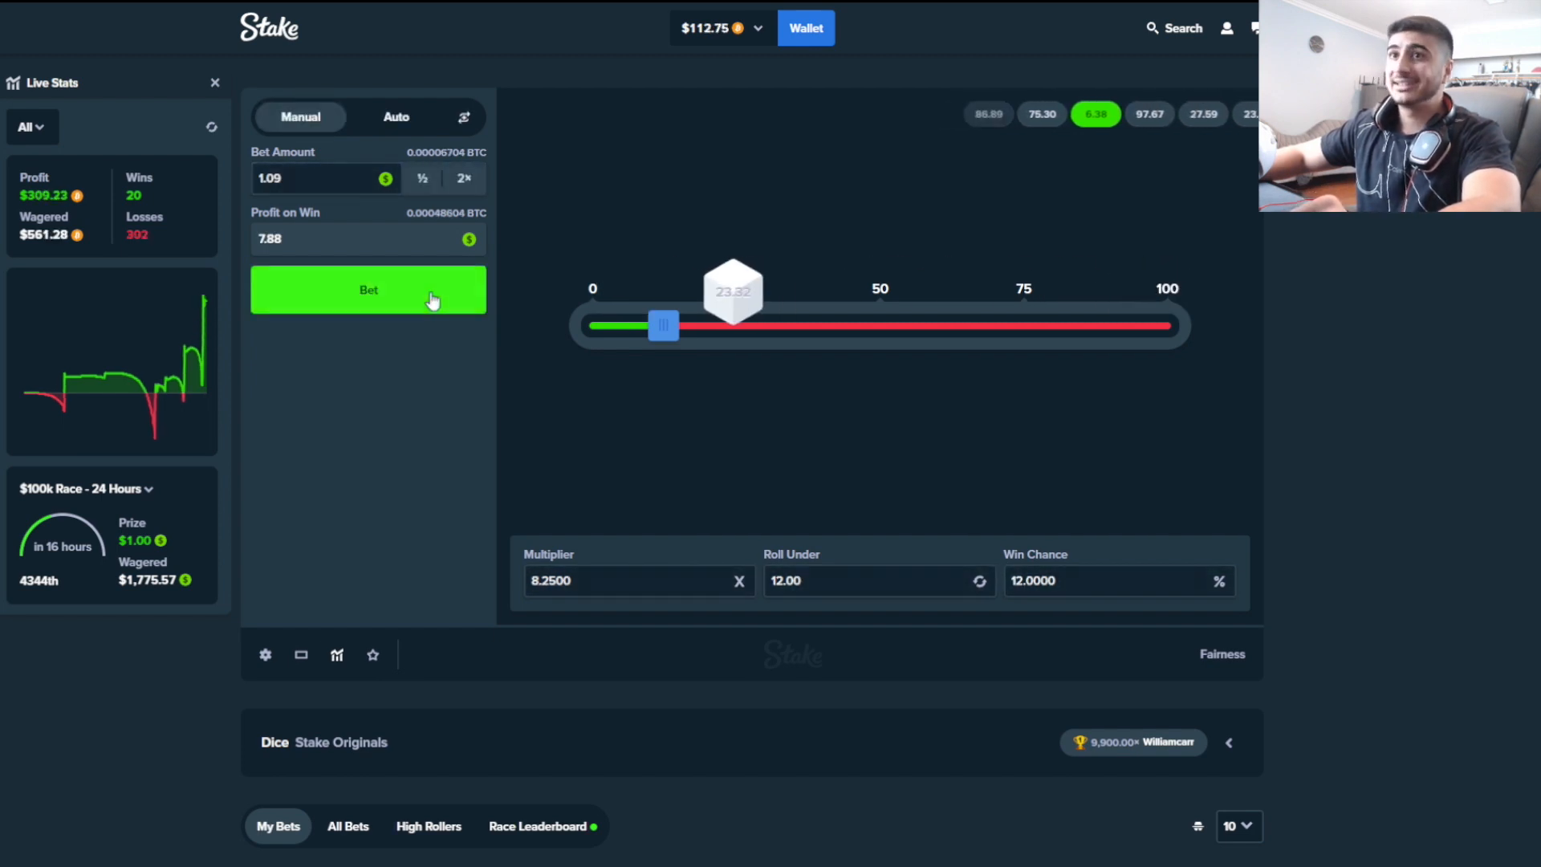
left_click(368, 289)
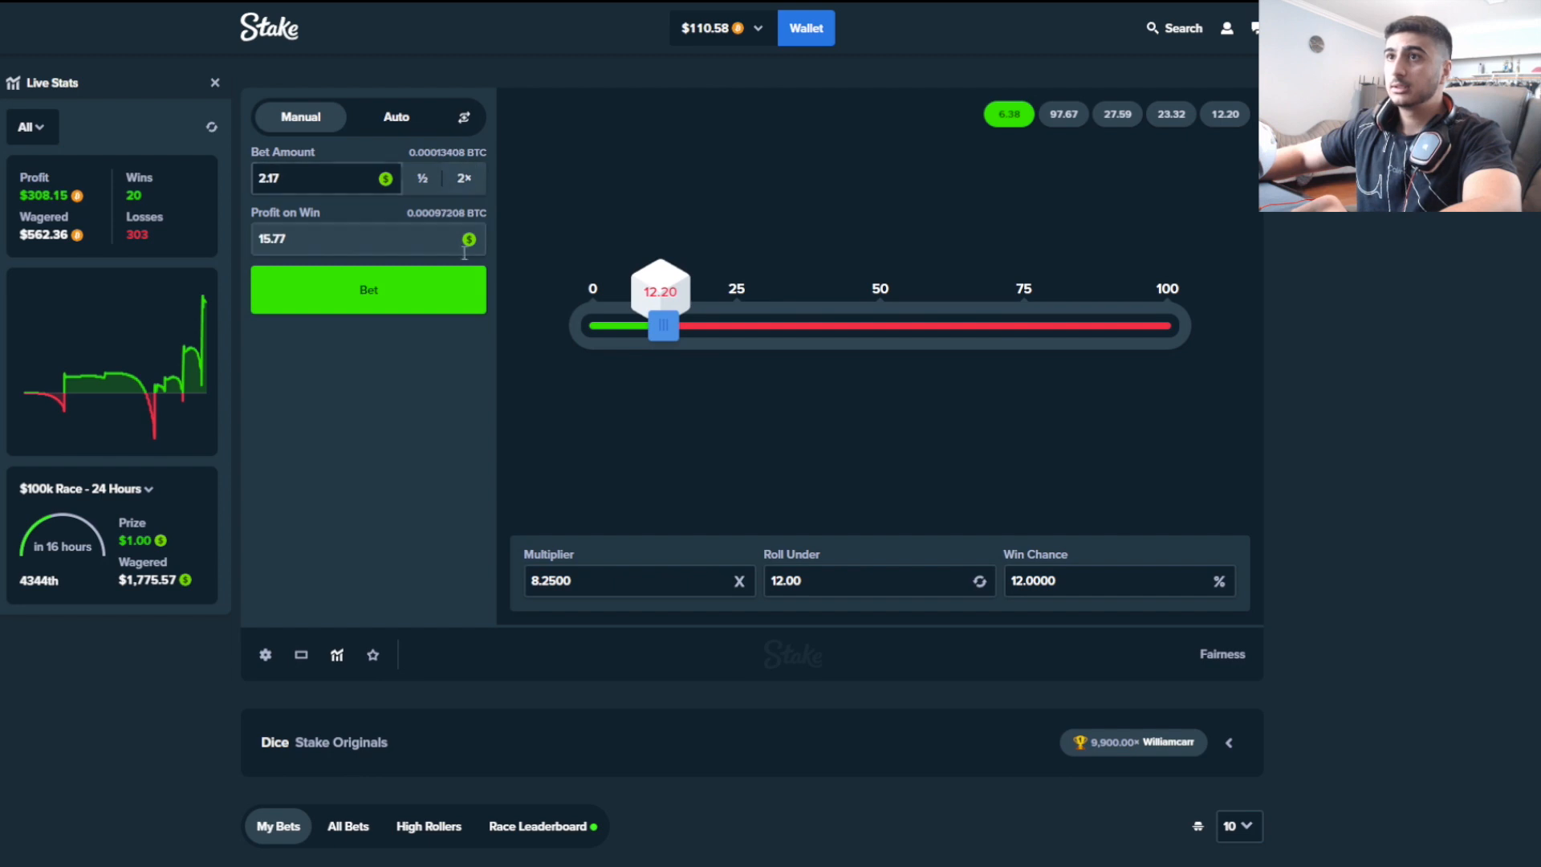
left_click(367, 289)
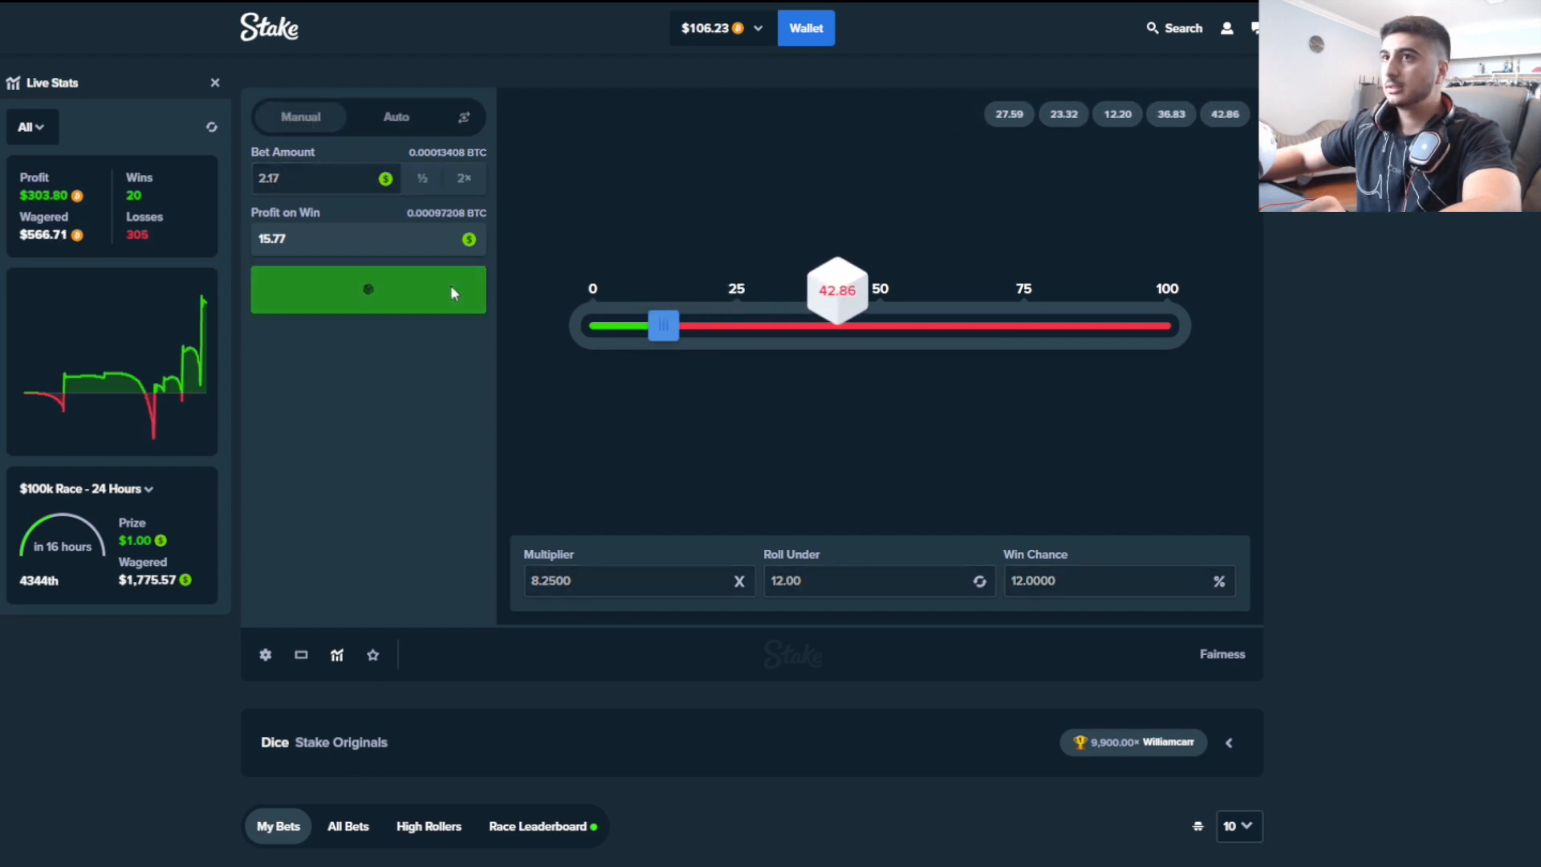
left_click(367, 289)
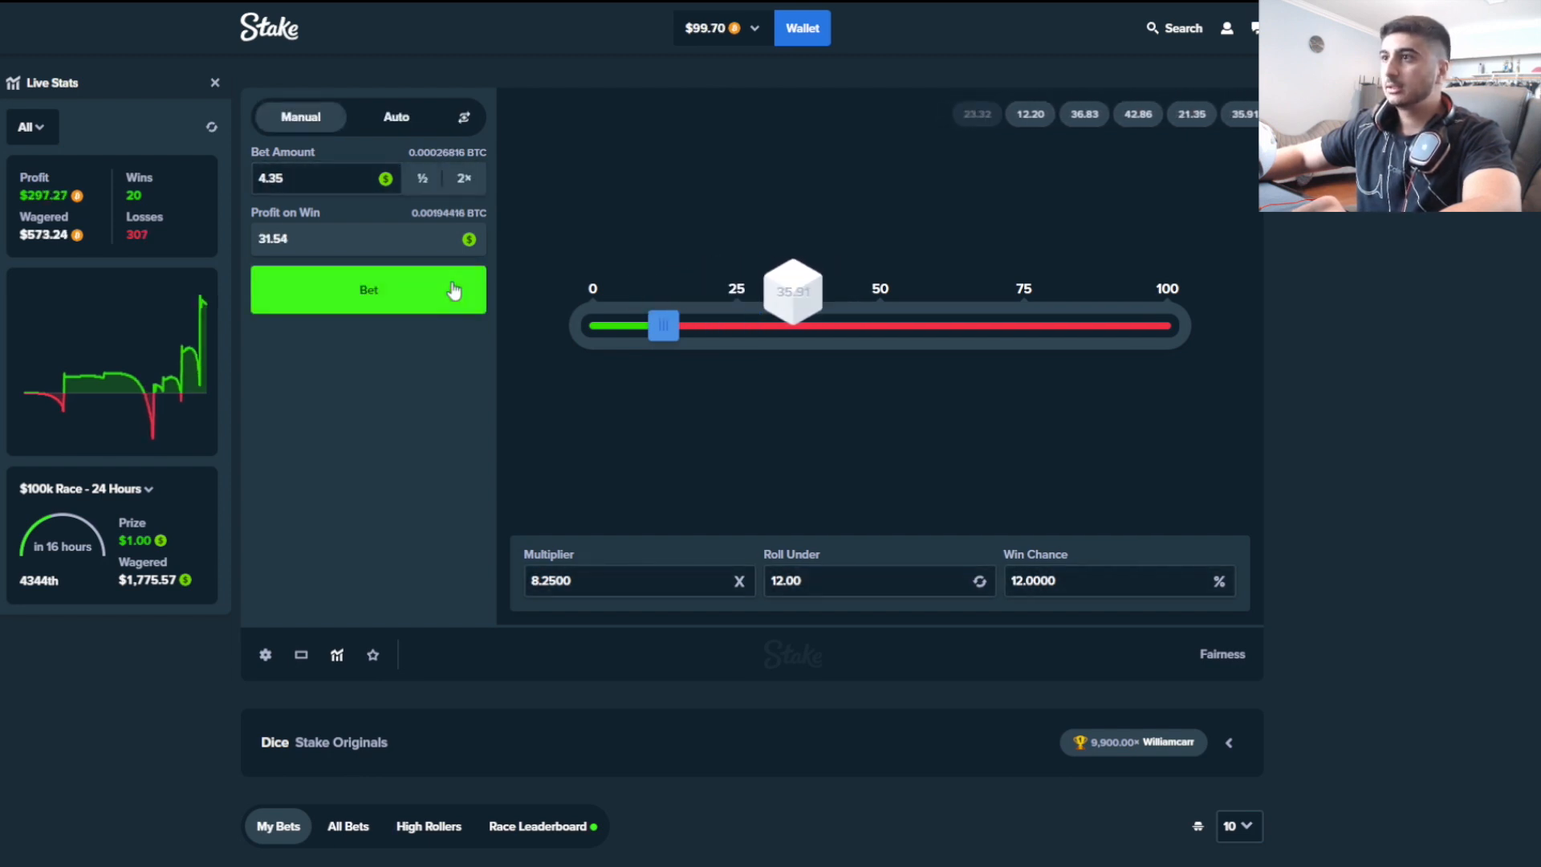
left_click(367, 288)
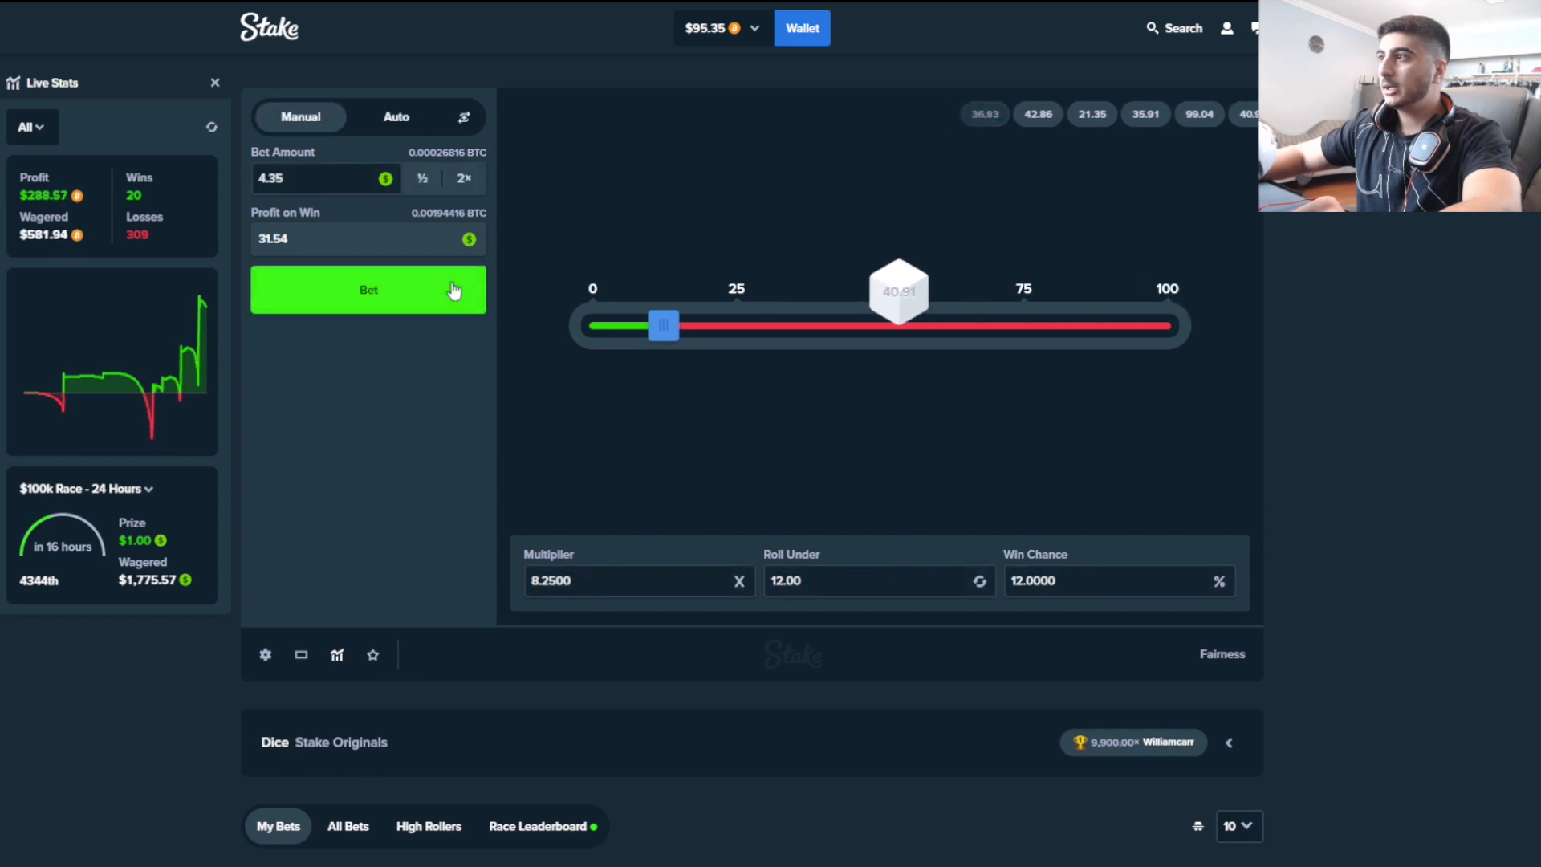
Continue 8.25x roll-under-12 bets, doubling on losses and resetting the stake after wins
left_click(367, 289)
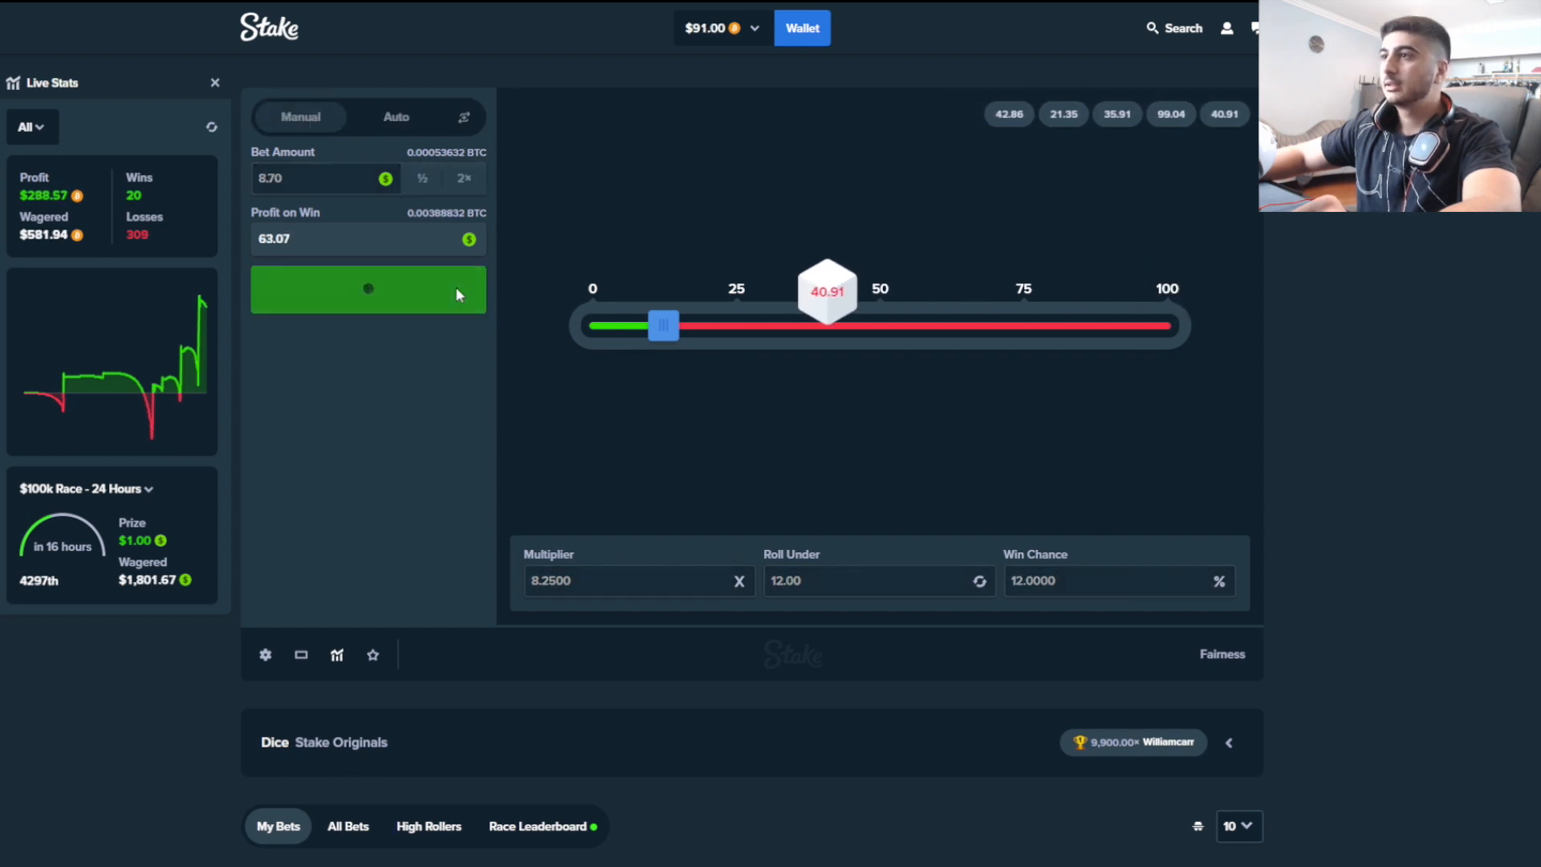
left_click(367, 289)
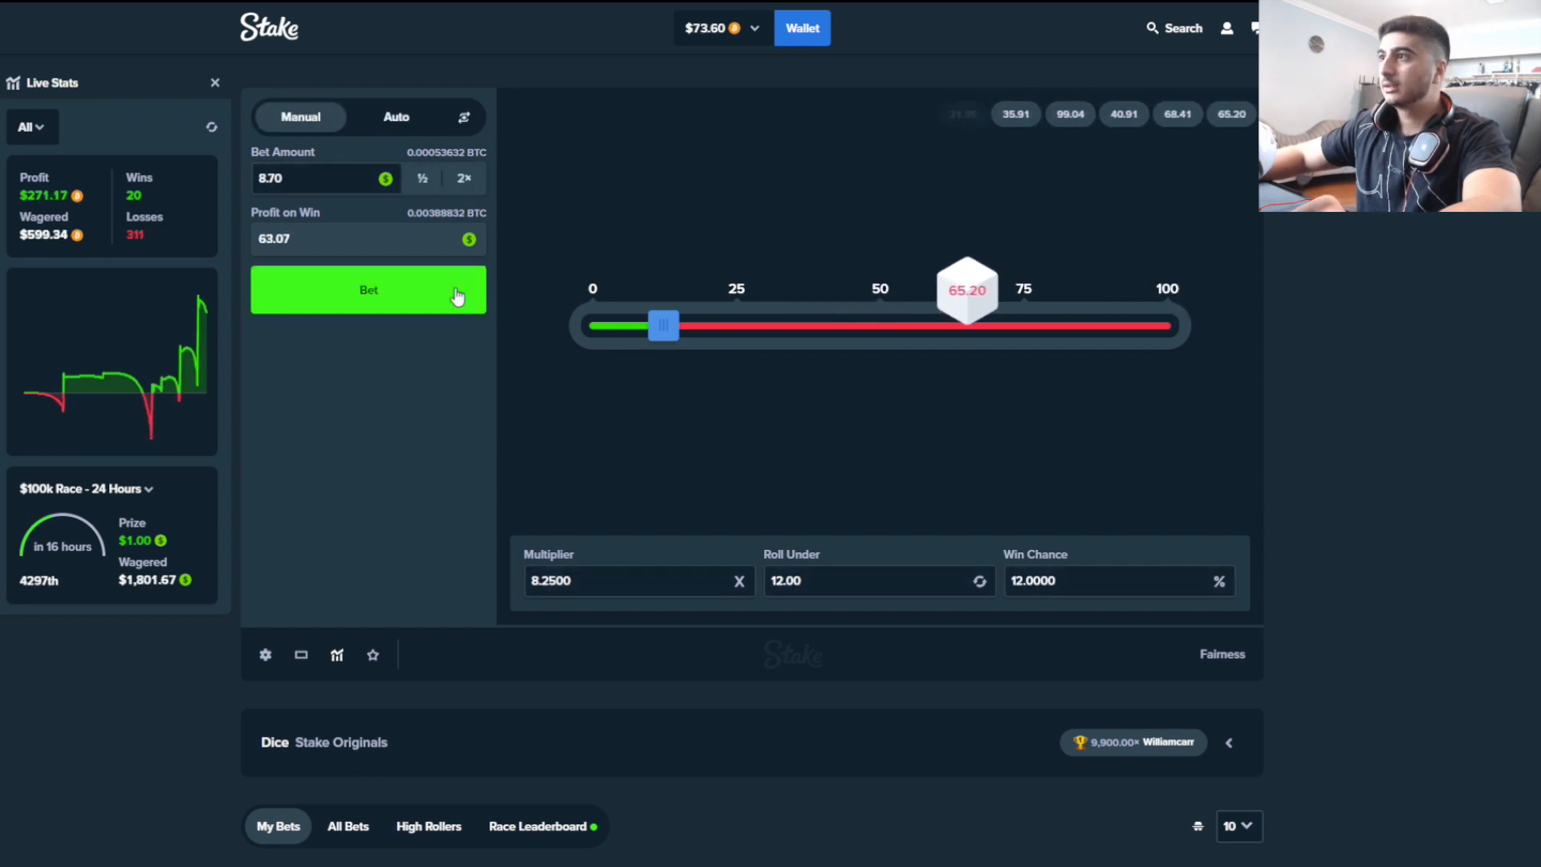
left_click(367, 289)
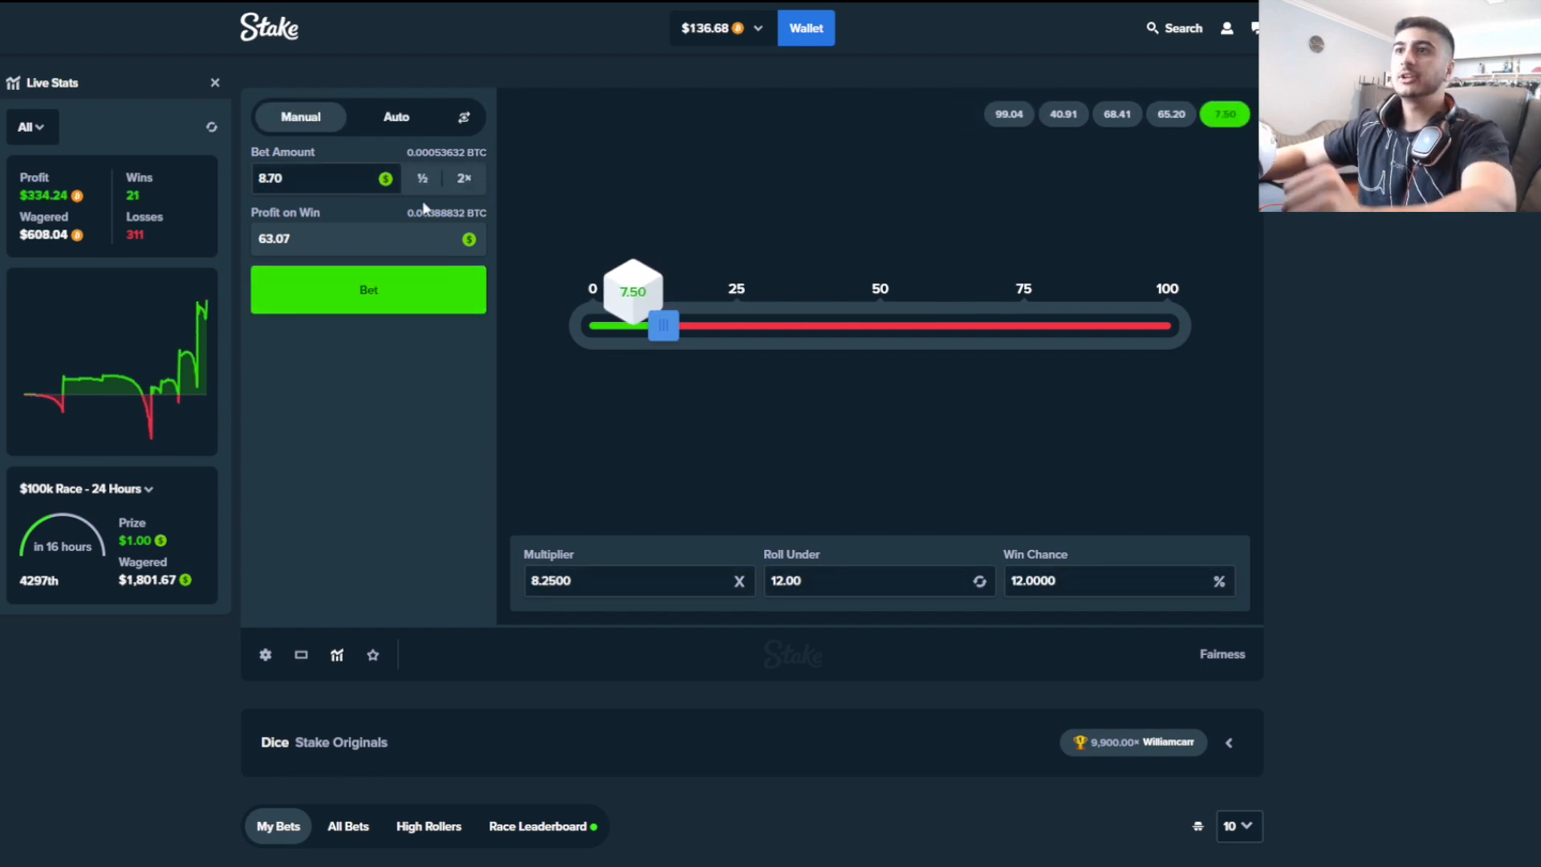
left_click(368, 289)
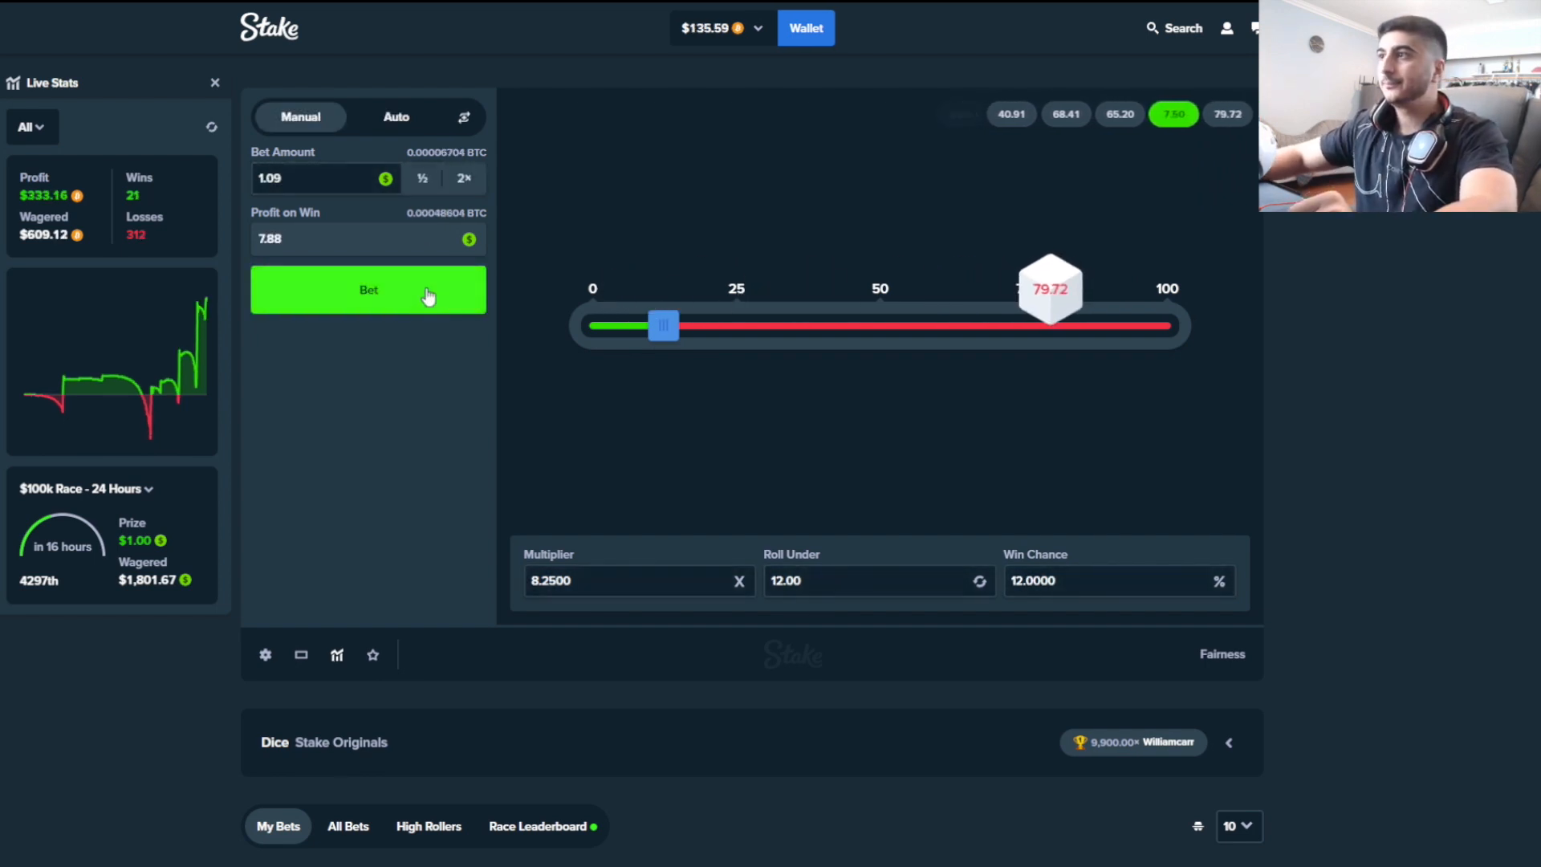
left_click(368, 289)
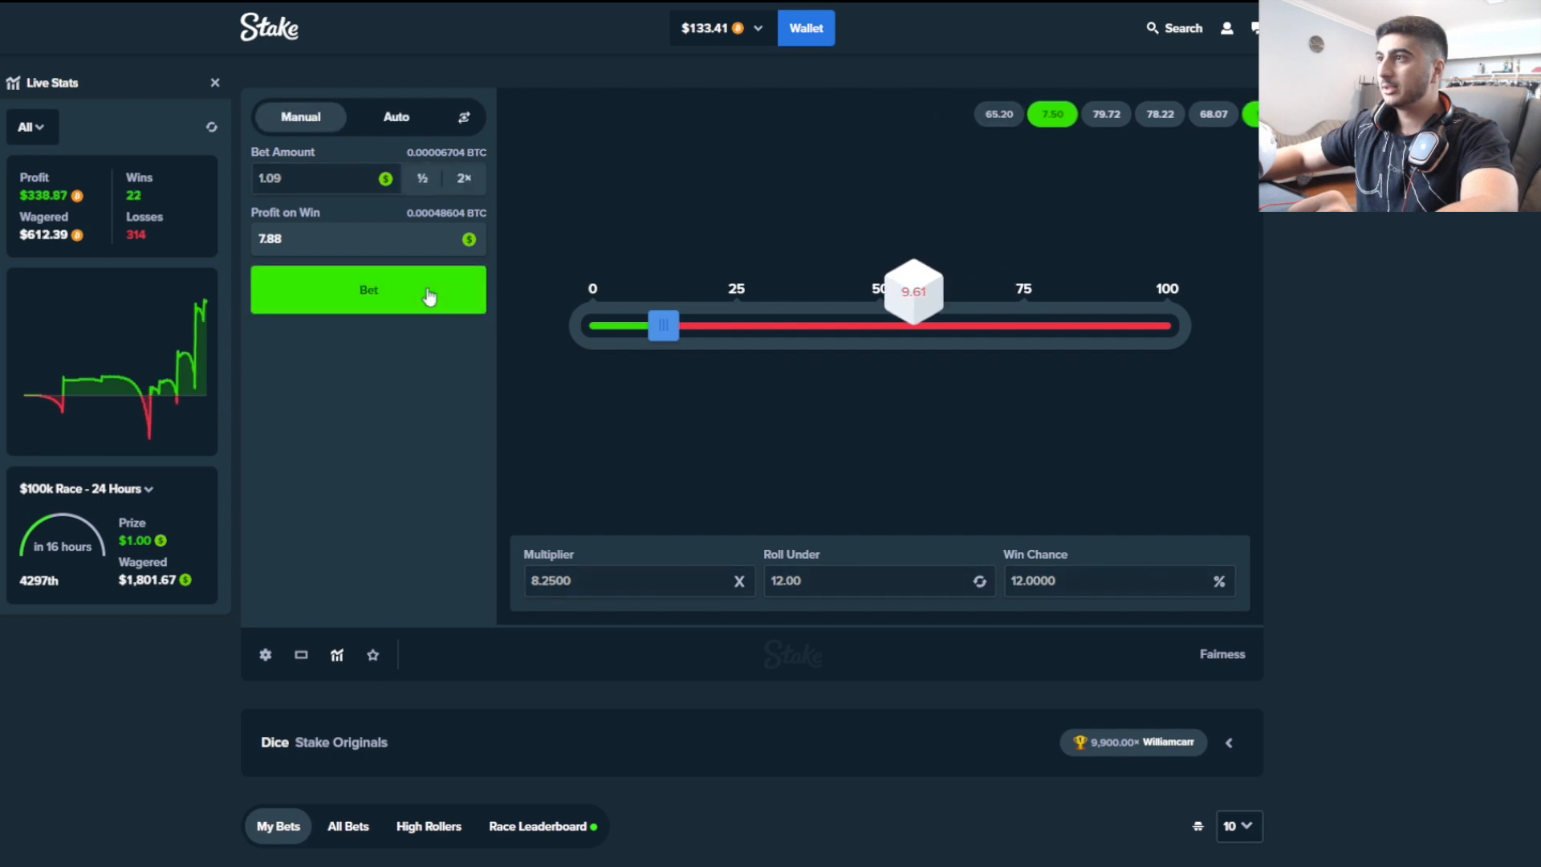
left_click(367, 289)
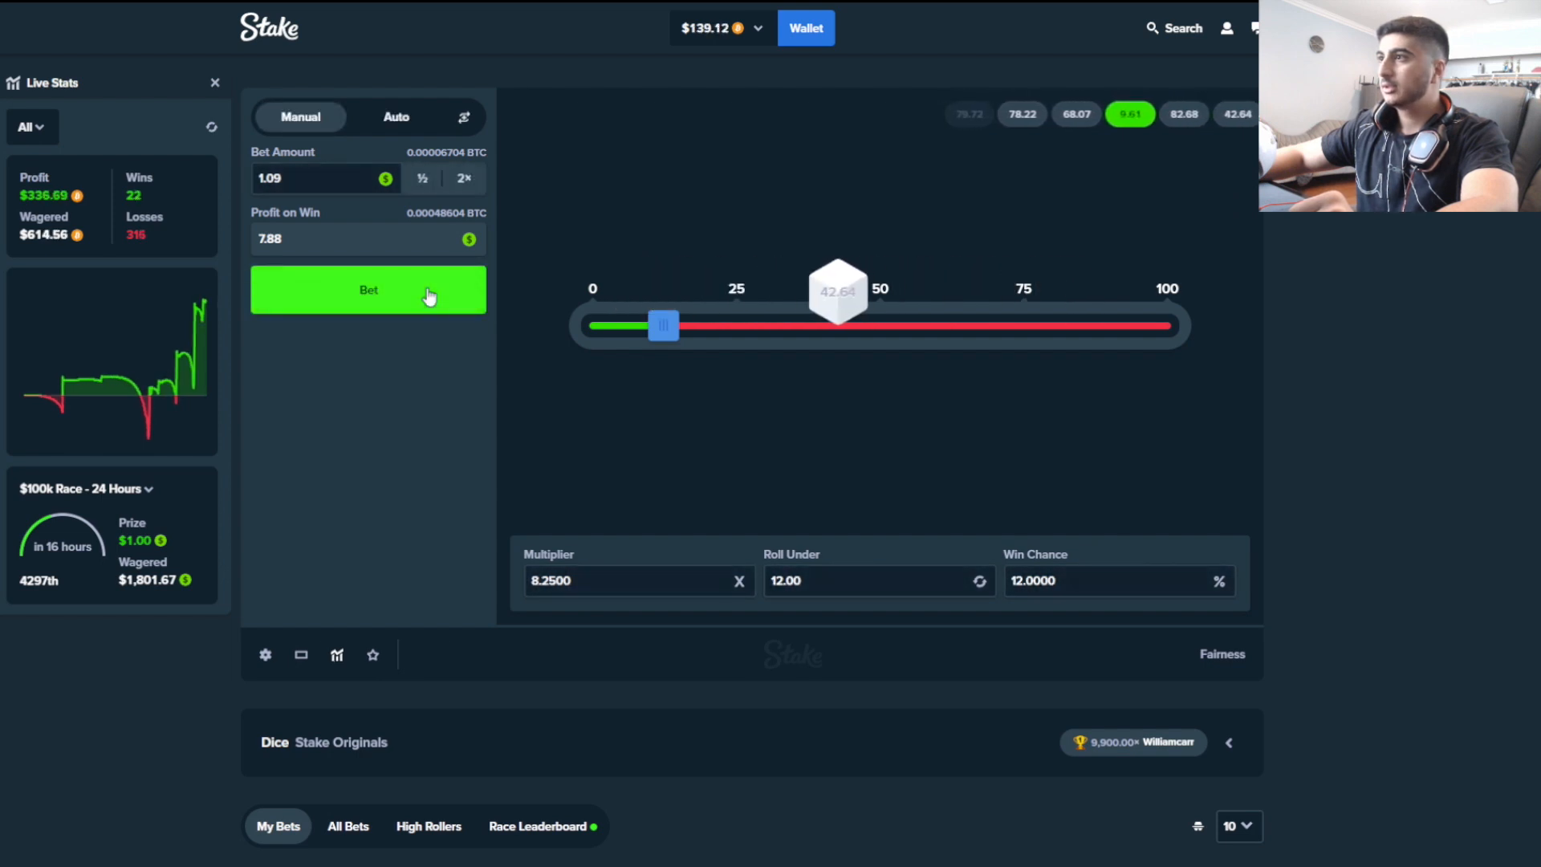
left_click(368, 289)
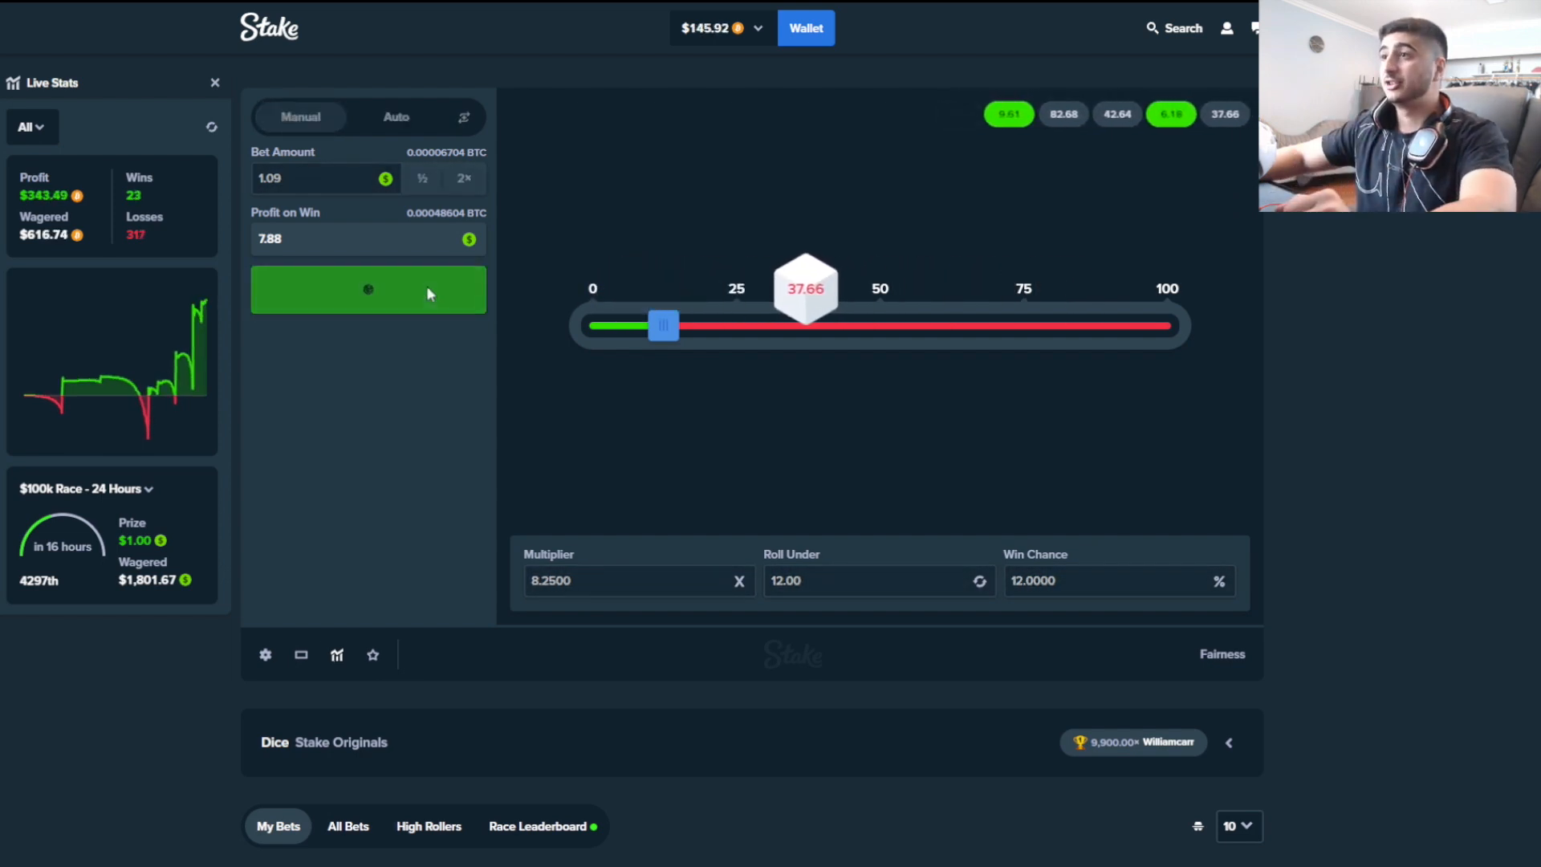
left_click(368, 289)
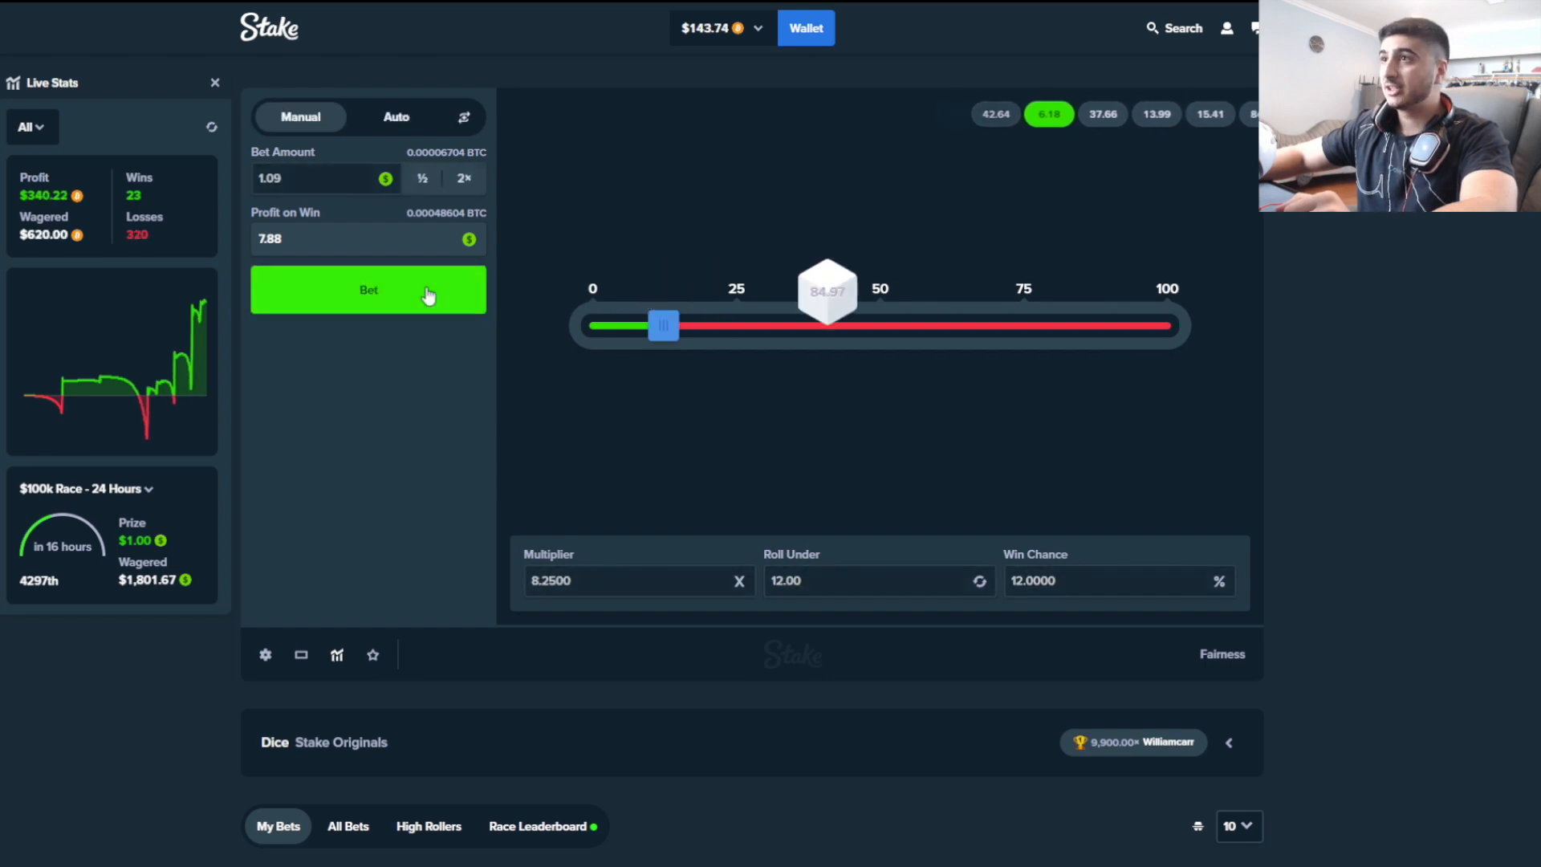
left_click(368, 289)
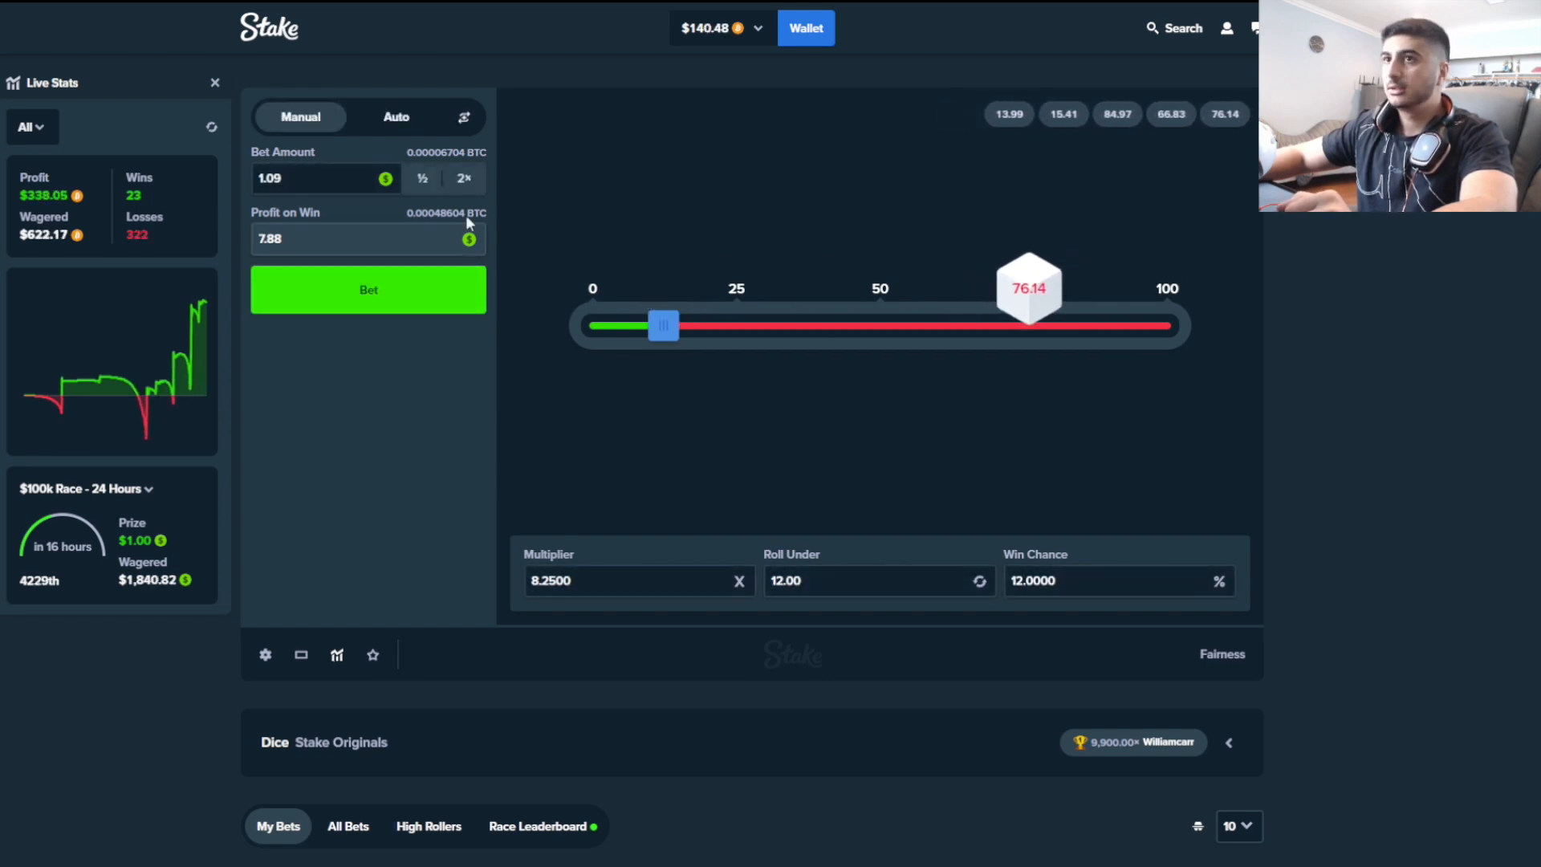
Roll at doubled stakes, then bet 17.40 at 1.98x rolling under 50
left_click(368, 289)
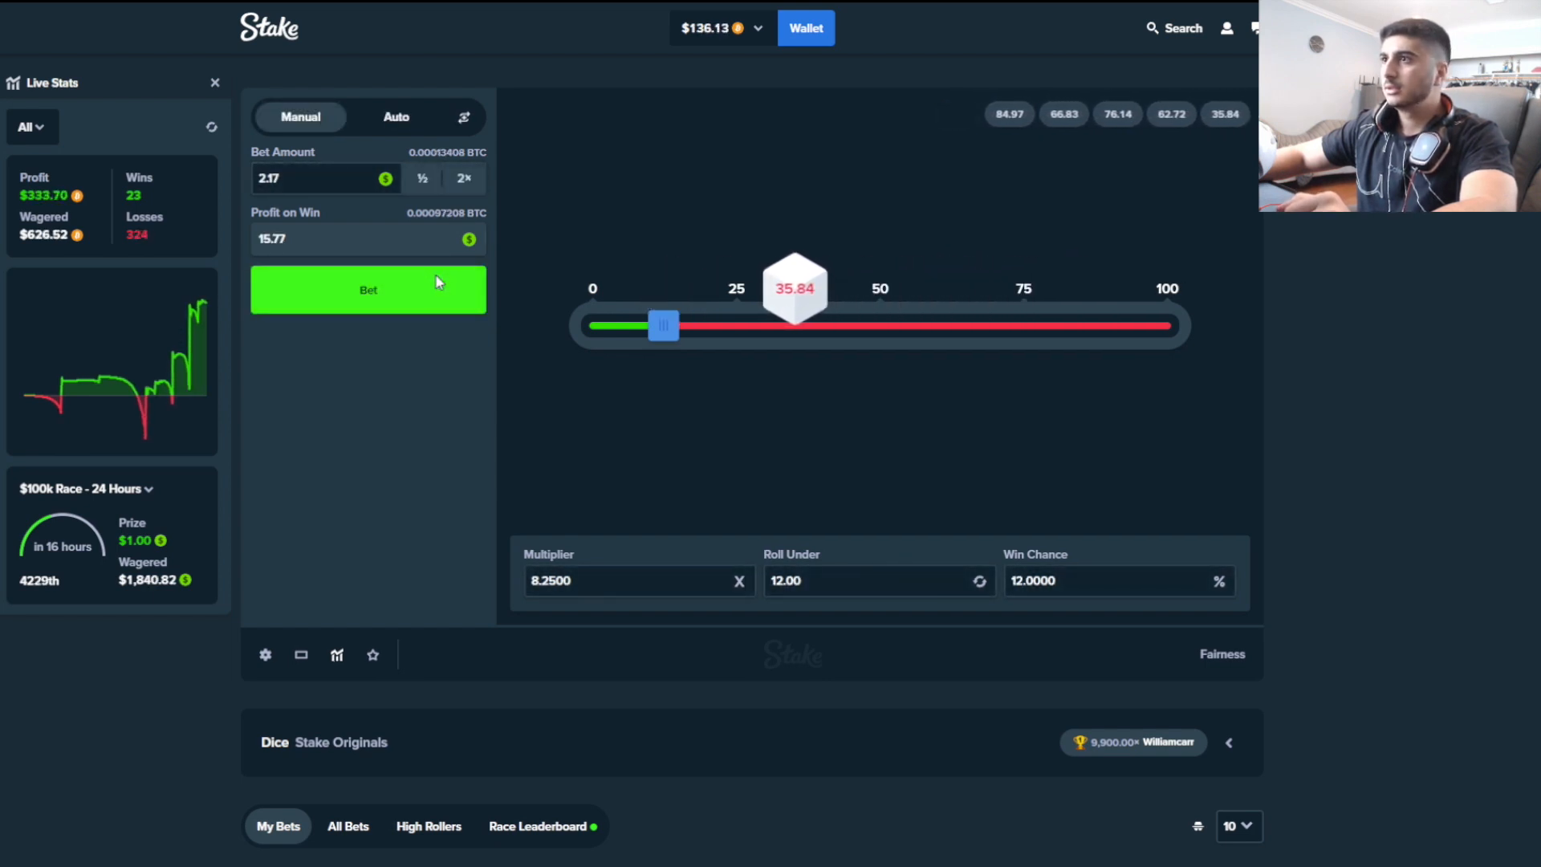
left_click(367, 289)
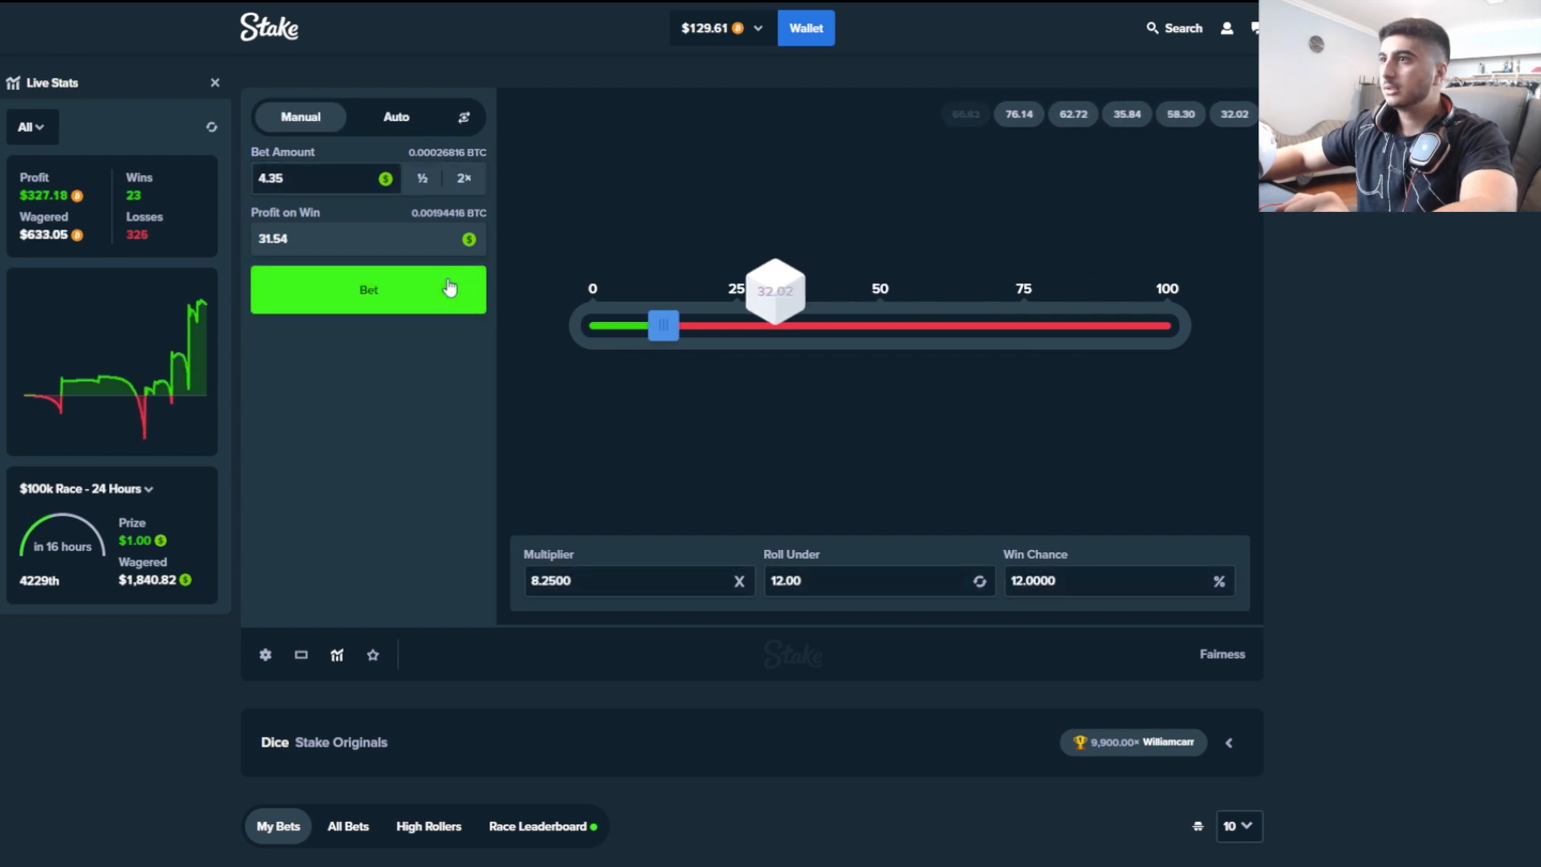
left_click(367, 289)
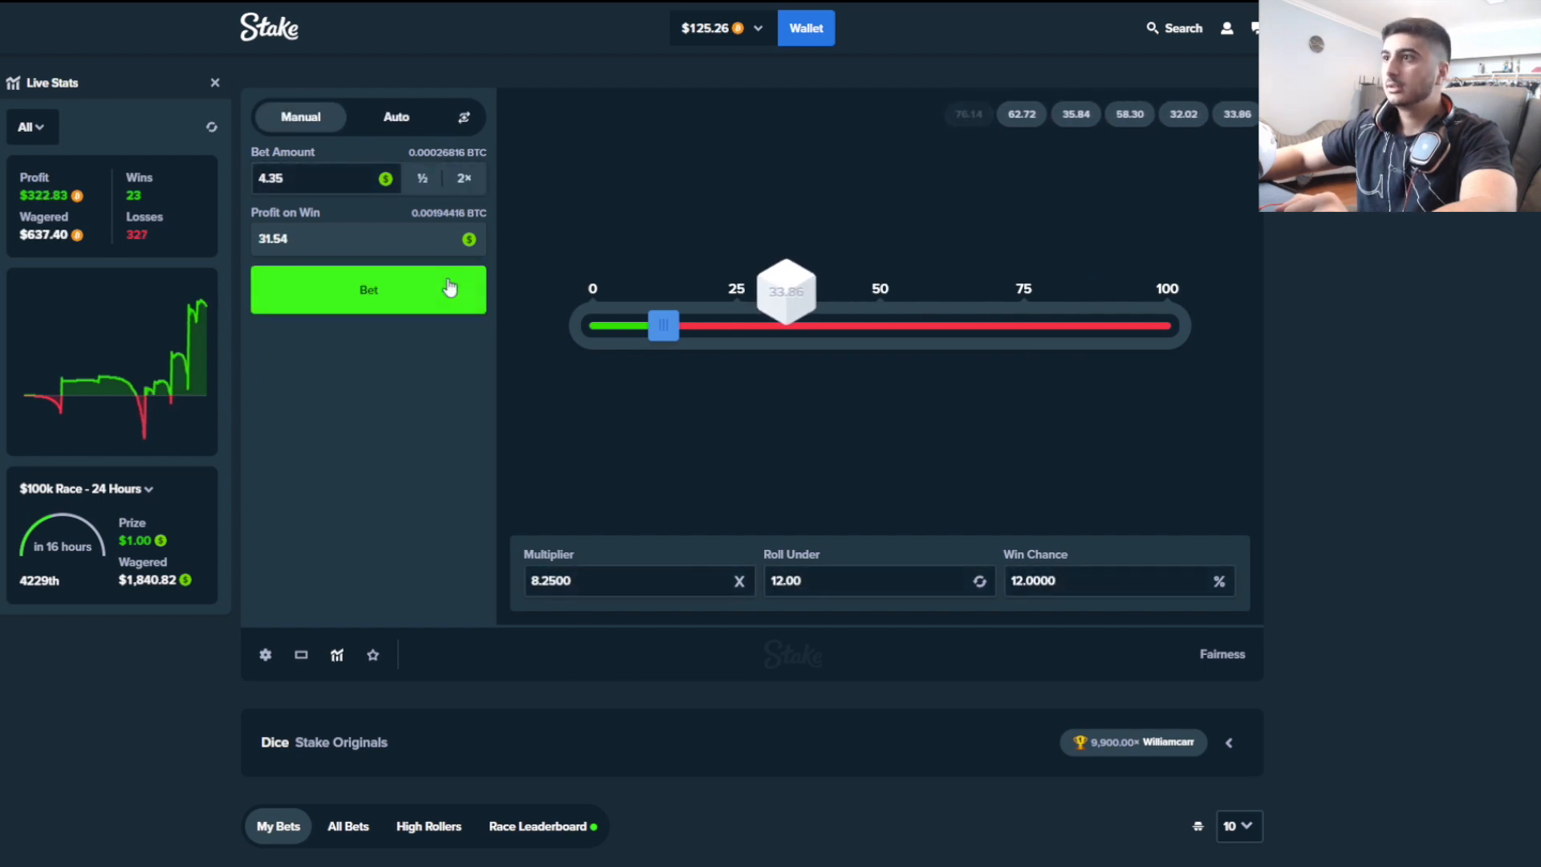
left_click(368, 289)
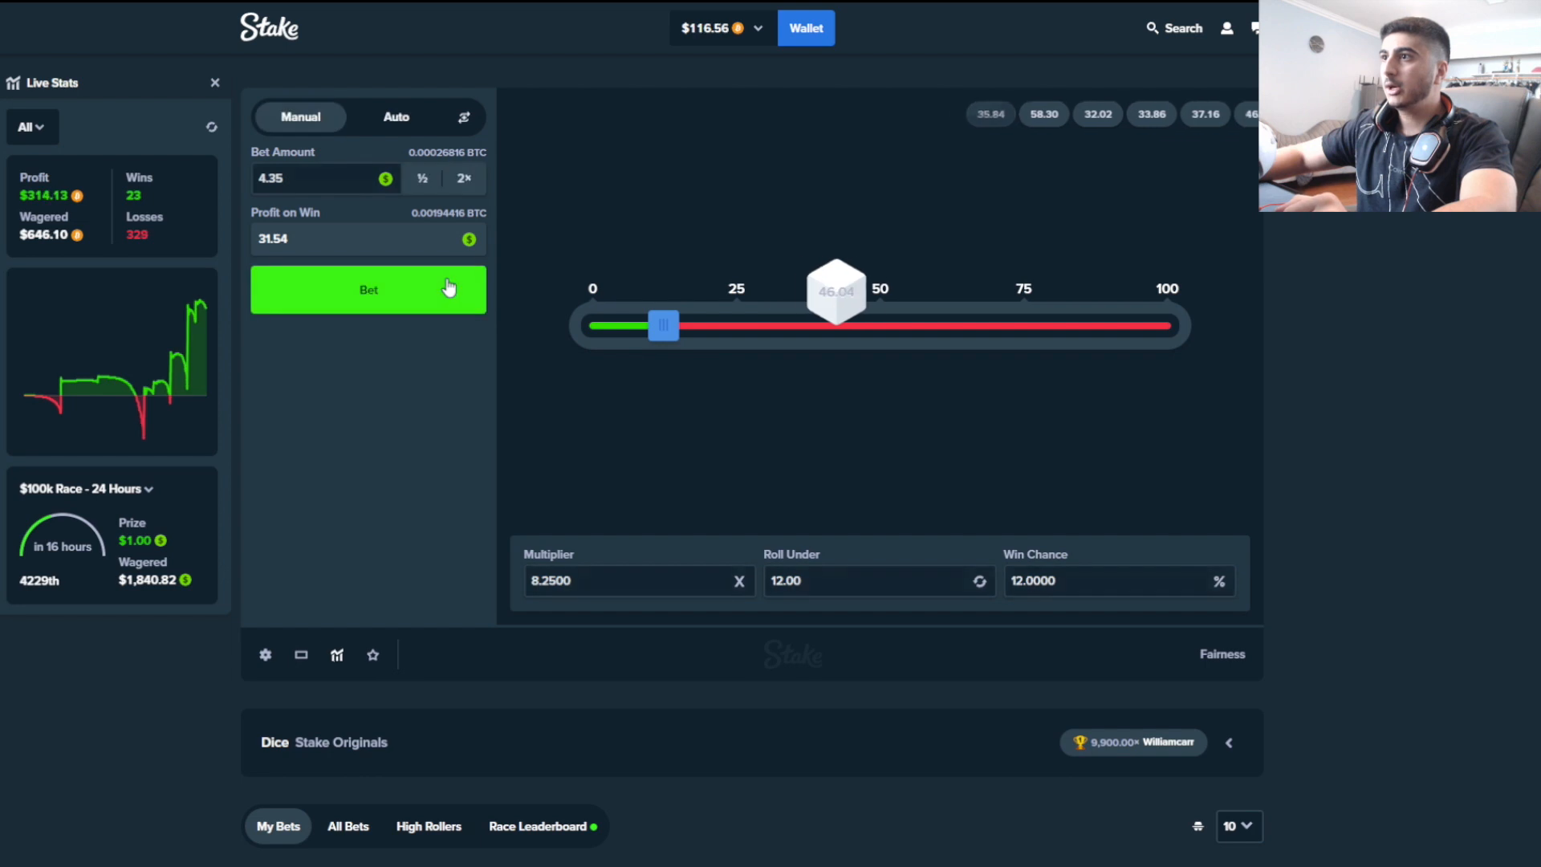
left_click(368, 289)
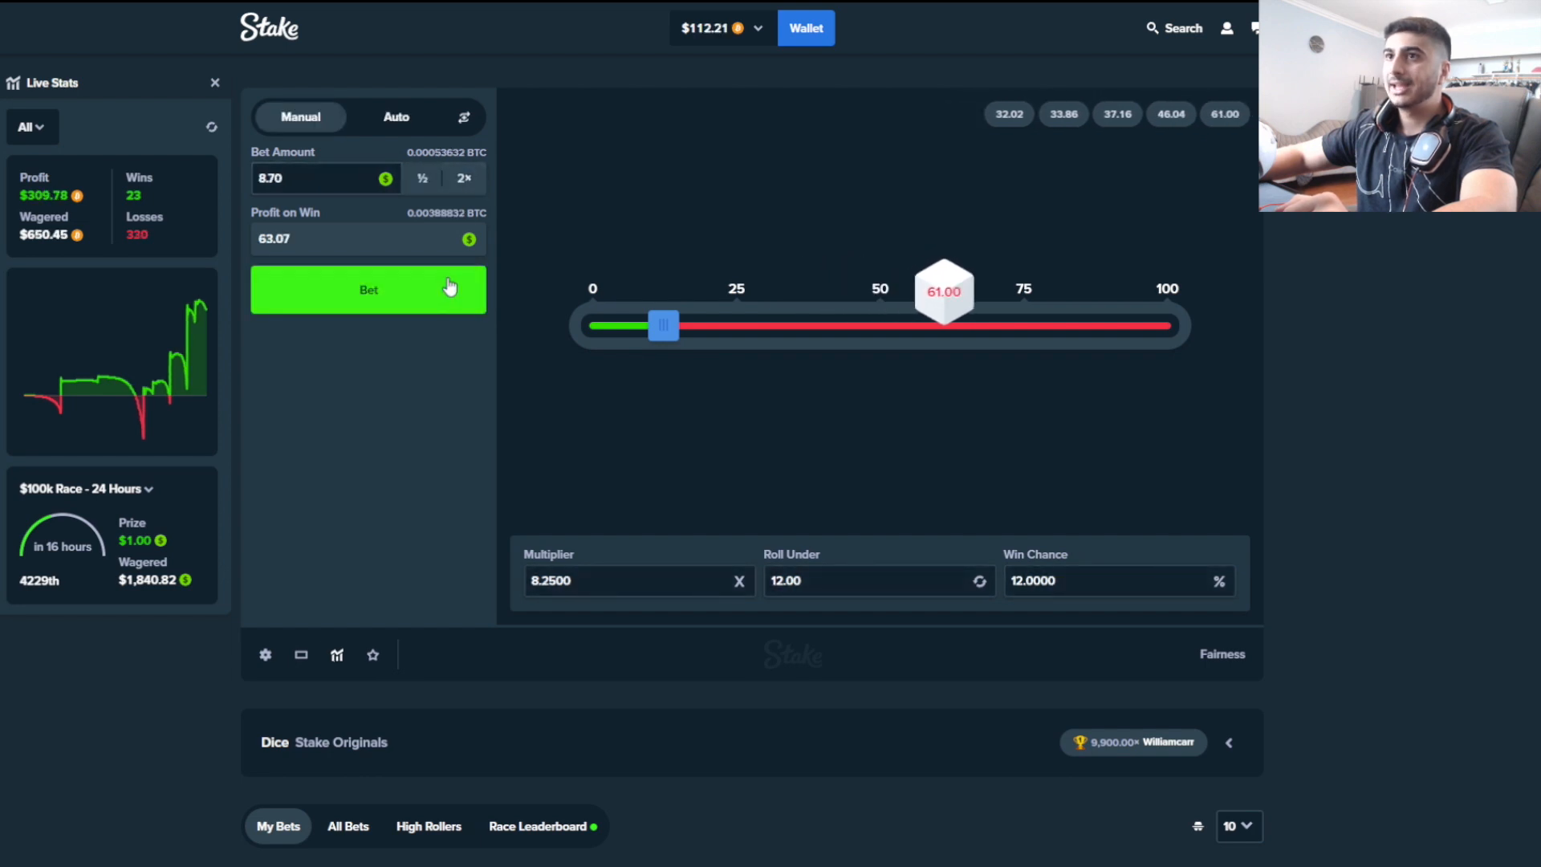
left_click(368, 289)
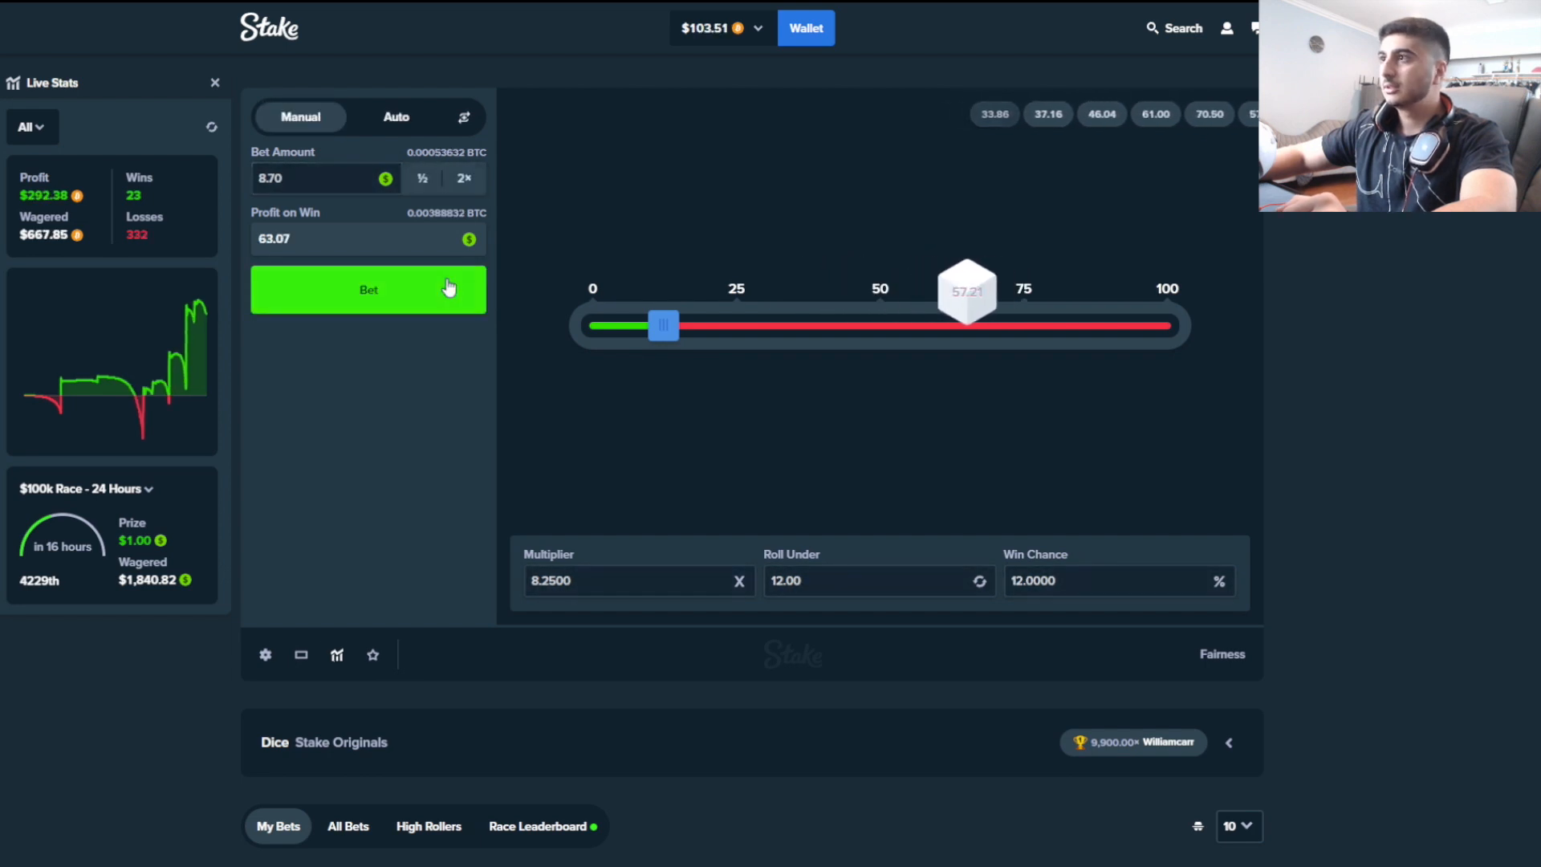
left_click(367, 289)
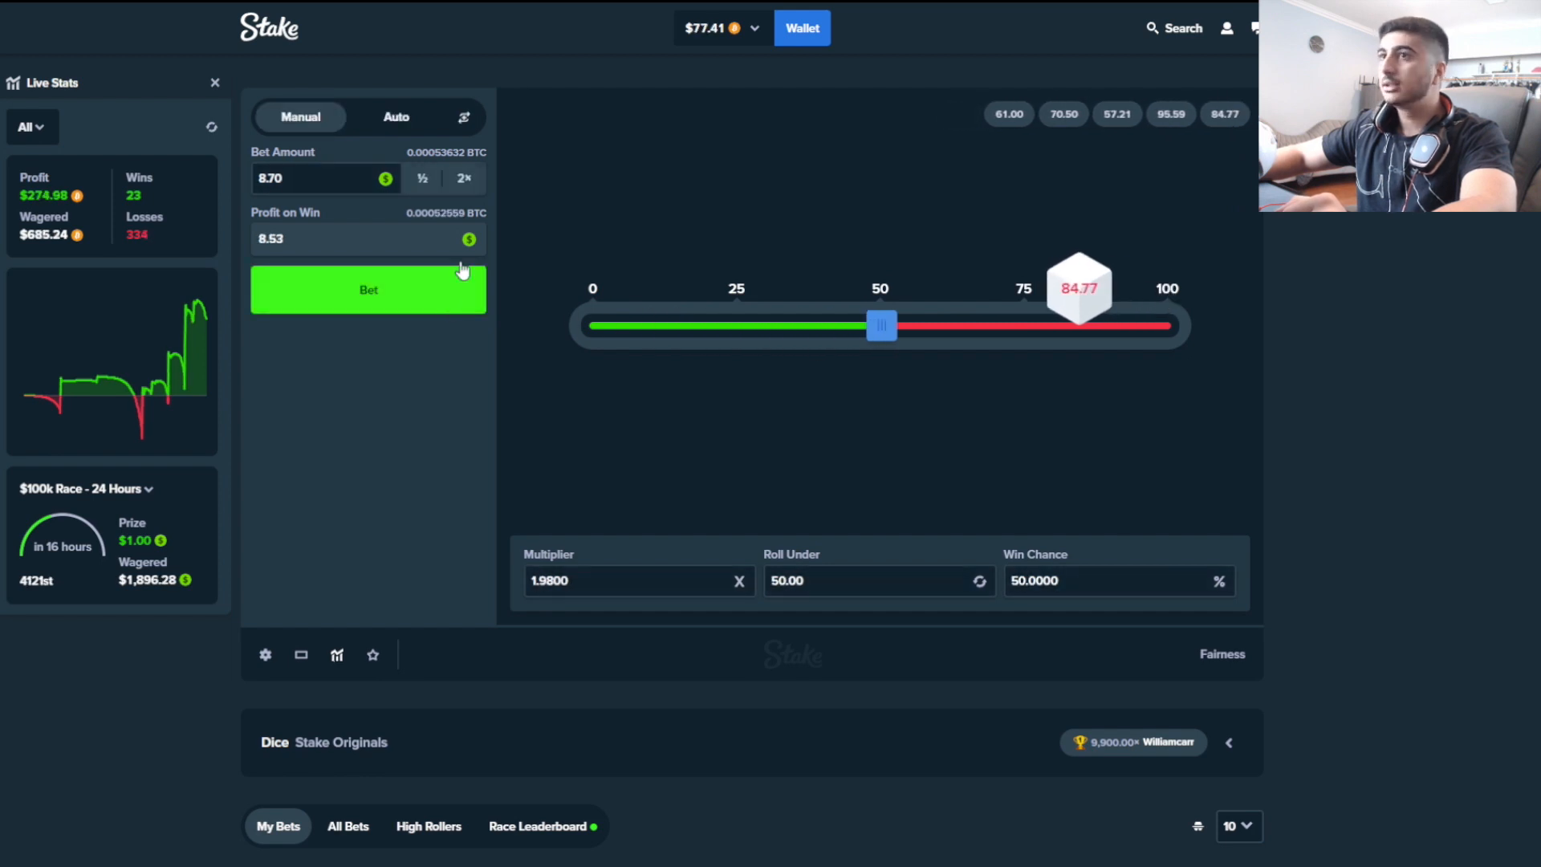
left_click(368, 289)
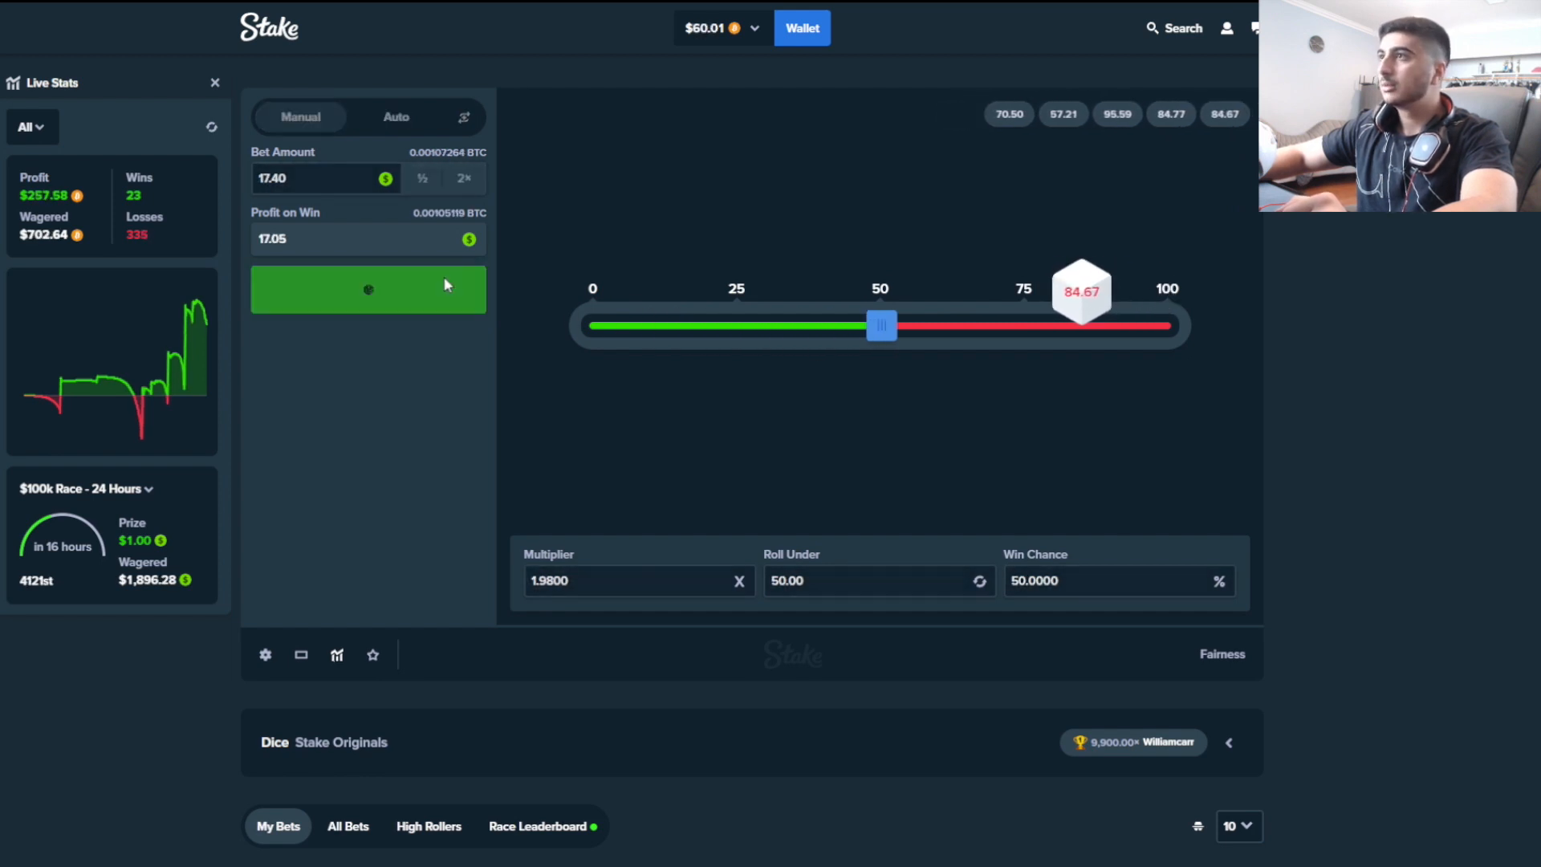